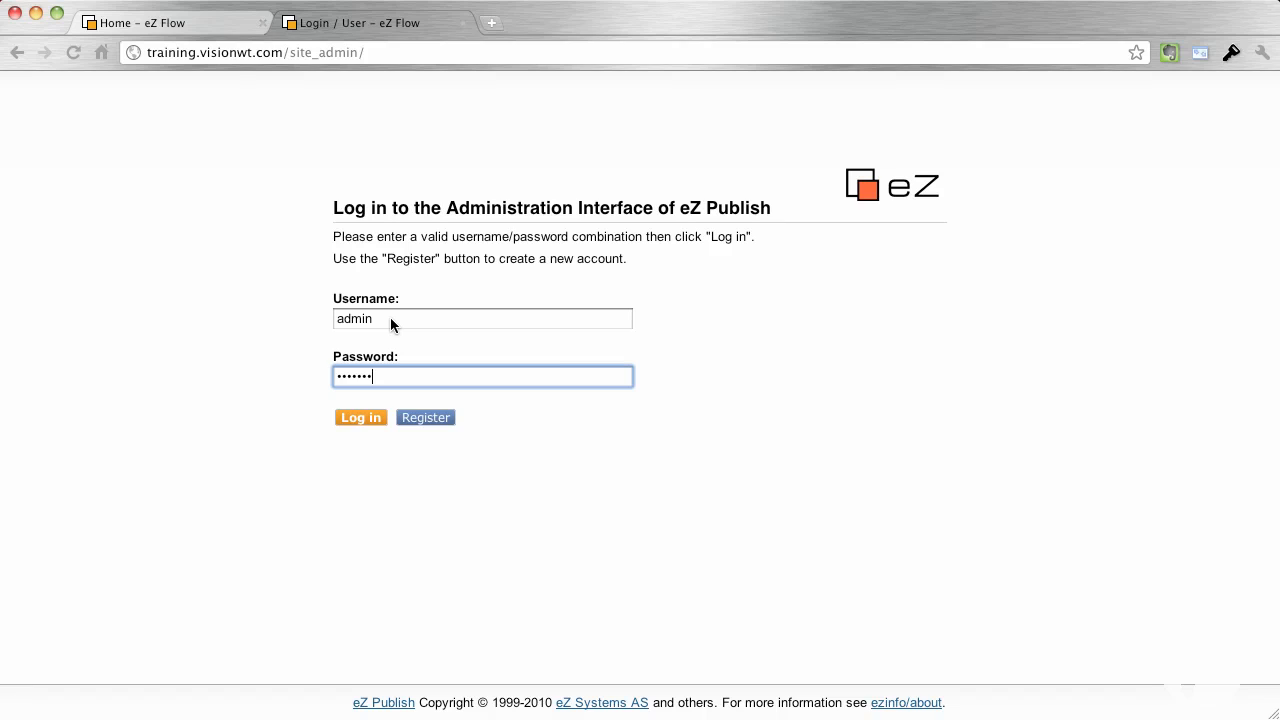
mouse_move(240, 146)
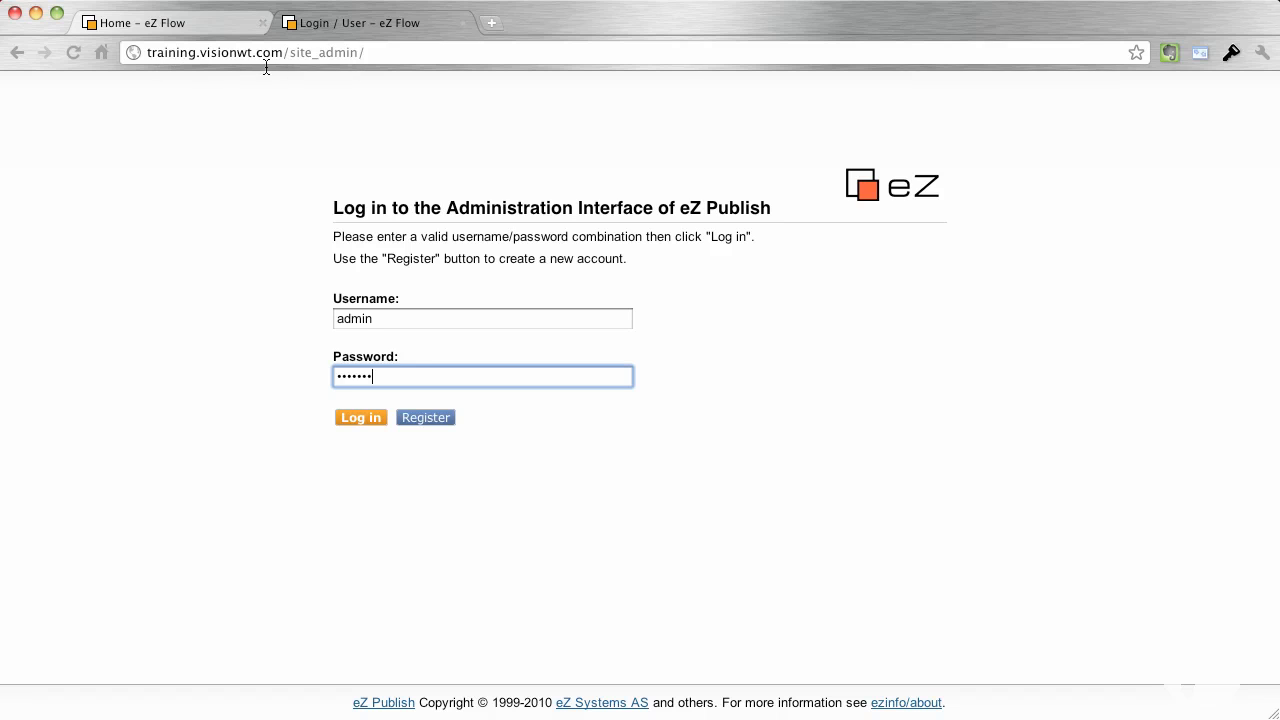
- Visit the public home page, return to the admin login and sign in as admin
left_click(360, 418)
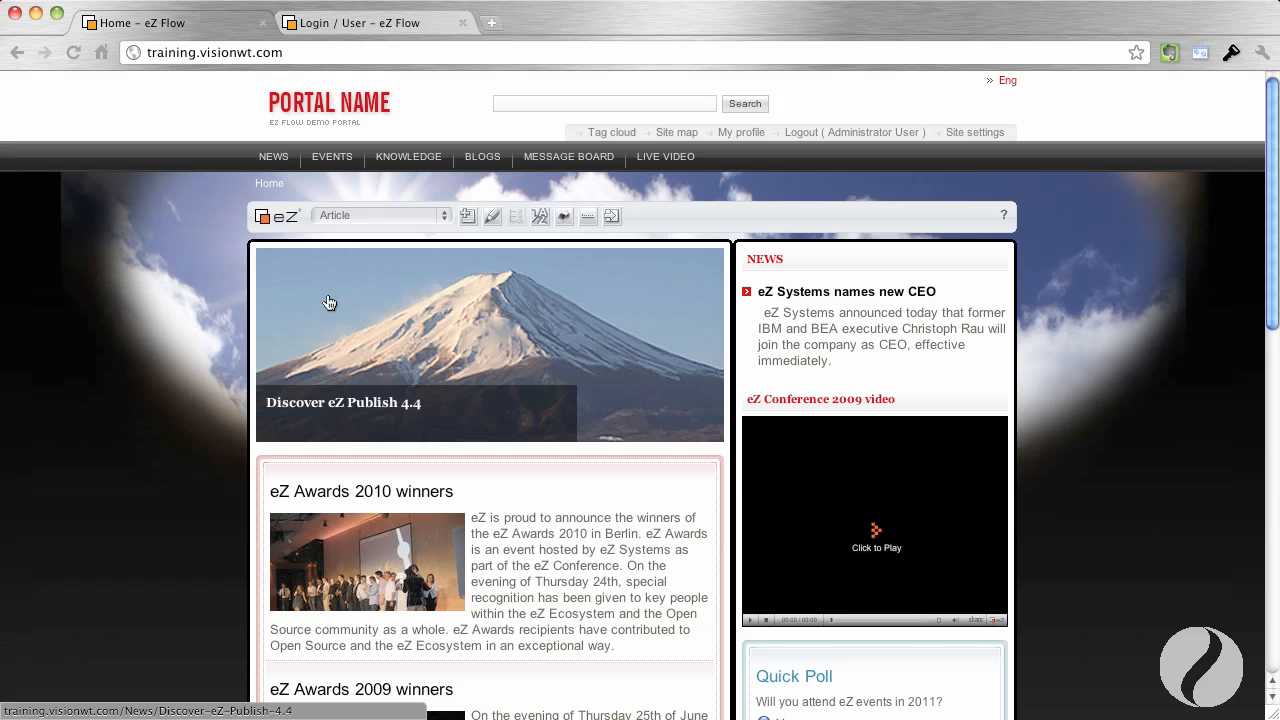
mouse_move(332, 272)
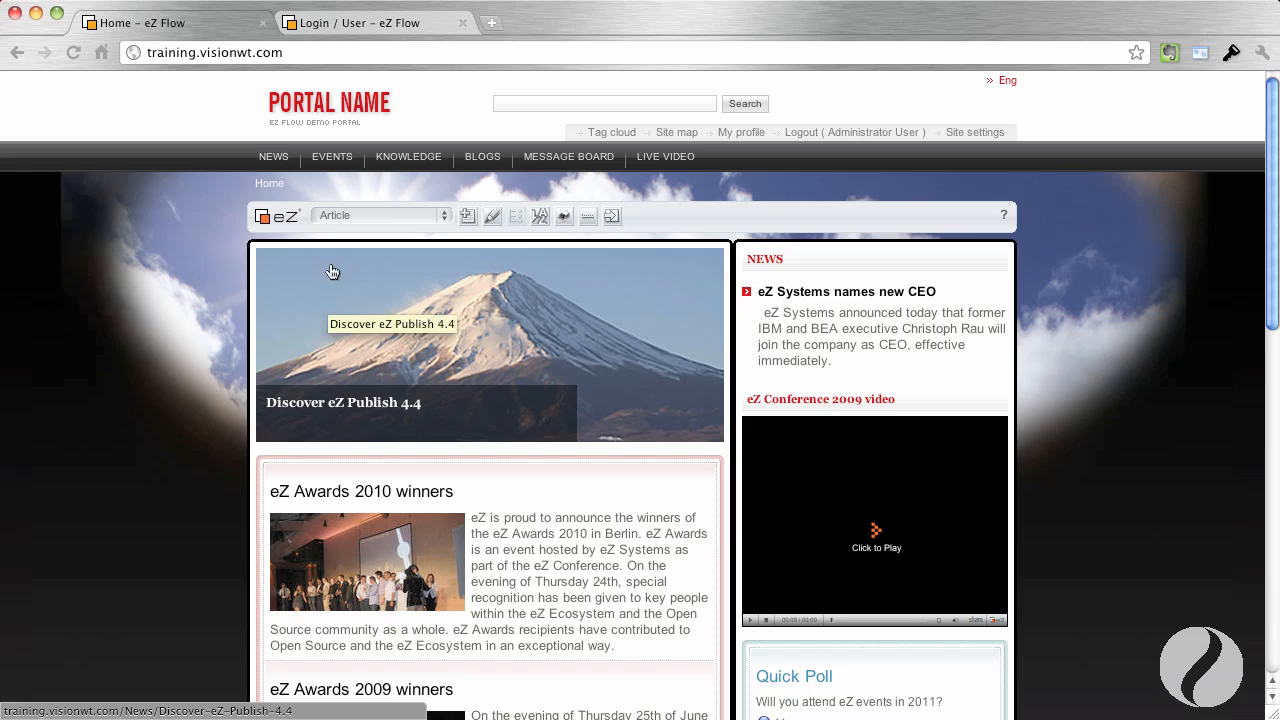
mouse_move(440, 218)
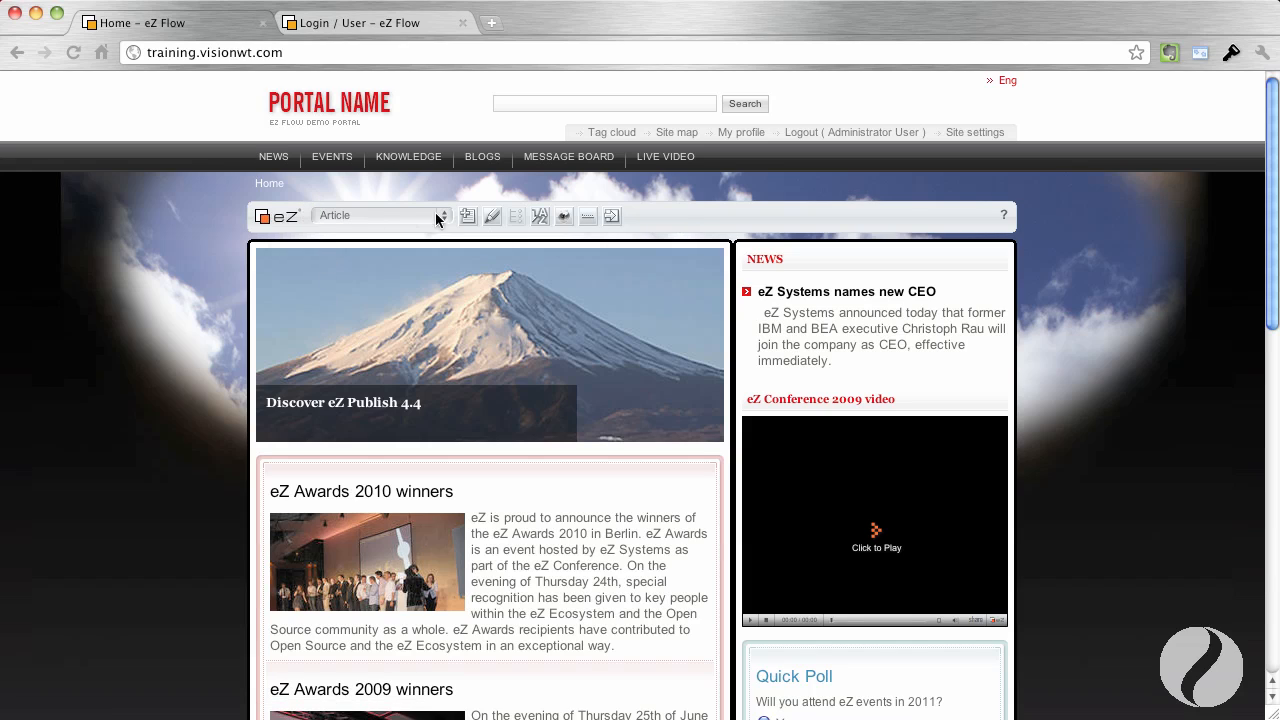
mouse_move(698, 240)
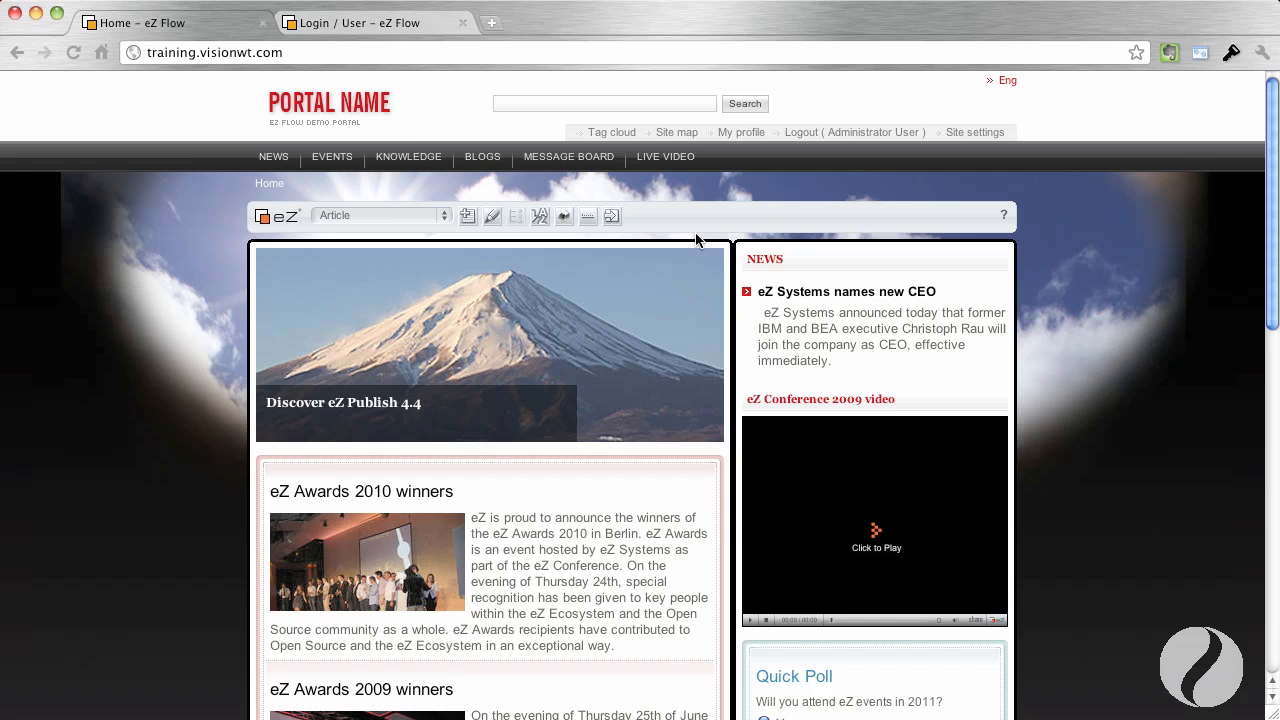
left_click(356, 22)
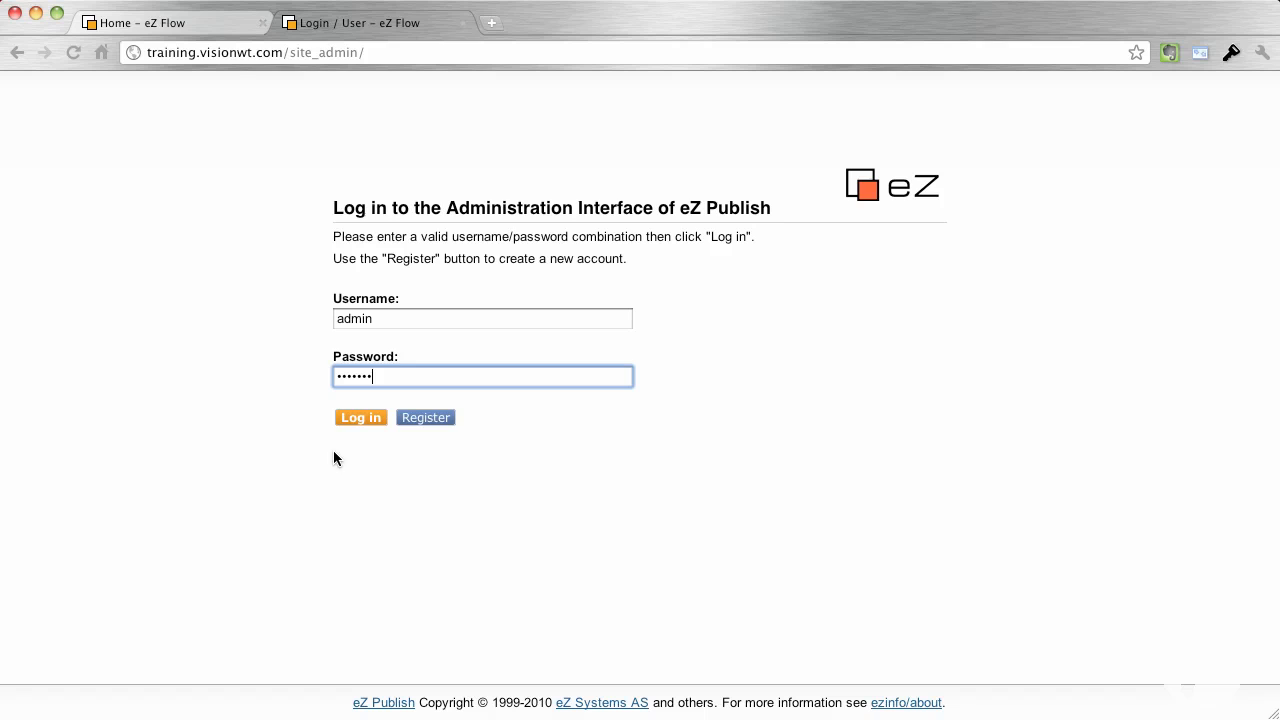
left_click(360, 418)
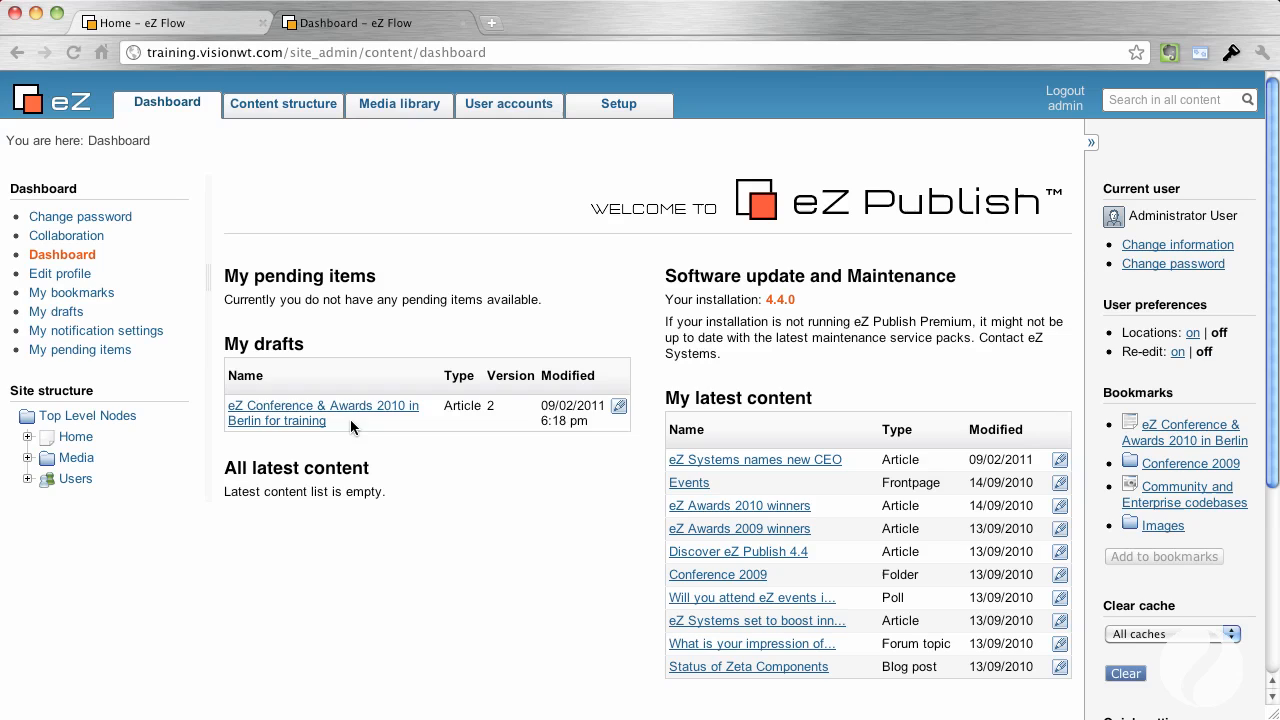
mouse_move(320, 276)
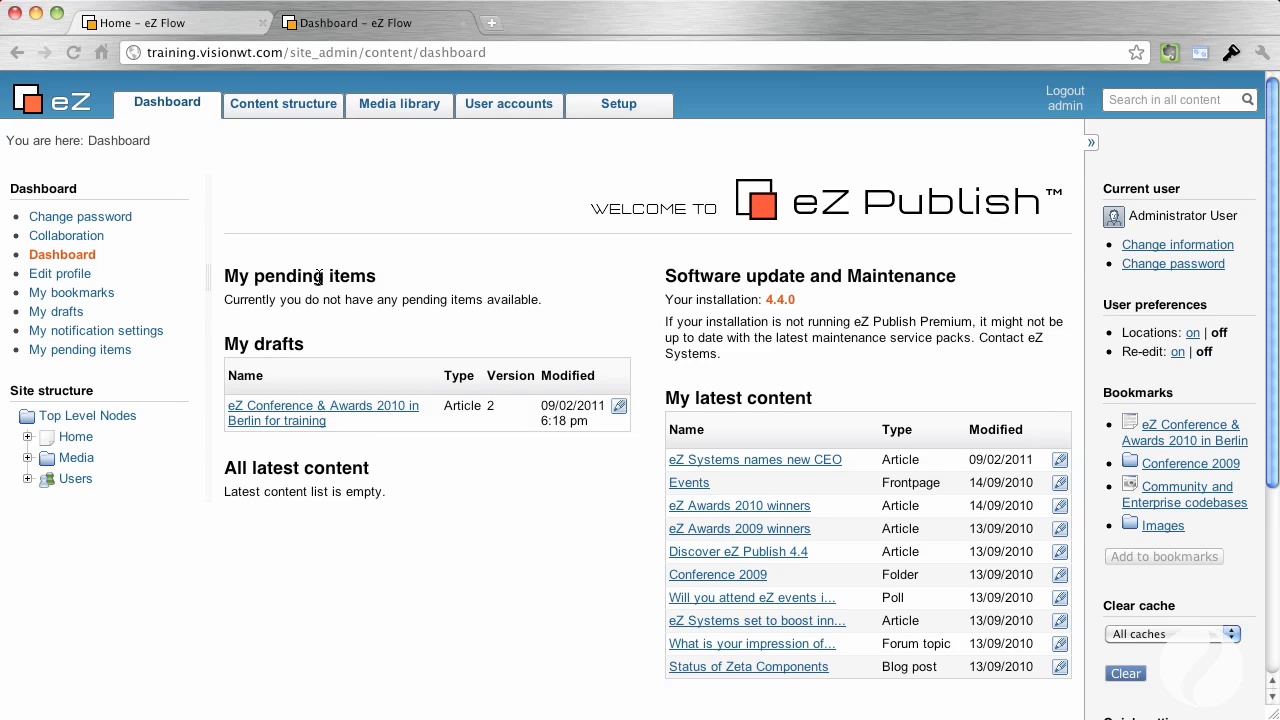
mouse_move(268, 412)
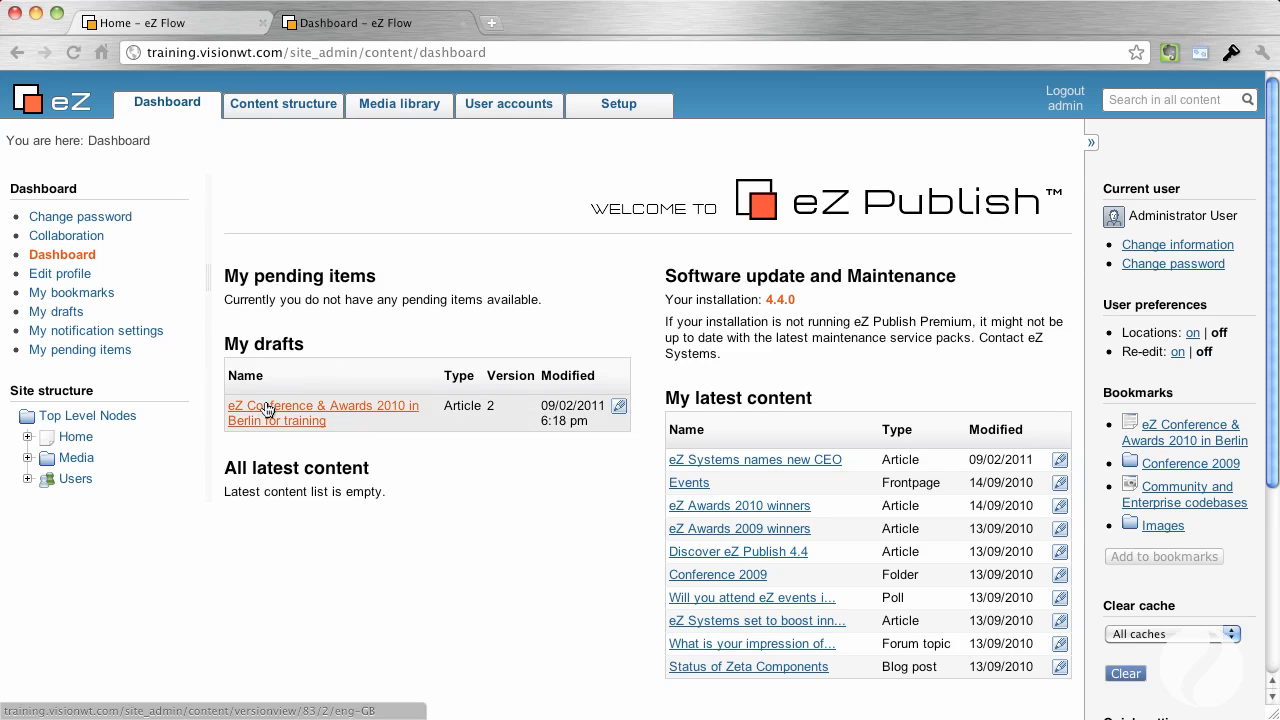
mouse_move(270, 420)
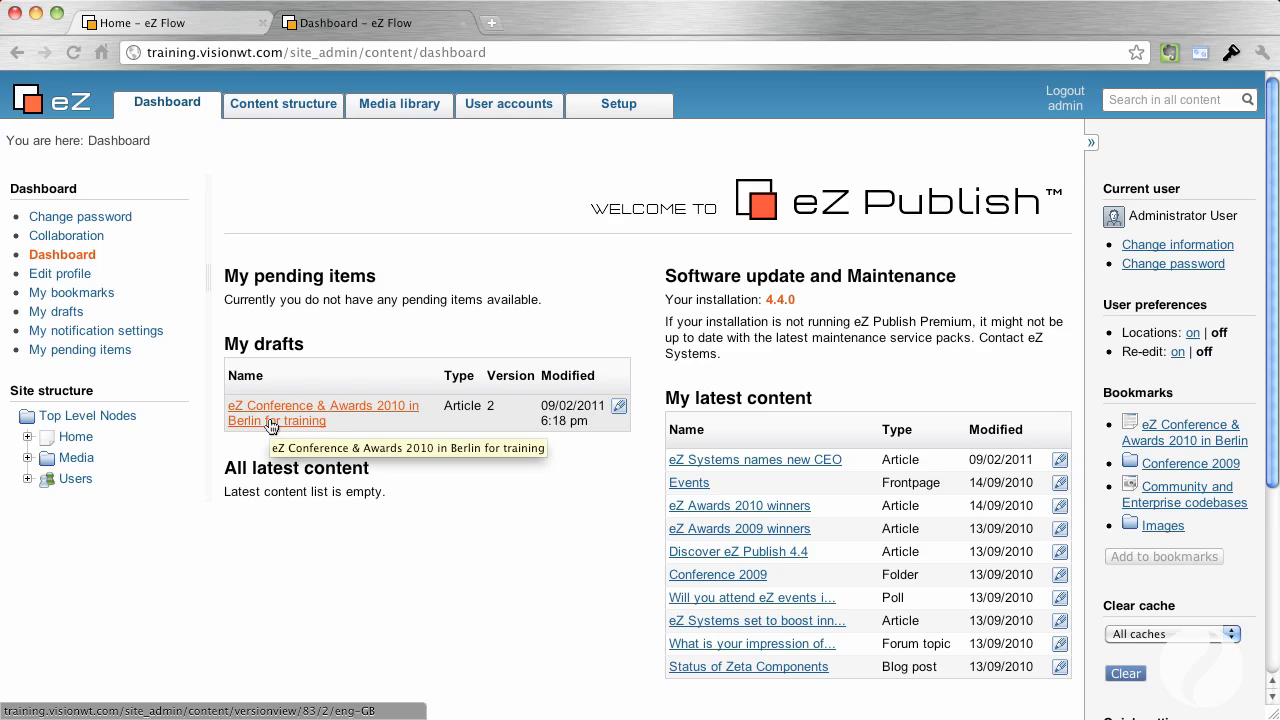
mouse_move(488, 440)
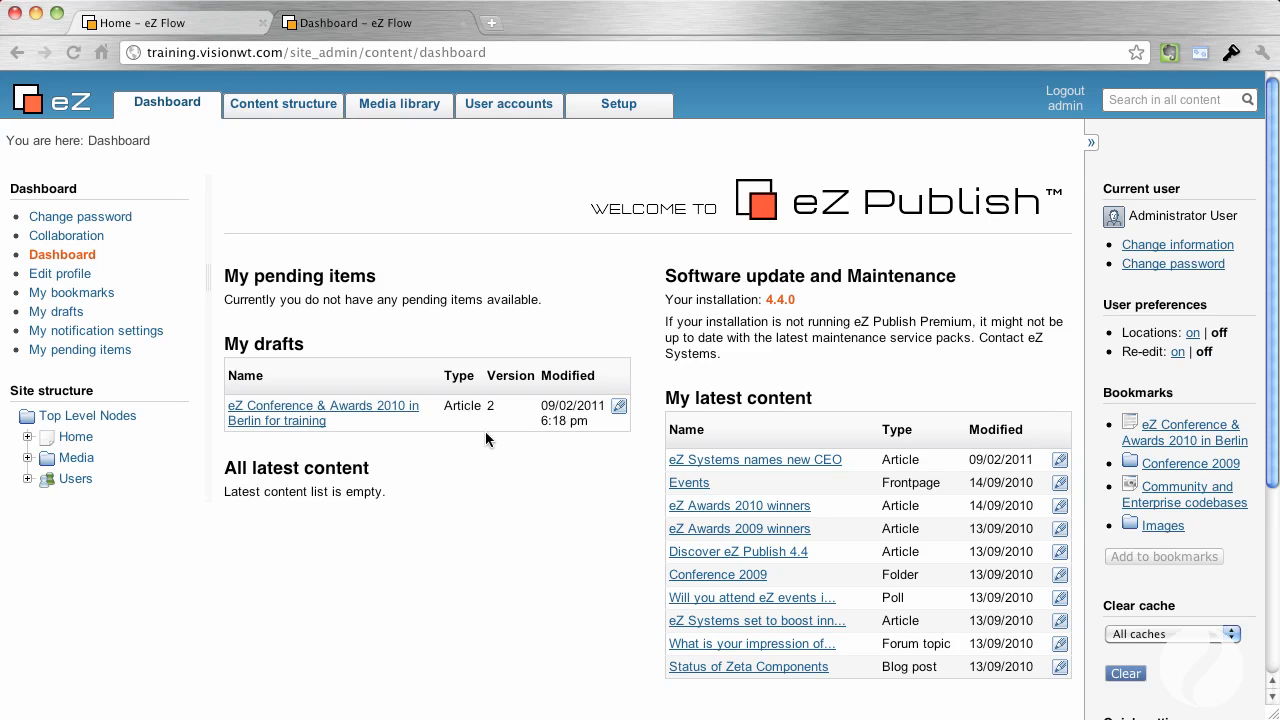
mouse_move(764, 318)
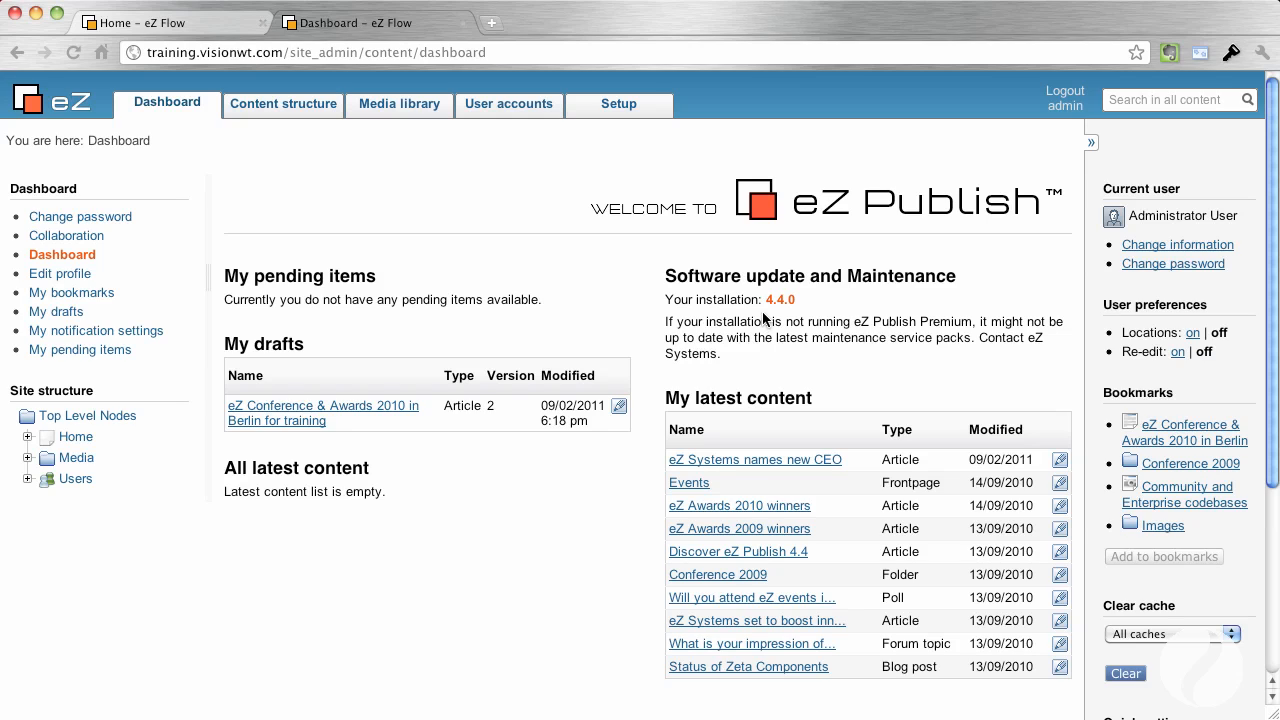
mouse_move(770, 304)
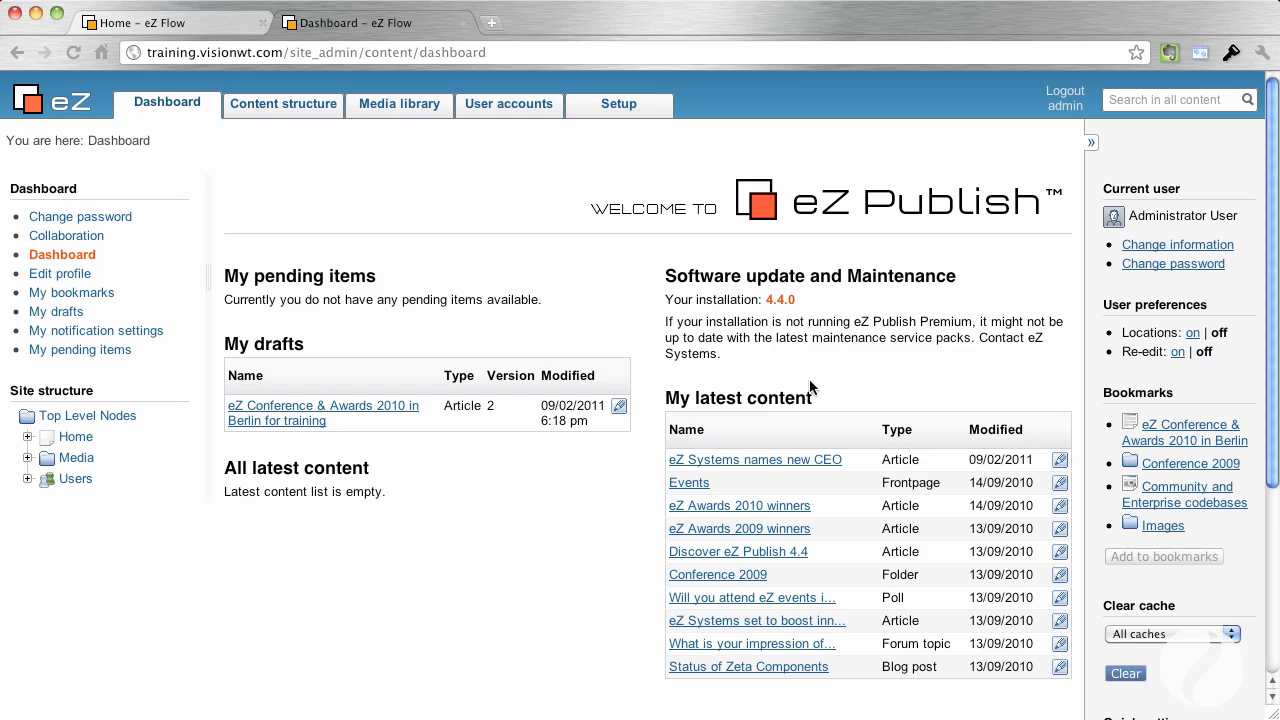
mouse_move(844, 344)
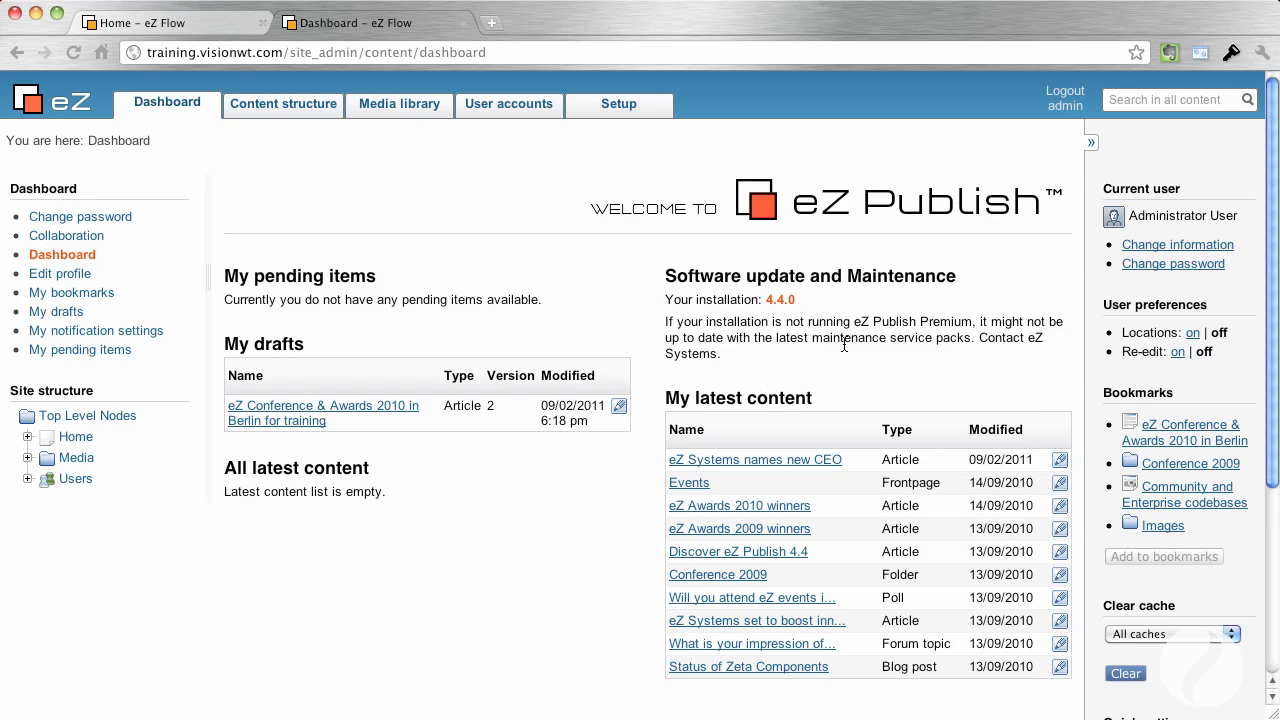
mouse_move(718, 488)
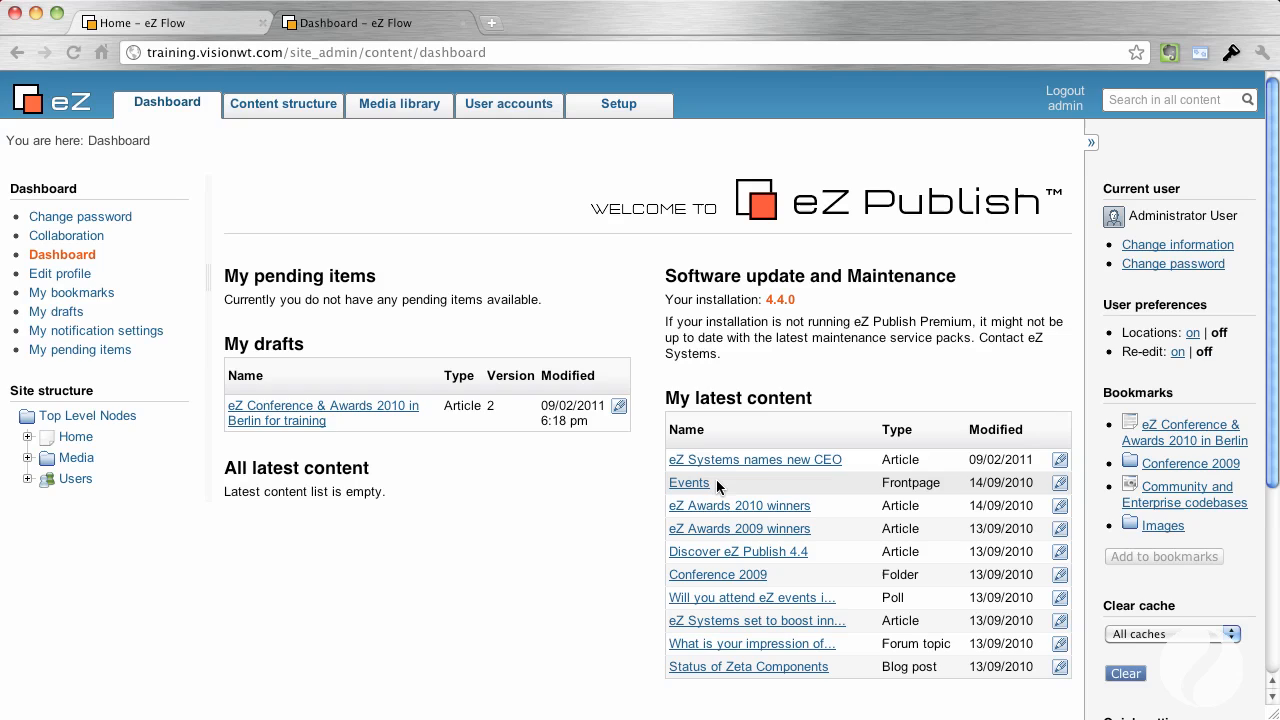
mouse_move(738, 472)
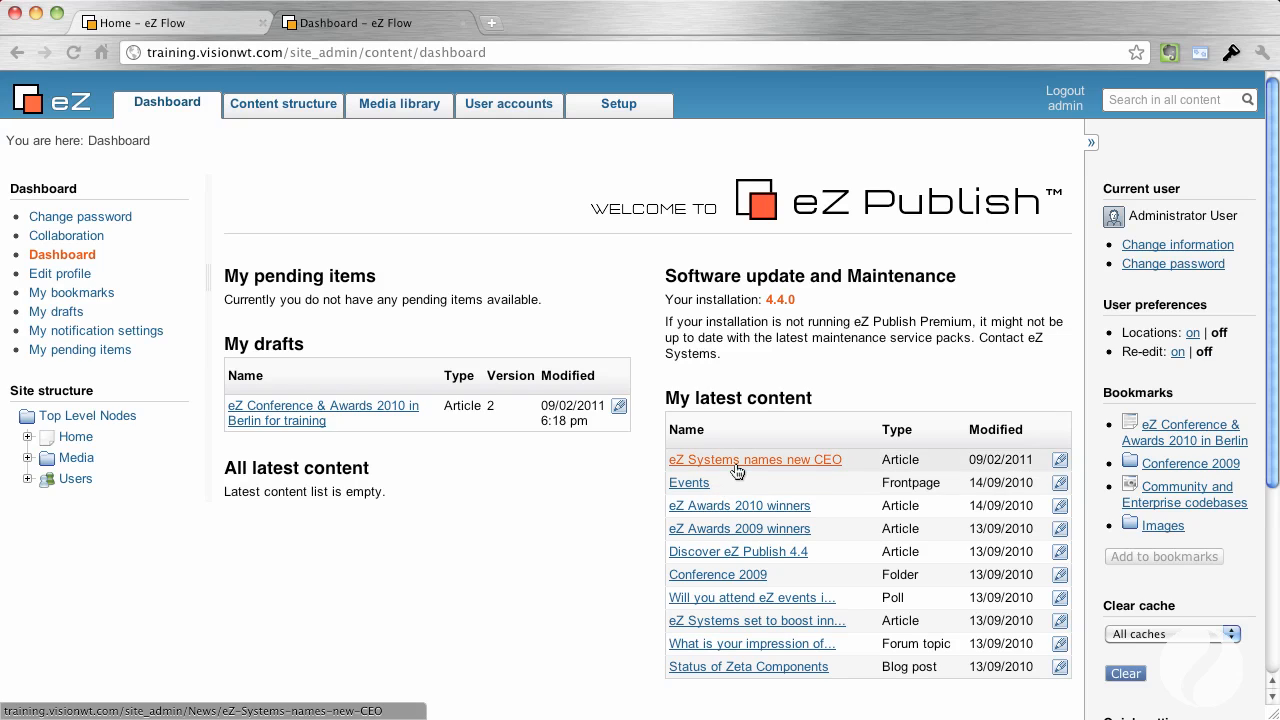
mouse_move(736, 470)
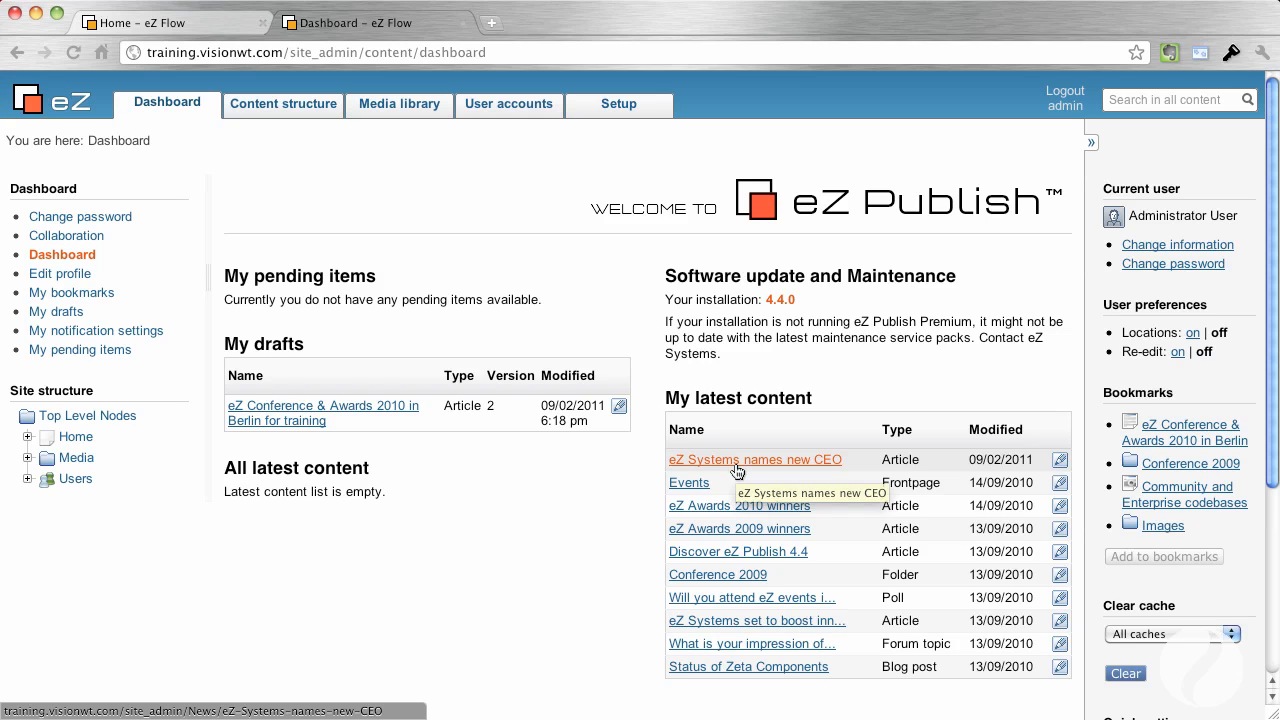
mouse_move(738, 484)
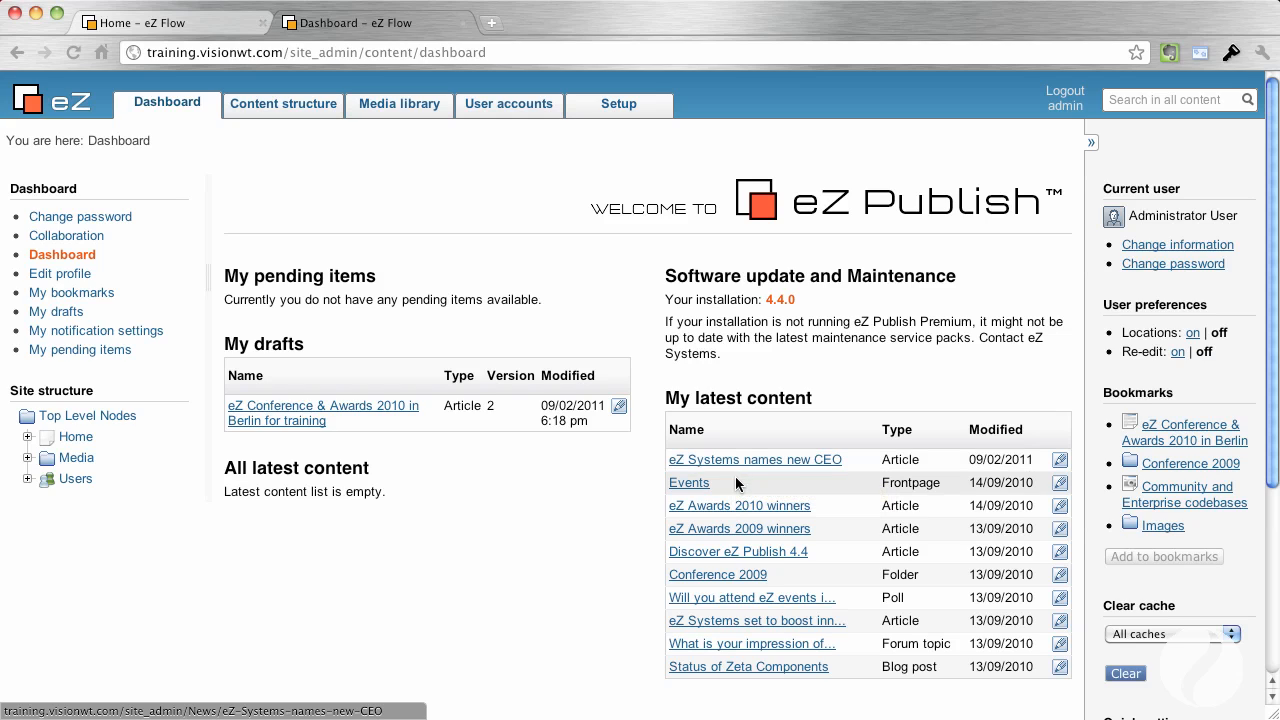
mouse_move(708, 652)
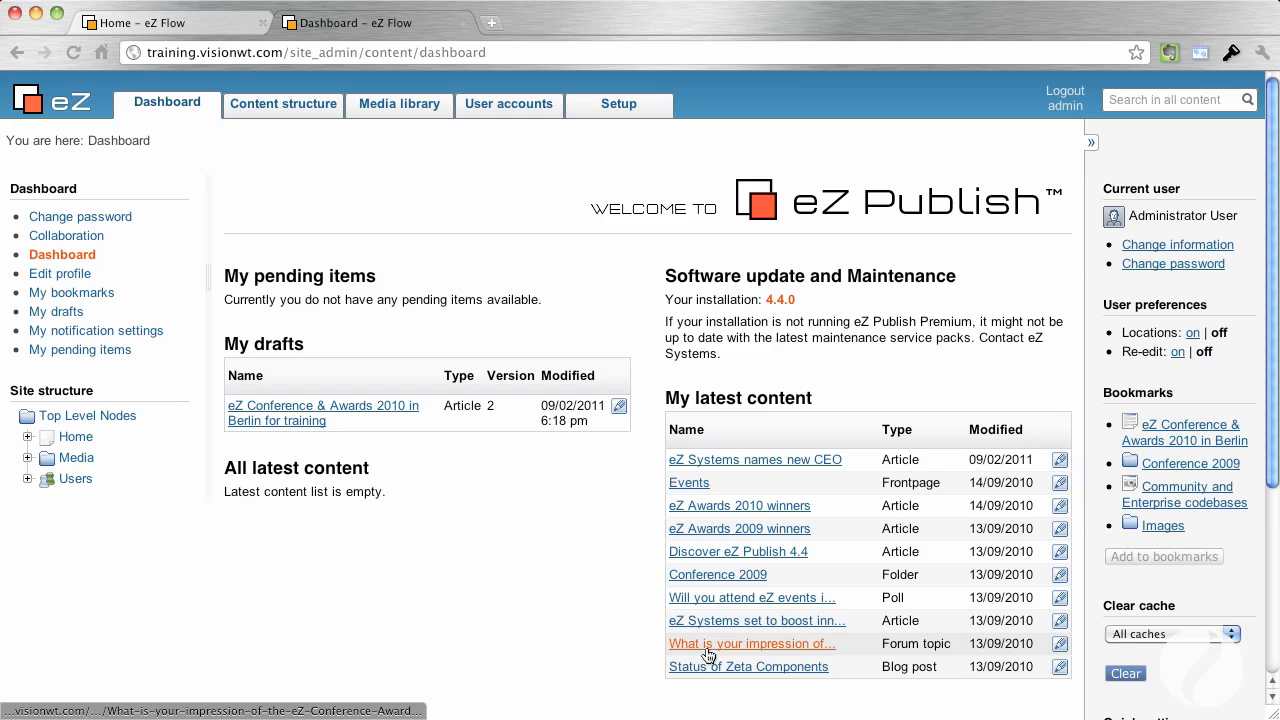
mouse_move(456, 348)
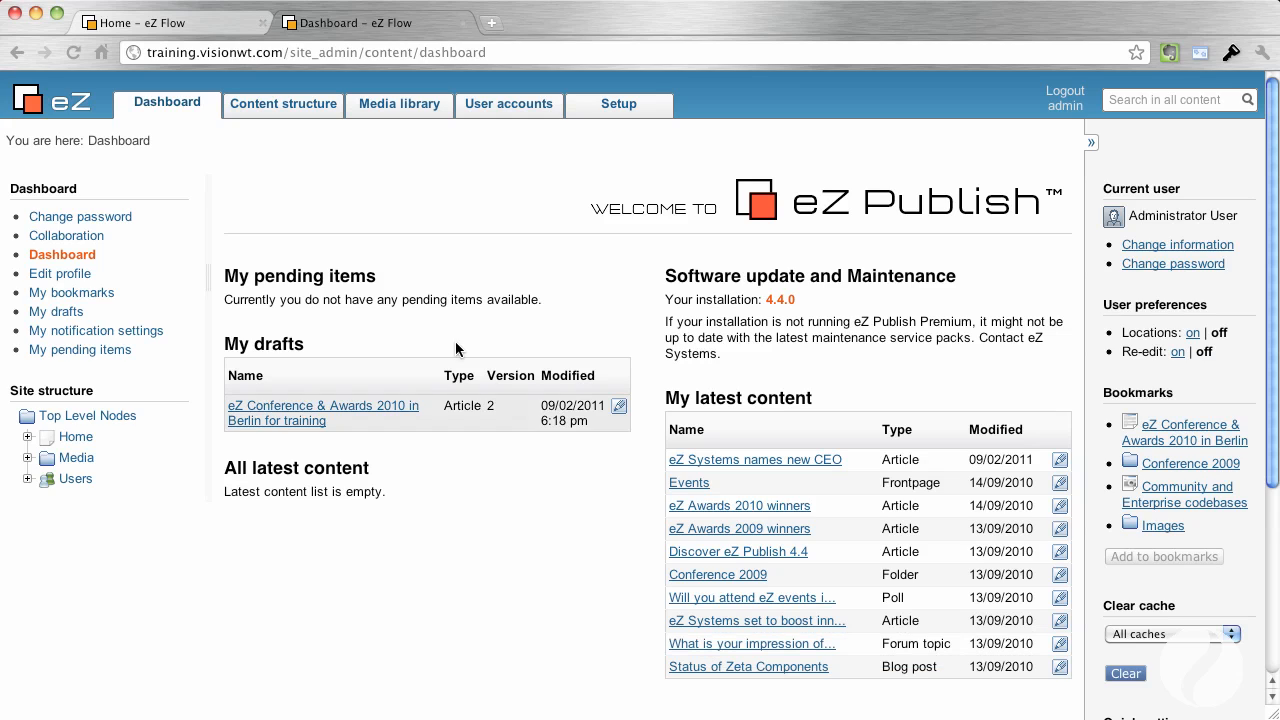
mouse_move(96, 198)
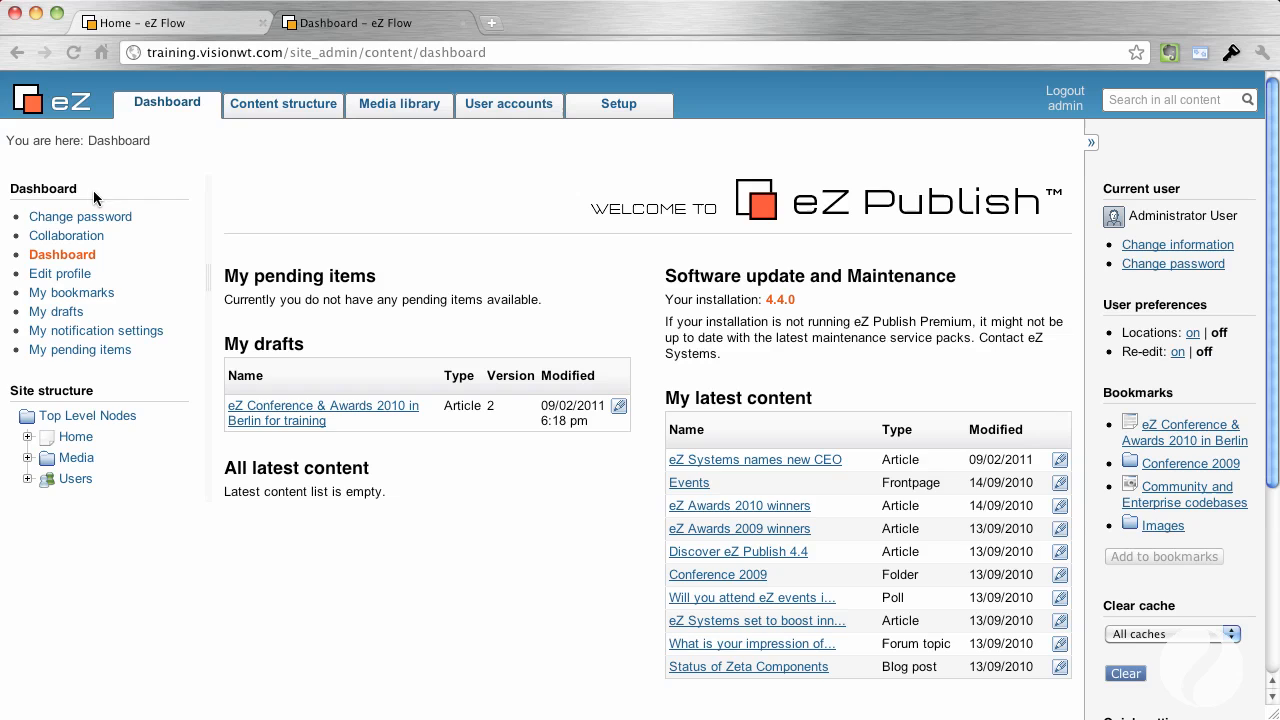
mouse_move(80, 216)
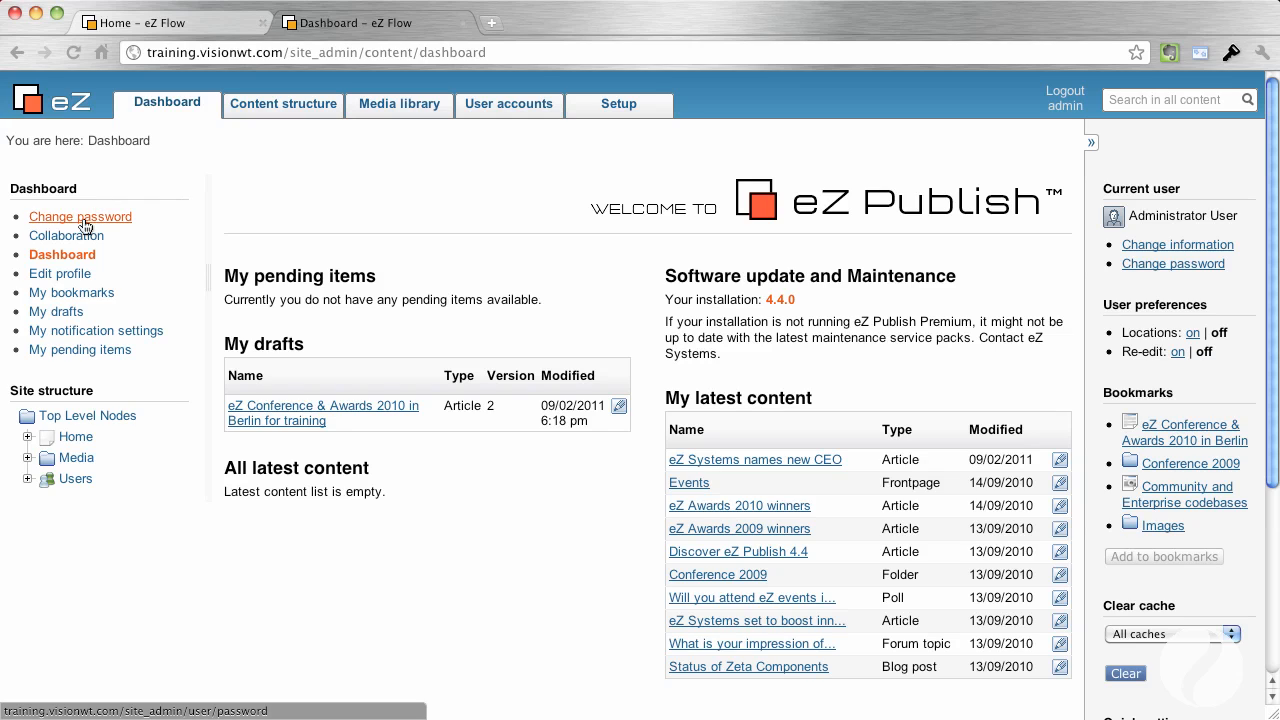
left_click(80, 216)
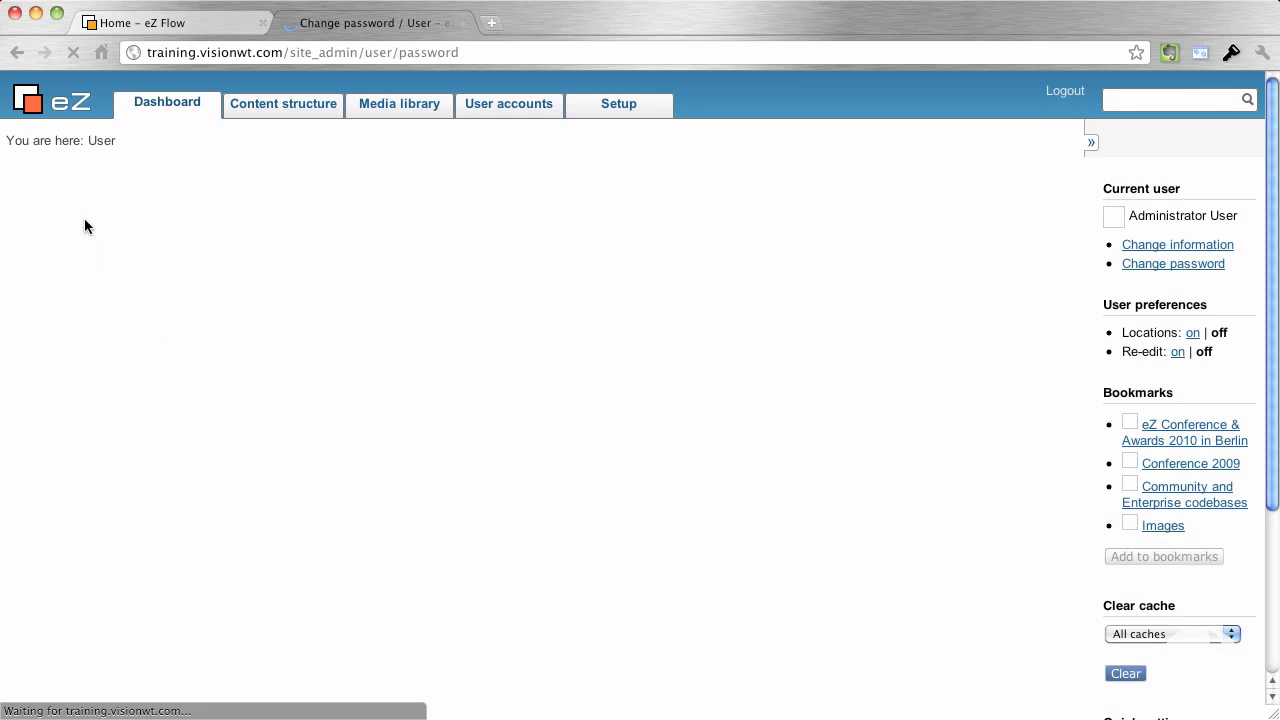
left_click(1172, 264)
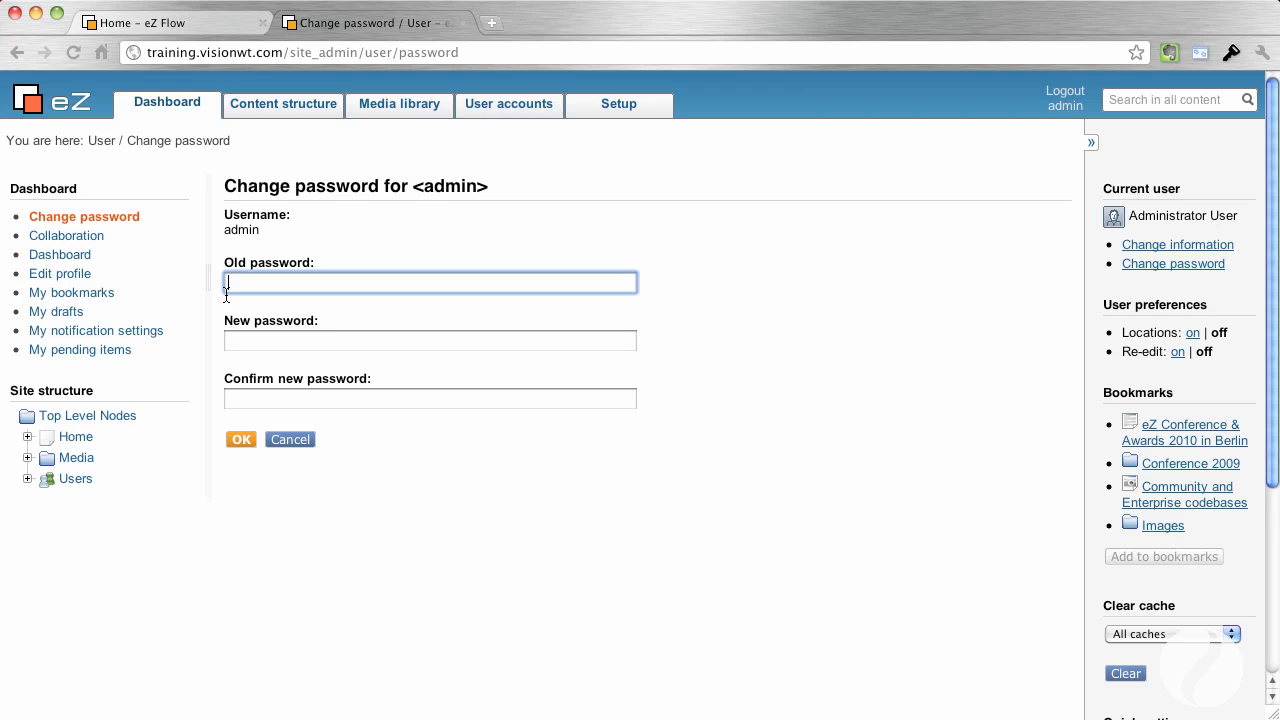
mouse_move(124, 288)
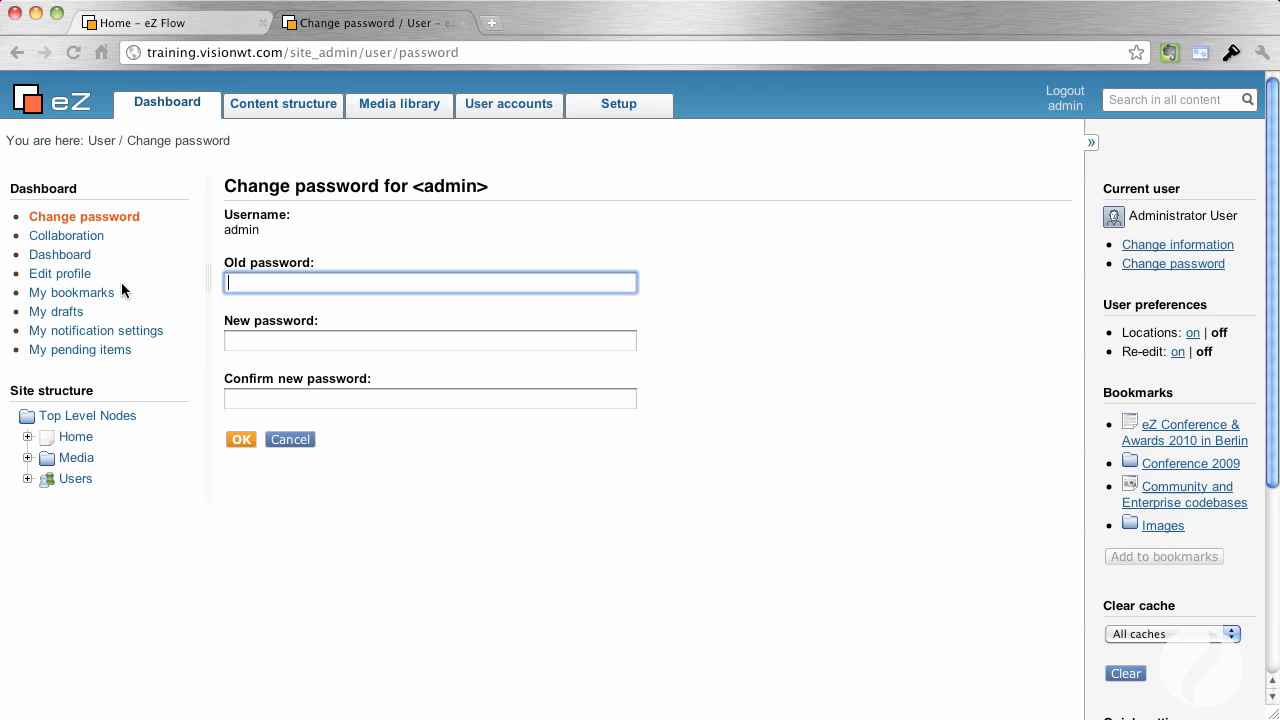
left_click(66, 236)
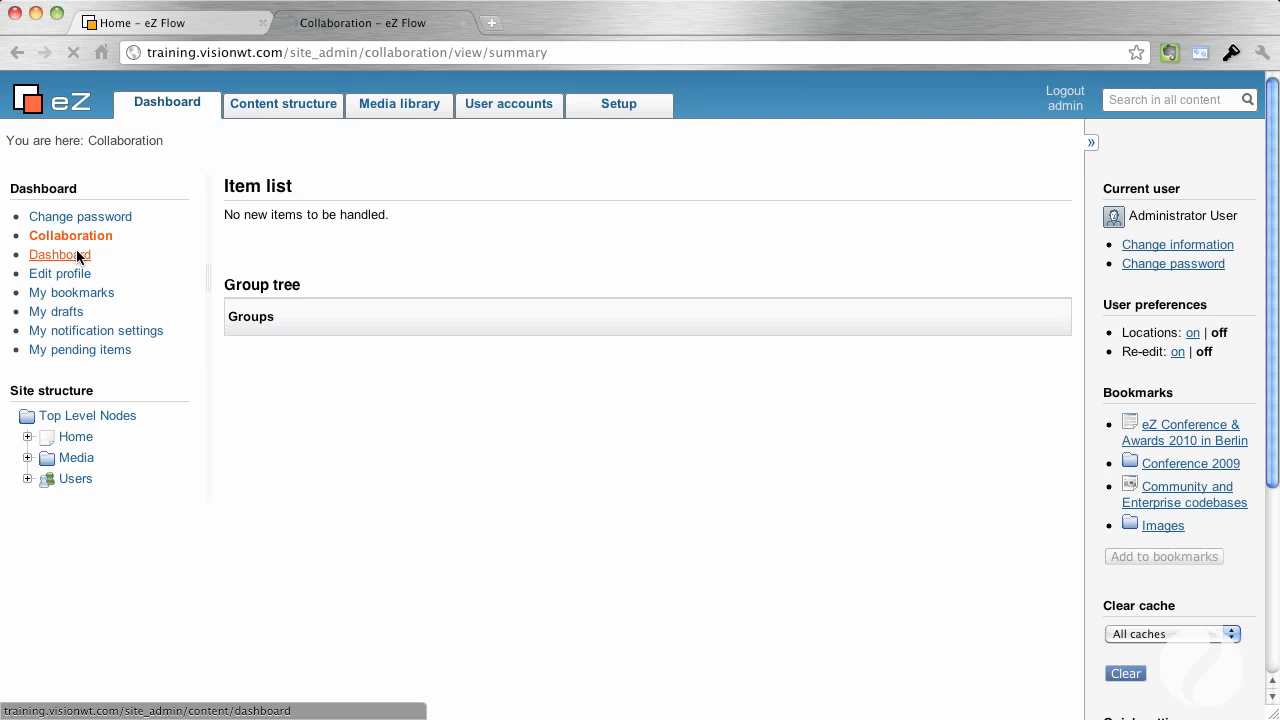
left_click(60, 254)
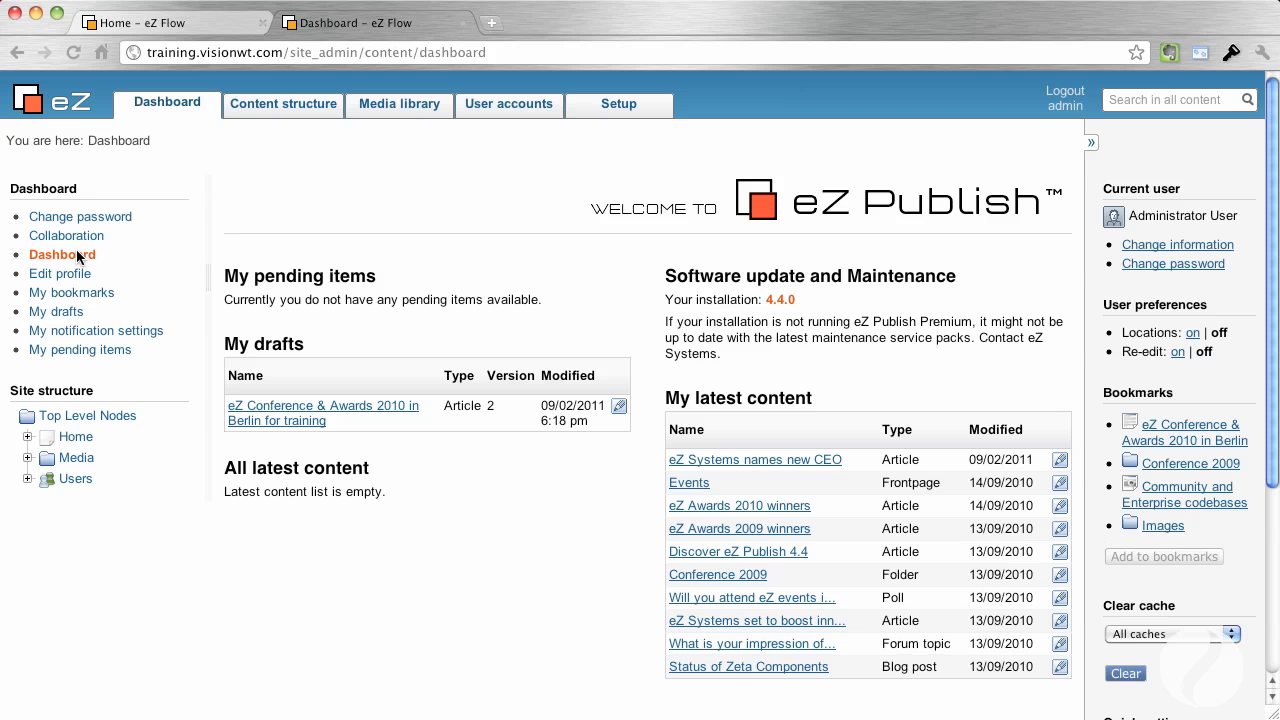
mouse_move(84, 268)
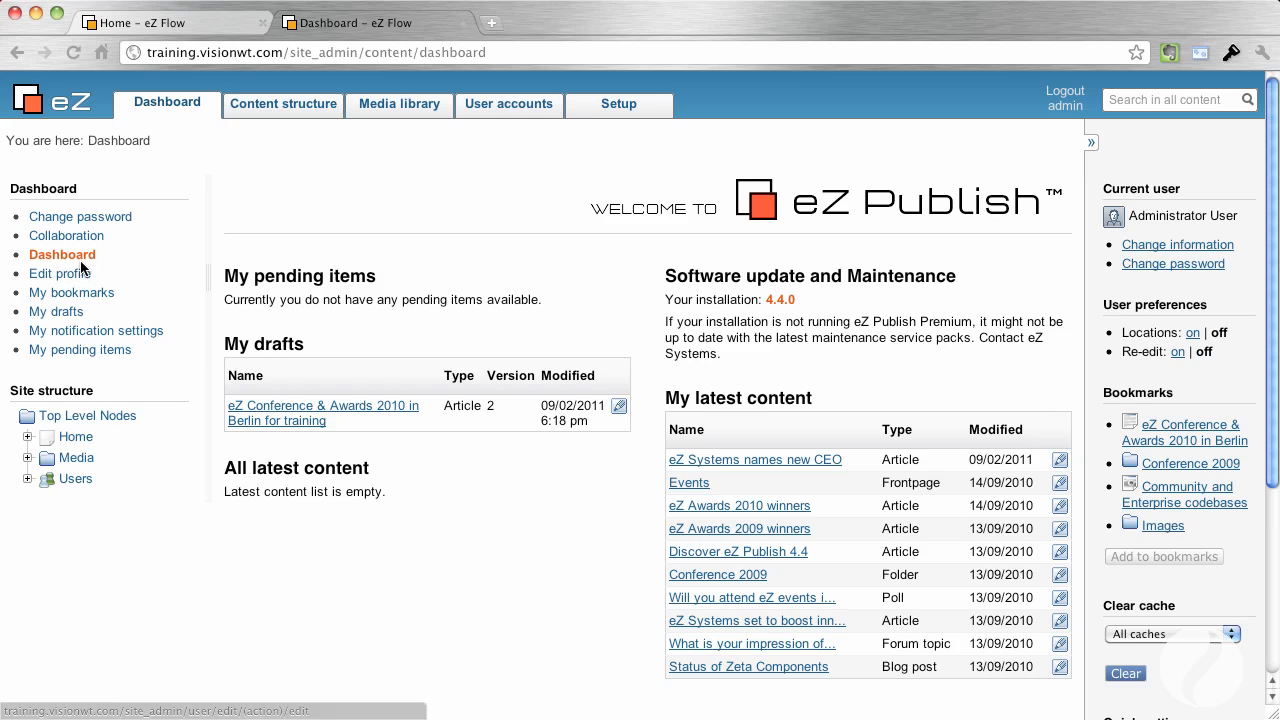
mouse_move(76, 278)
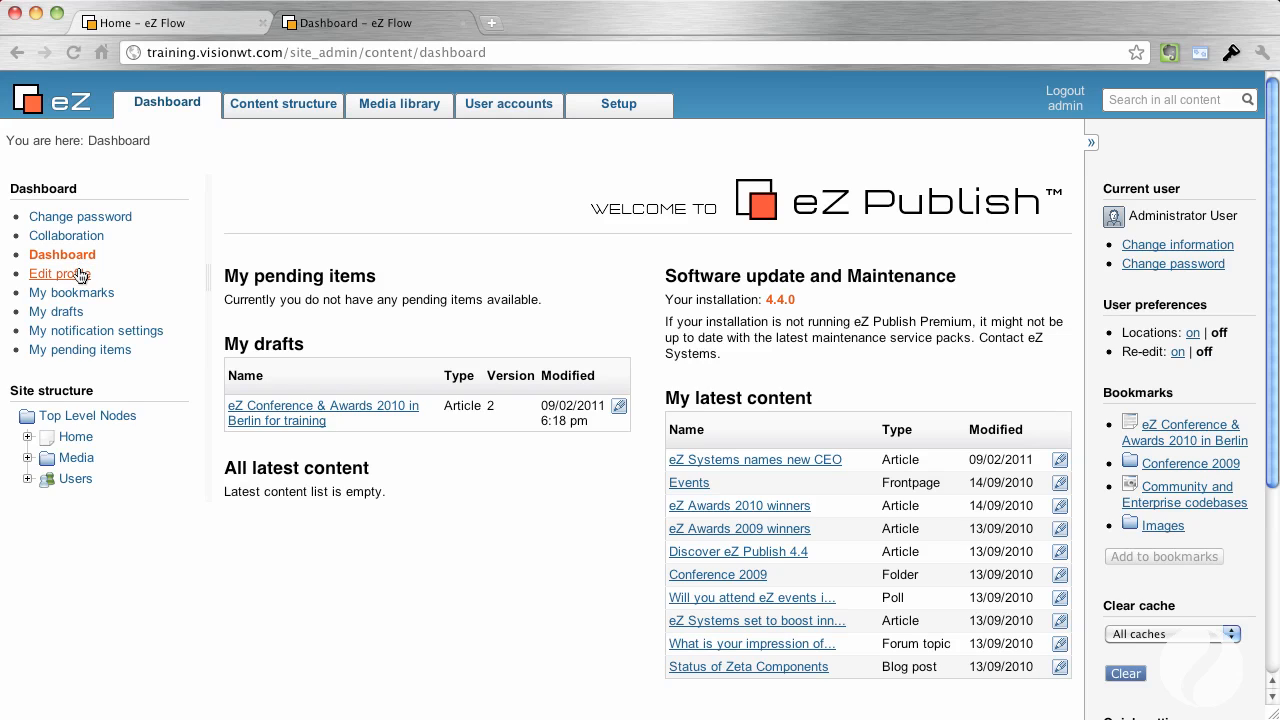
left_click(60, 272)
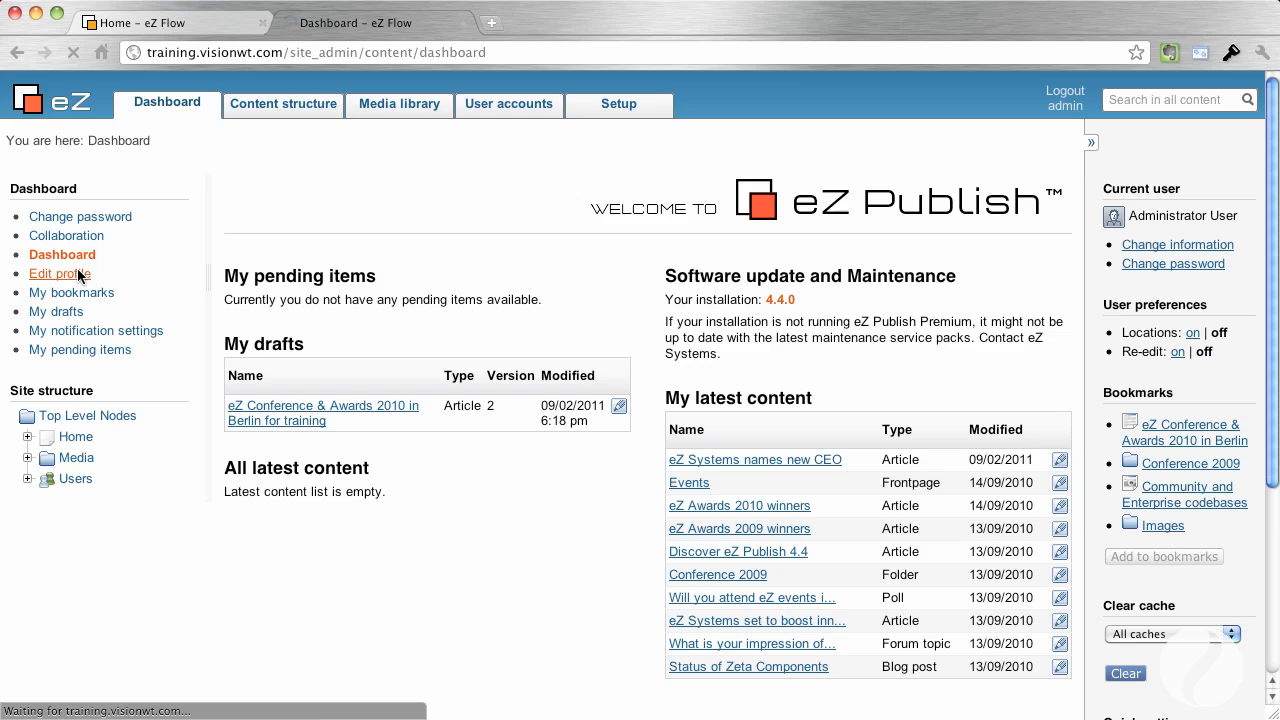
left_click(60, 274)
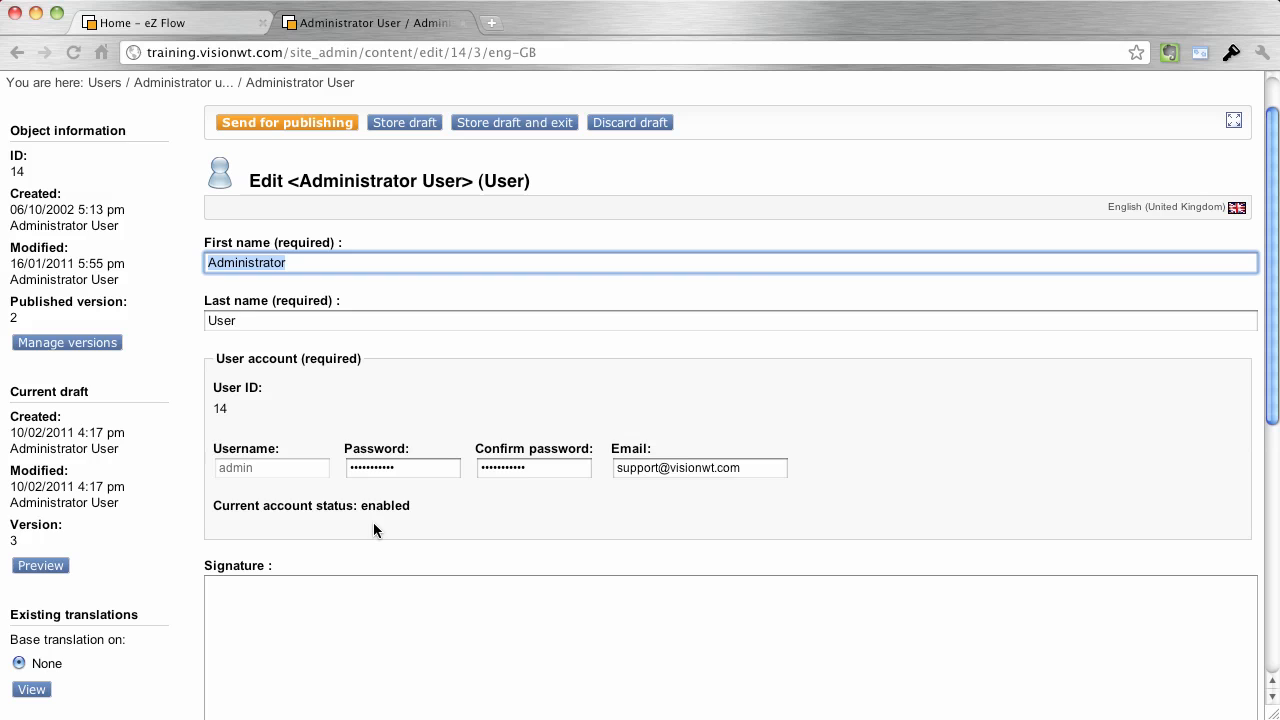
scroll("down", 3)
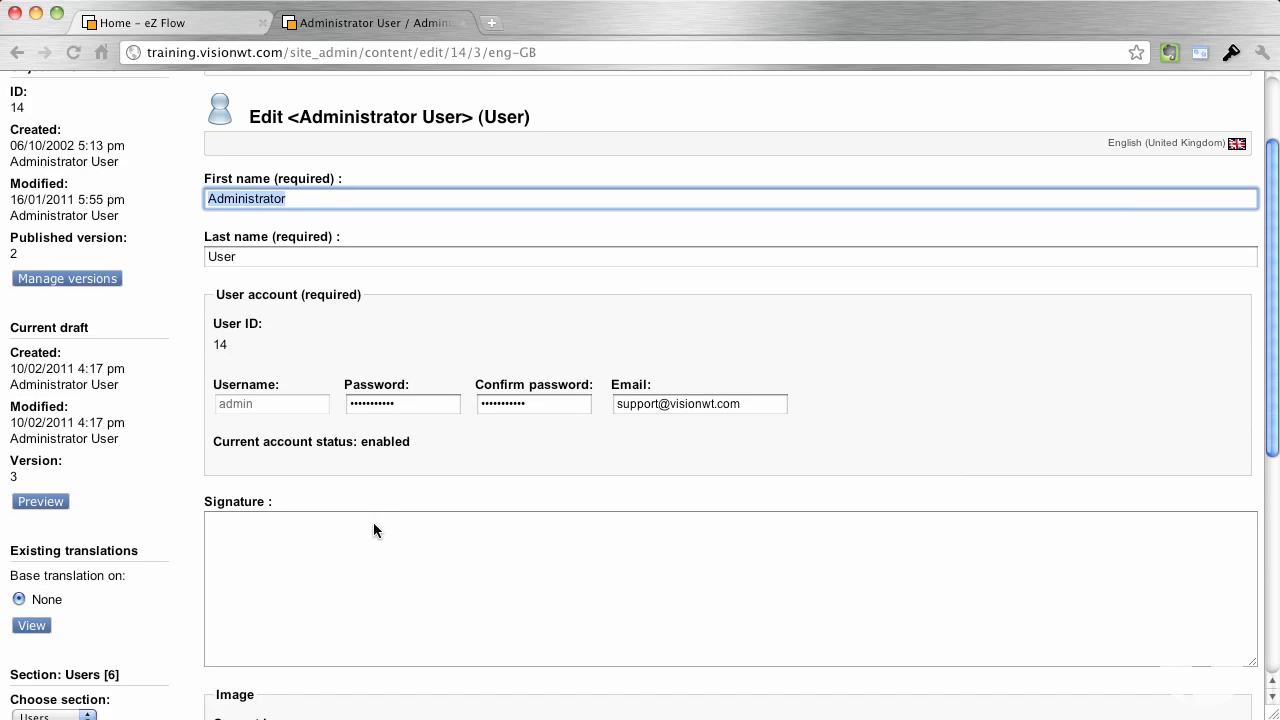
scroll("down", 3)
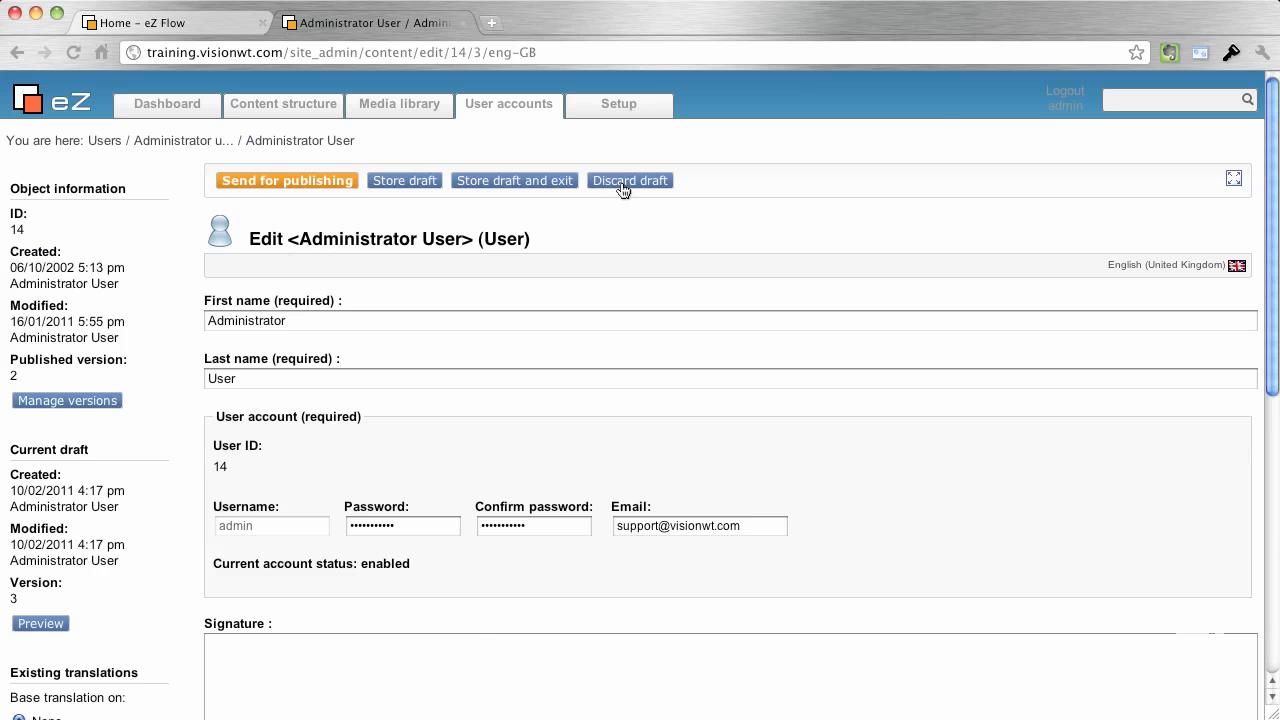
left_click(628, 180)
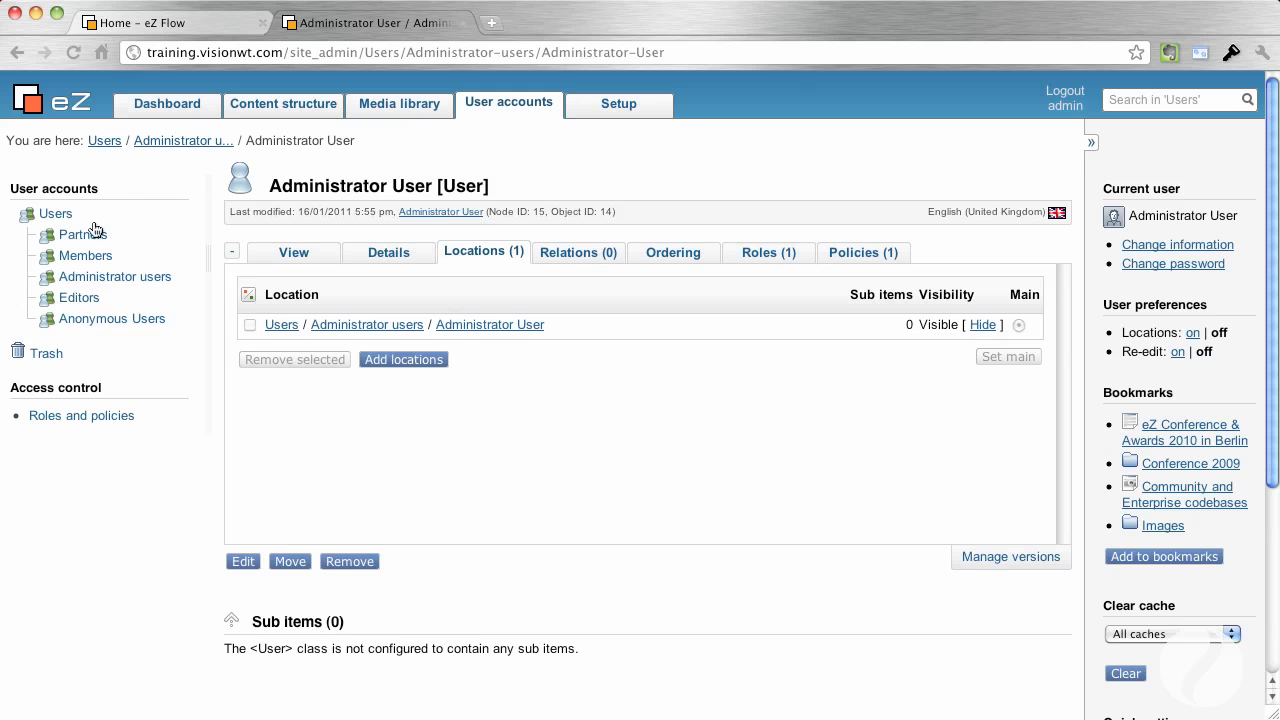
left_click(168, 104)
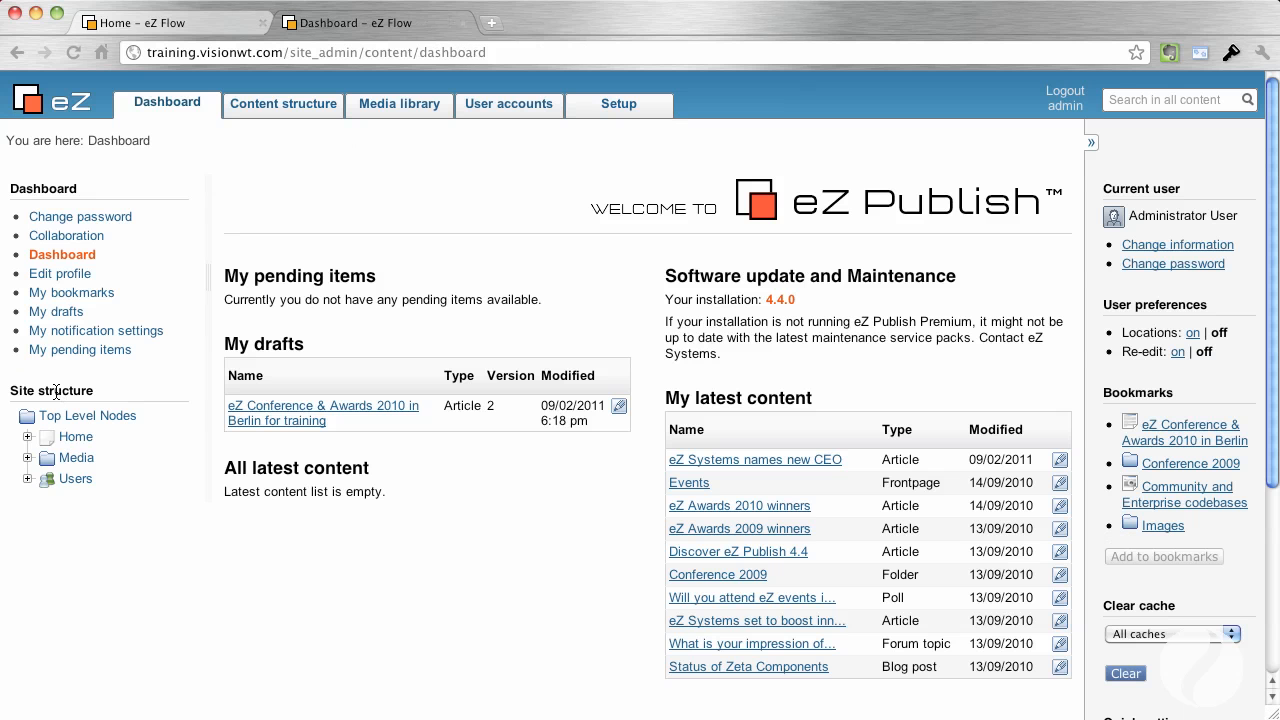
- Review the four bookmarks (an article, two folders, an image) and reshow the right panel
left_click(72, 292)
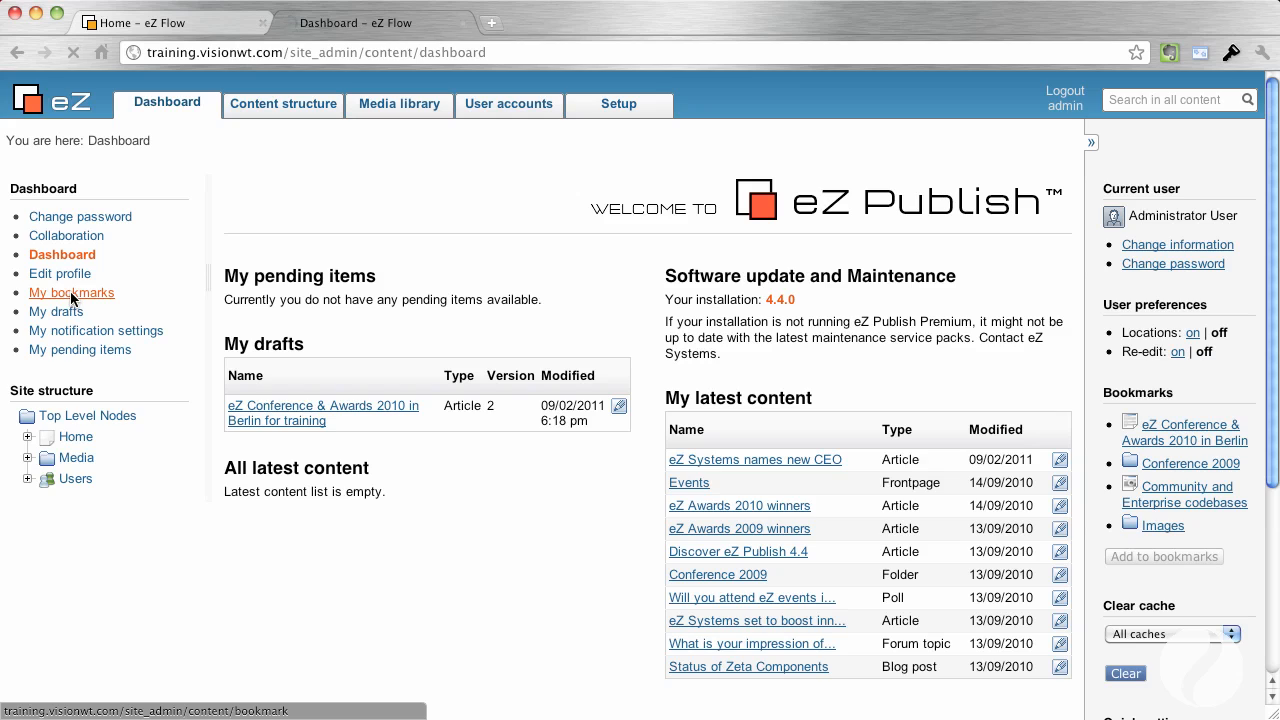
left_click(72, 292)
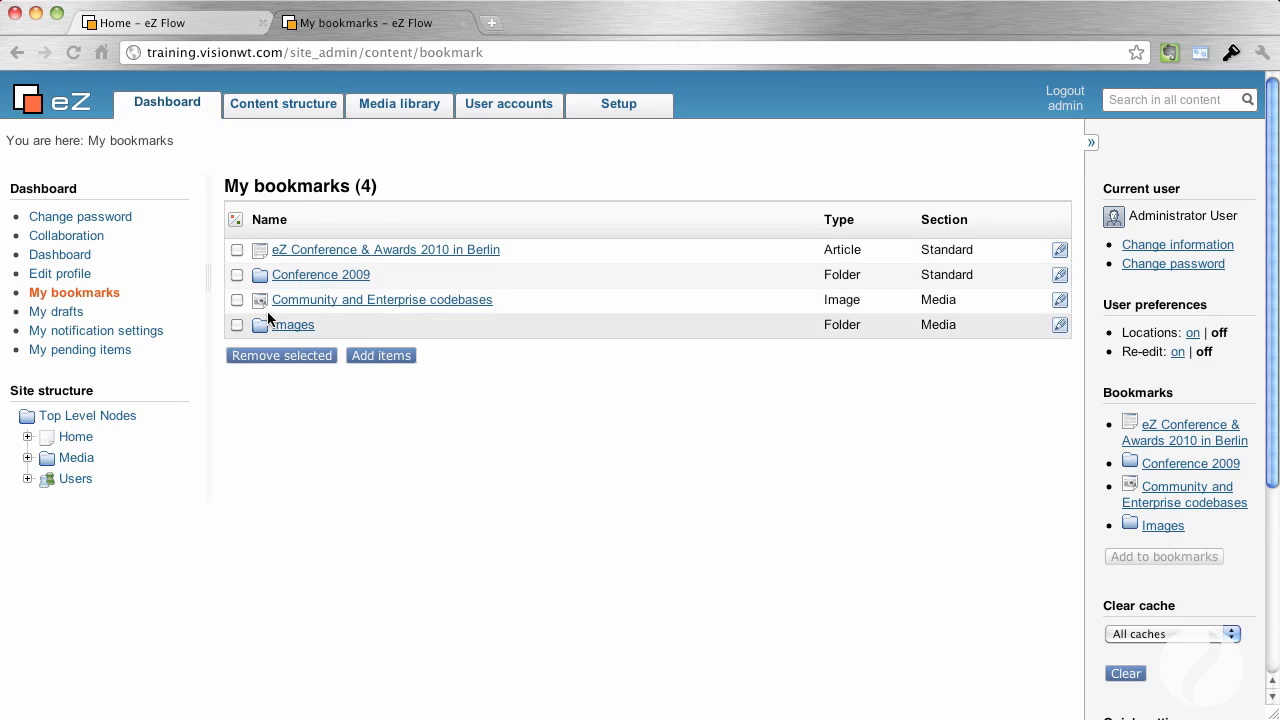
mouse_move(1160, 540)
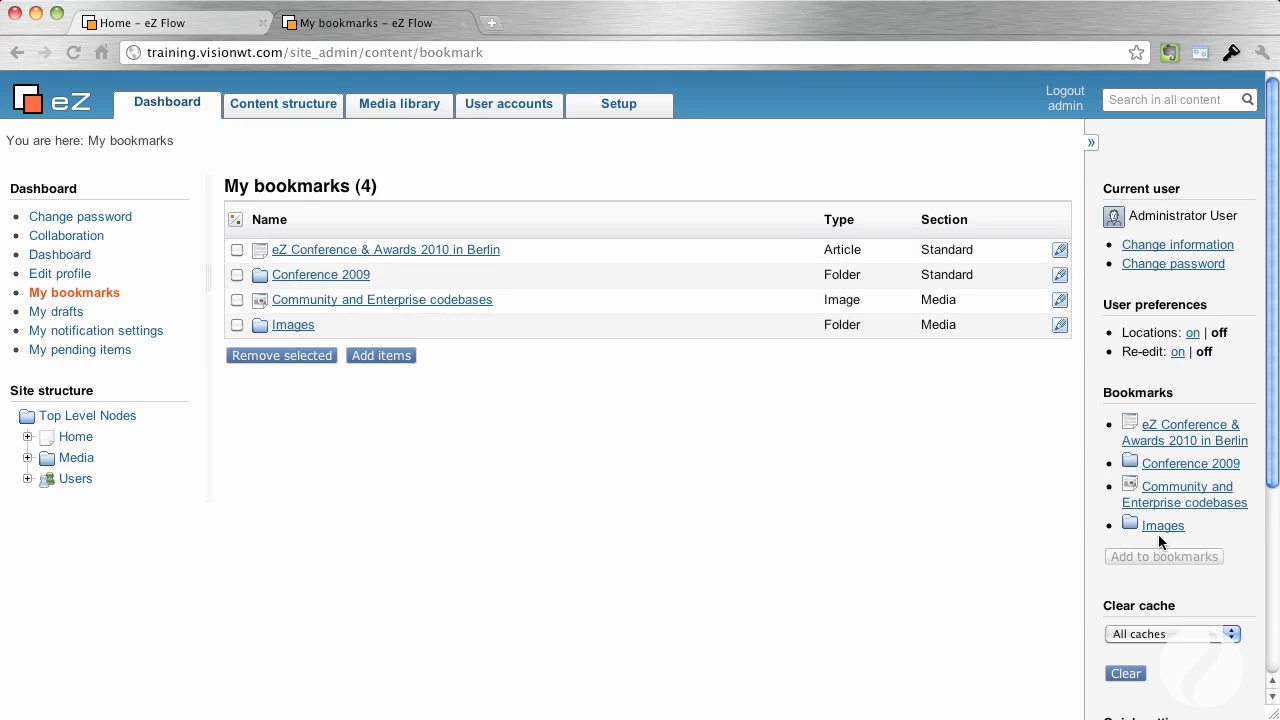
mouse_move(1164, 494)
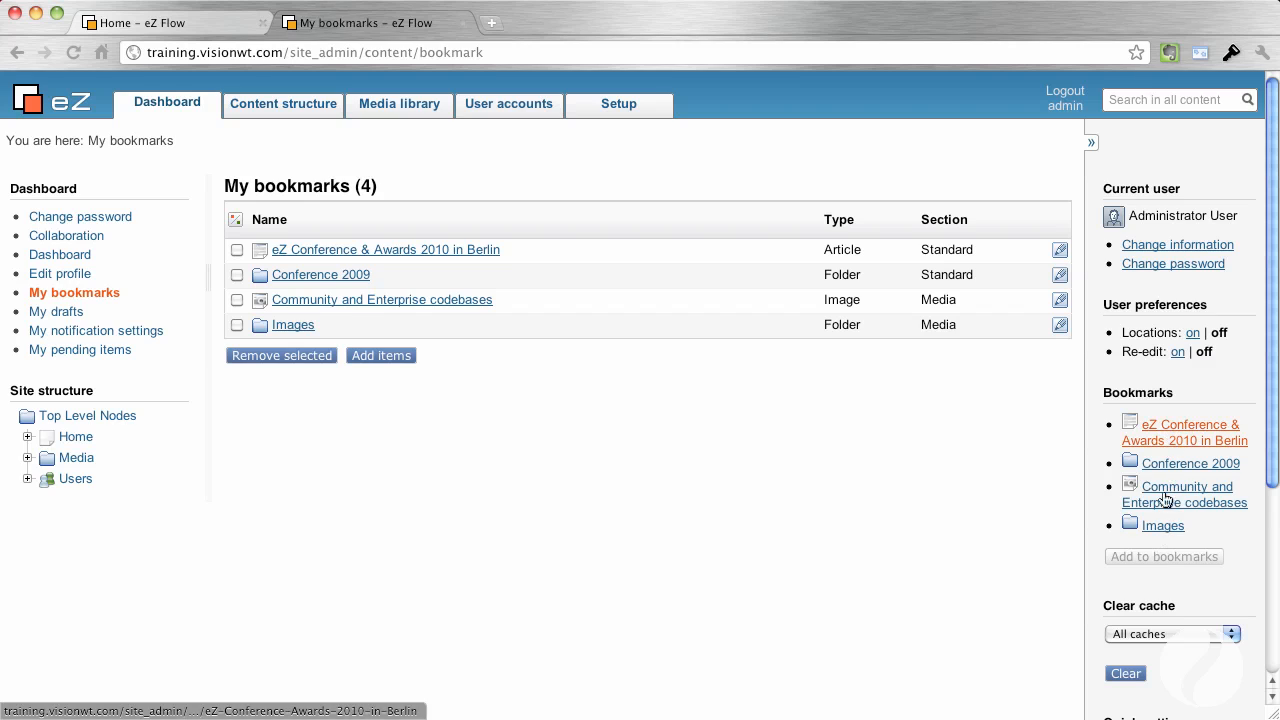
mouse_move(1164, 440)
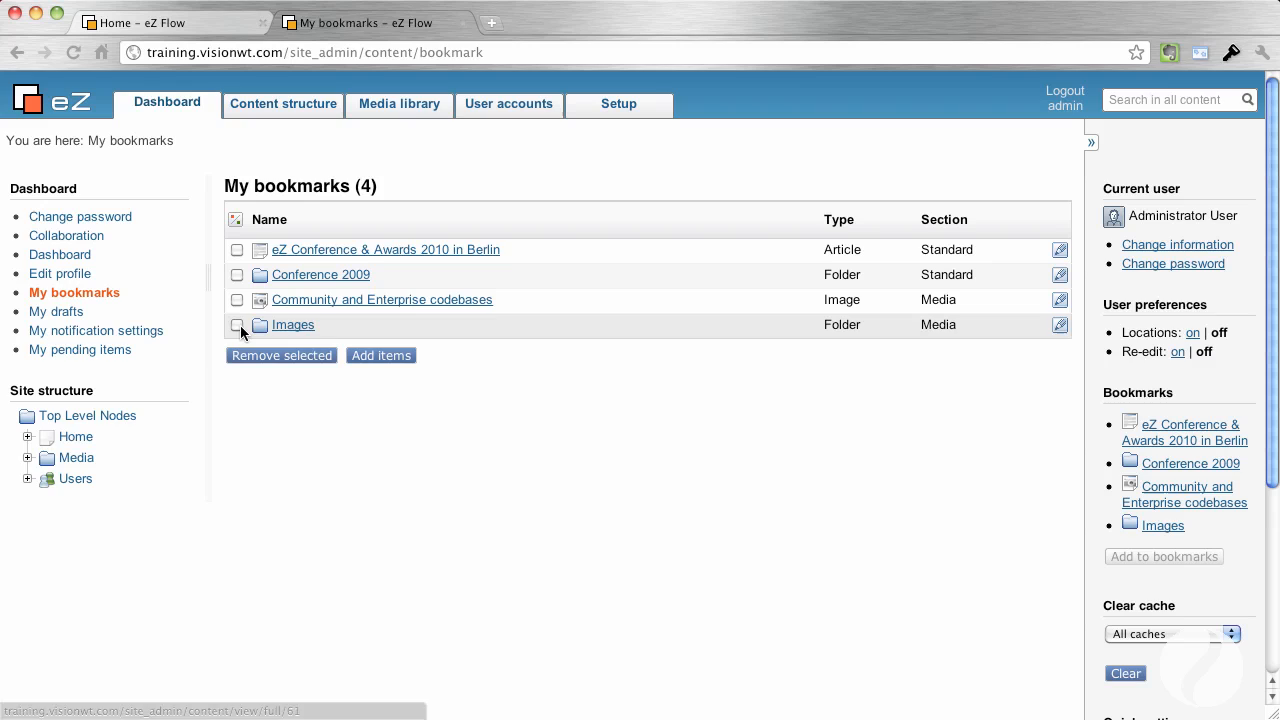
mouse_move(320, 364)
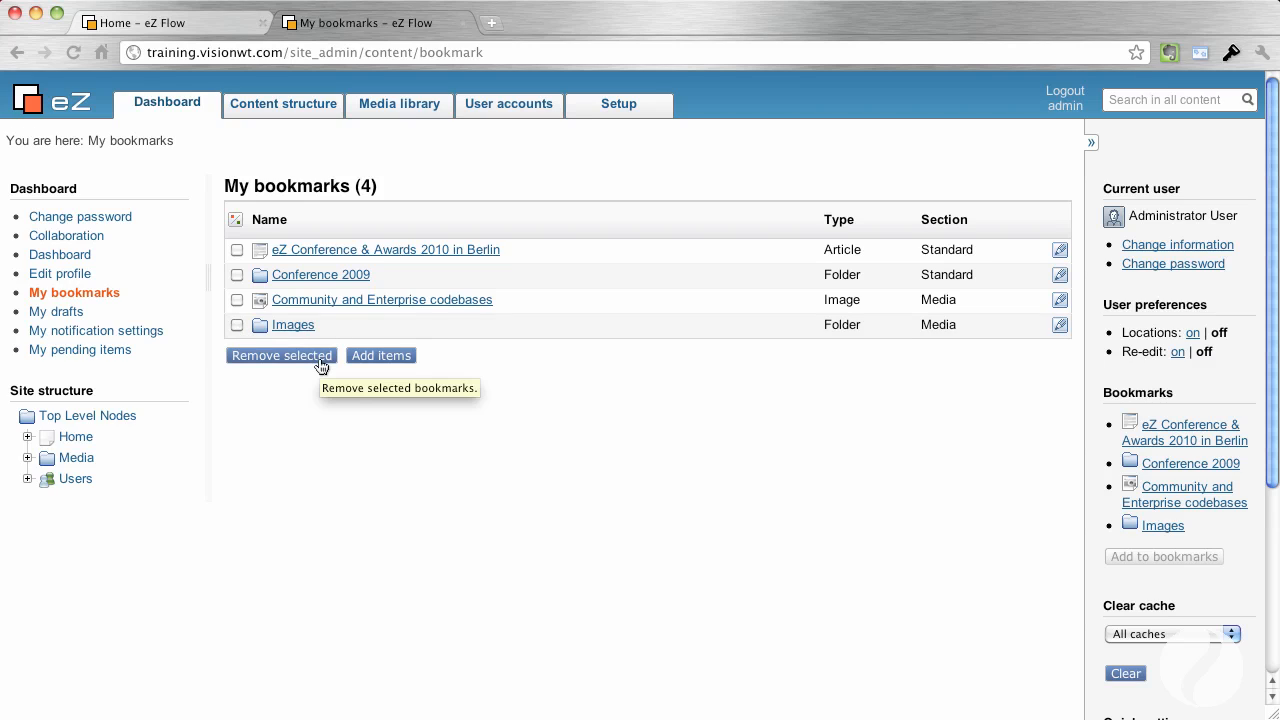
mouse_move(1110, 490)
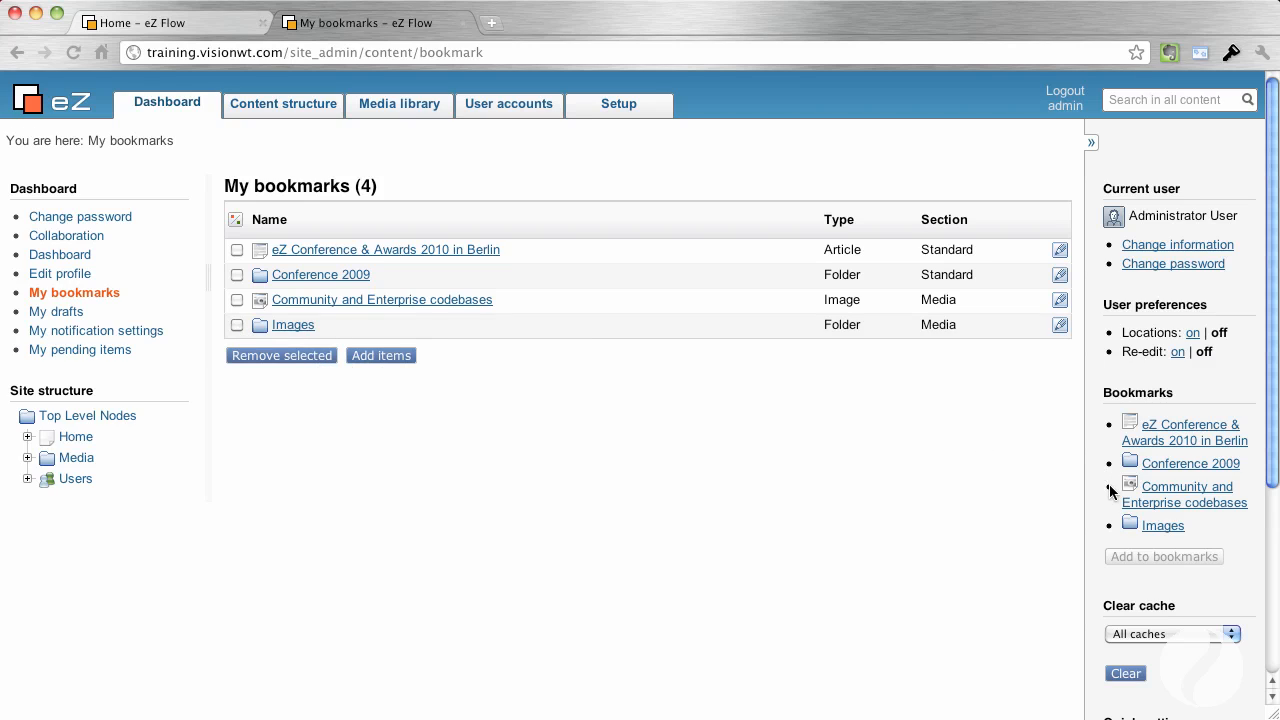
mouse_move(1160, 268)
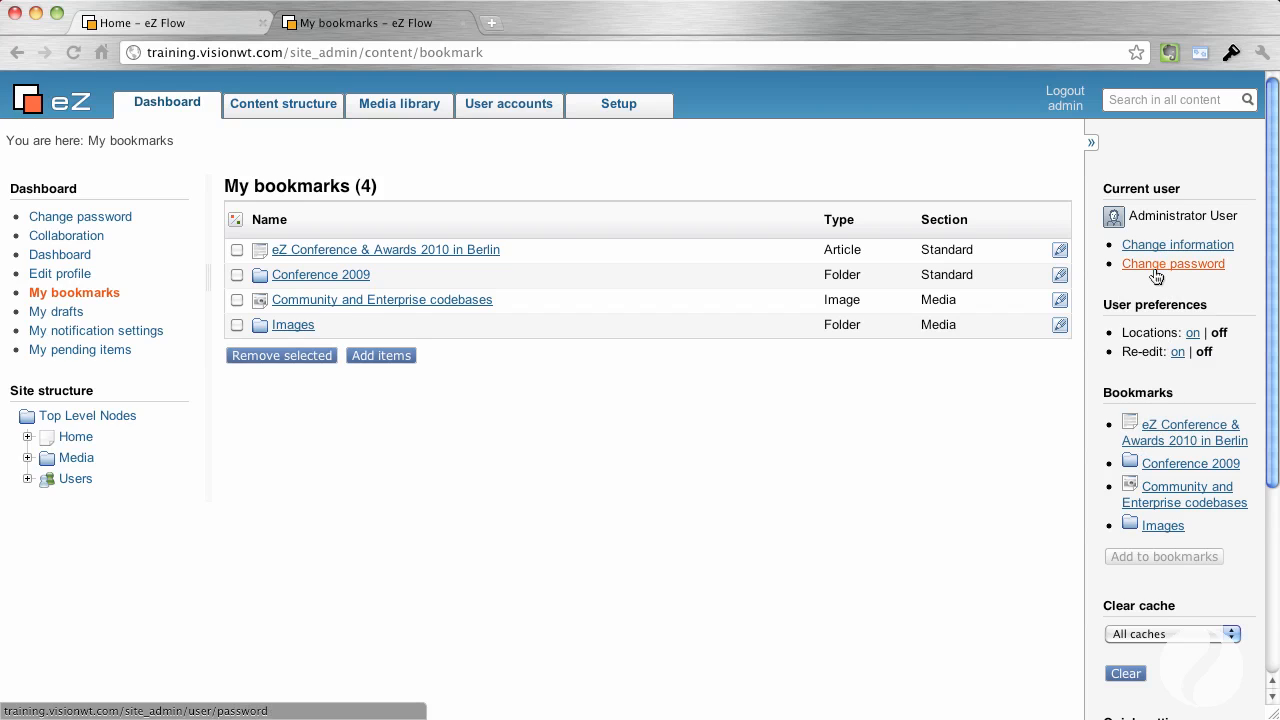
mouse_move(1092, 144)
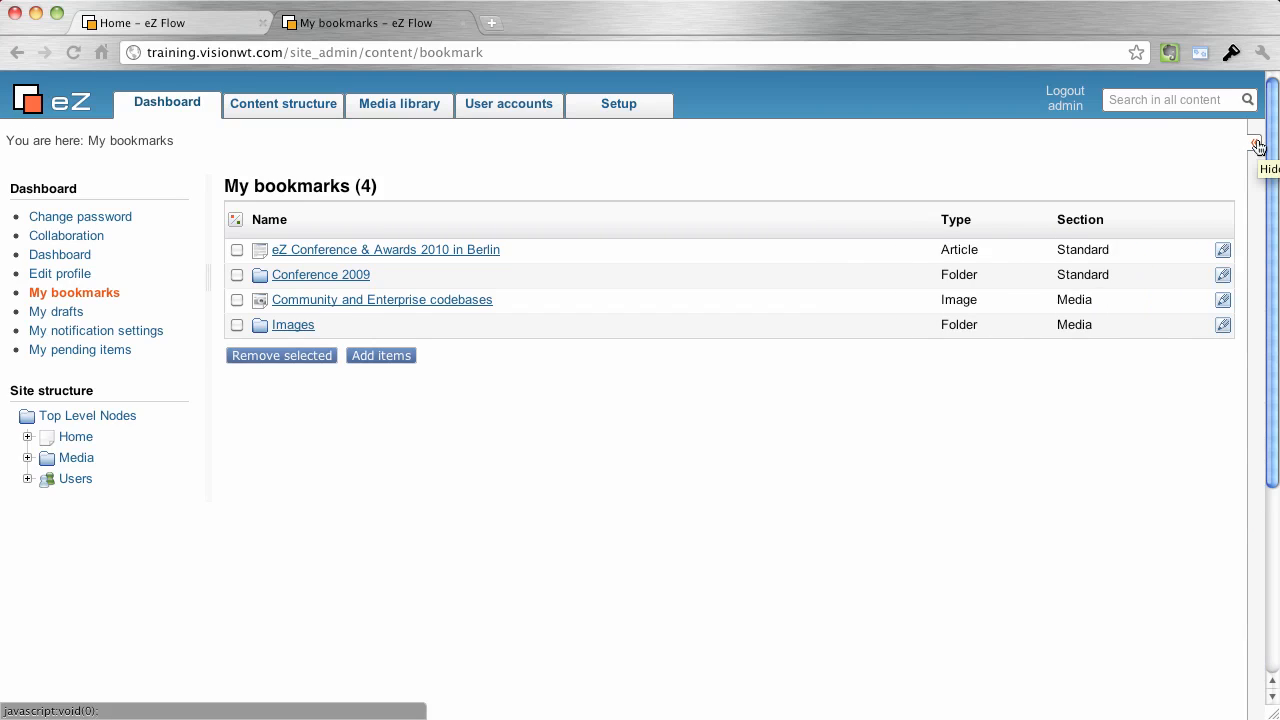
left_click(1260, 146)
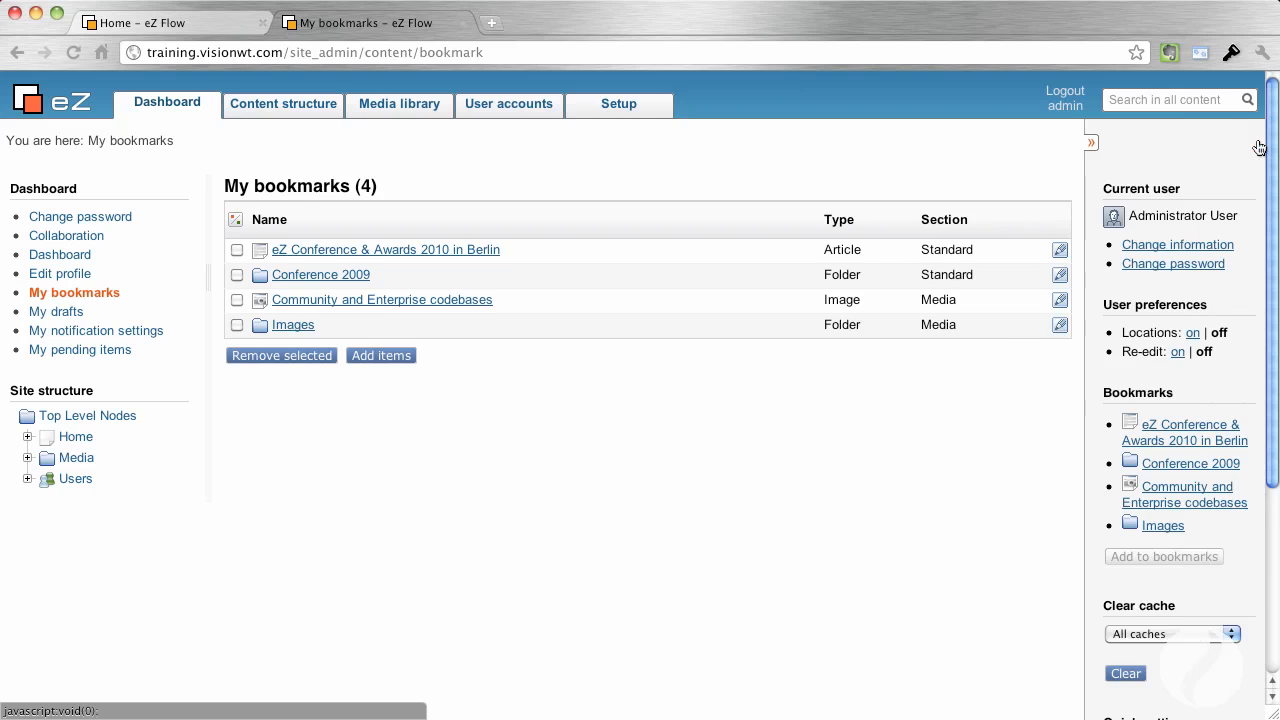
left_click(56, 312)
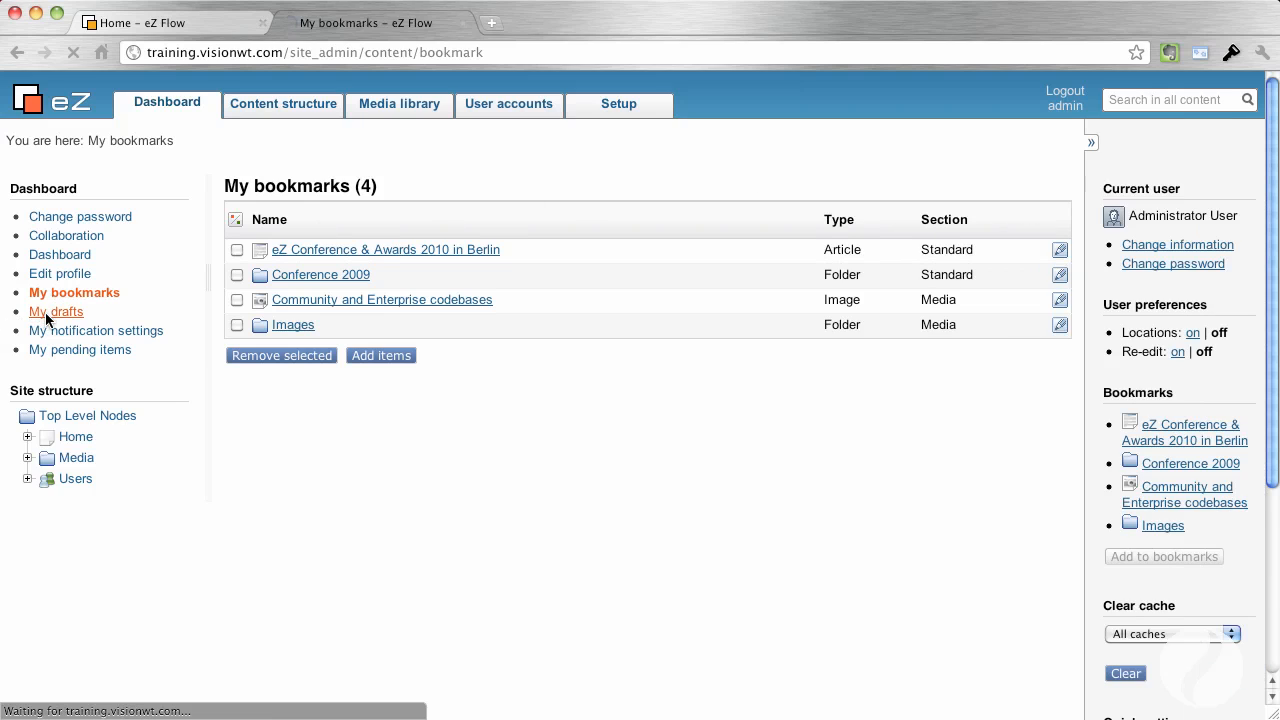
- Show the admin's drafts list with the Berlin conference article draft
left_click(56, 312)
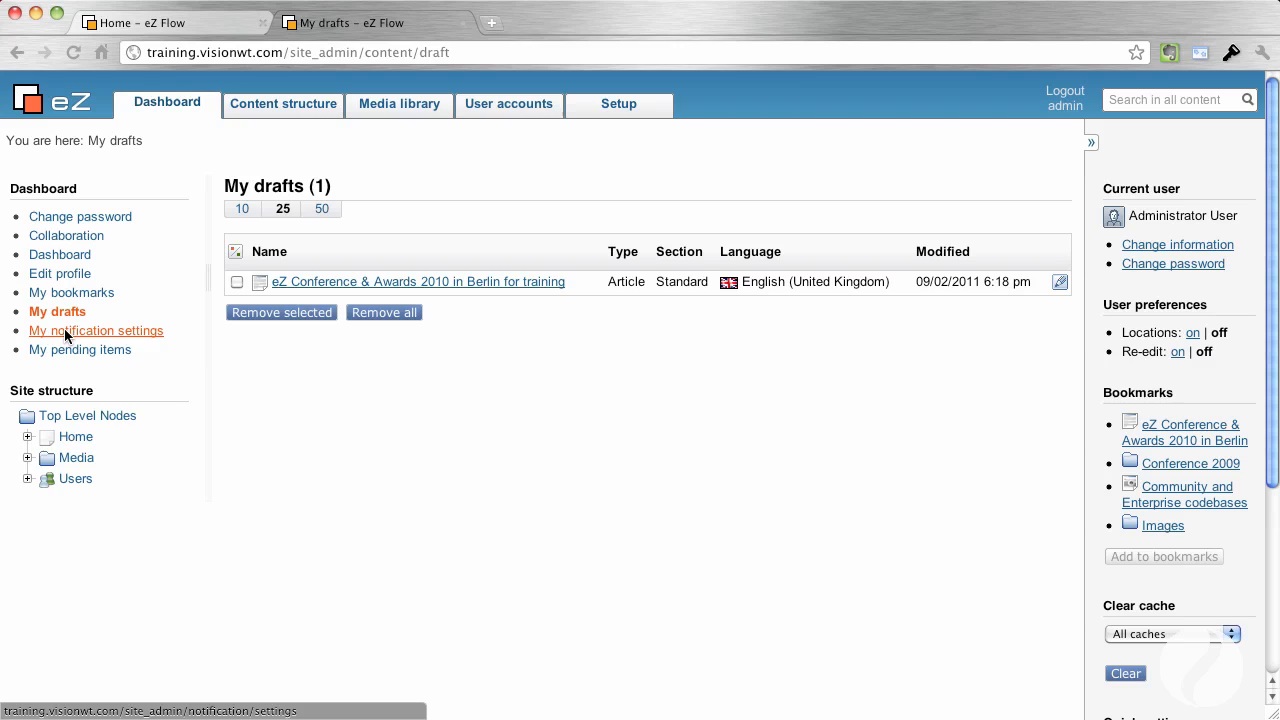
mouse_move(180, 332)
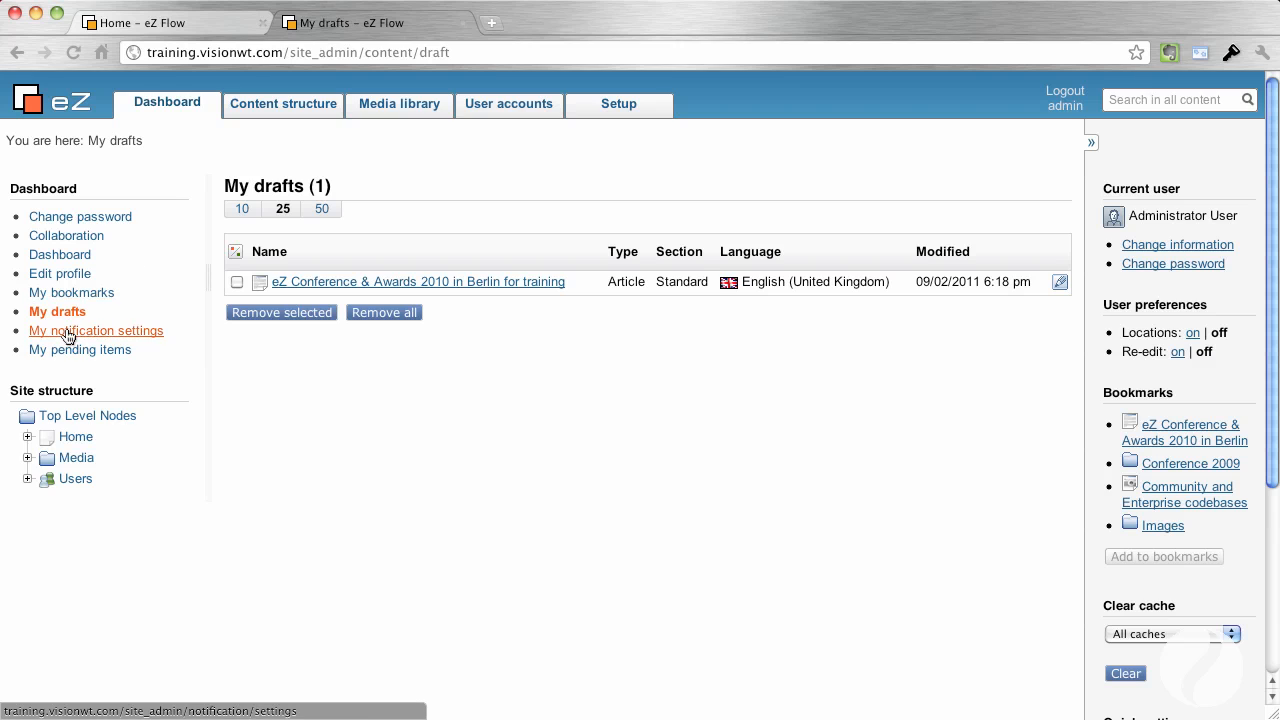
- Show the notification settings with the daily 6:00 digest and item notifications
left_click(96, 330)
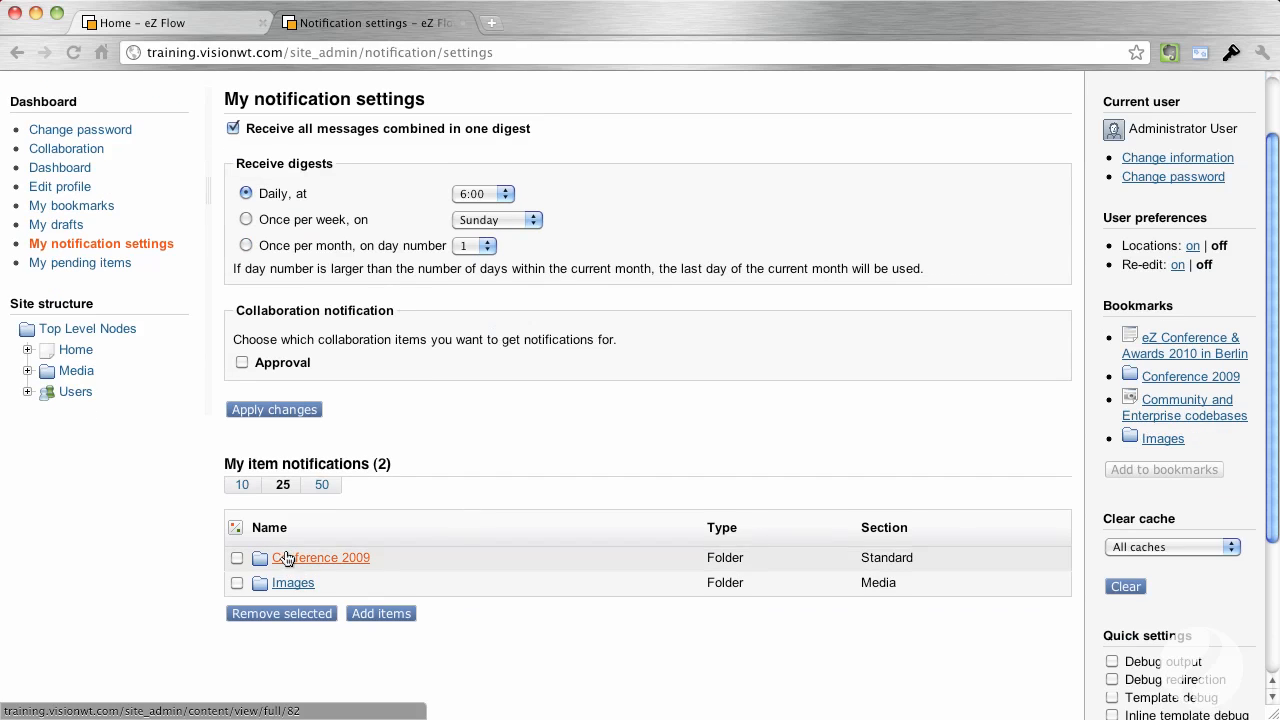
mouse_move(384, 562)
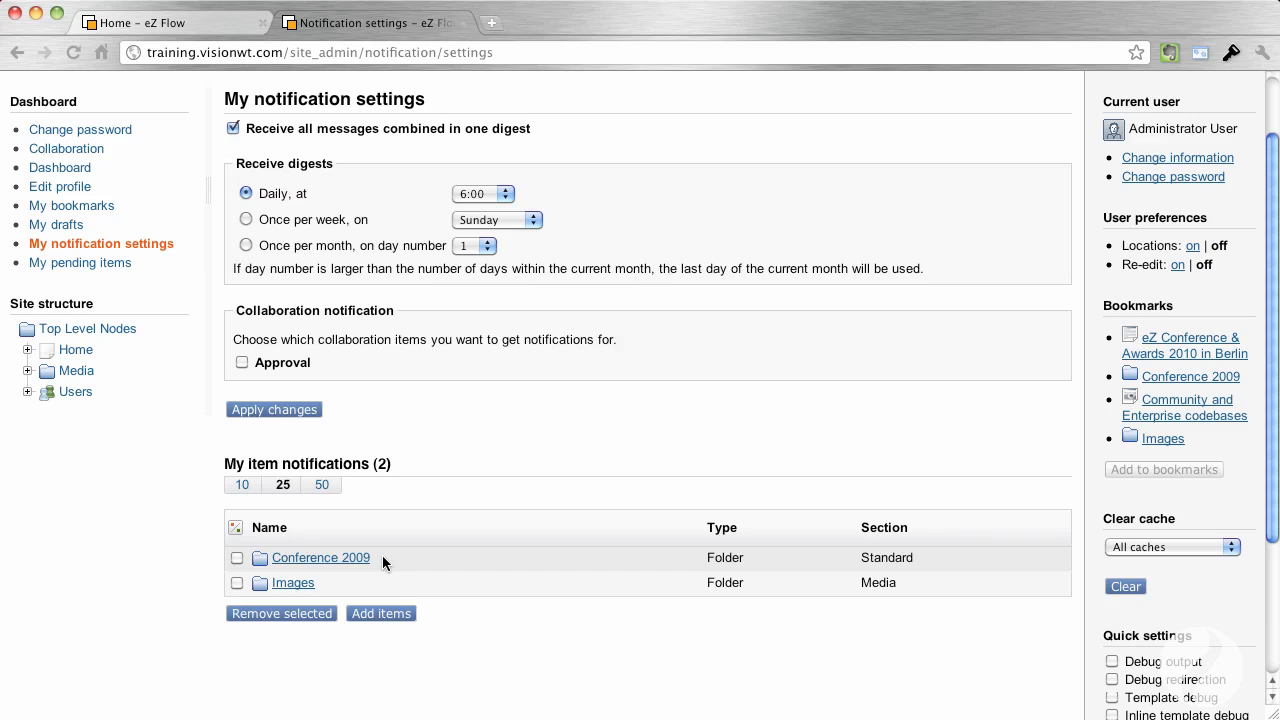
mouse_move(264, 224)
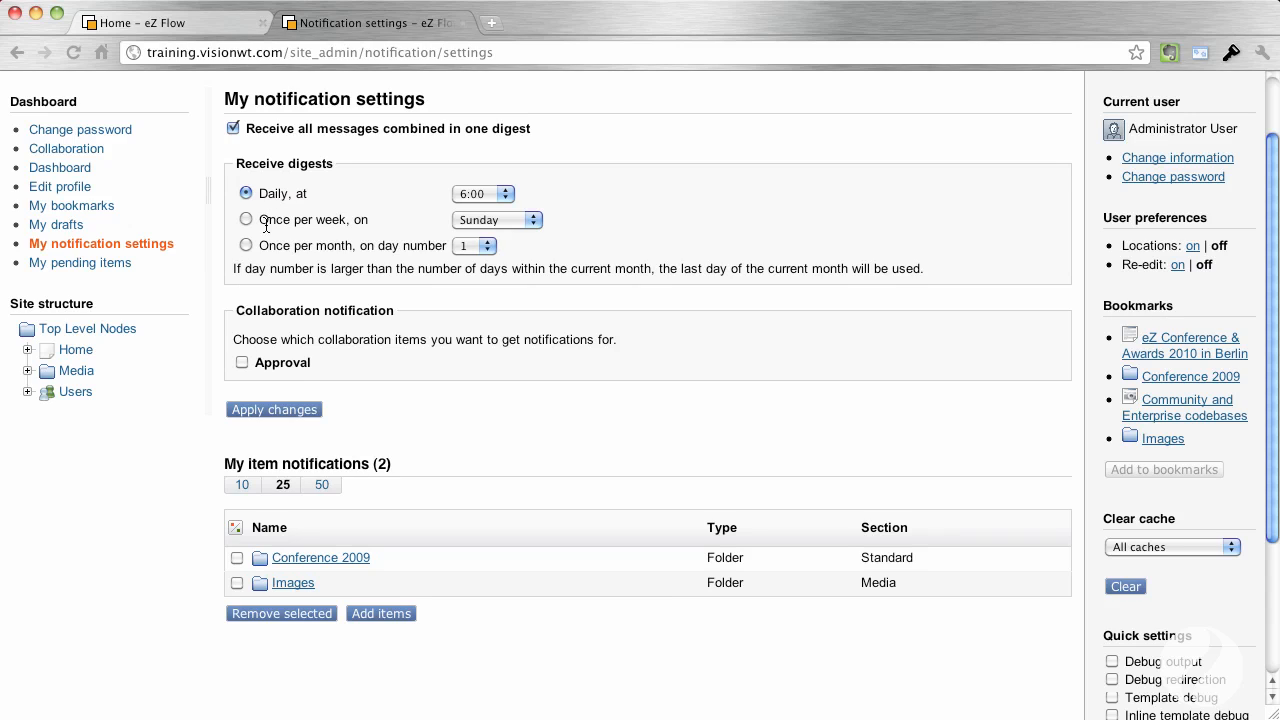
mouse_move(272, 248)
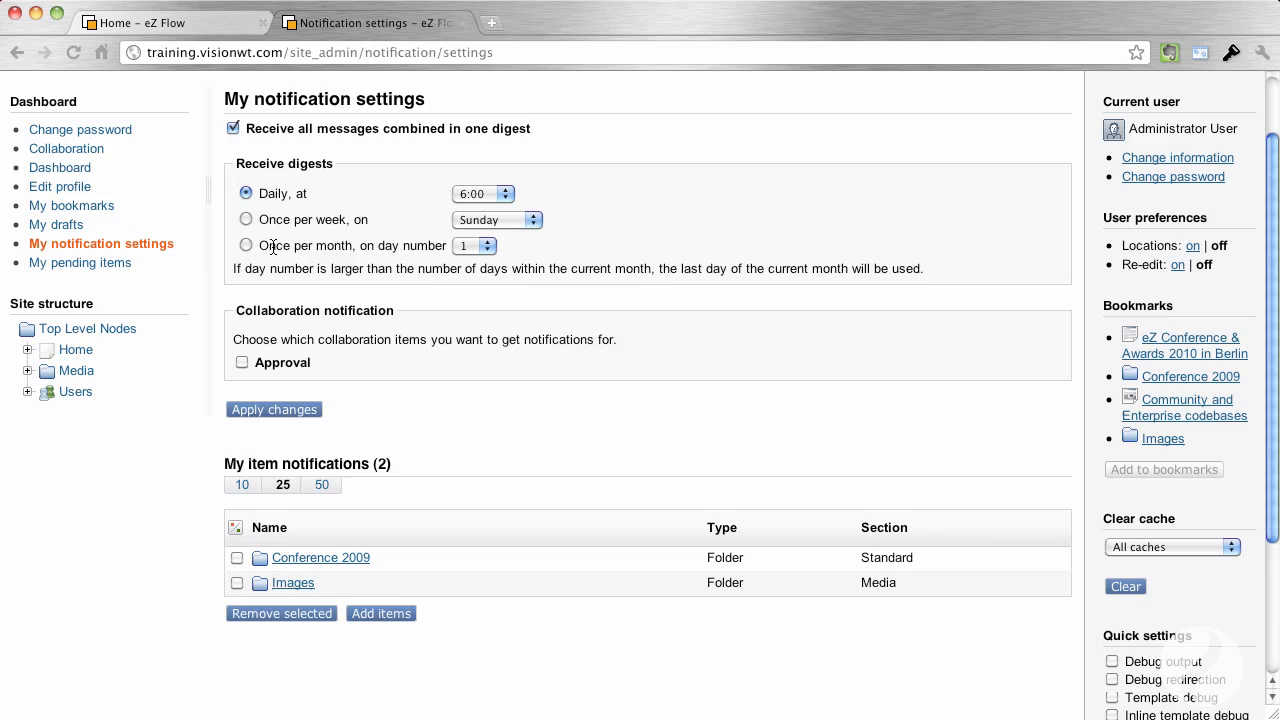
mouse_move(258, 364)
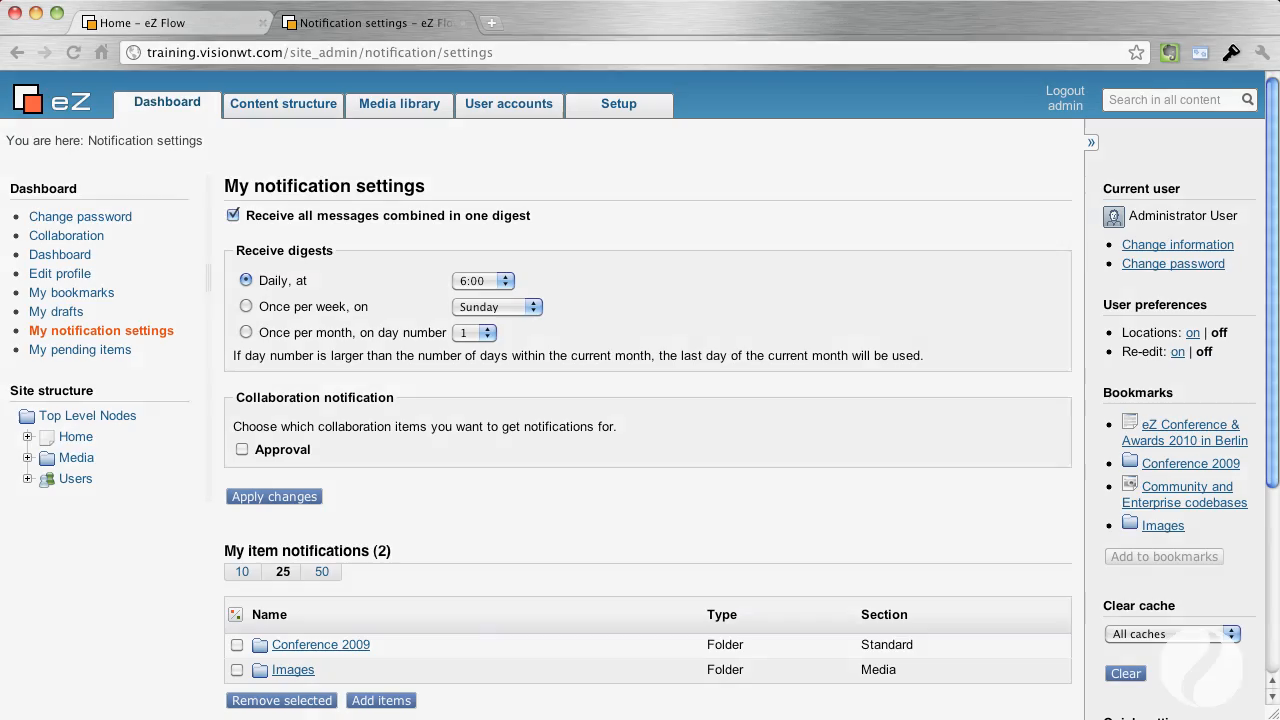
- Browse the content structure from Home and collapse then re-expand the Events branch
left_click(284, 104)
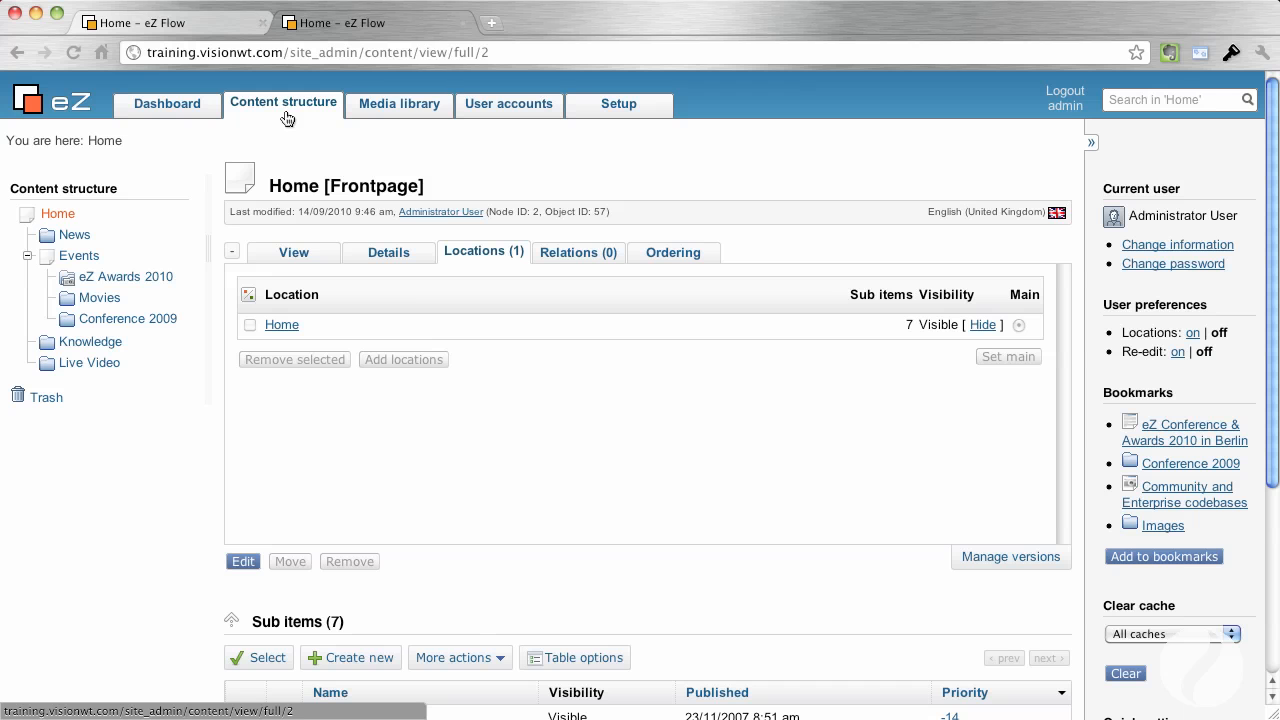
mouse_move(284, 120)
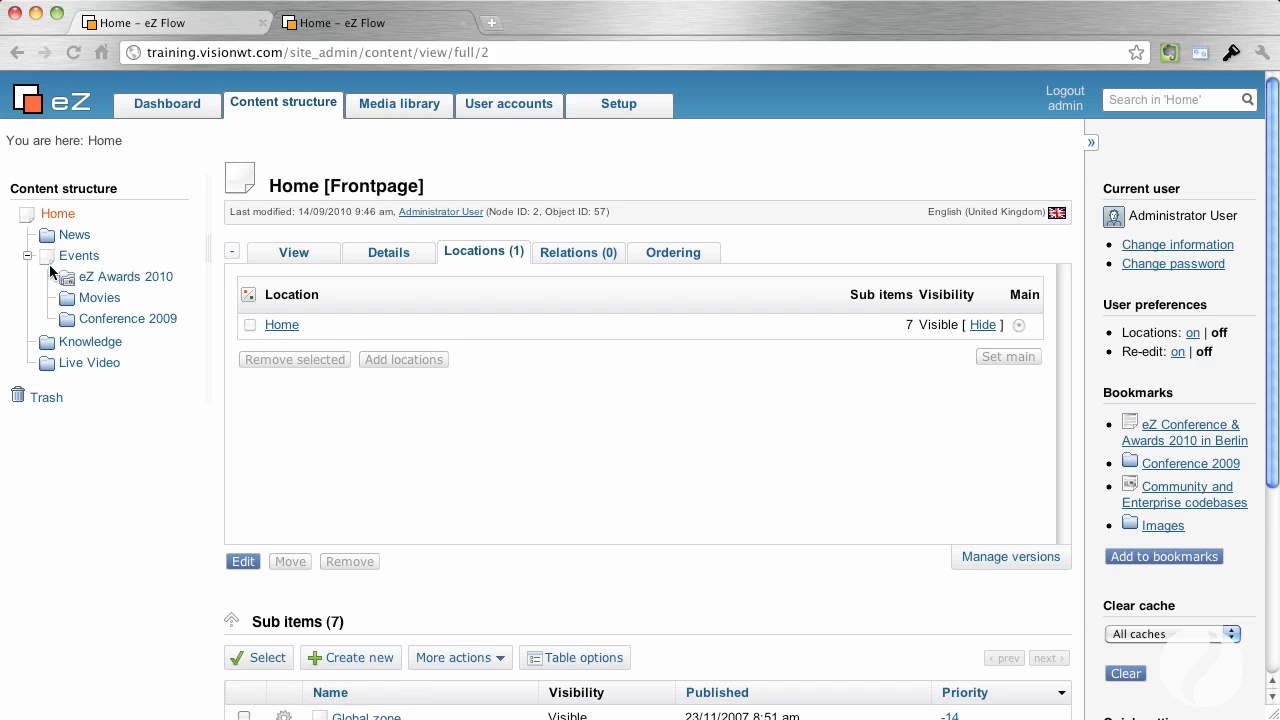
mouse_move(32, 260)
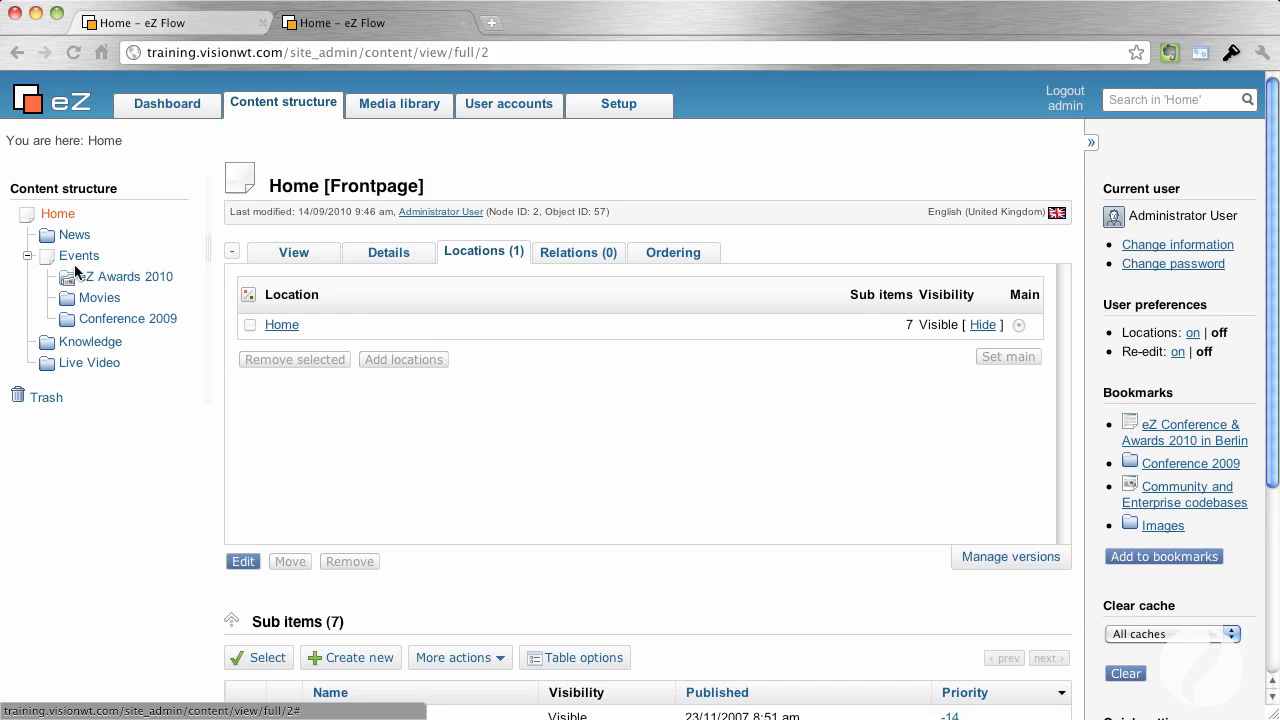
left_click(28, 256)
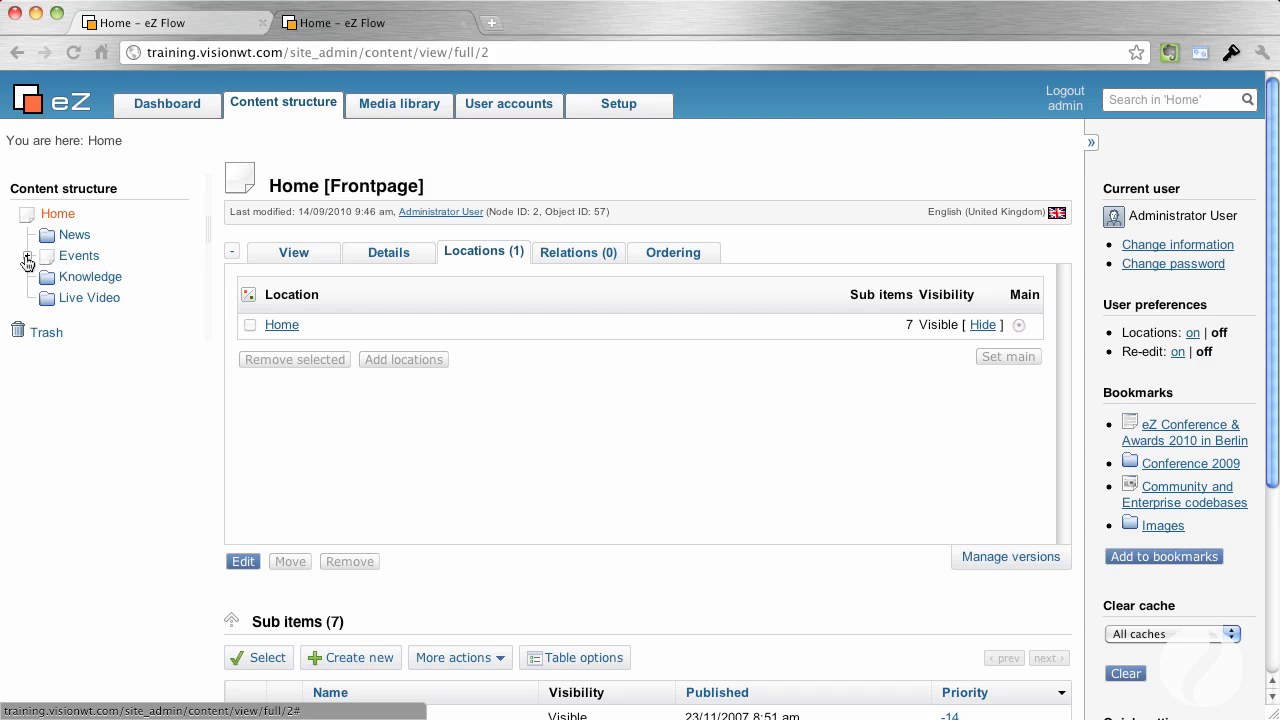
left_click(28, 258)
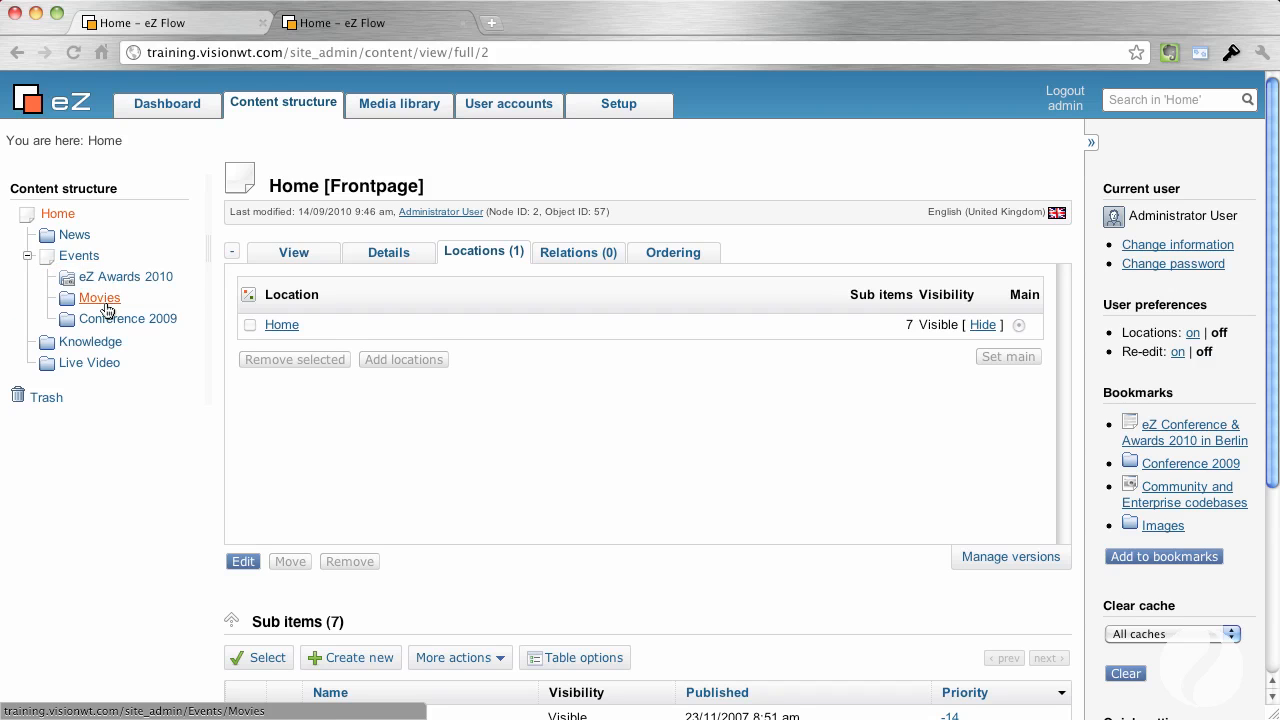
- Review the Conference 2009 folder's view, details, locations and relations (none)
left_click(128, 318)
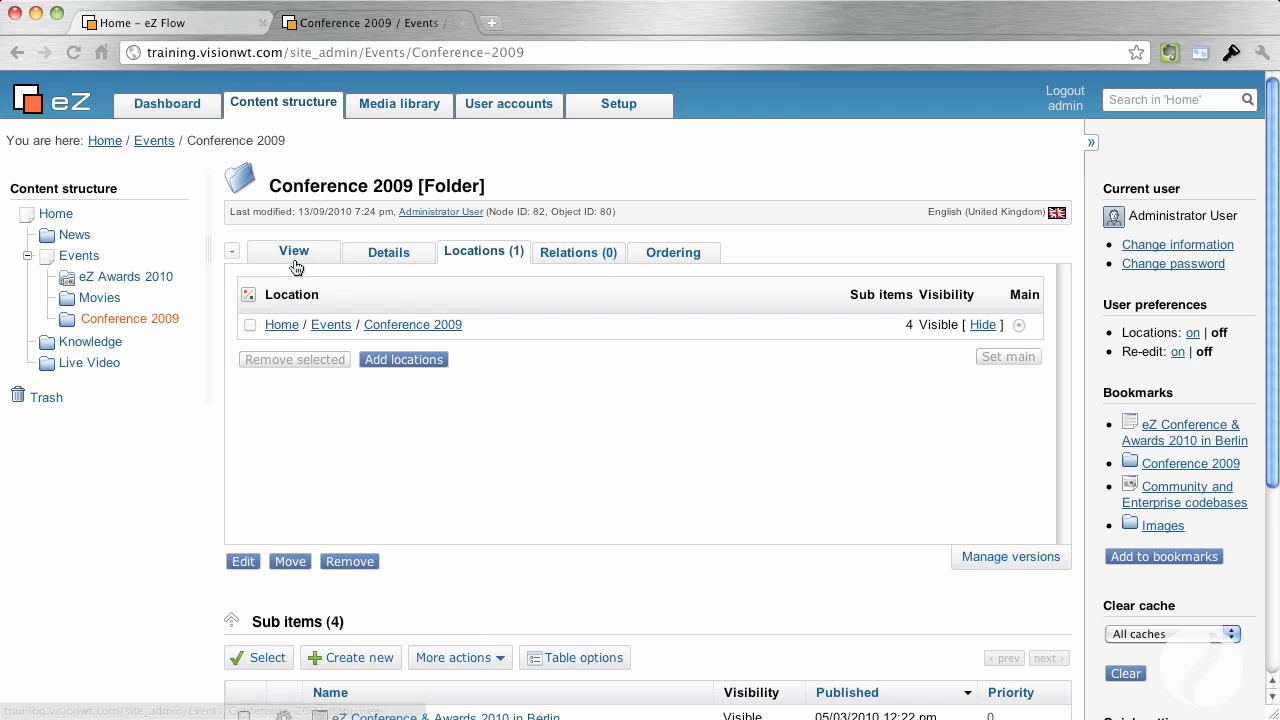
mouse_move(292, 258)
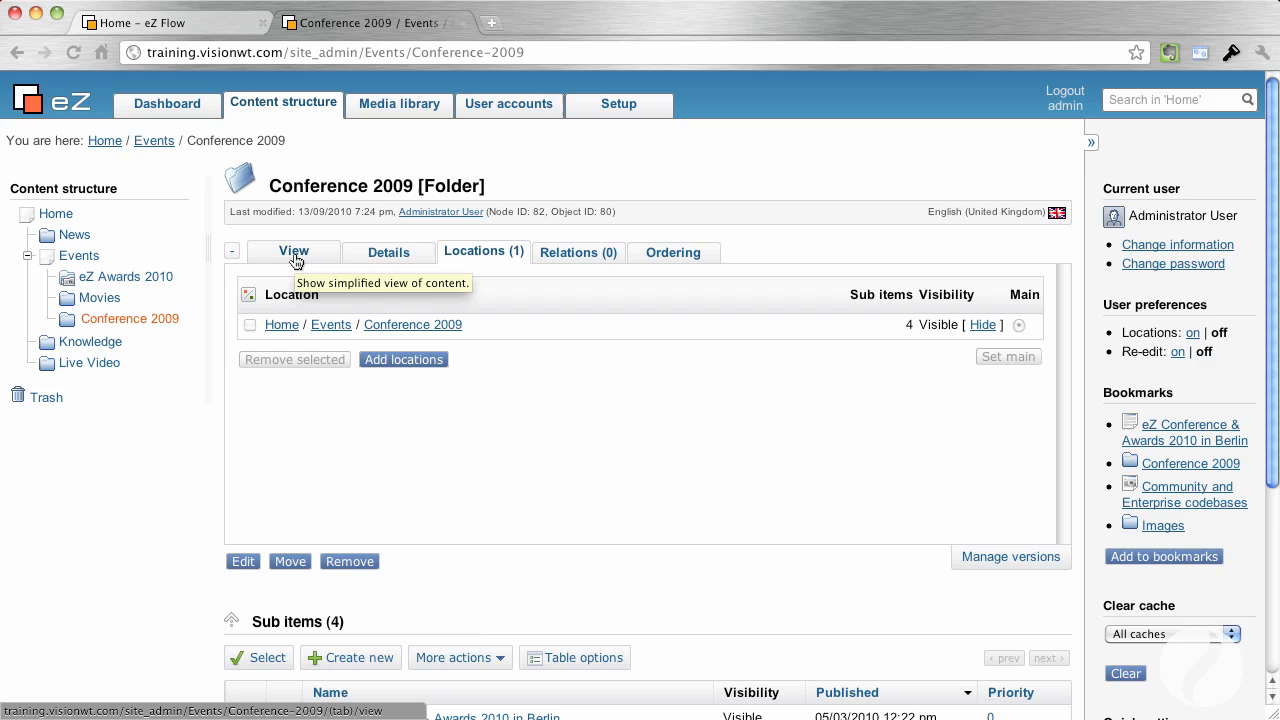
left_click(292, 252)
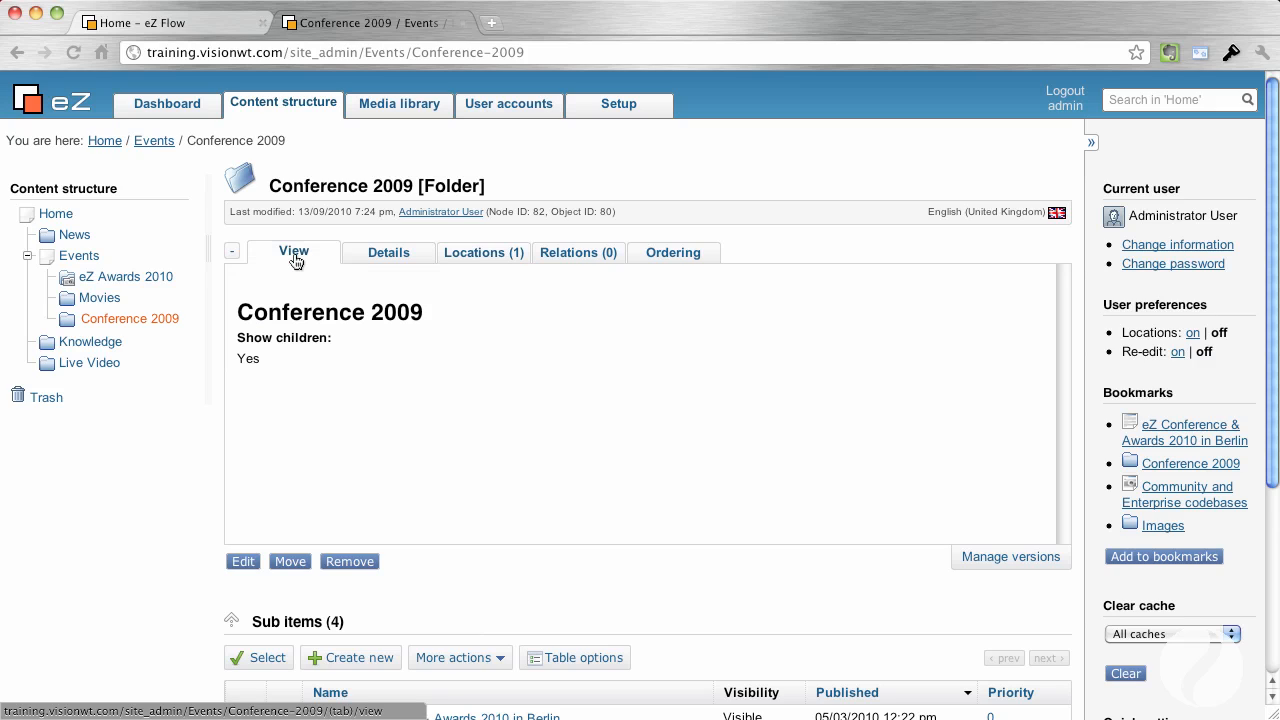
mouse_move(270, 268)
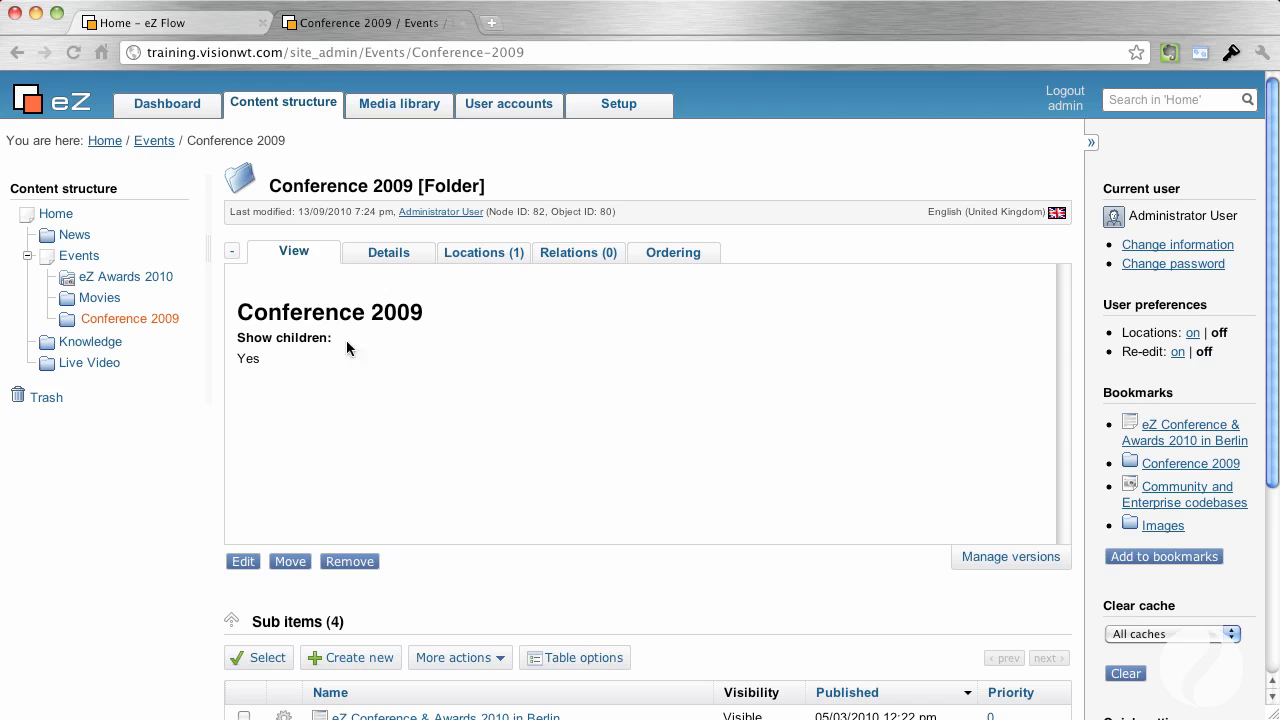
mouse_move(284, 368)
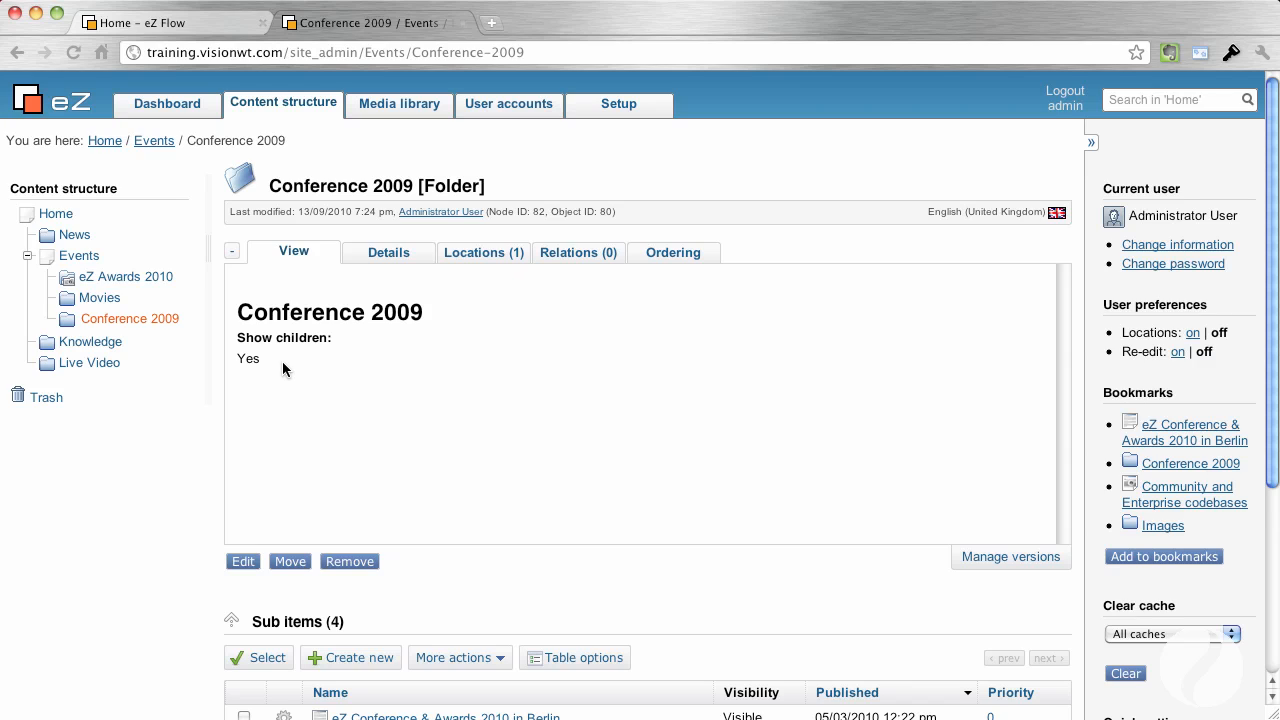
mouse_move(384, 268)
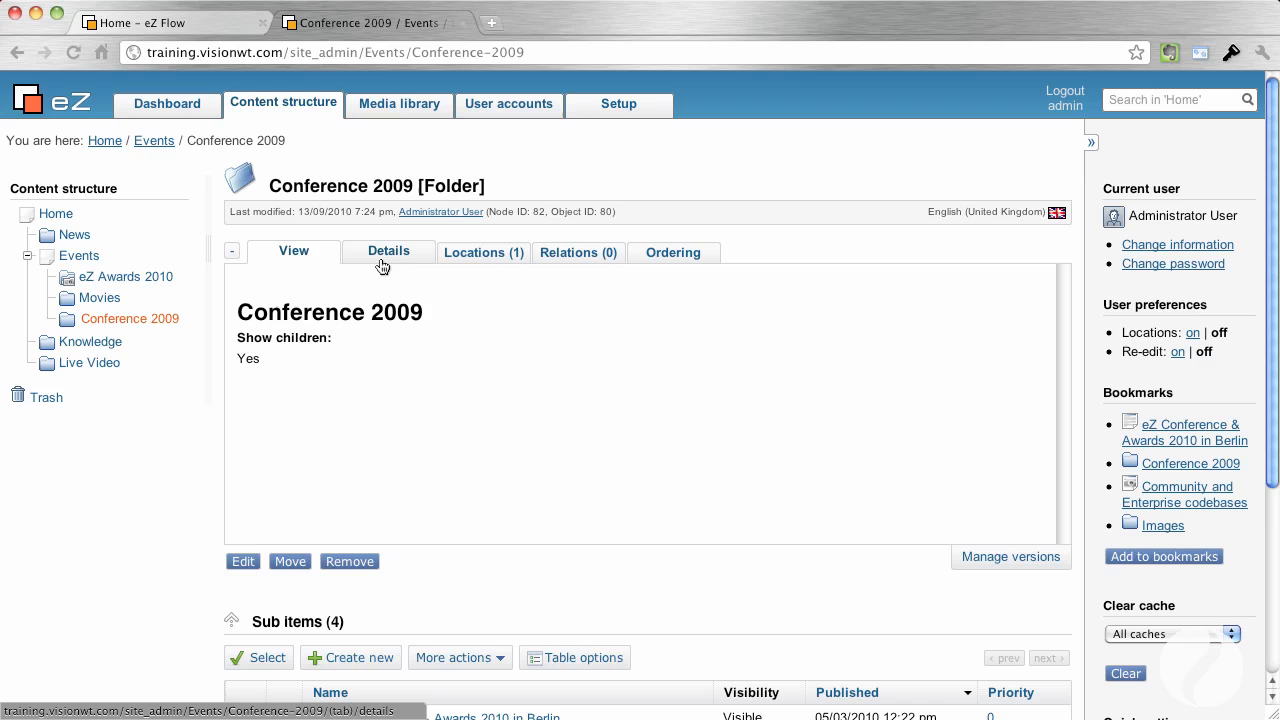
left_click(388, 252)
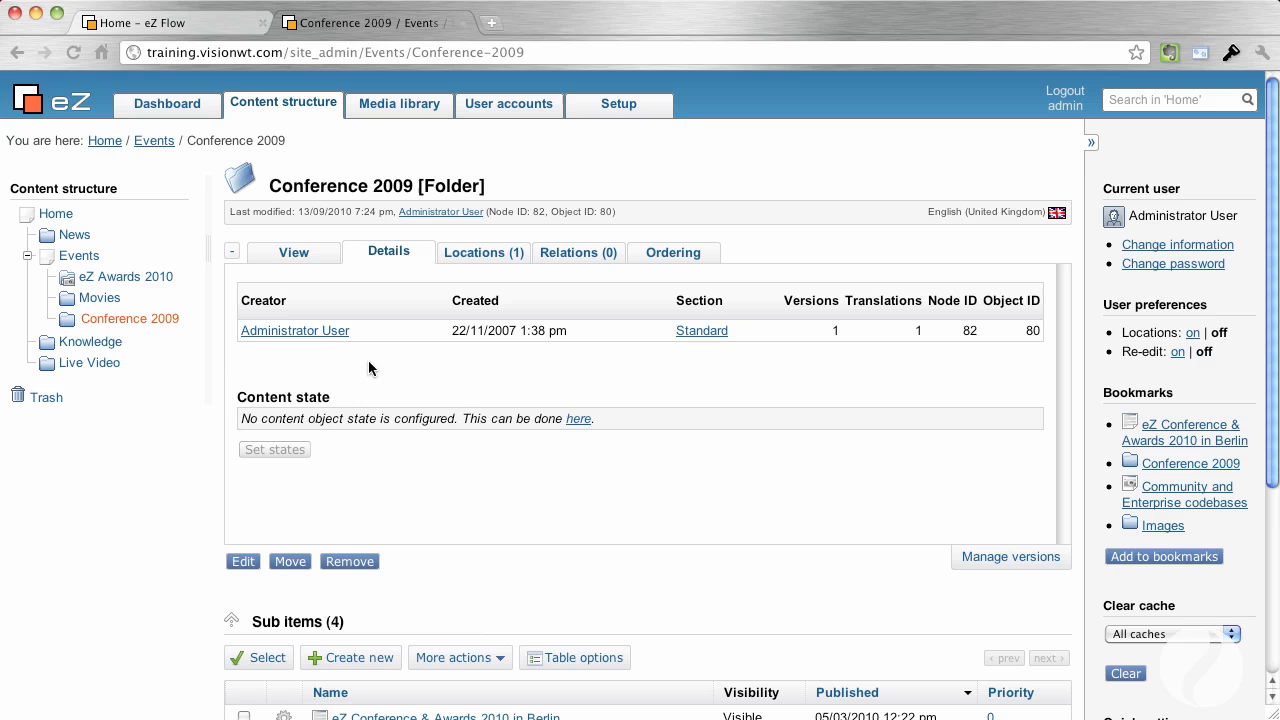
left_click(484, 252)
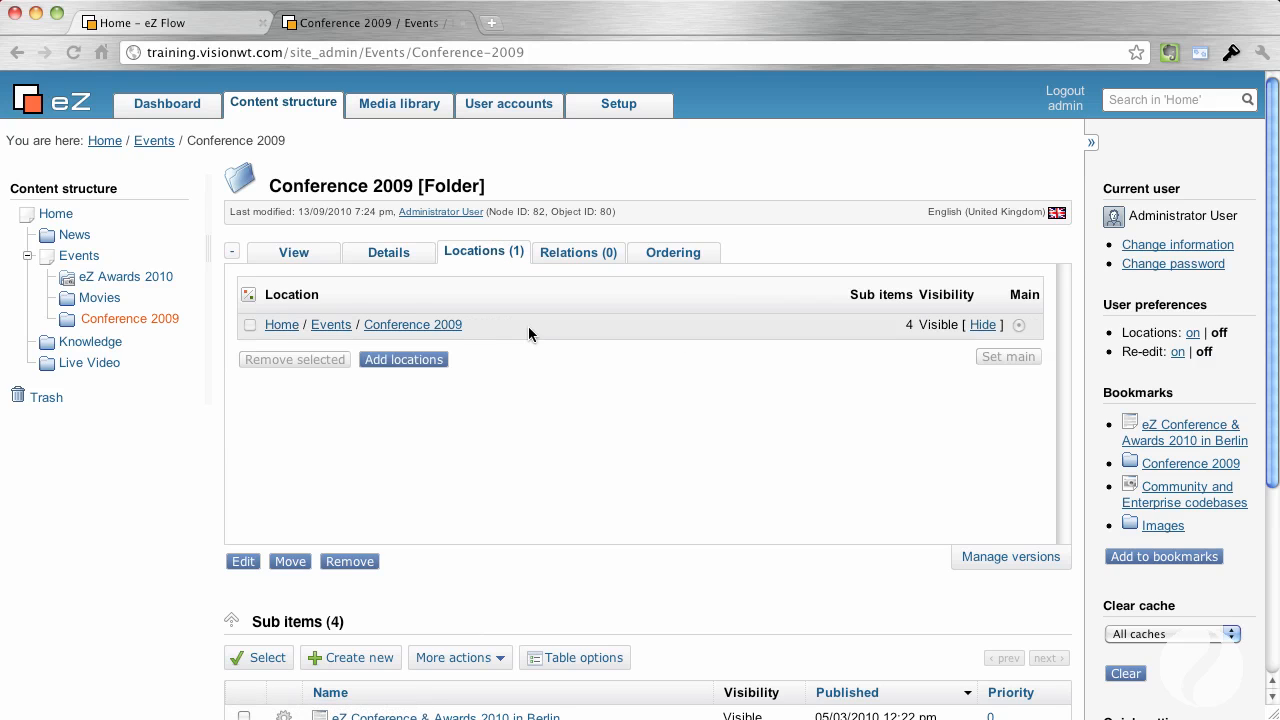
mouse_move(528, 296)
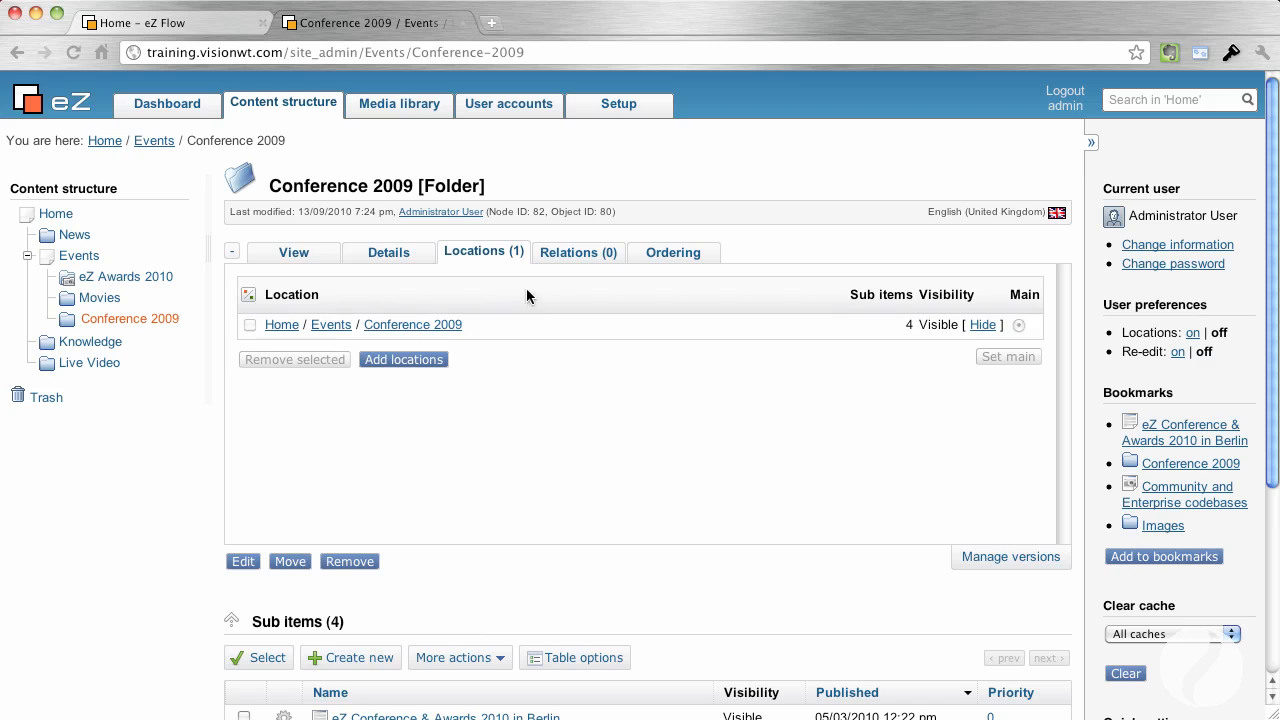
mouse_move(576, 252)
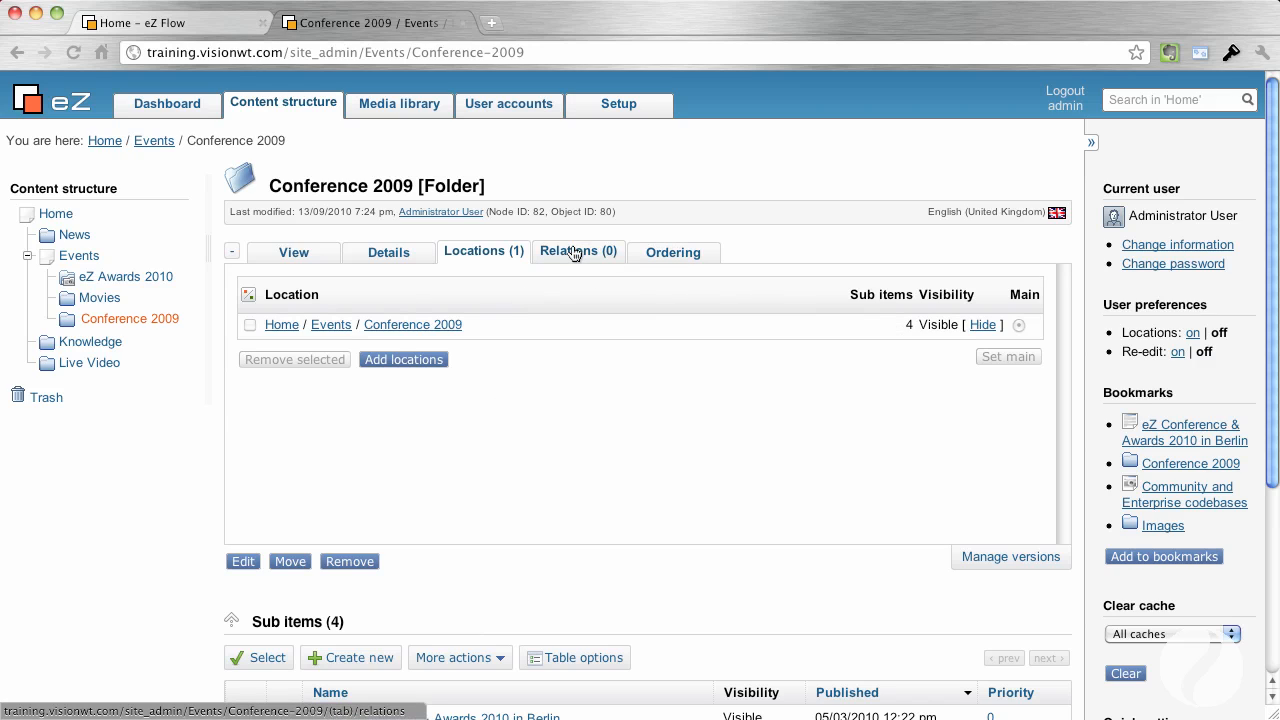
left_click(576, 252)
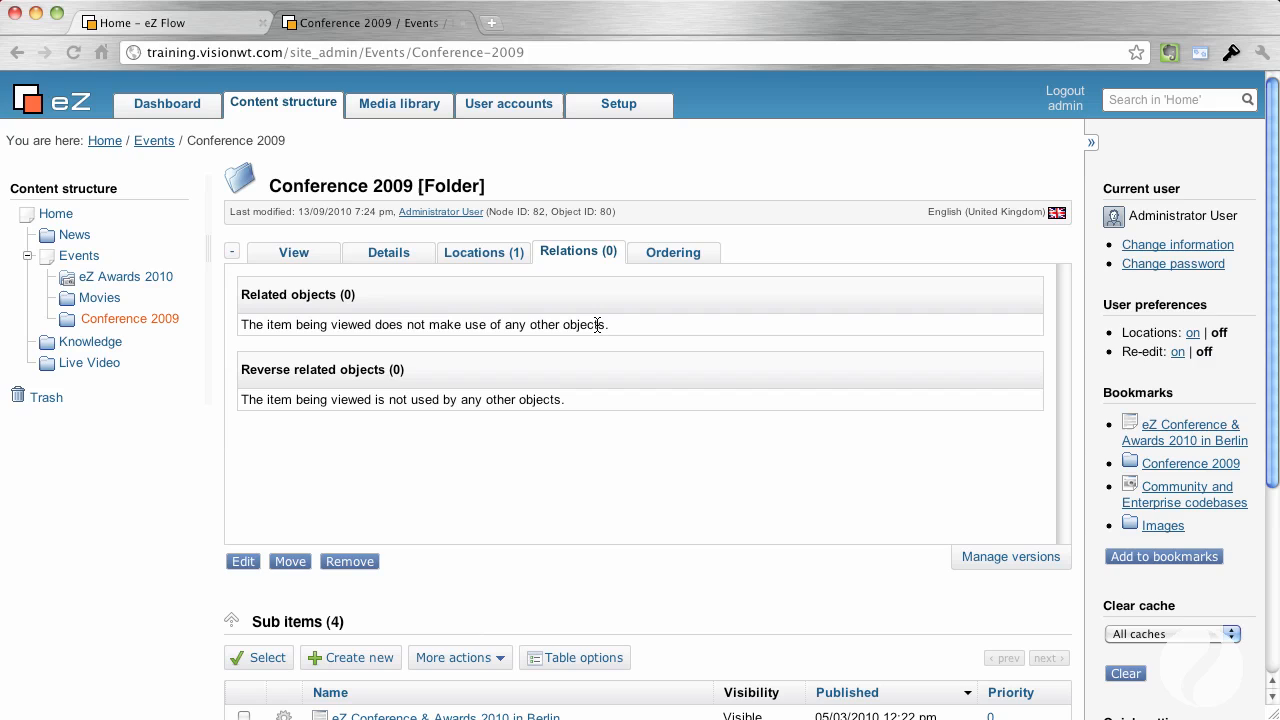
mouse_move(678, 280)
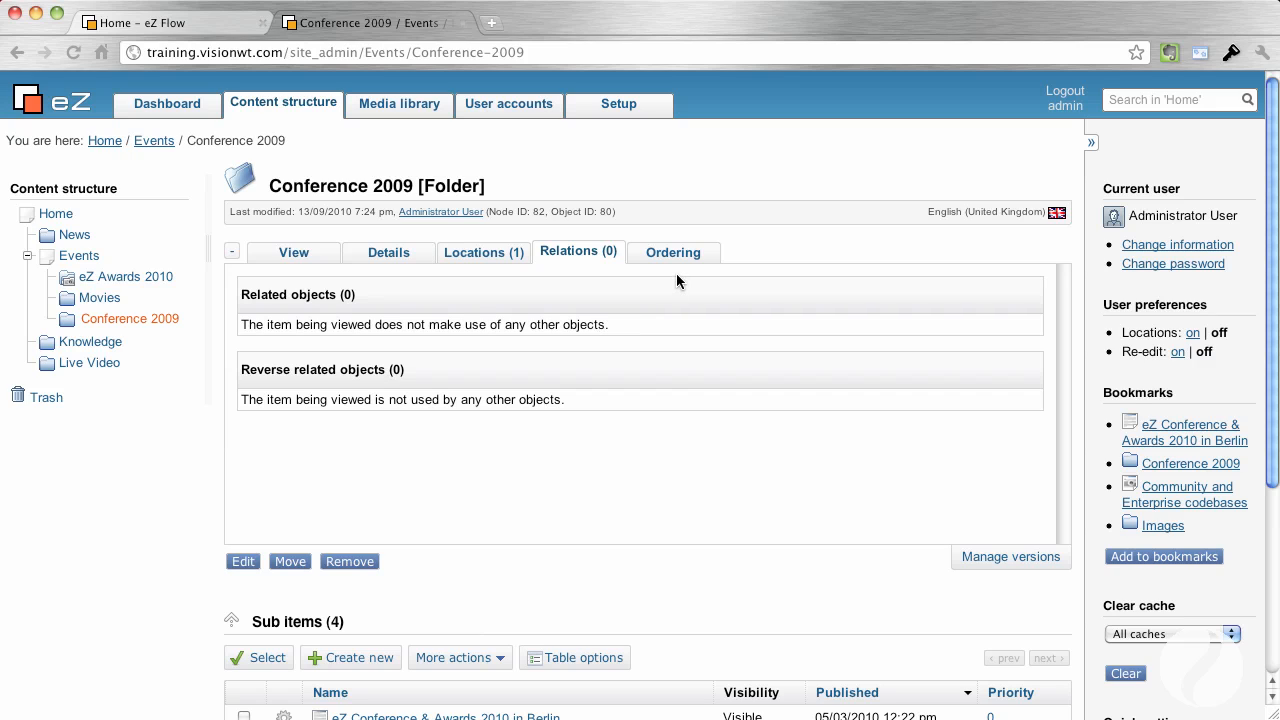
- In the folder's Ordering settings, choose Name then Priority as the descending sort field
left_click(672, 252)
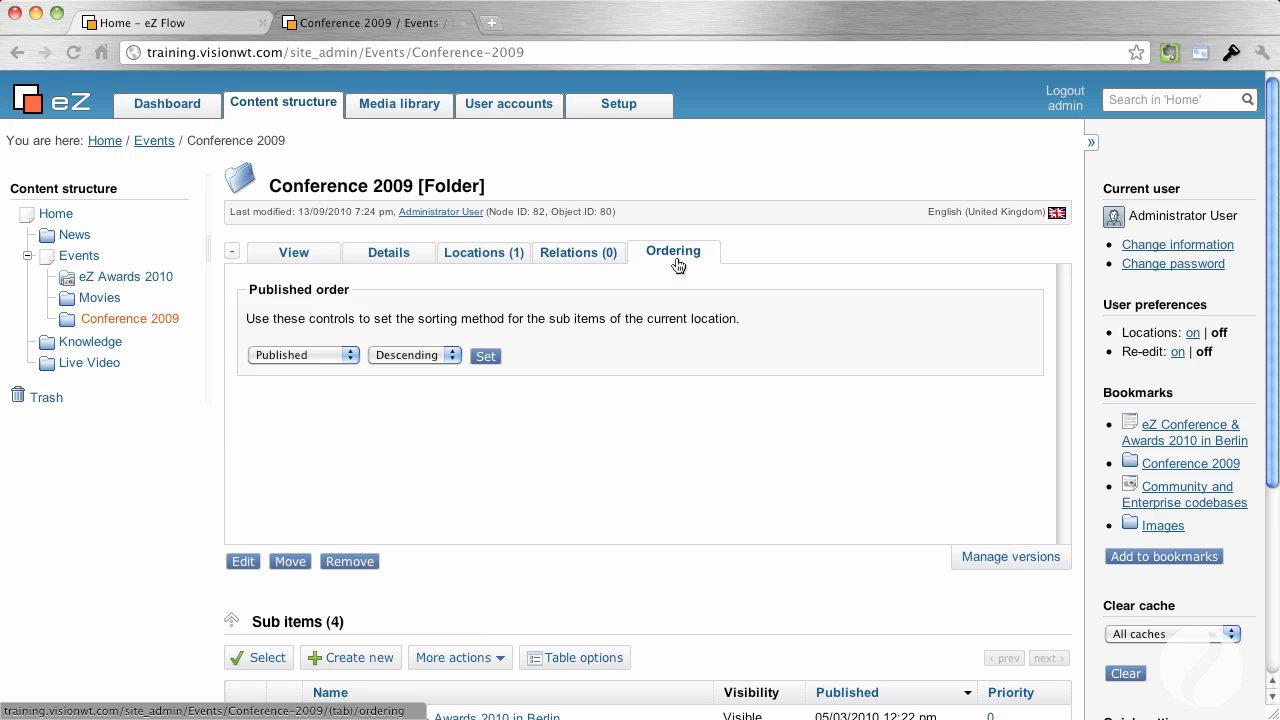
mouse_move(332, 382)
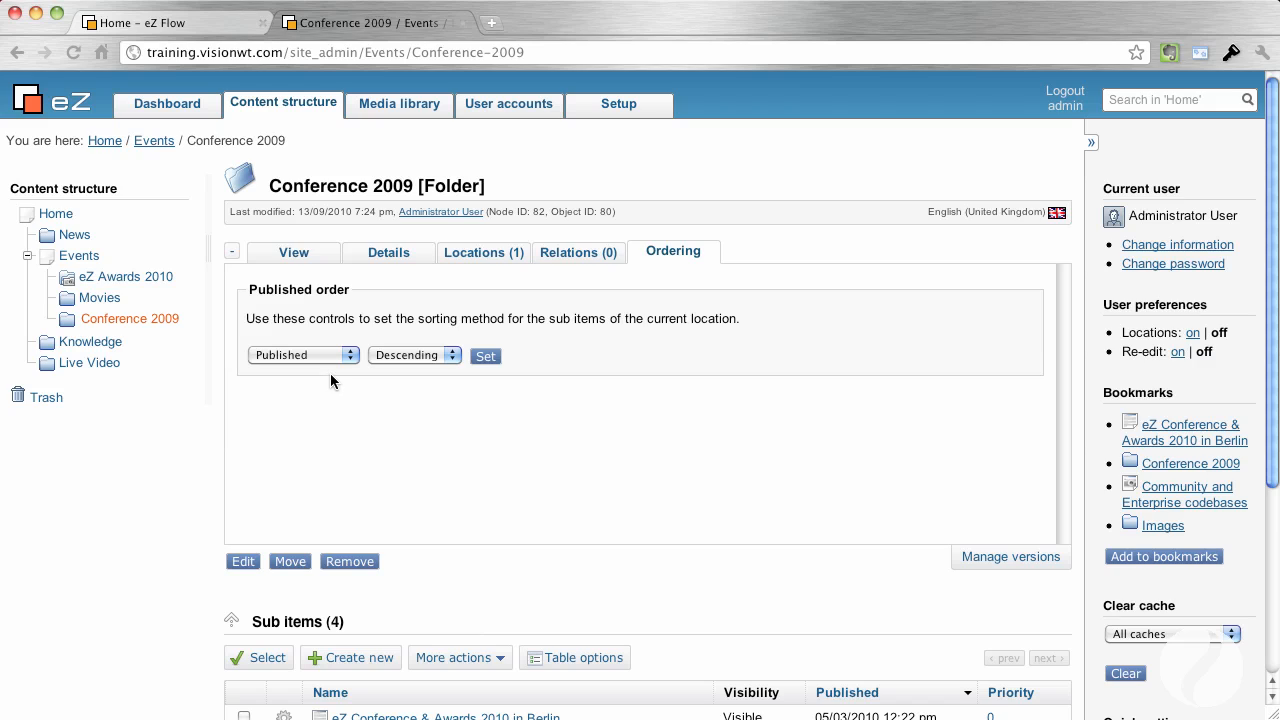
left_click(300, 356)
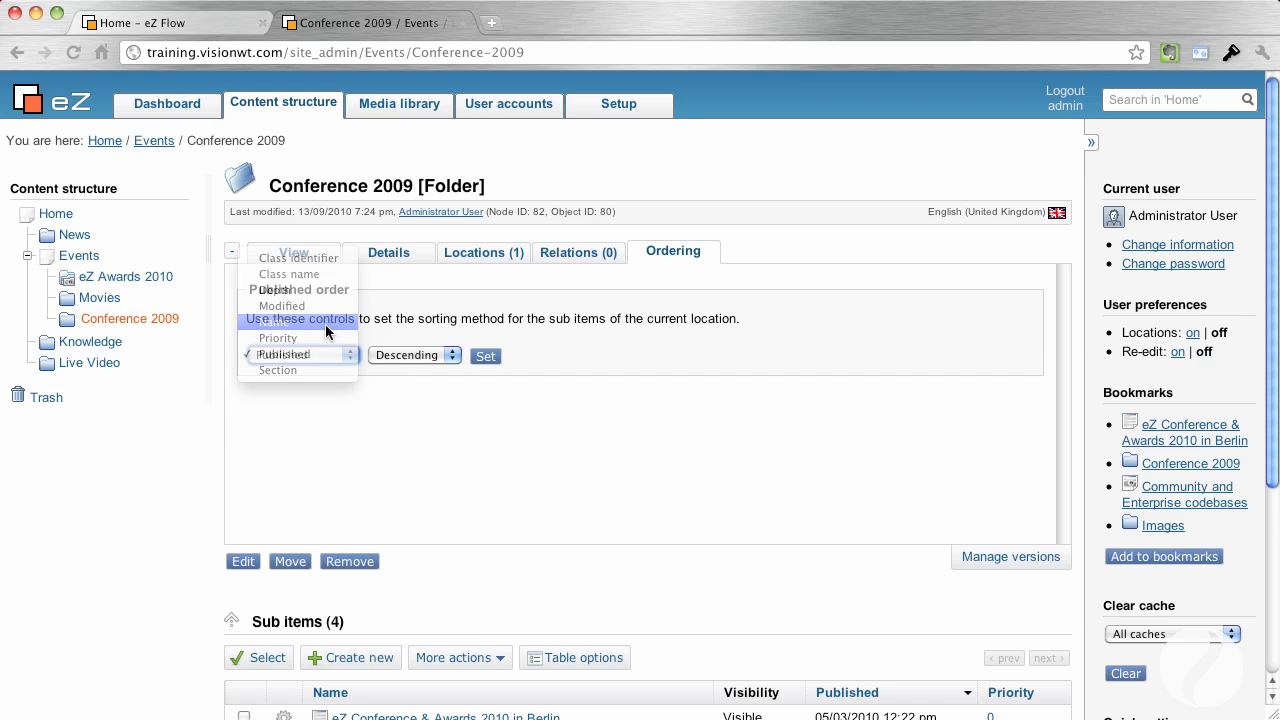
left_click(272, 322)
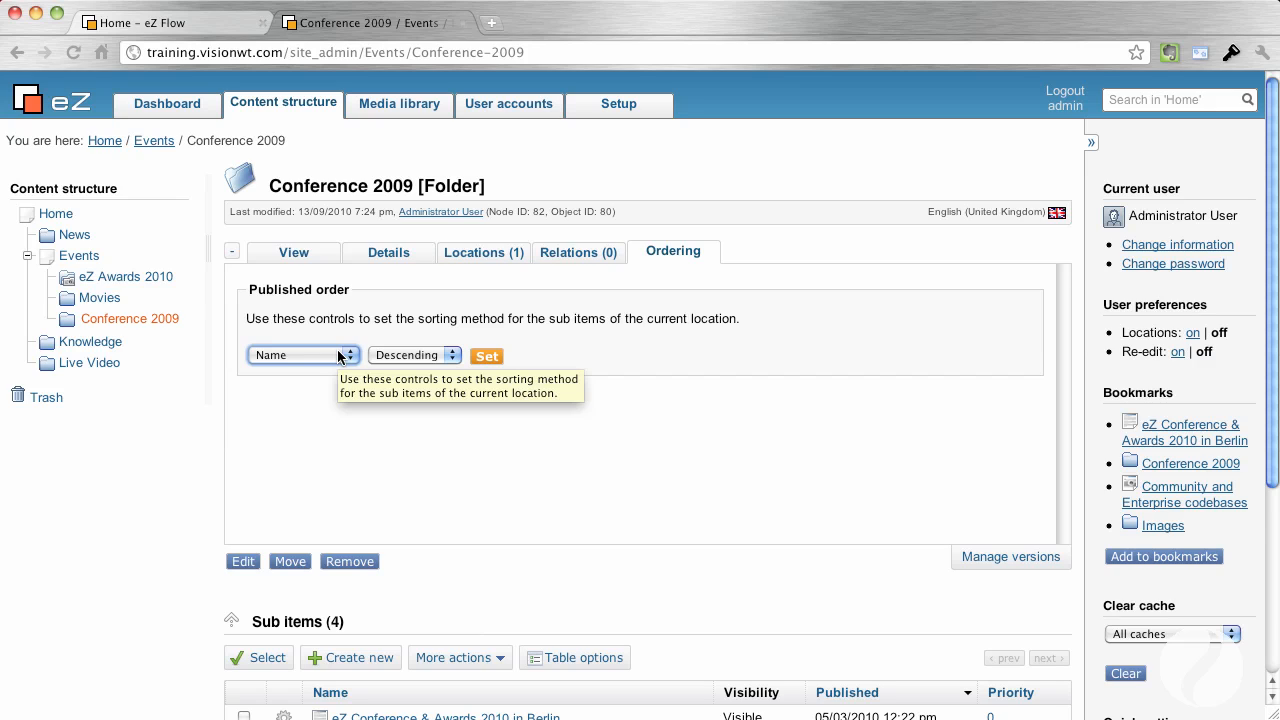
left_click(304, 356)
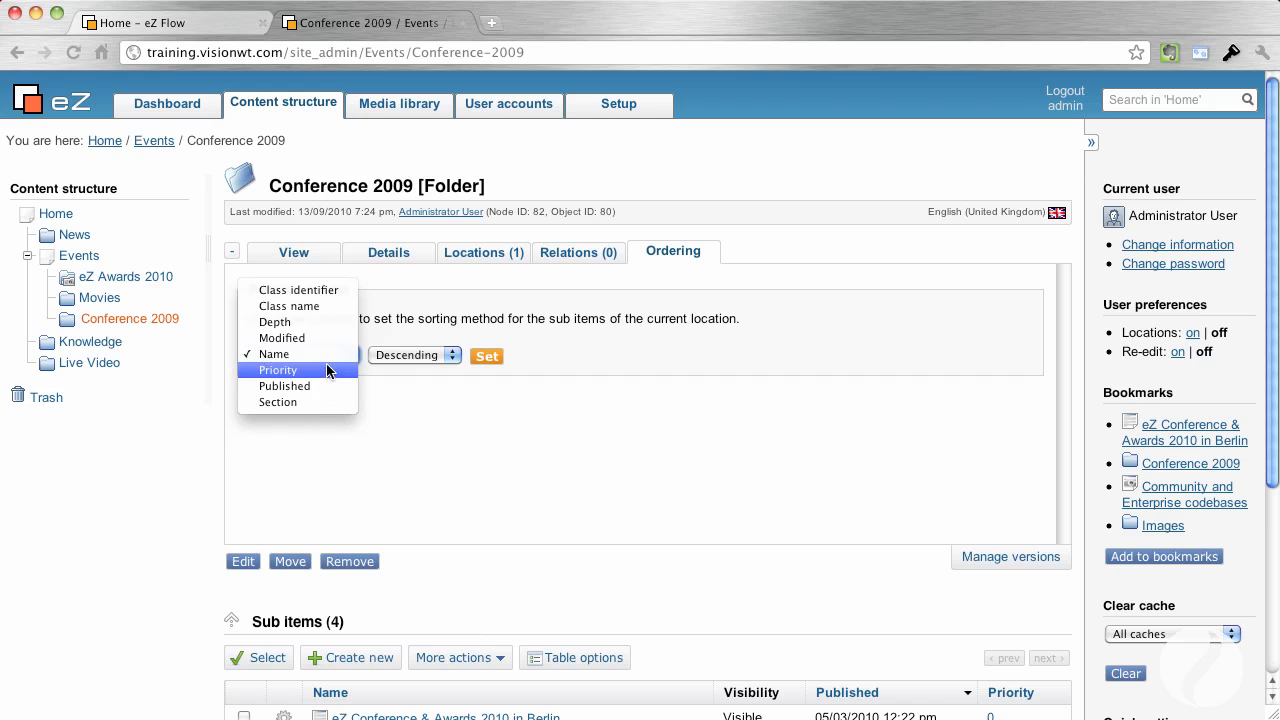
left_click(278, 370)
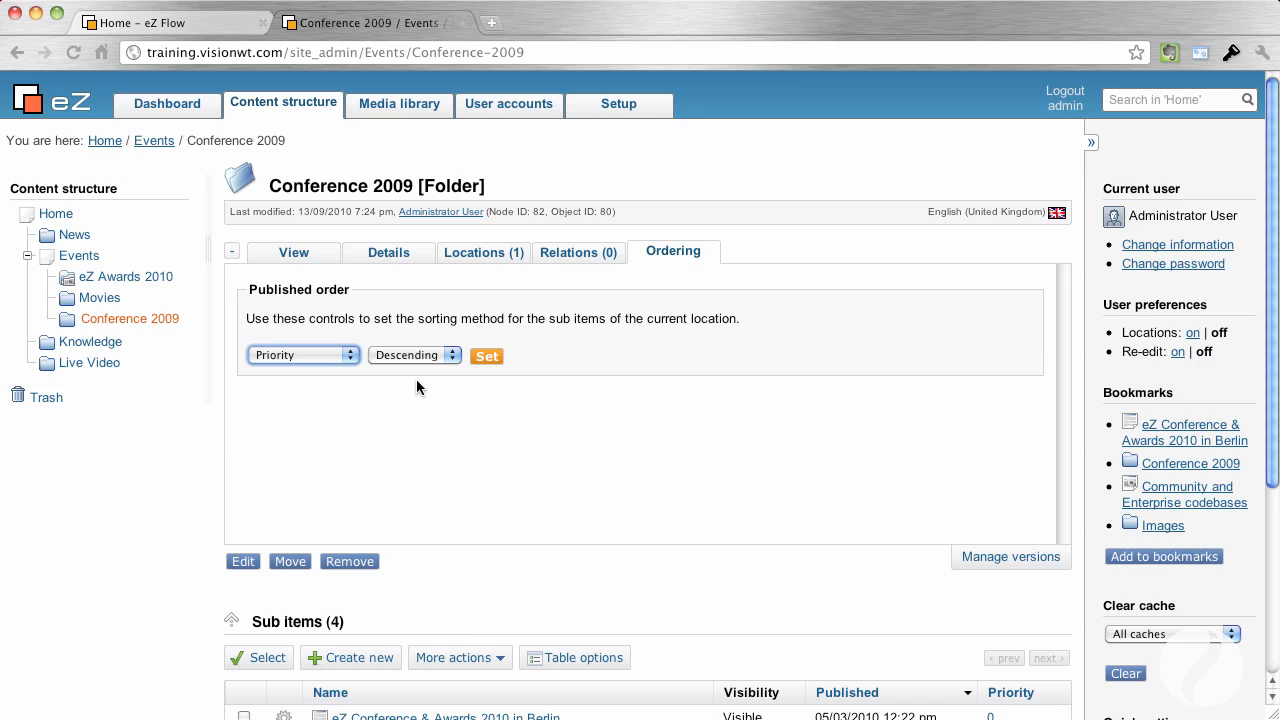
scroll("down", 3)
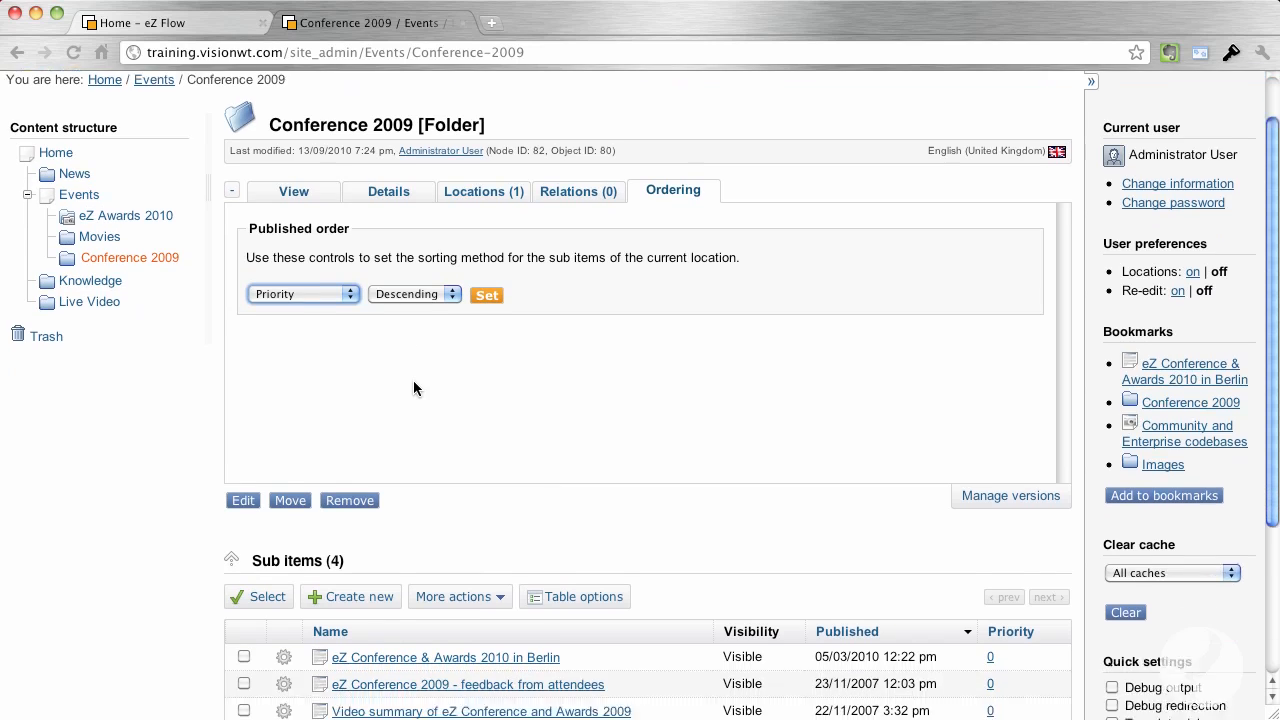
scroll("down", 3)
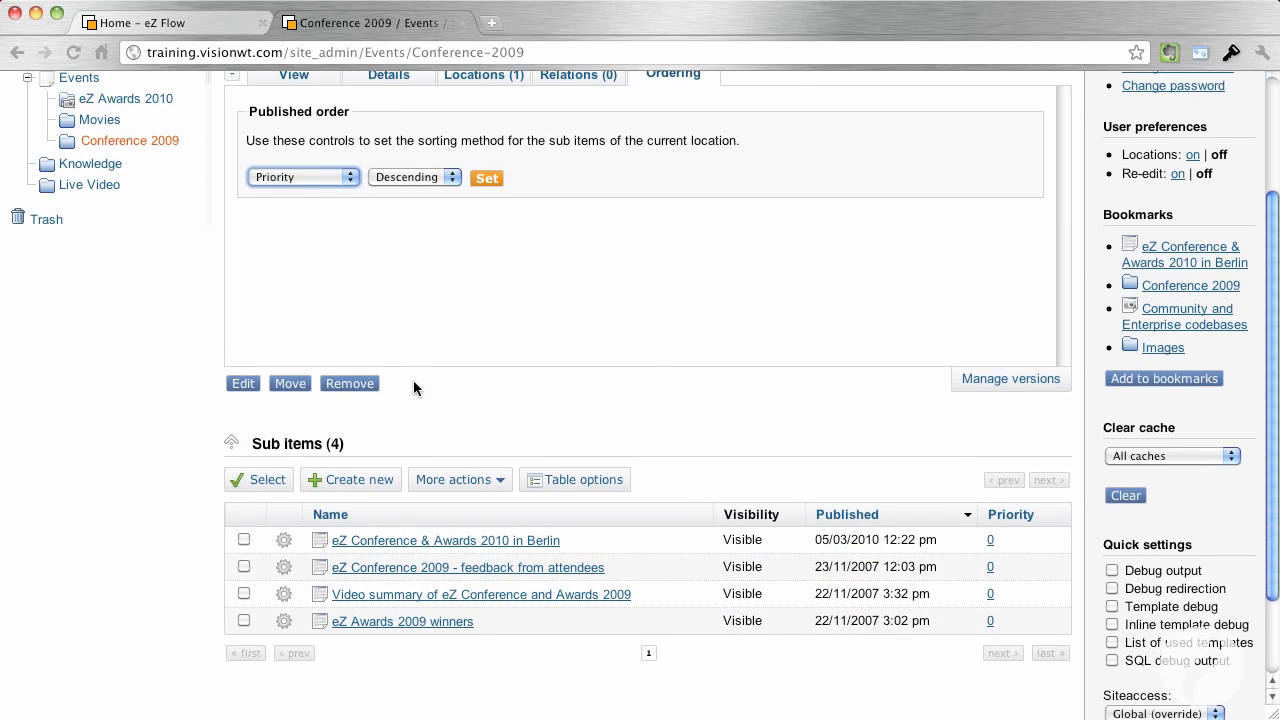
mouse_move(392, 560)
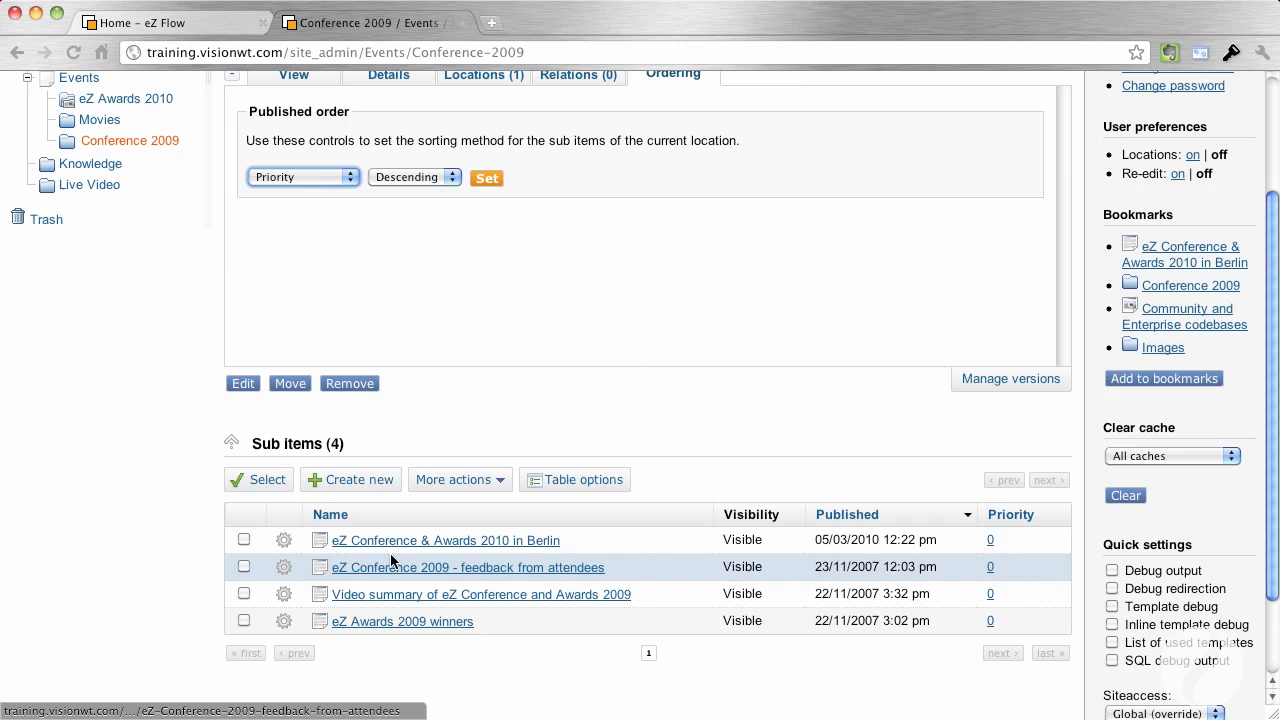
mouse_move(396, 568)
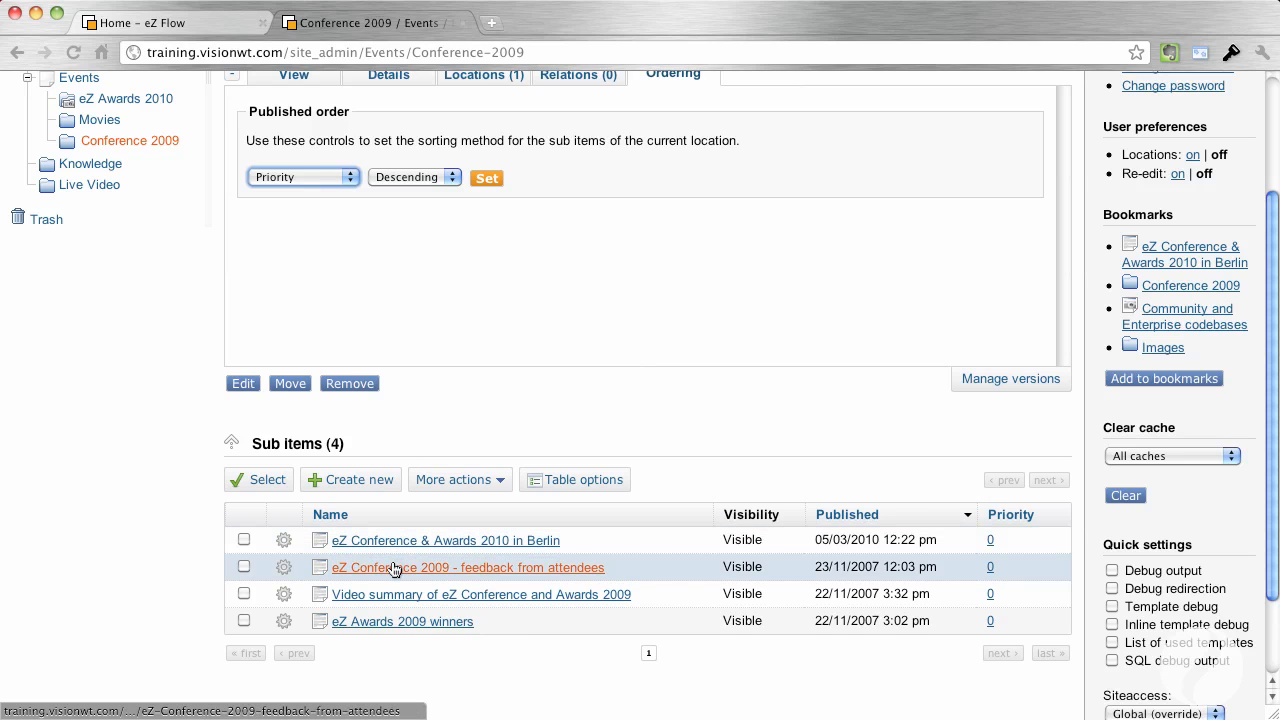
mouse_move(396, 568)
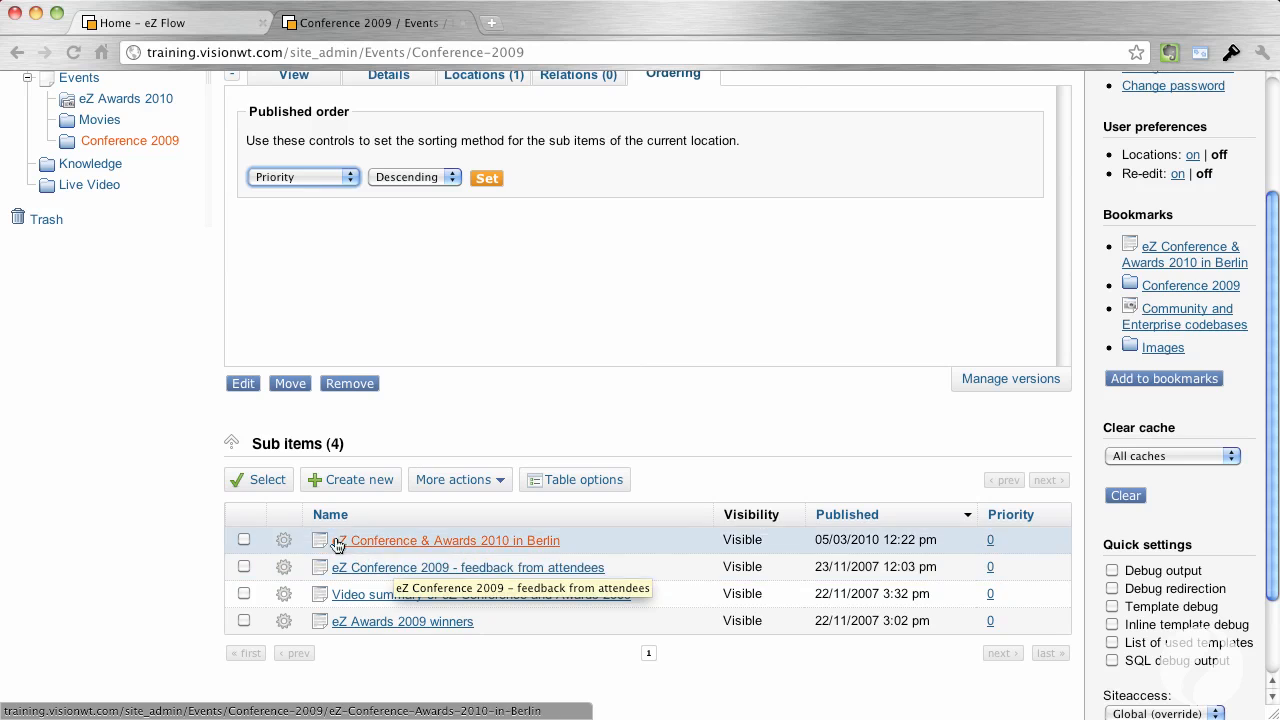
mouse_move(170, 162)
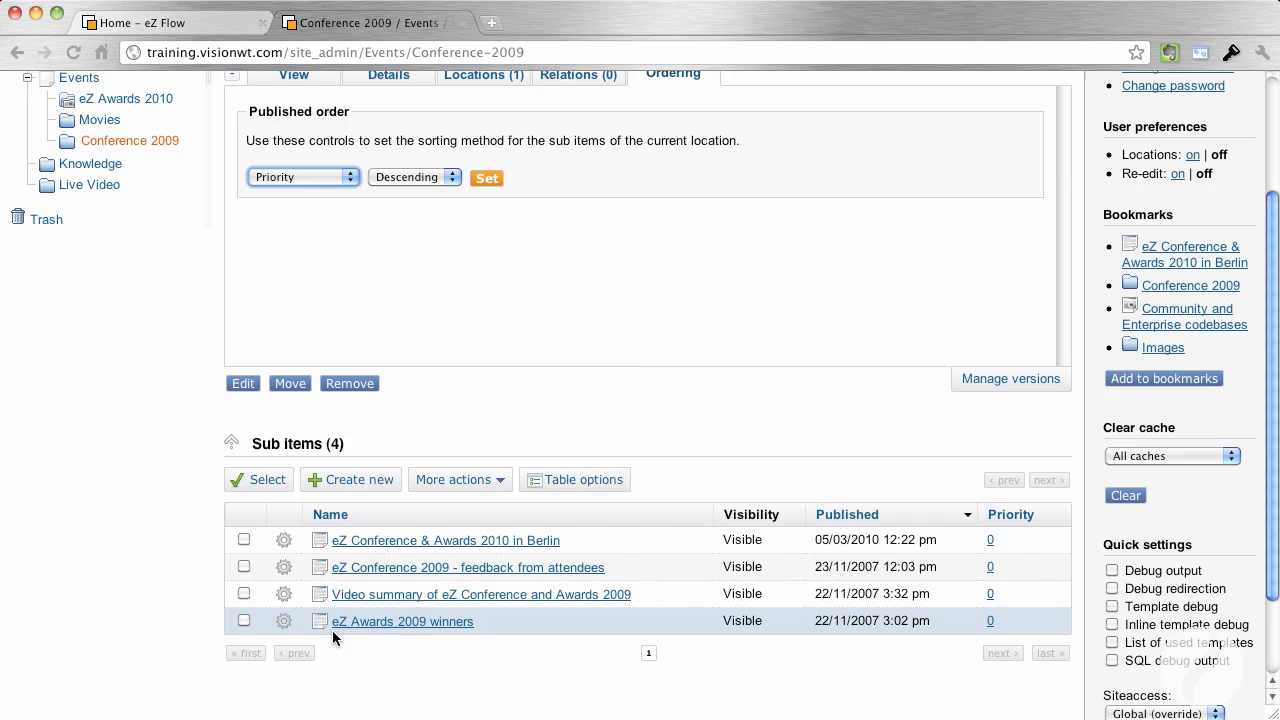
mouse_move(364, 656)
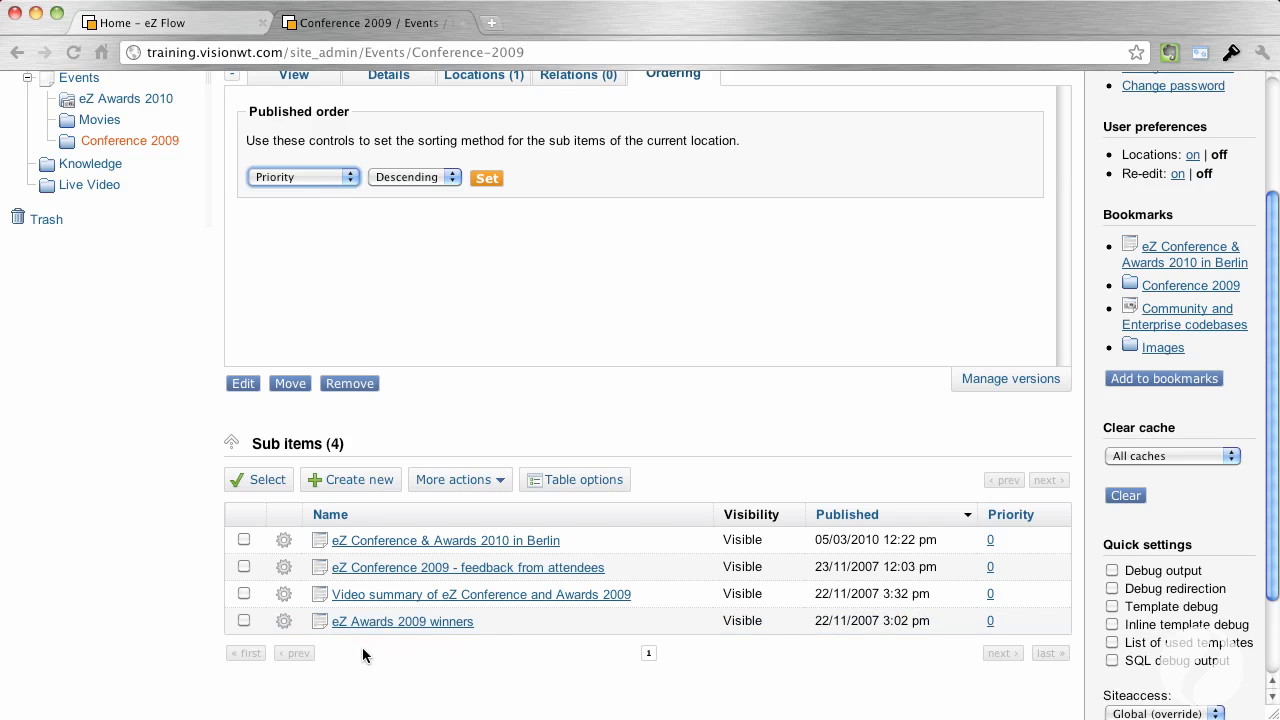
mouse_move(358, 654)
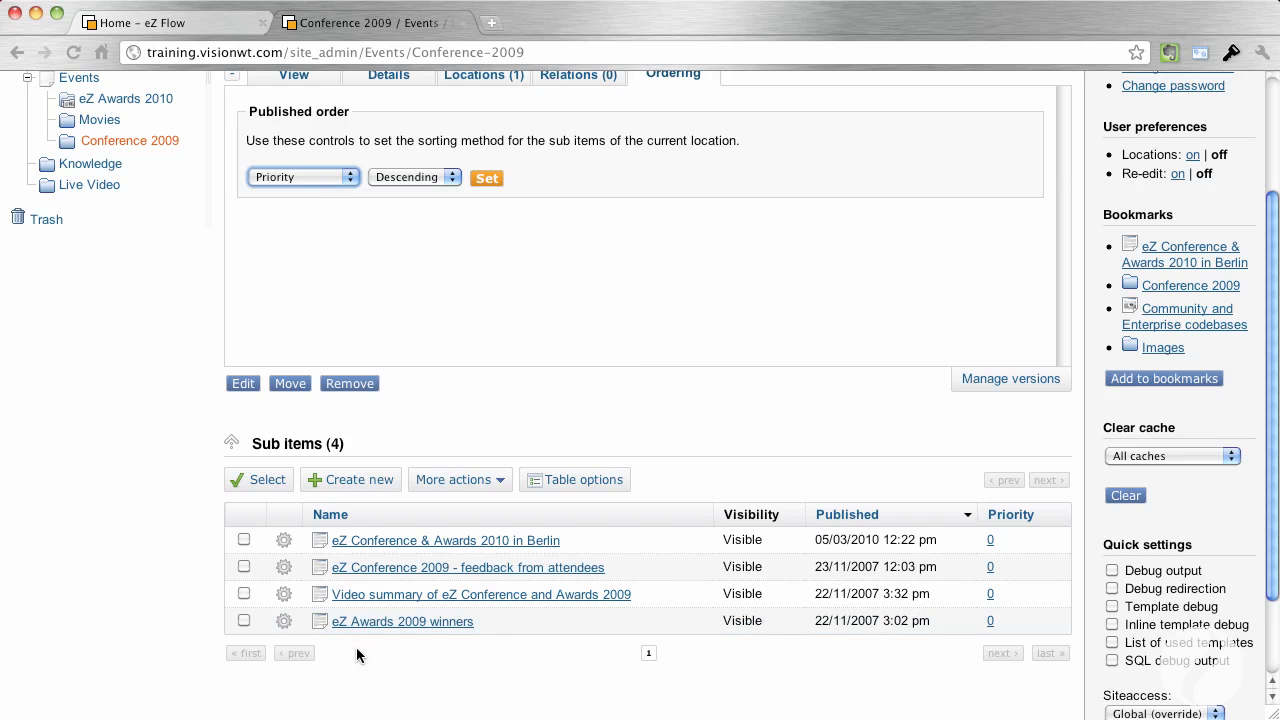
mouse_move(286, 548)
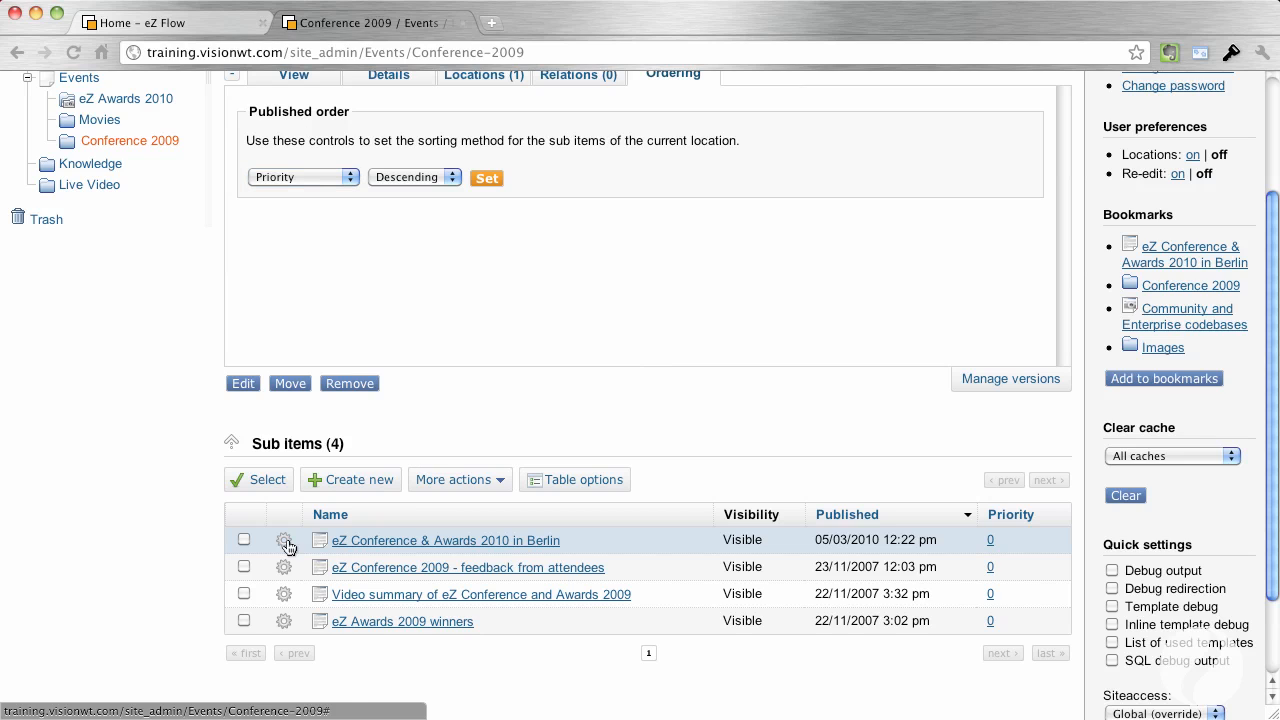
left_click(284, 540)
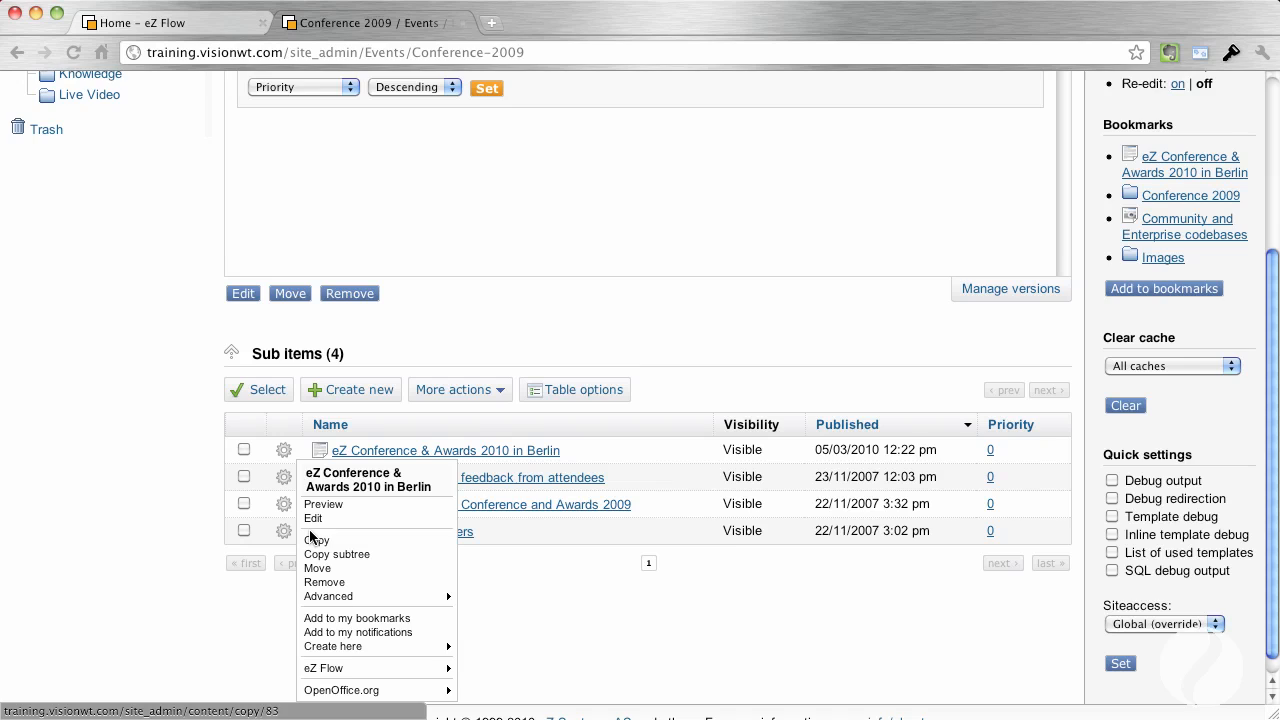
scroll("down", 3)
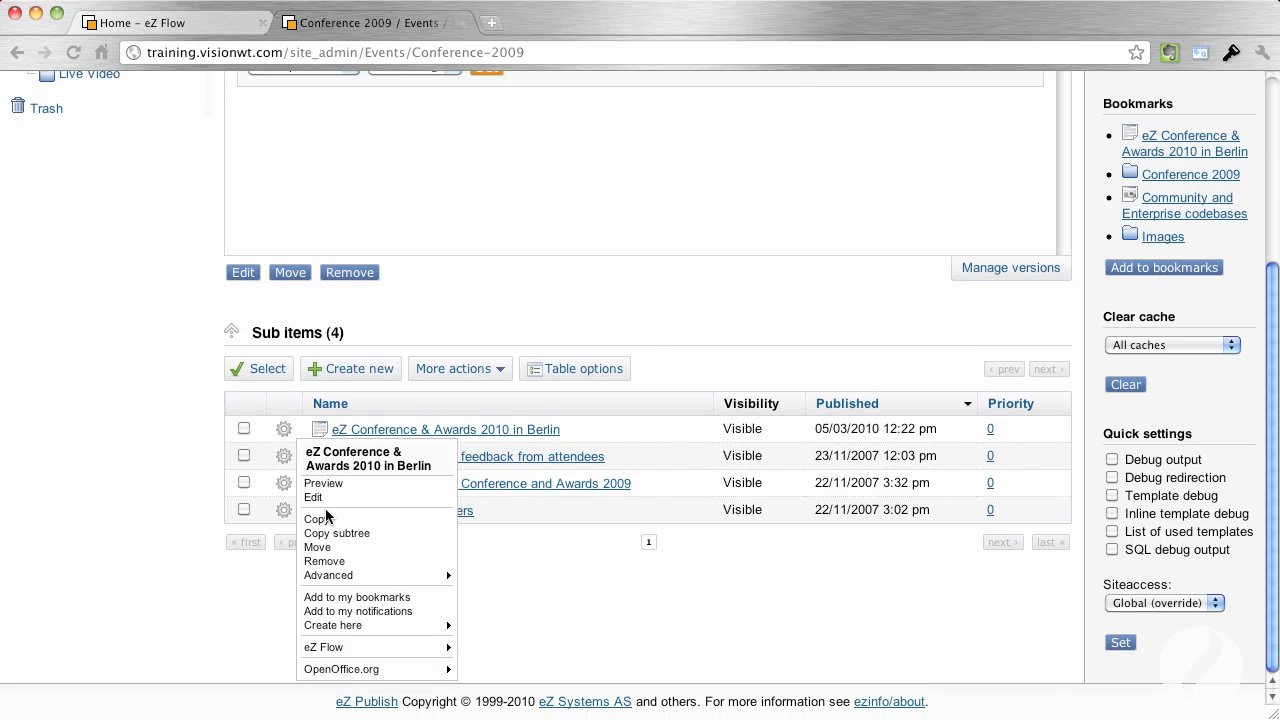
mouse_move(340, 516)
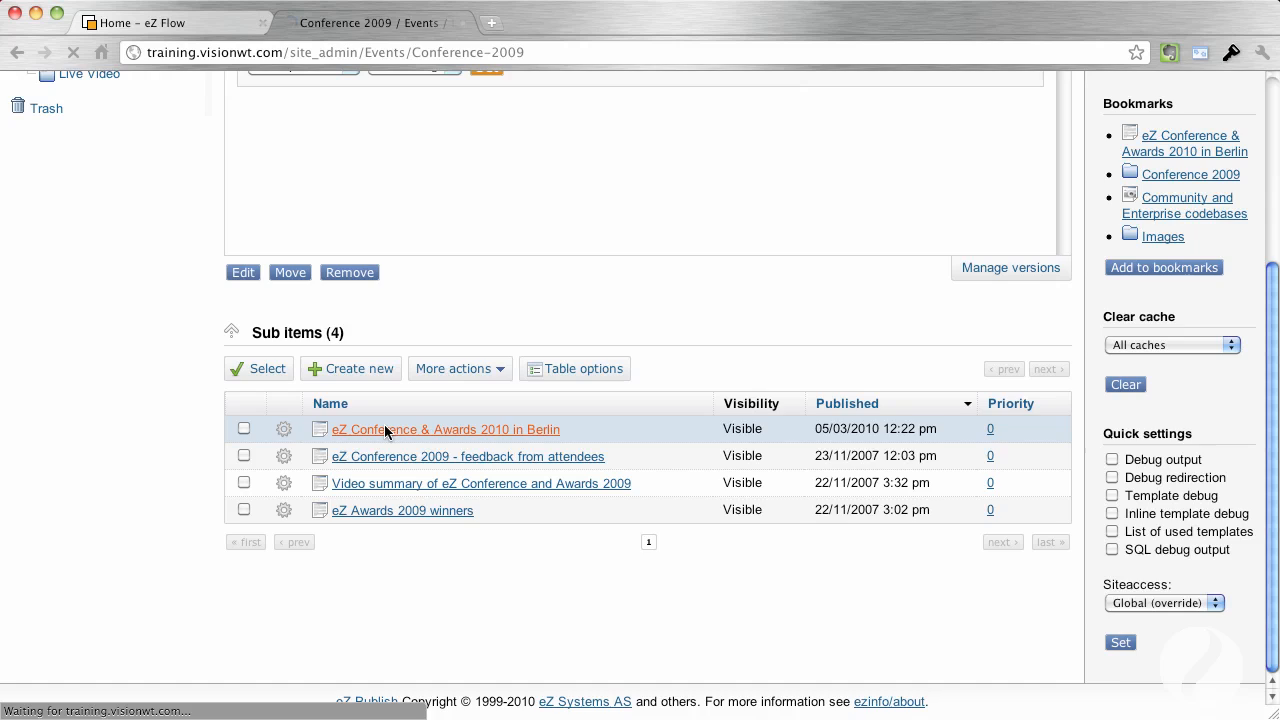
- Read through the Berlin conference article's view and start editing it, hitting an edit conflict
left_click(444, 428)
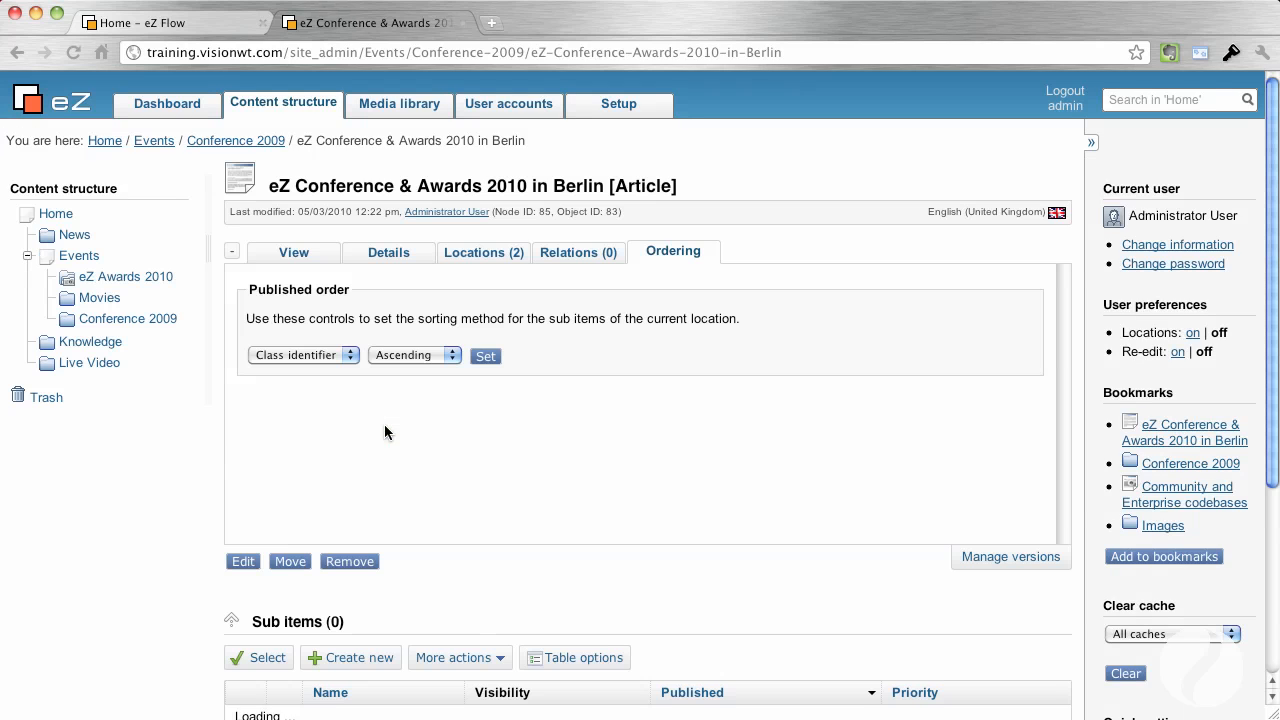
left_click(292, 252)
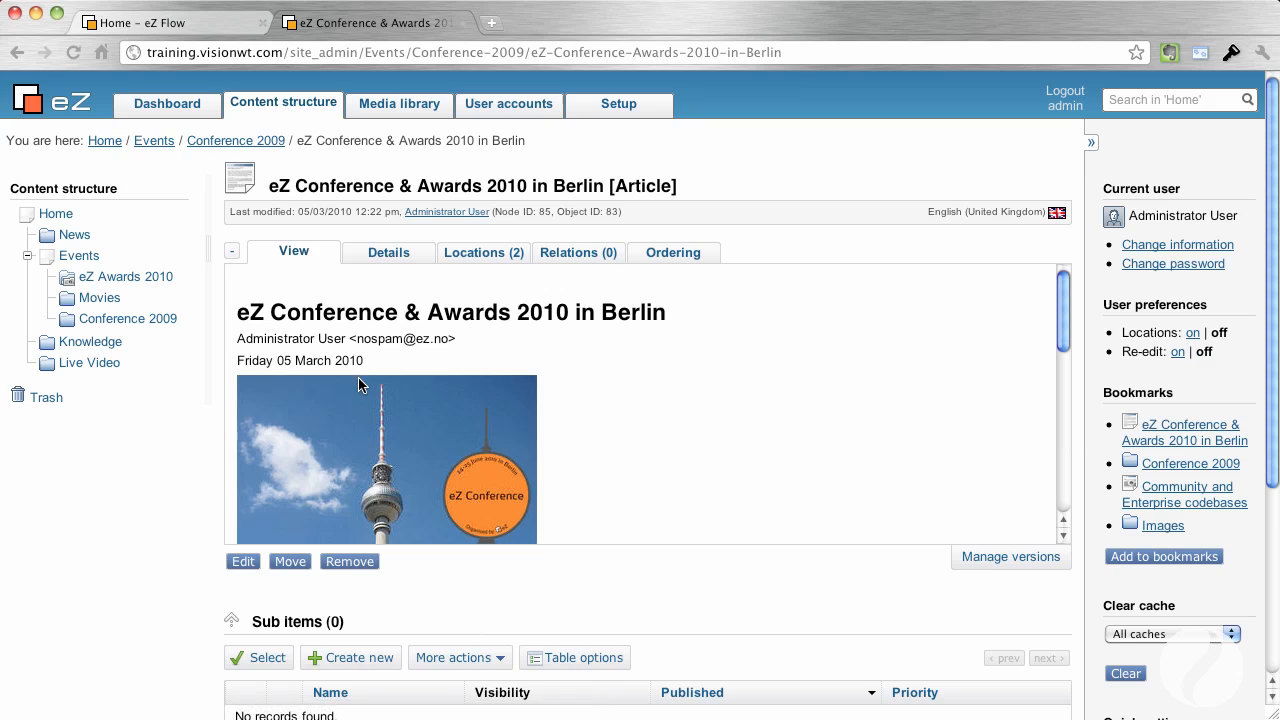
mouse_move(360, 386)
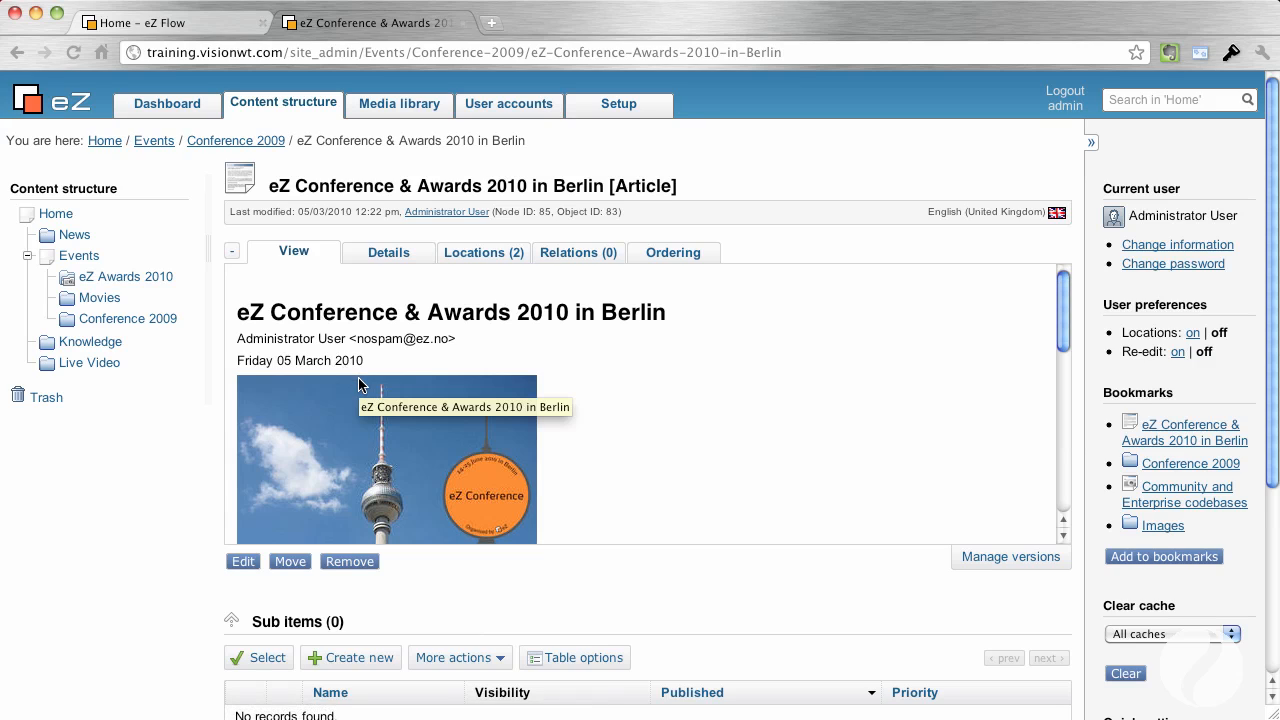
mouse_move(520, 448)
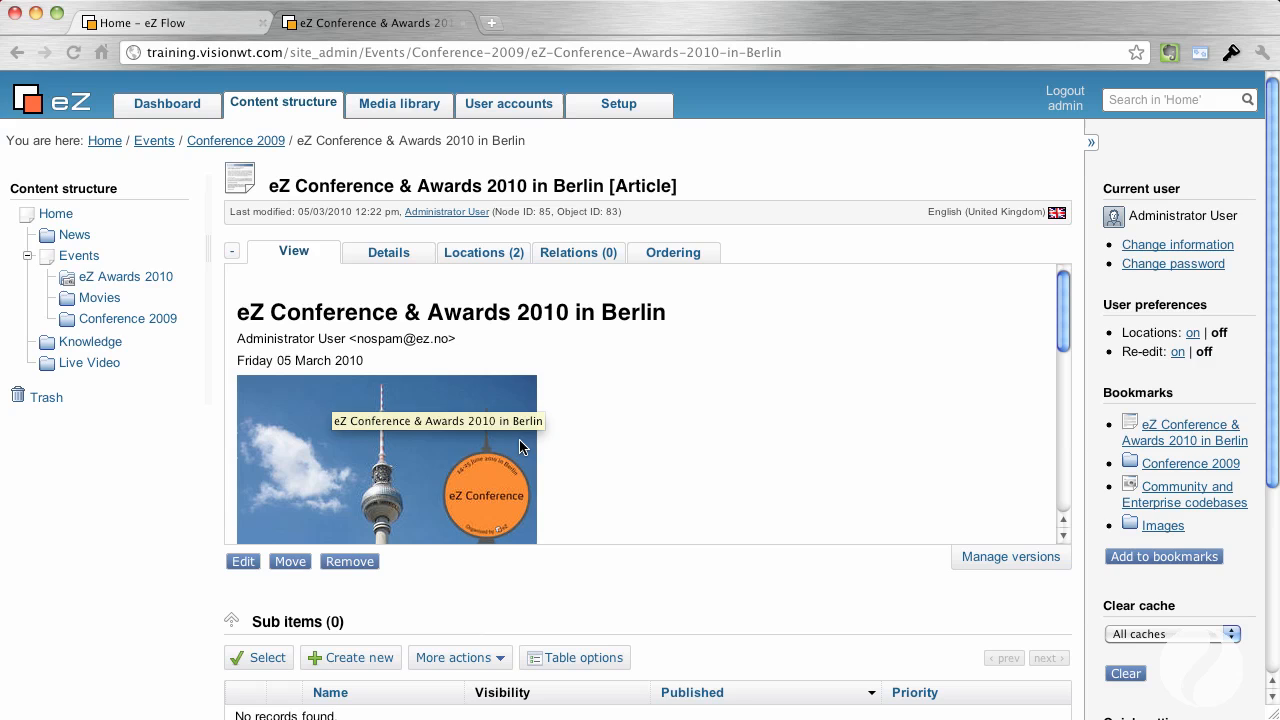
scroll("down", 3)
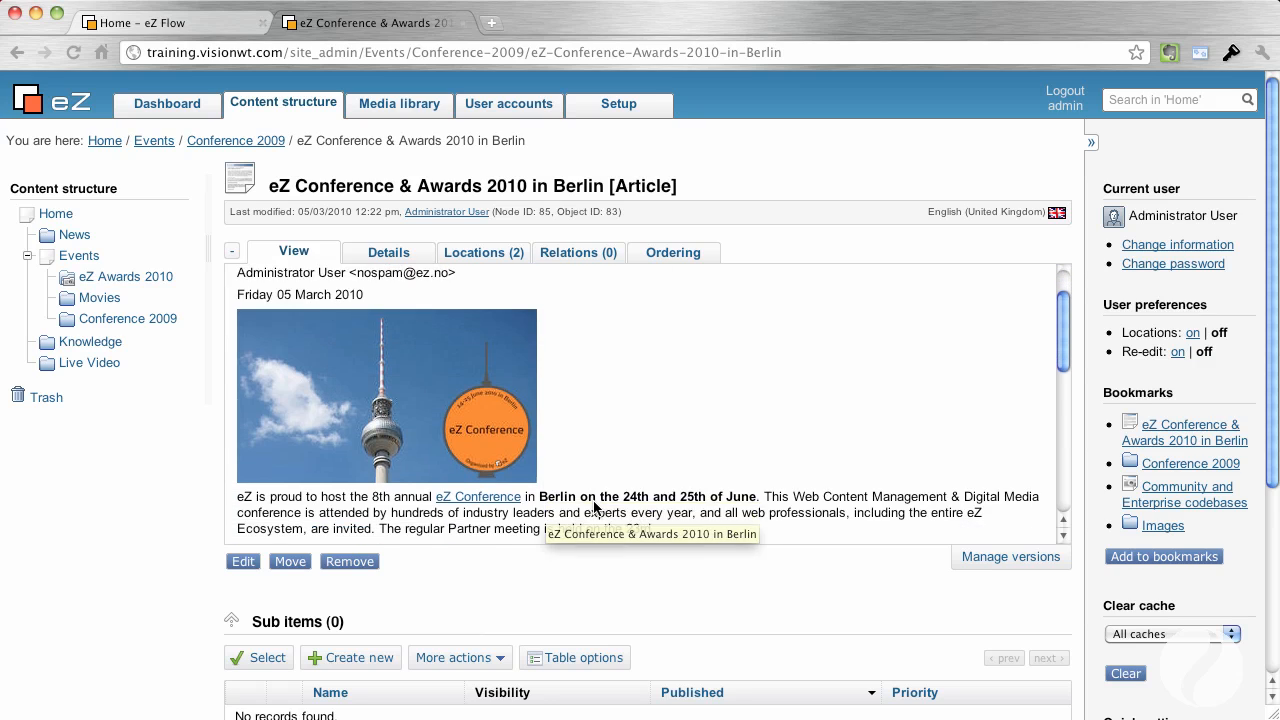
scroll("down", 3)
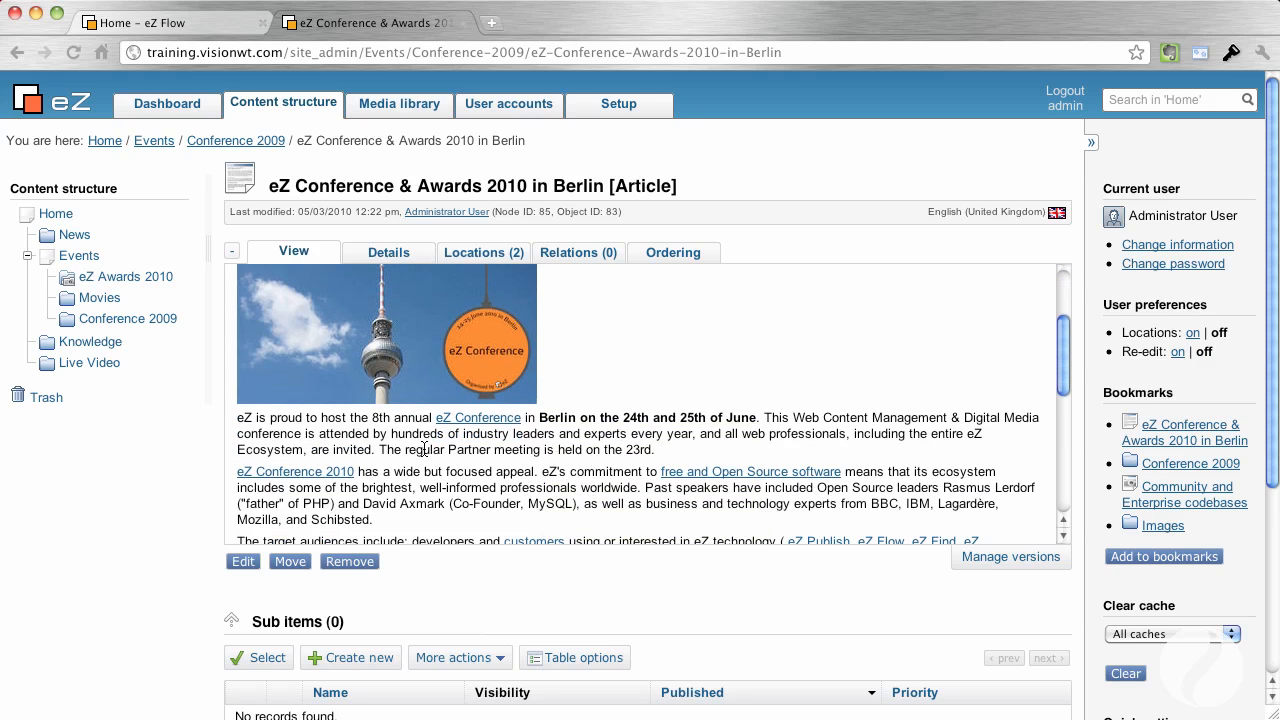
scroll("down", 3)
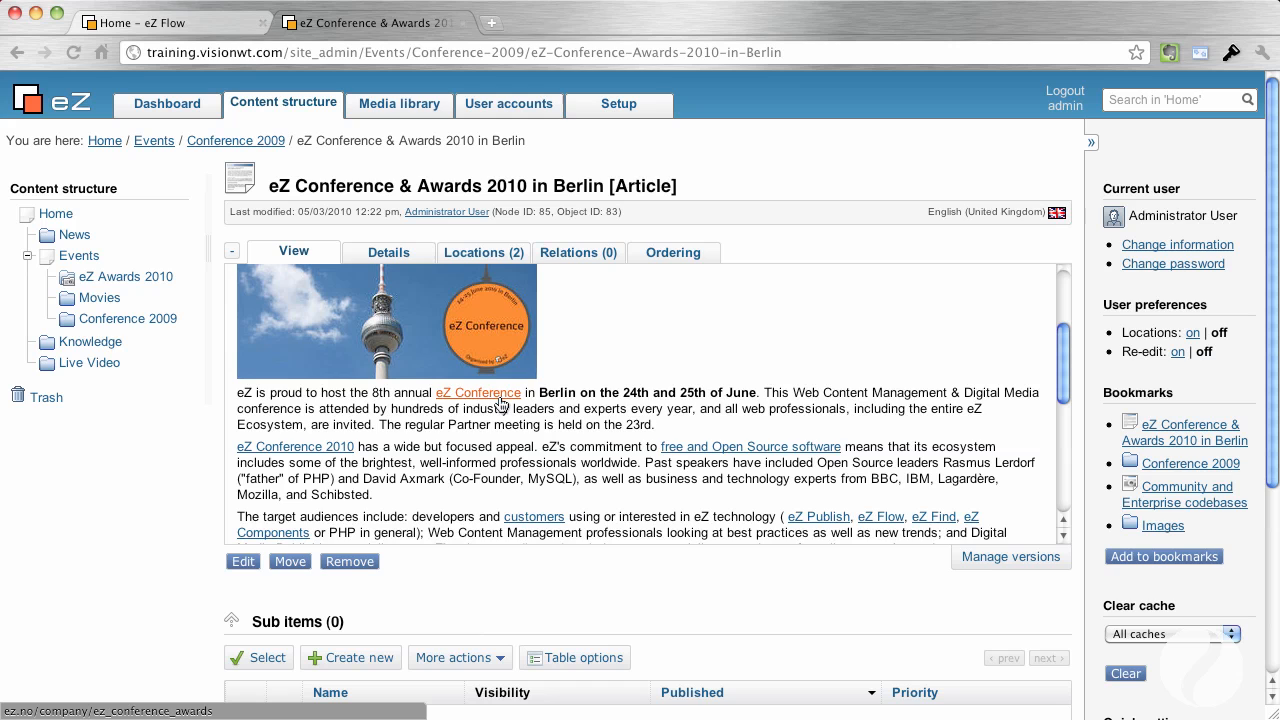
scroll("down", 3)
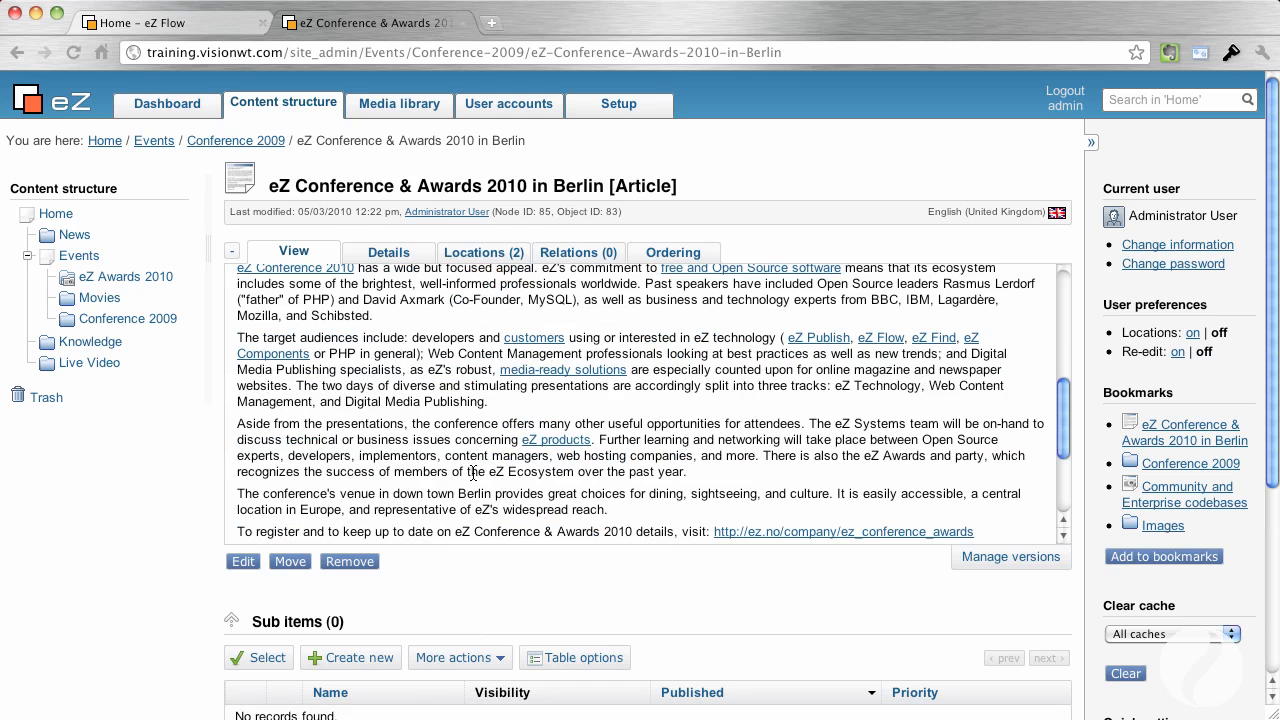
scroll("down", 3)
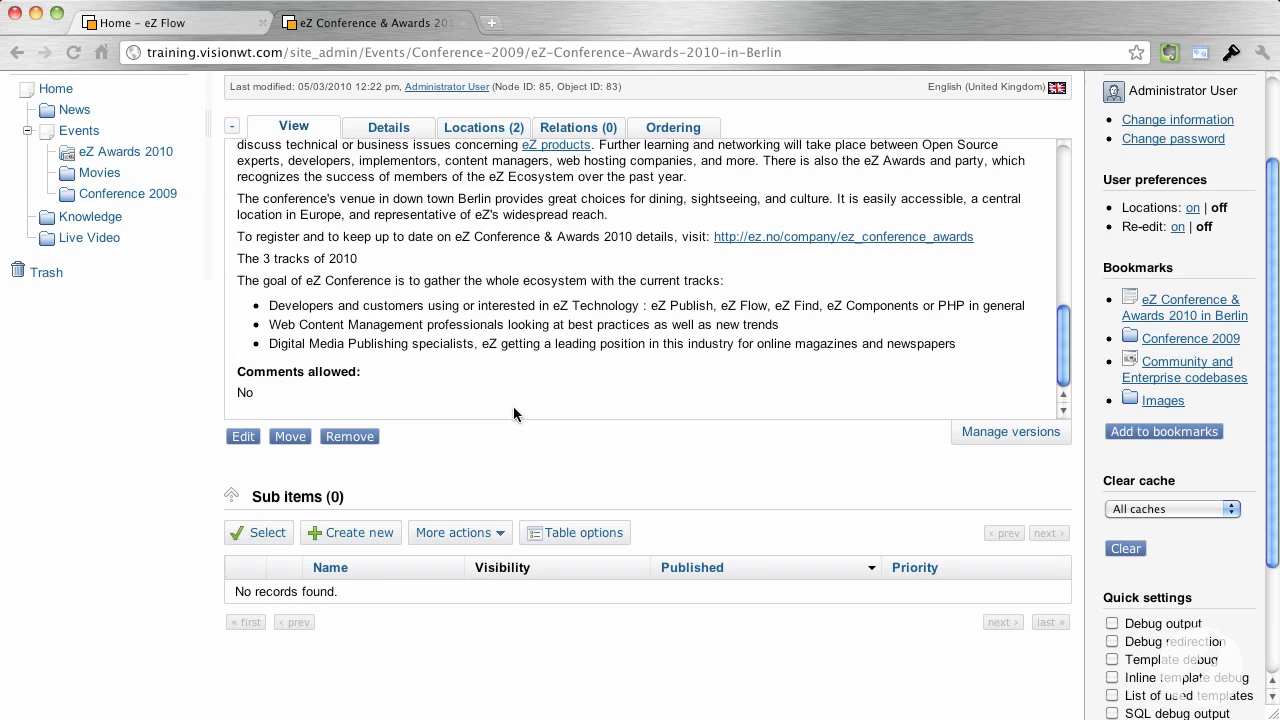
mouse_move(936, 452)
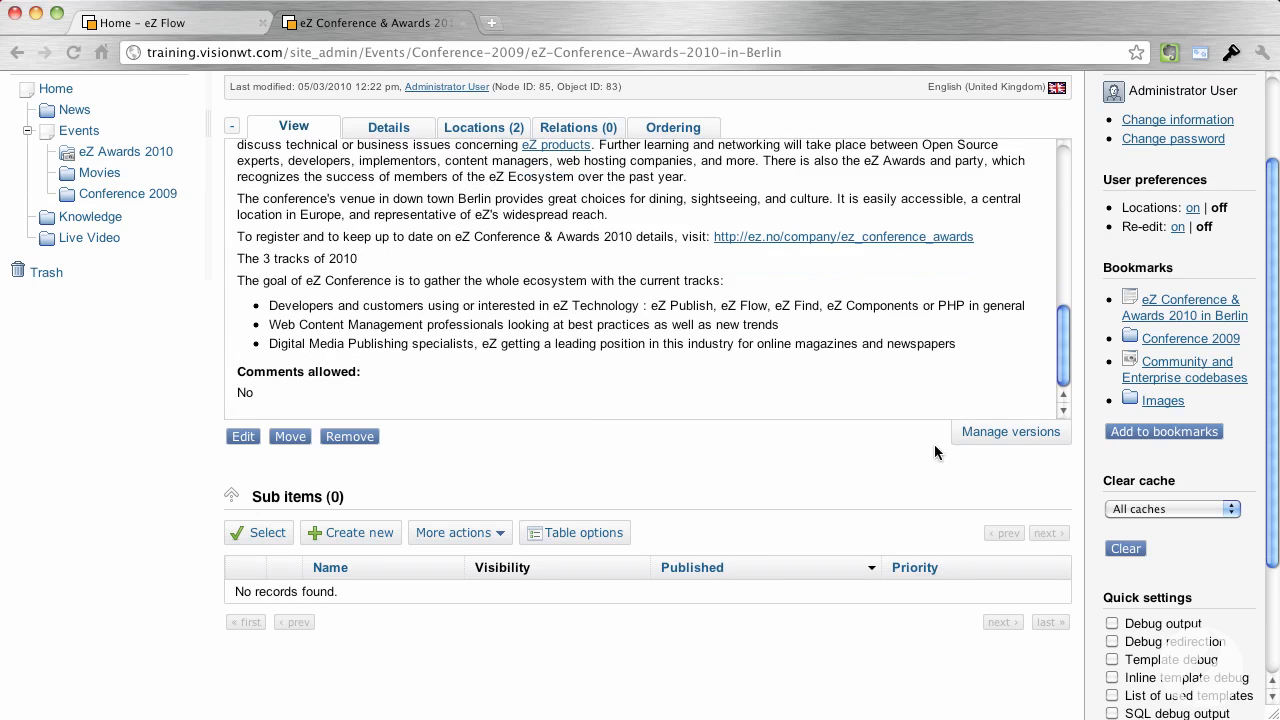
mouse_move(1012, 438)
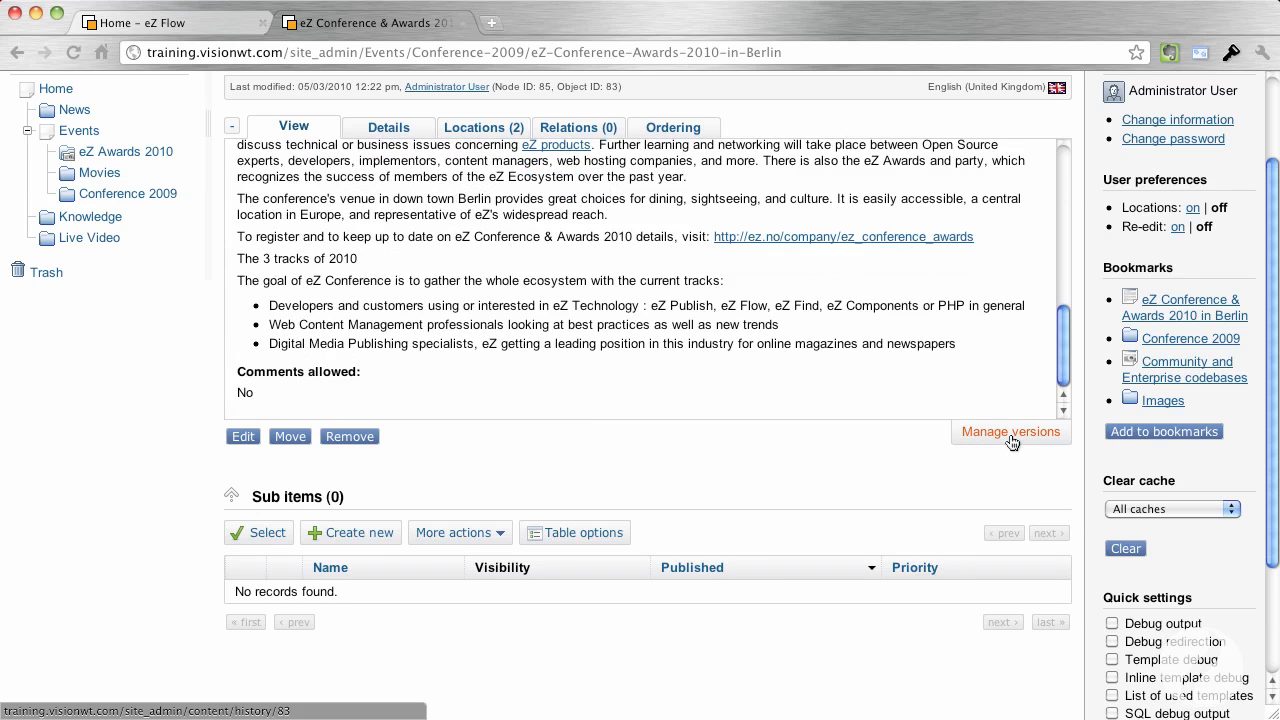
mouse_move(1012, 442)
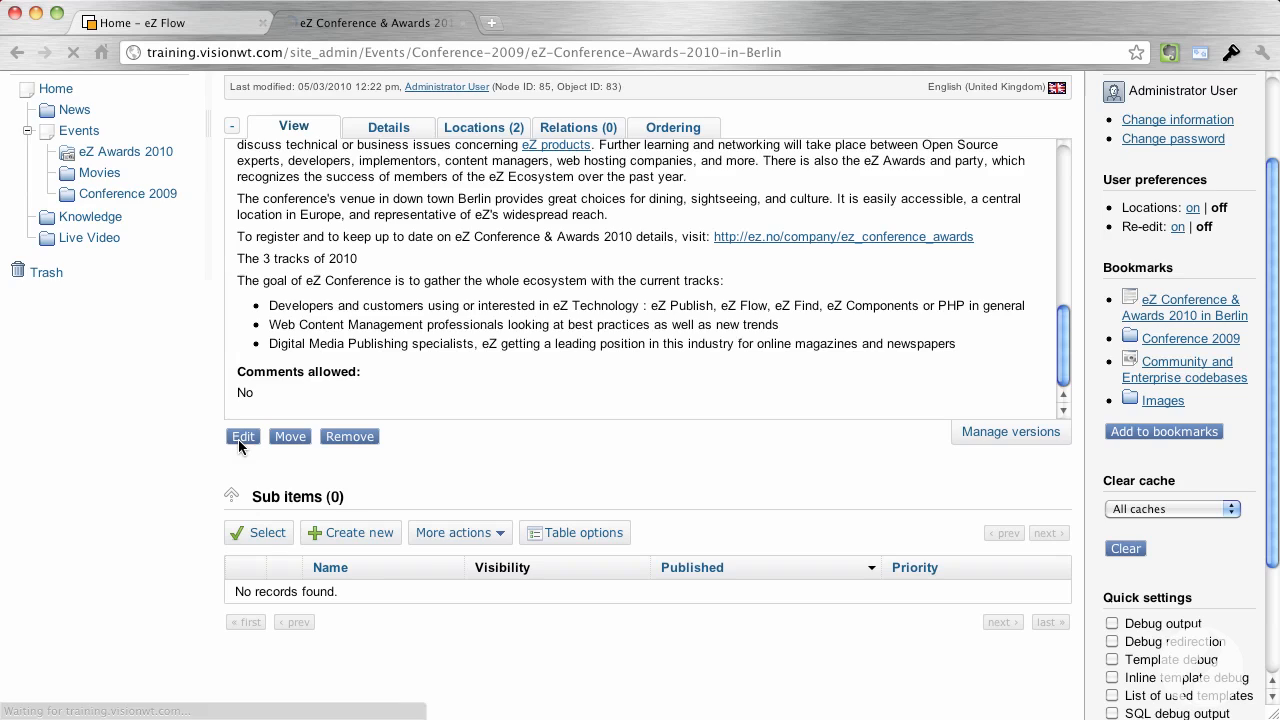
left_click(242, 436)
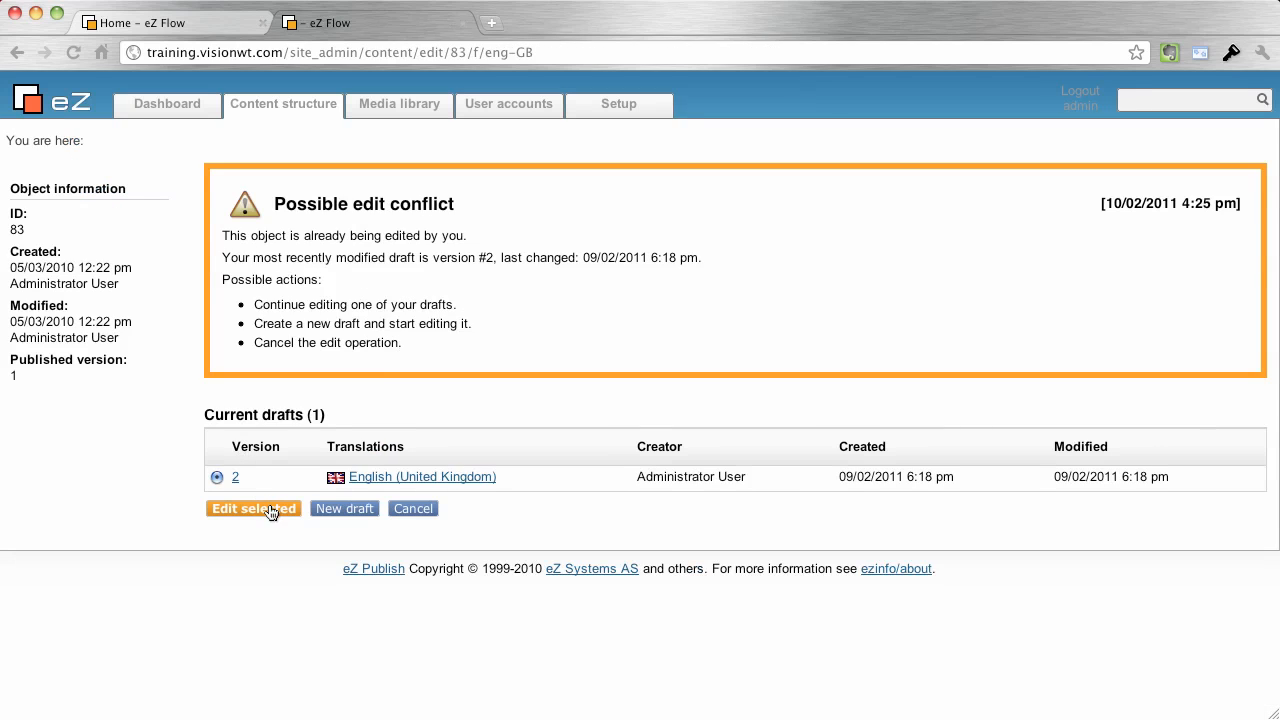
- Continue with the existing version 2 draft, review the form, then store the draft and exit
left_click(252, 508)
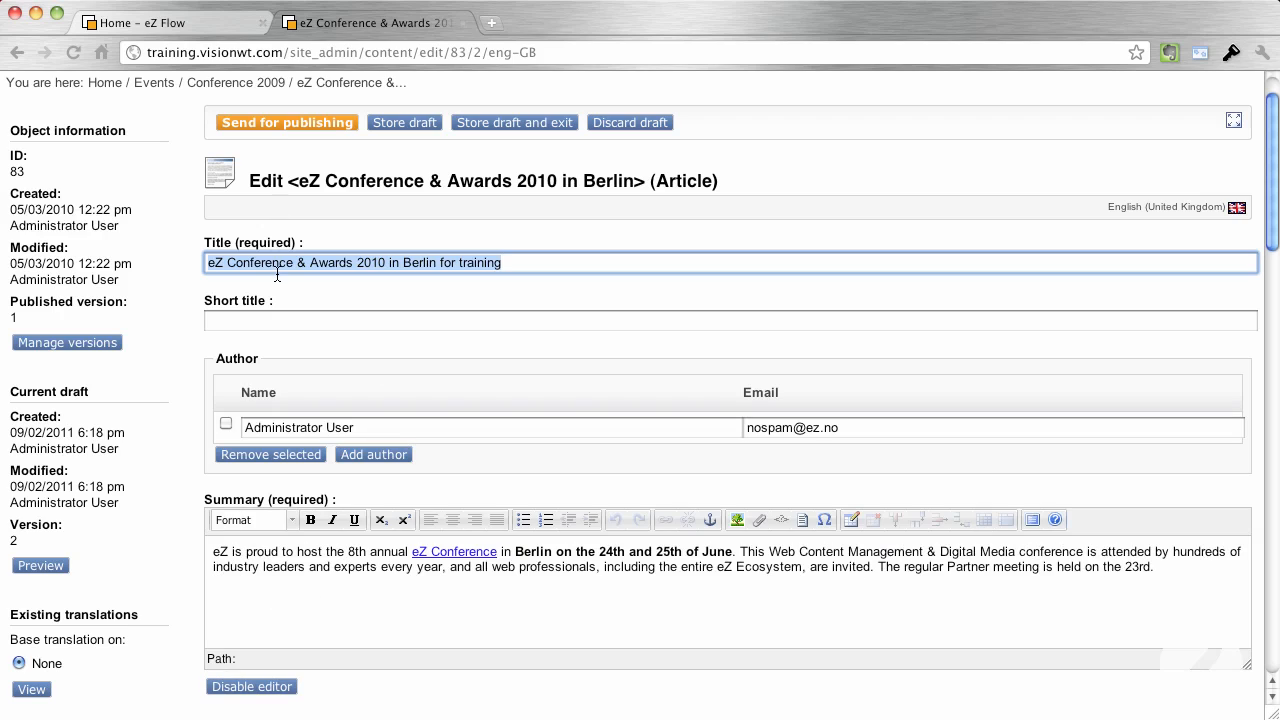
mouse_move(364, 280)
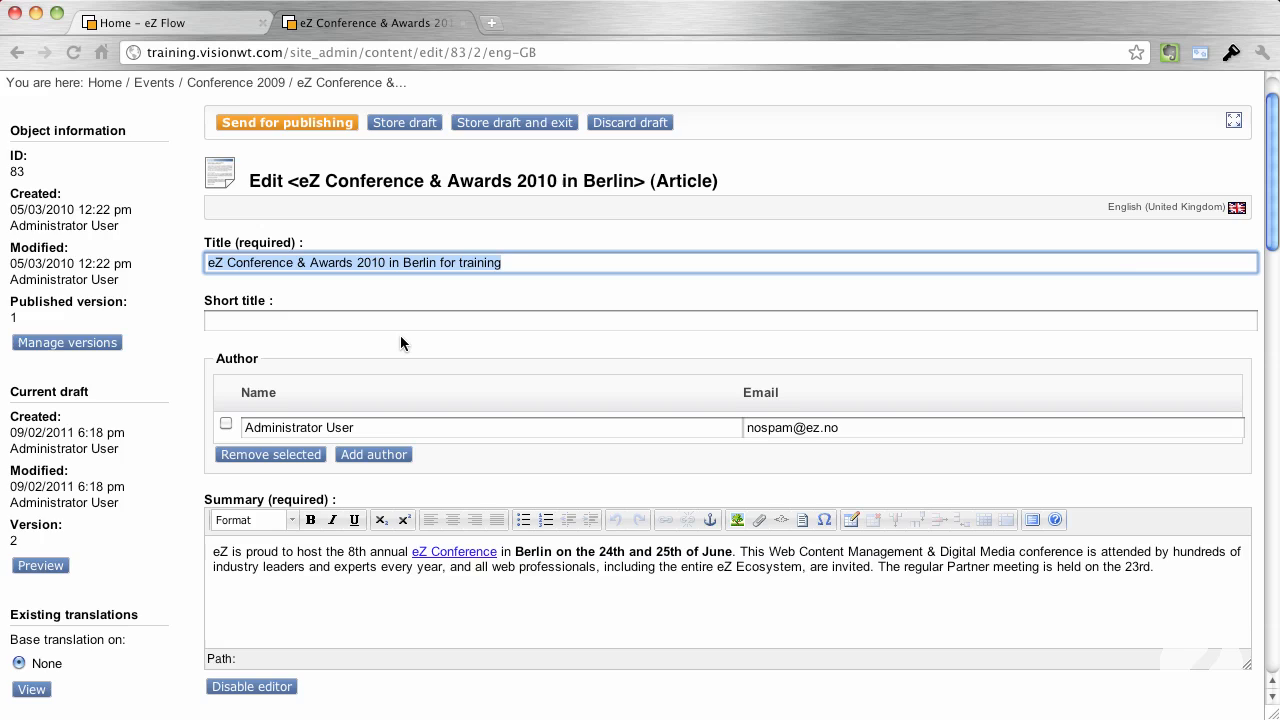
scroll("down", 3)
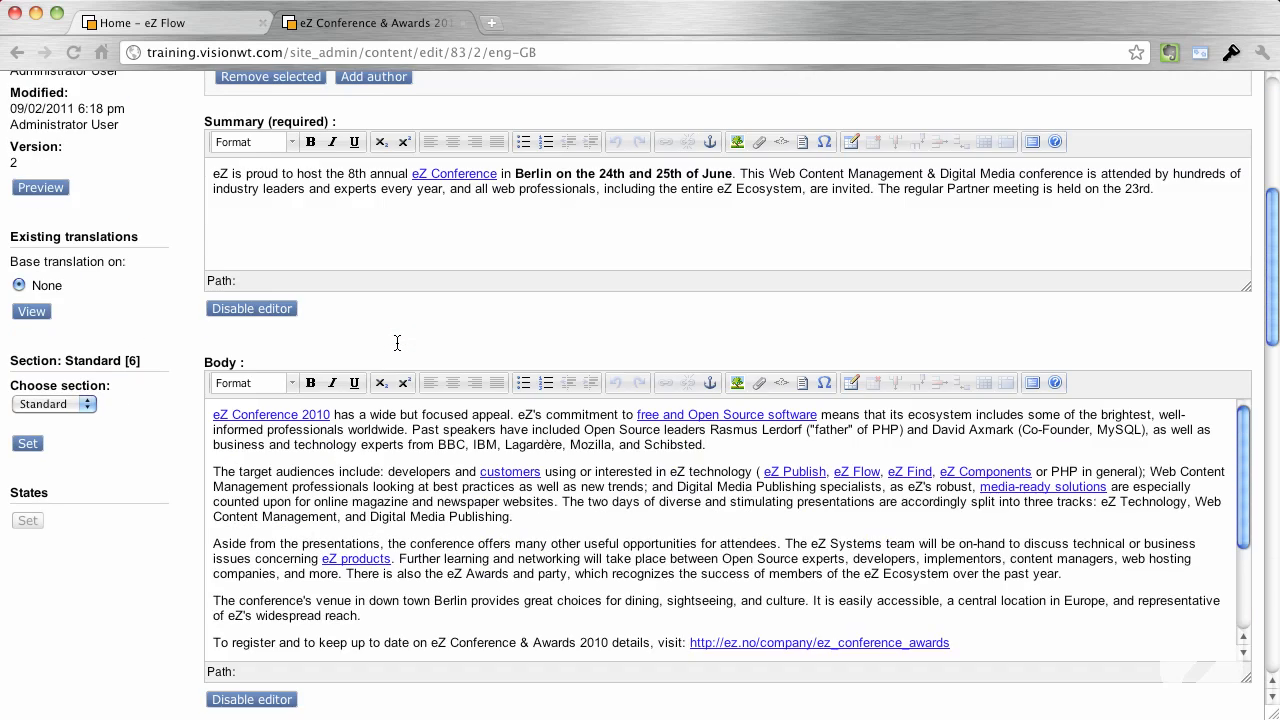
scroll("down", 3)
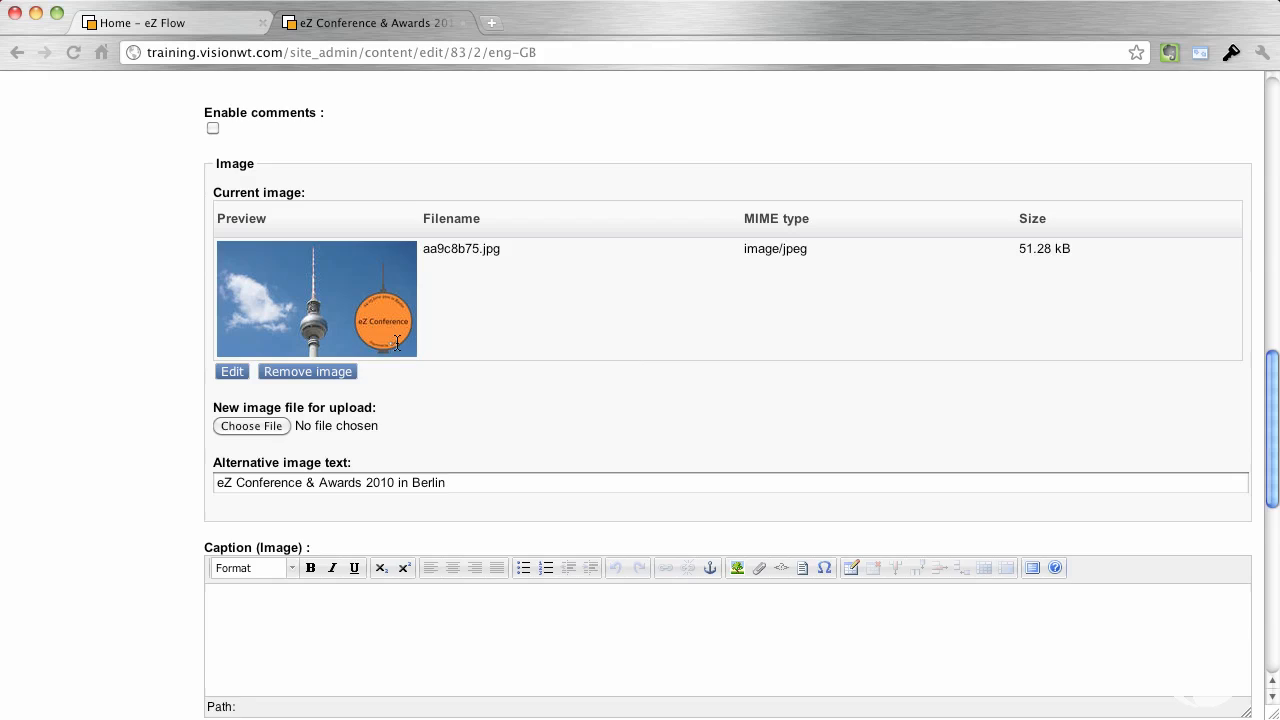
scroll("down", 3)
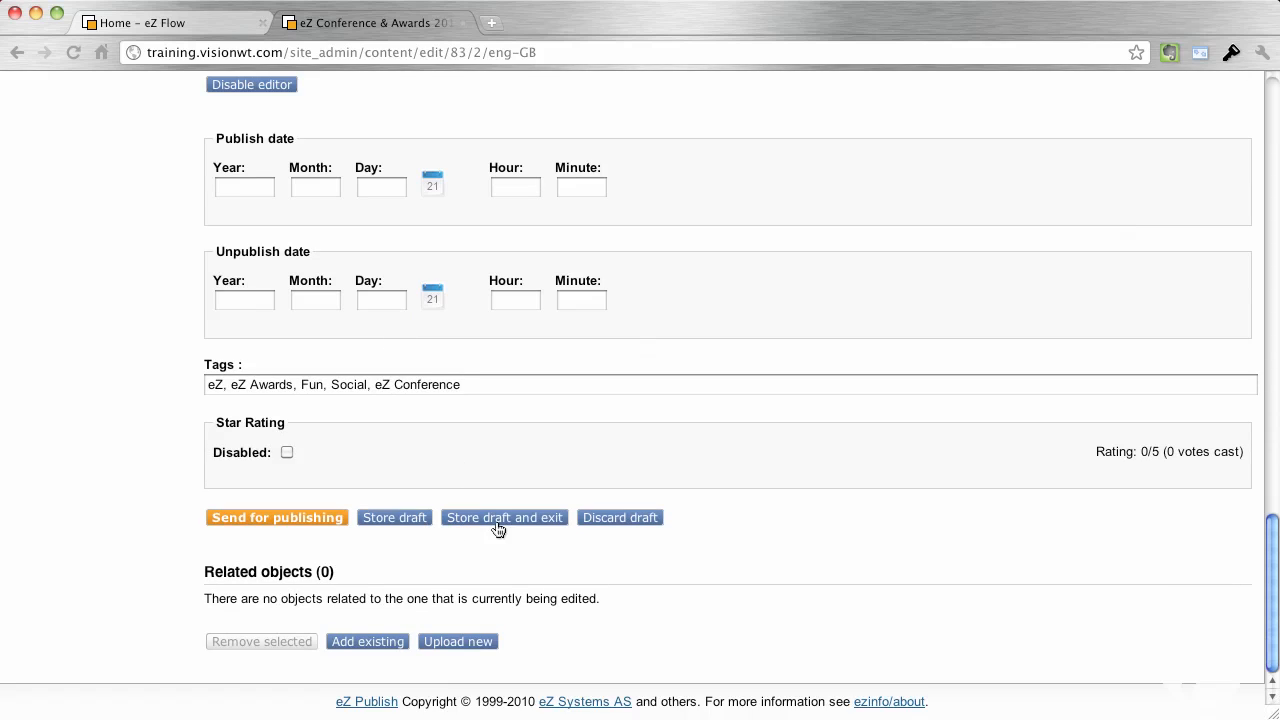
left_click(504, 516)
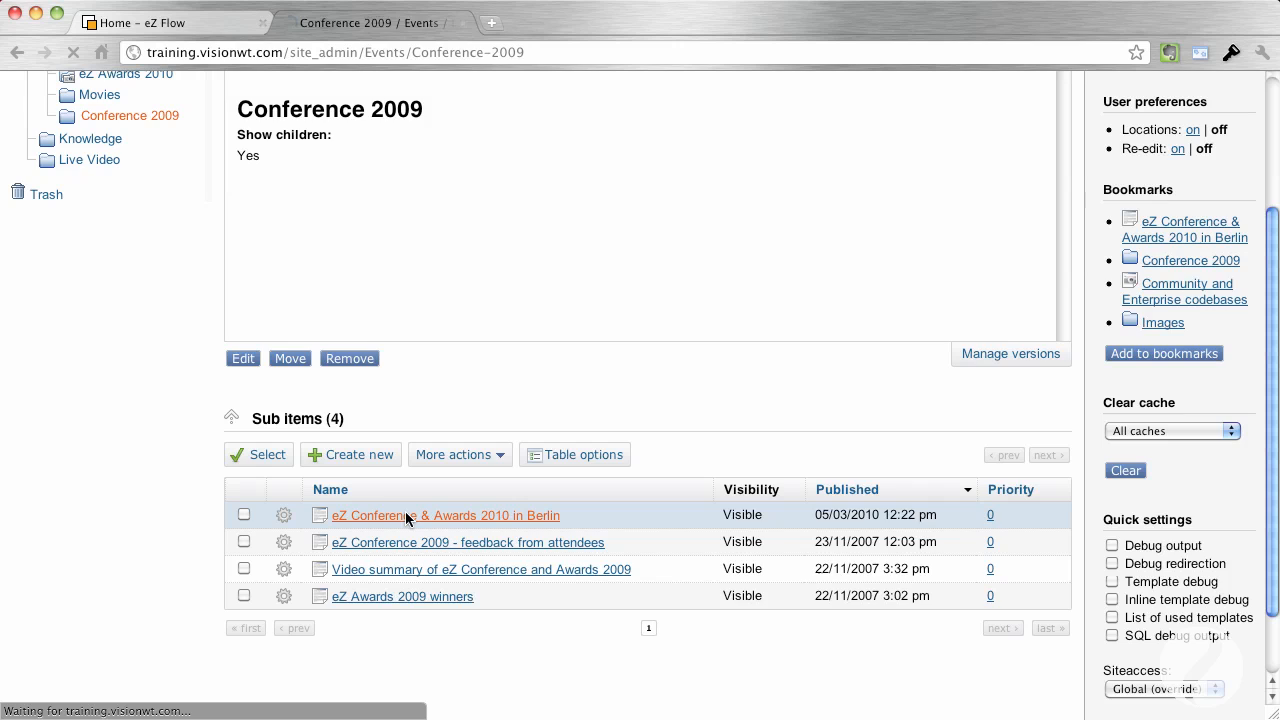
- Show the Berlin article's locations: Events/Conference 2009 as main, plus Knowledge
left_click(444, 516)
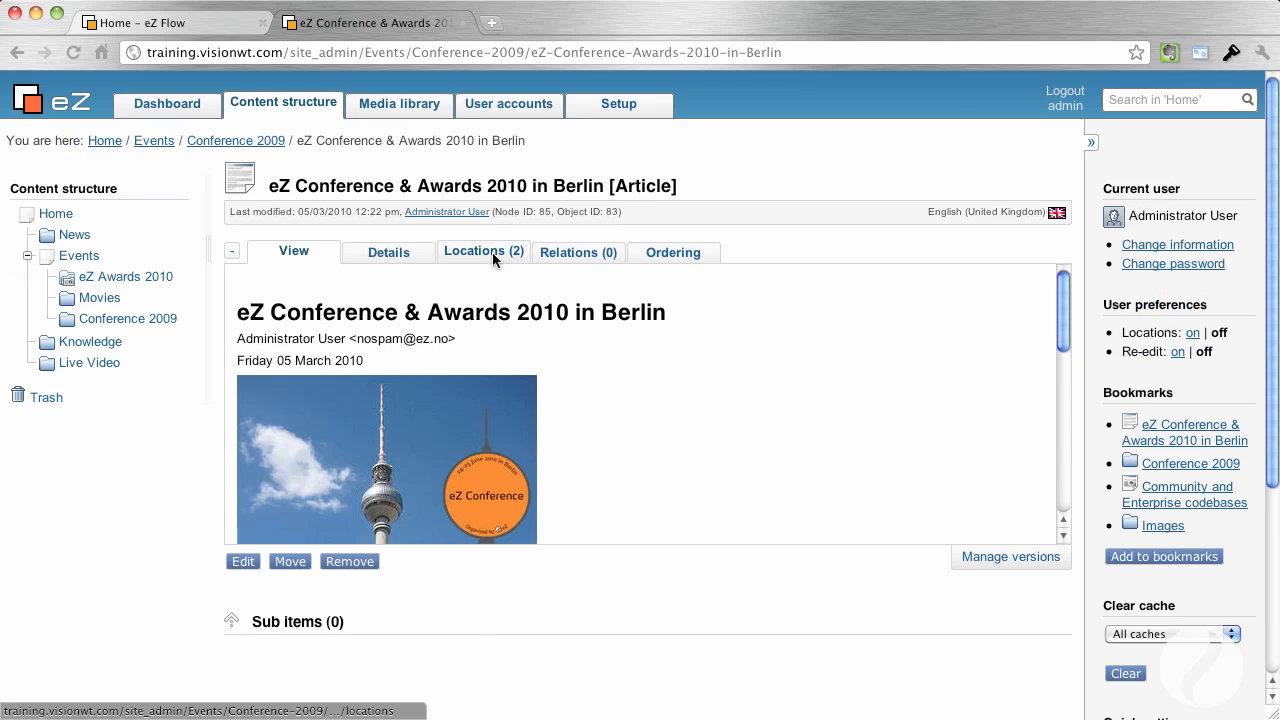
left_click(484, 252)
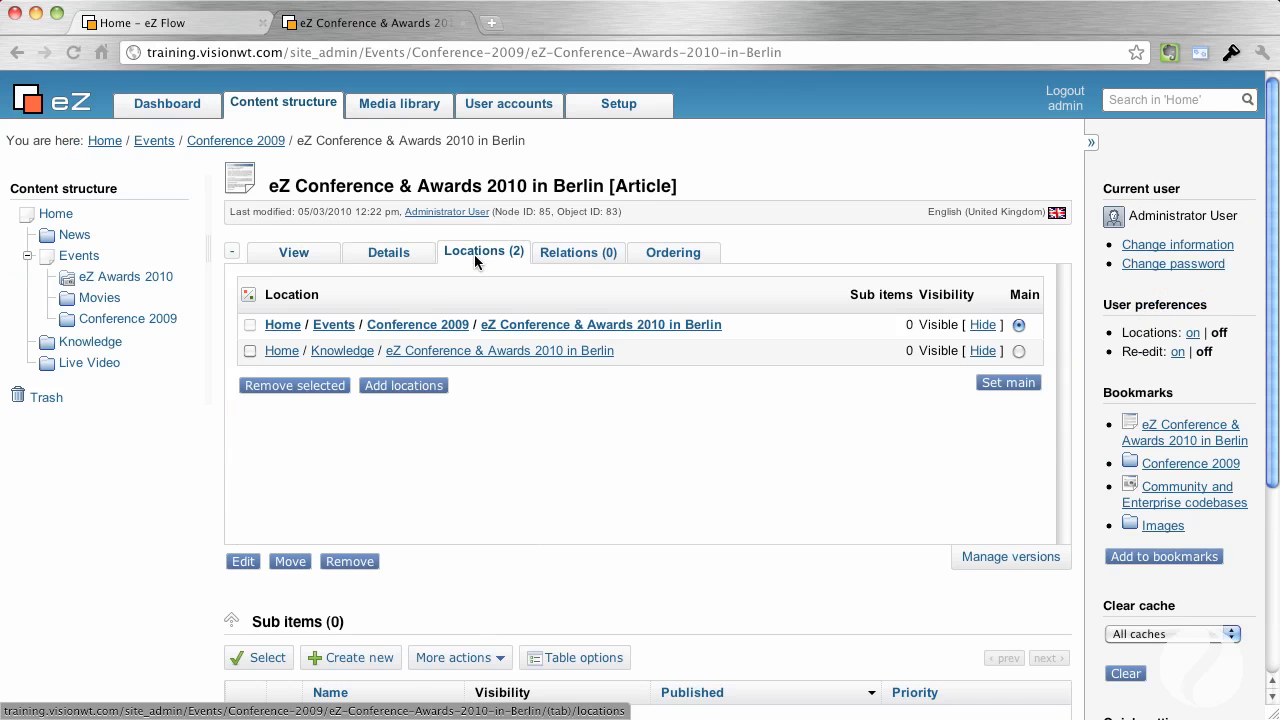
mouse_move(342, 350)
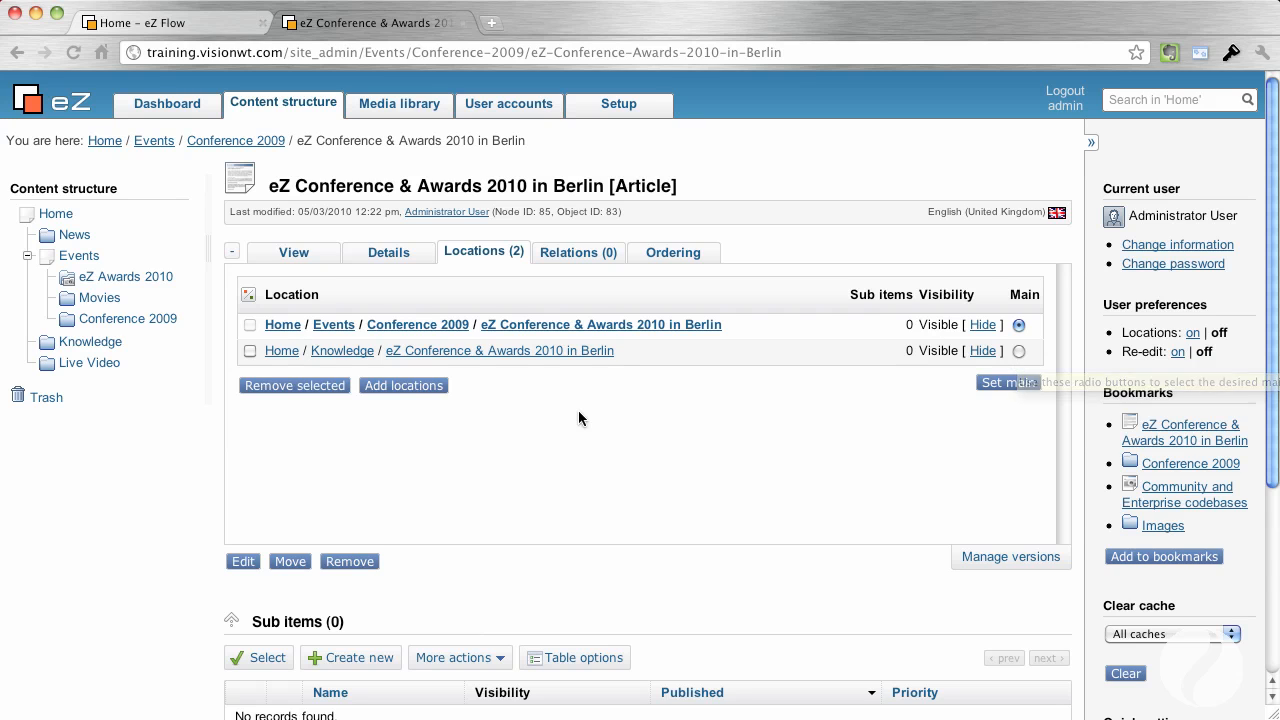
mouse_move(984, 244)
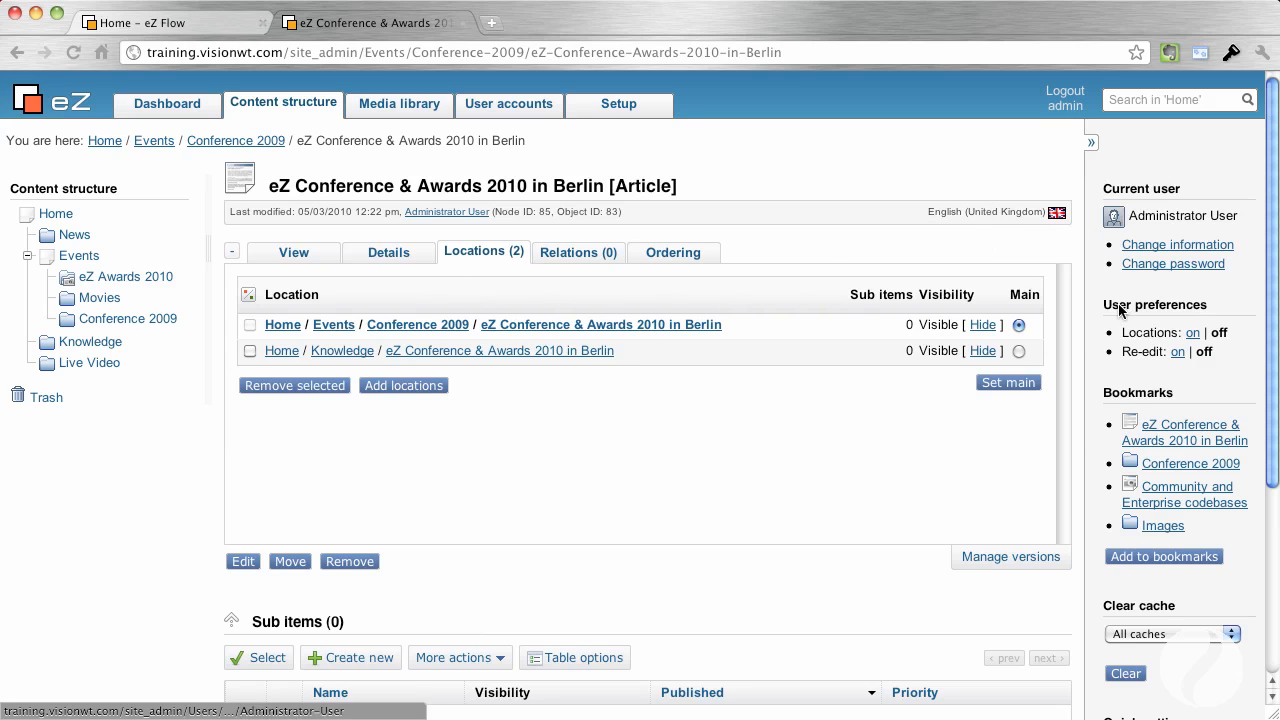
mouse_move(1154, 564)
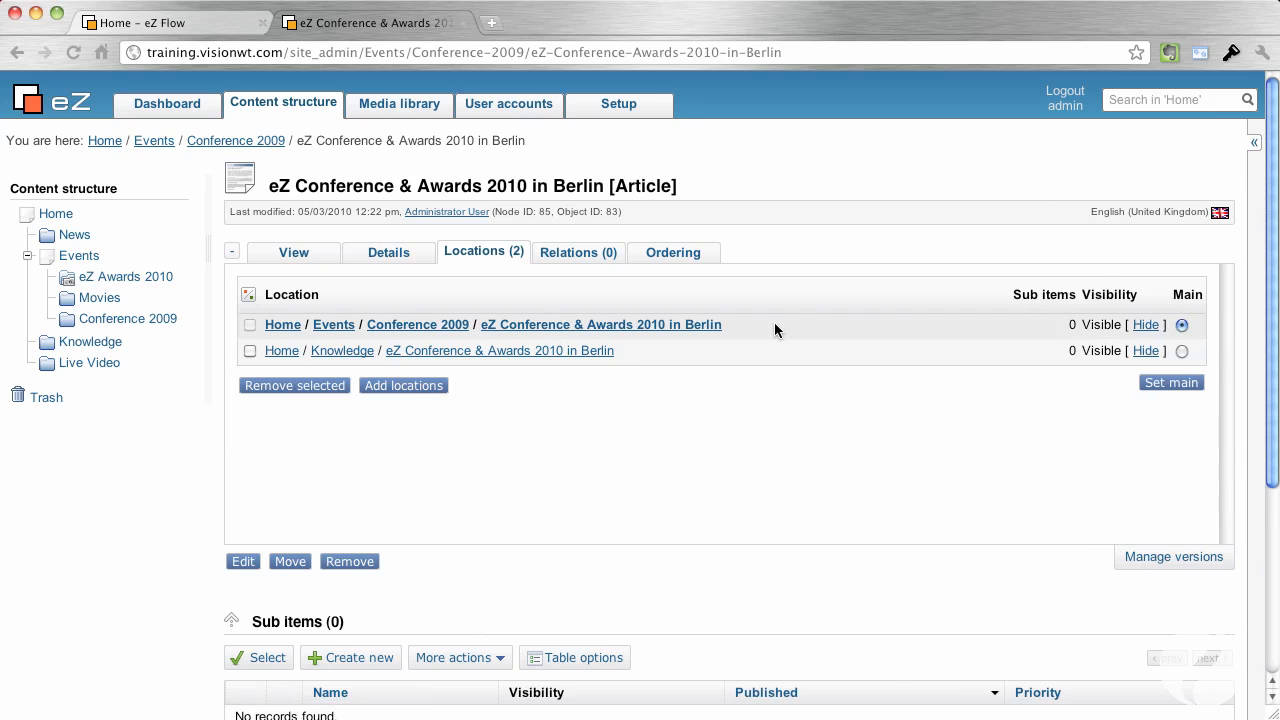
scroll("down", 3)
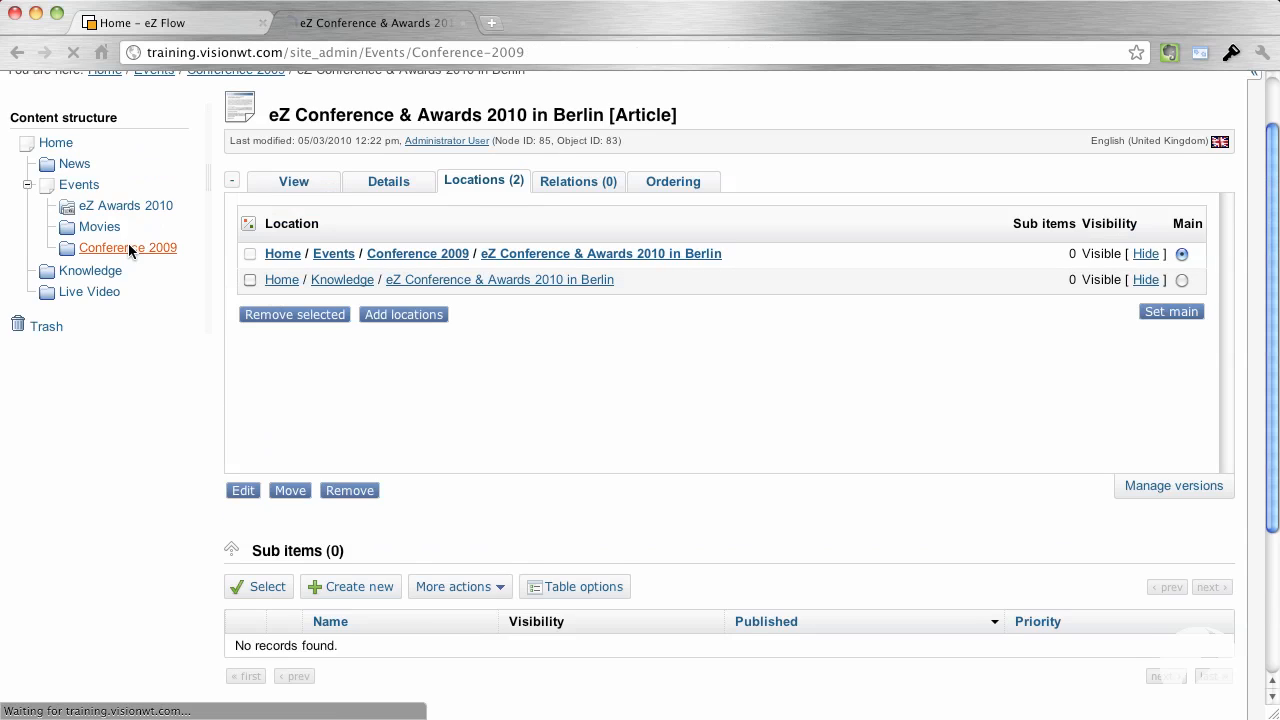
- Show actions for the ticked Berlin and feedback articles under Conference 2009
left_click(128, 248)
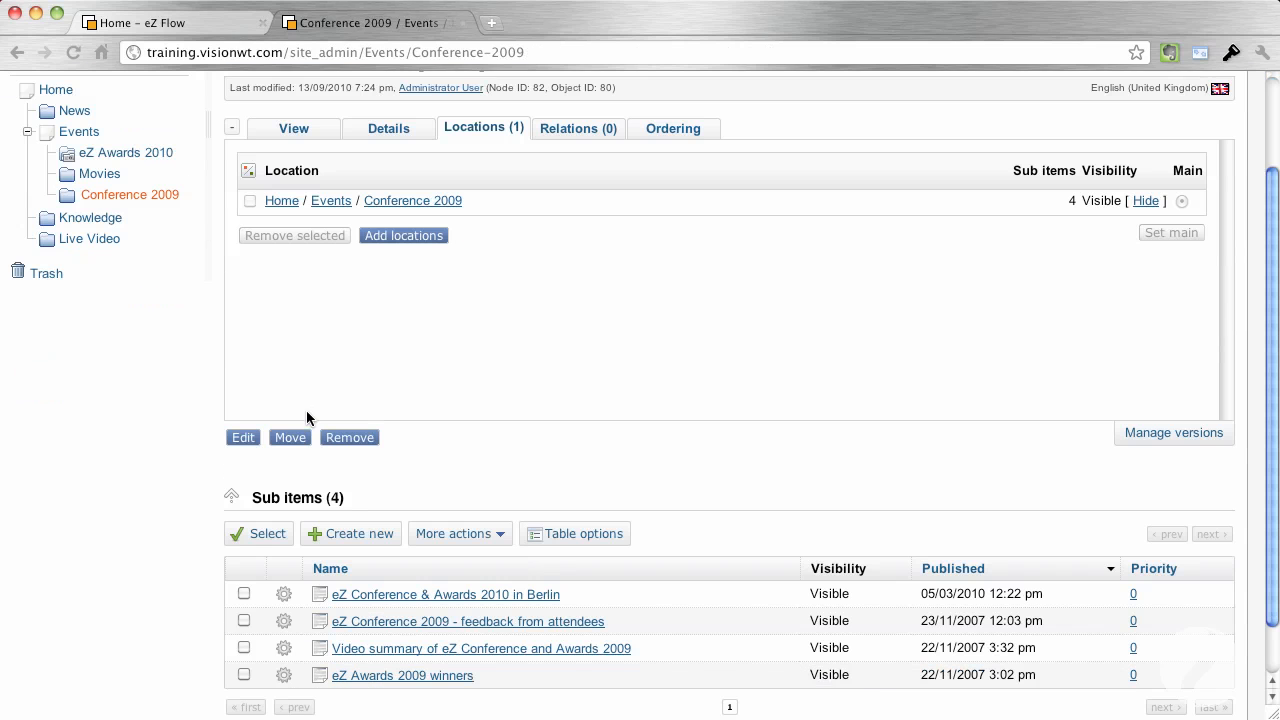
scroll("down", 3)
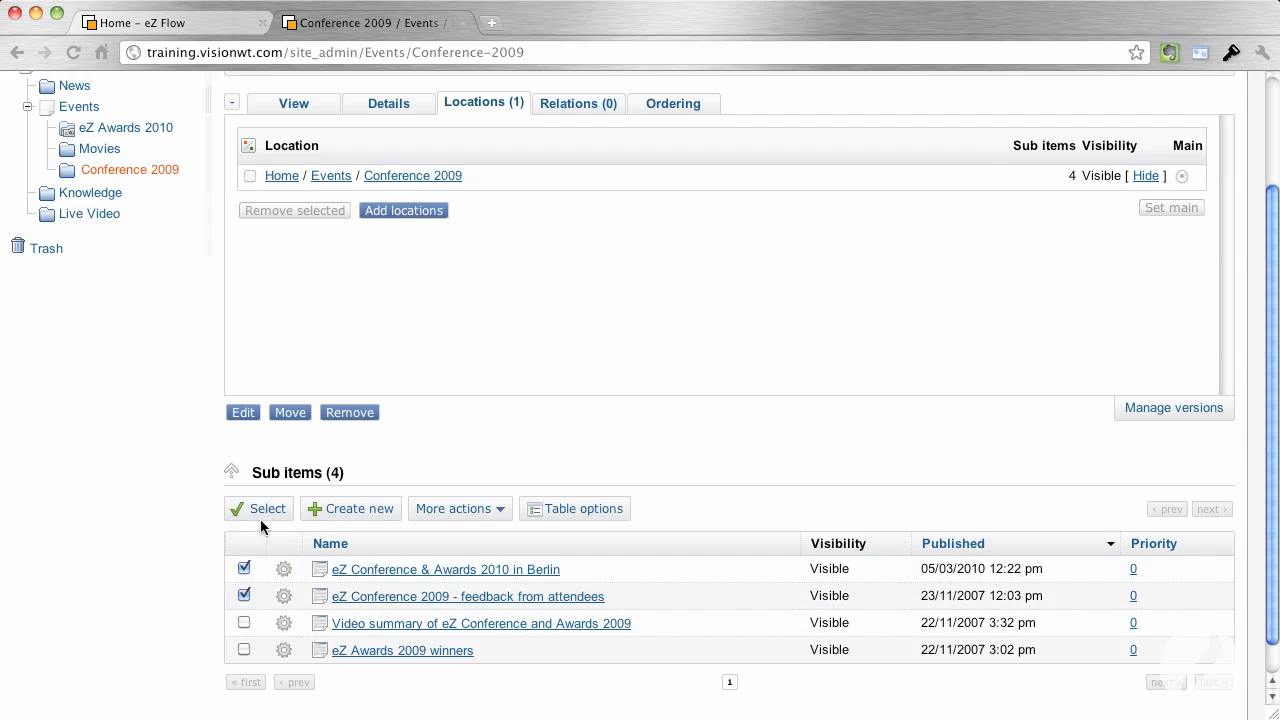
left_click(452, 508)
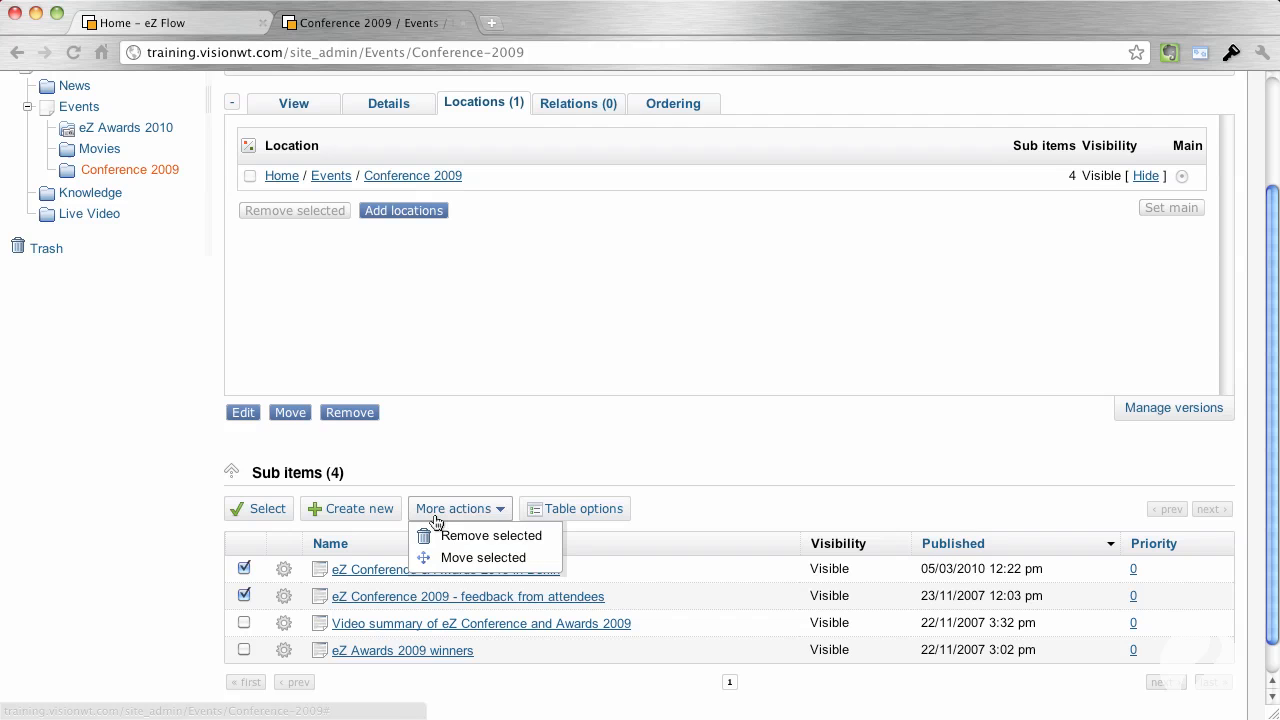
mouse_move(484, 556)
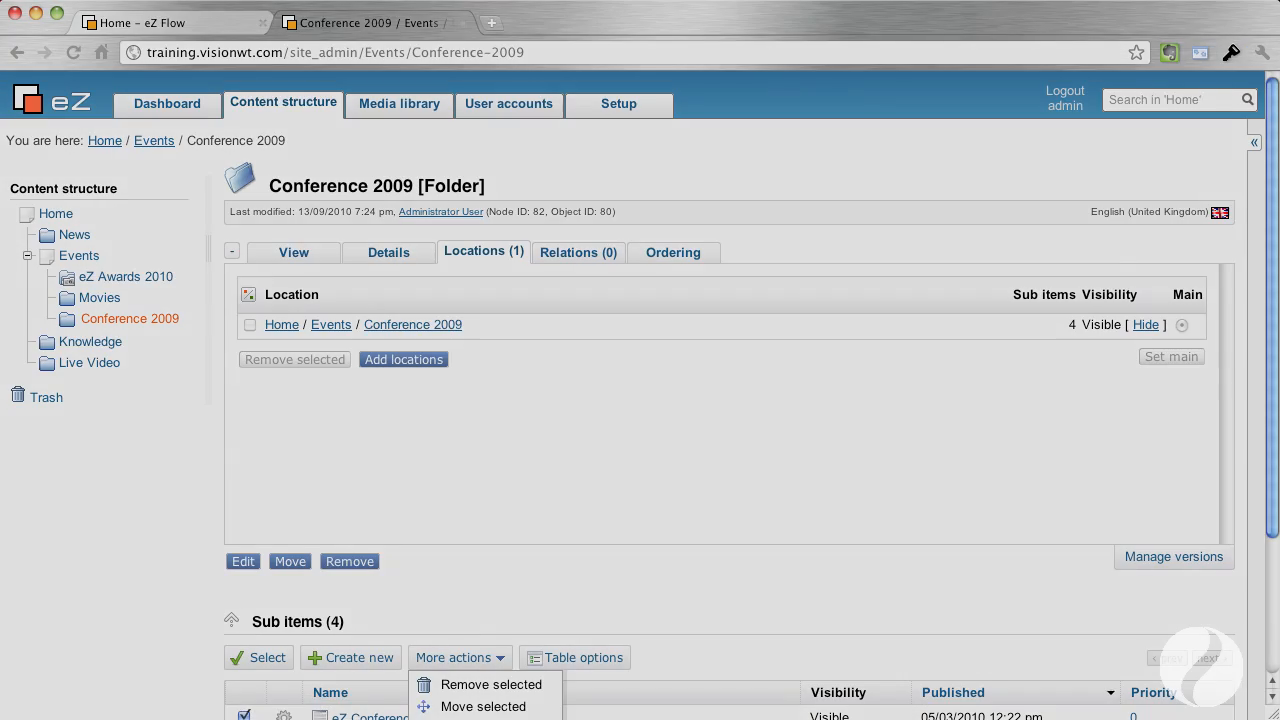
- Switch to the Media library showing the Media folder with Files, Images and Multimedia
left_click(398, 104)
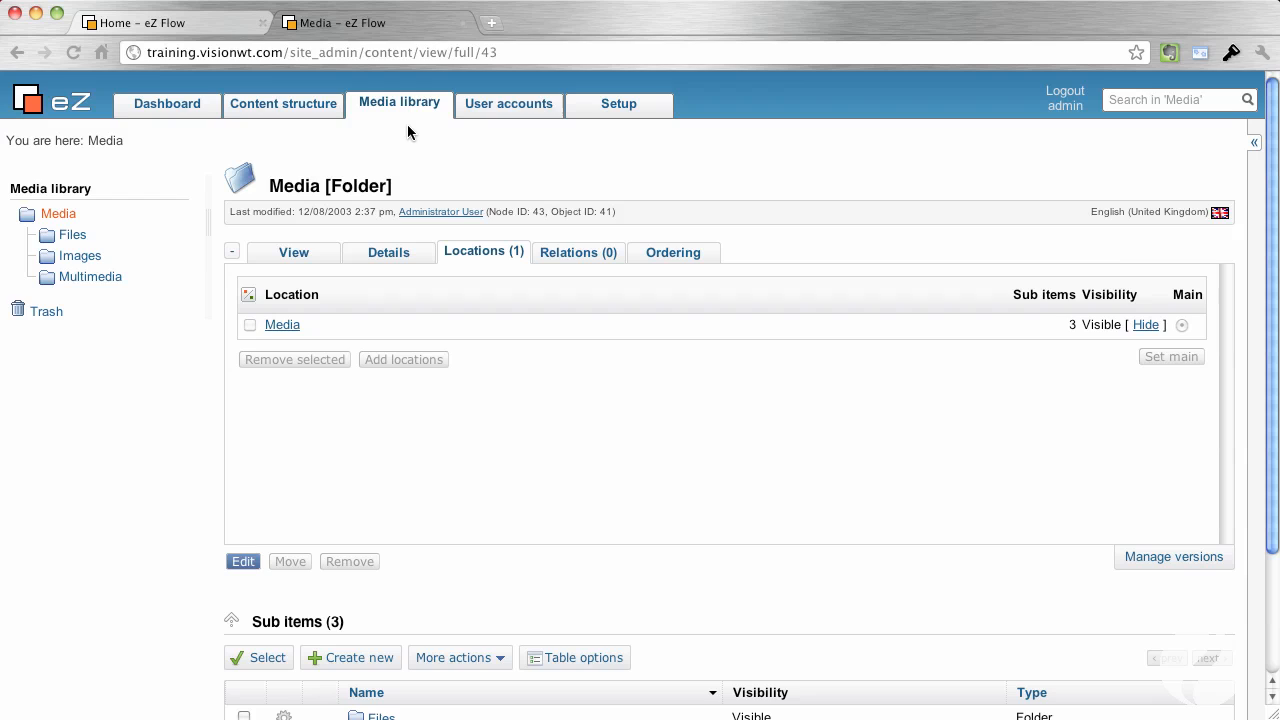
mouse_move(112, 238)
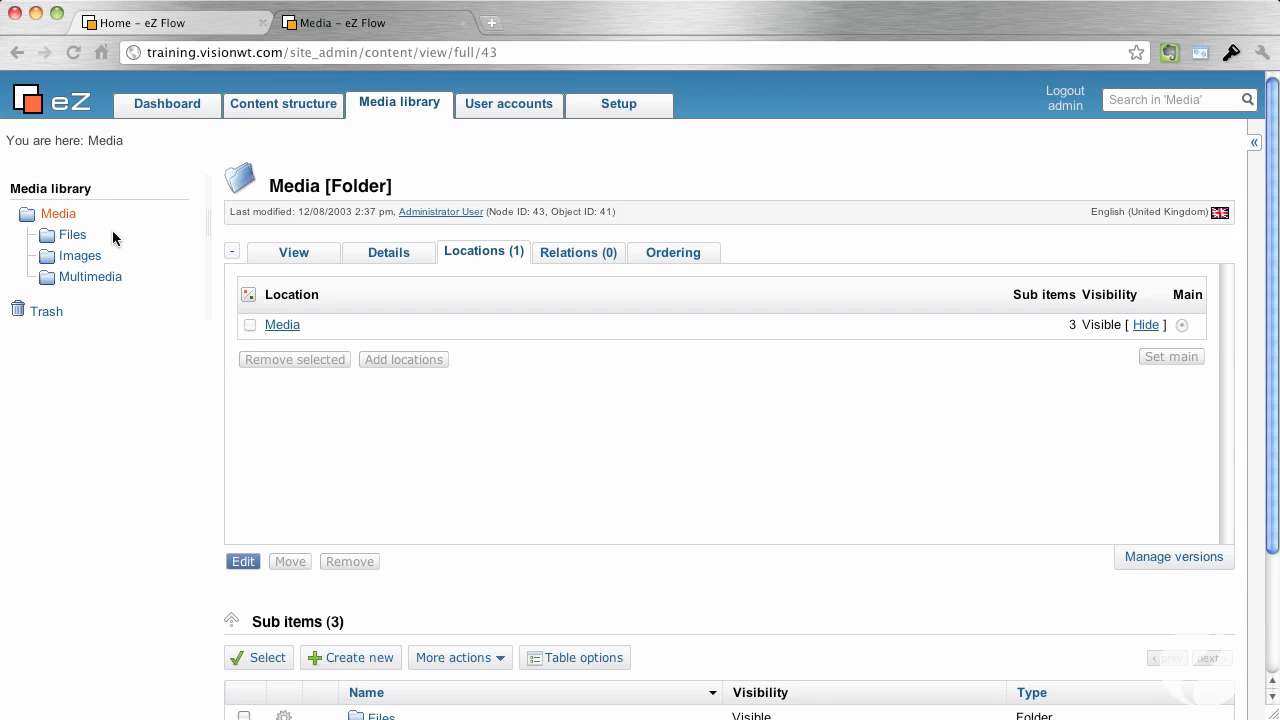
mouse_move(66, 236)
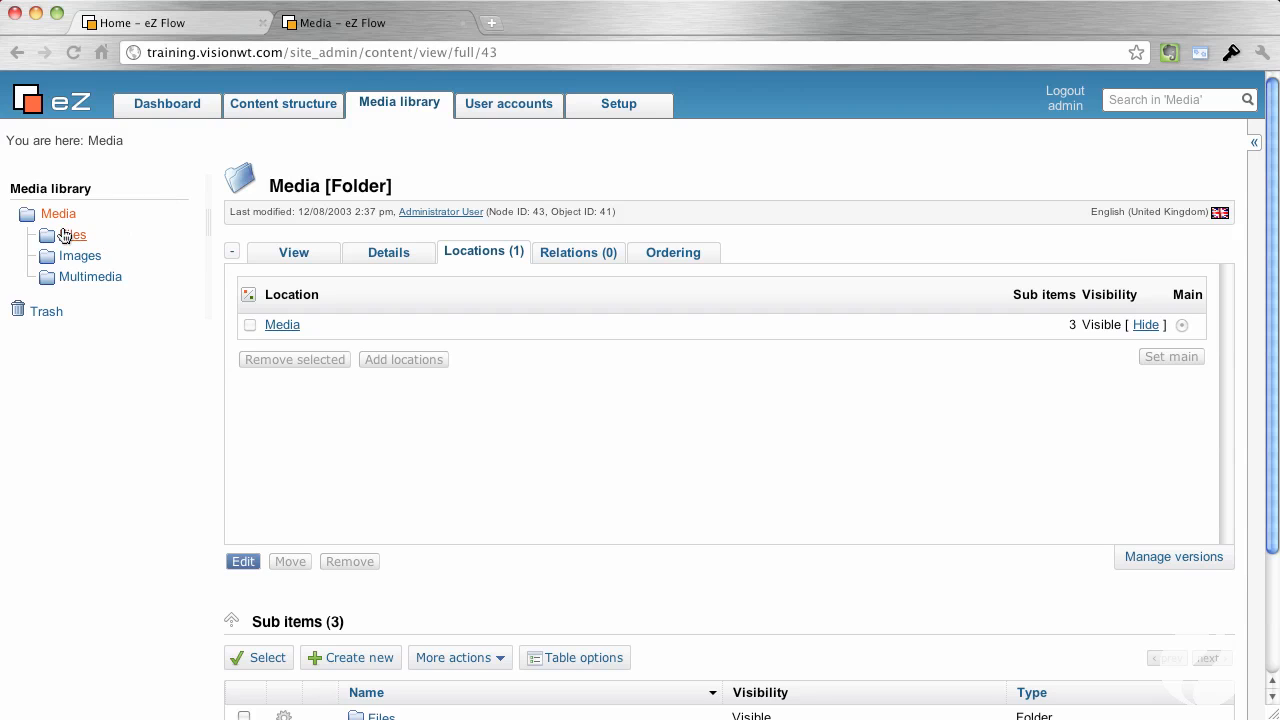
mouse_move(84, 324)
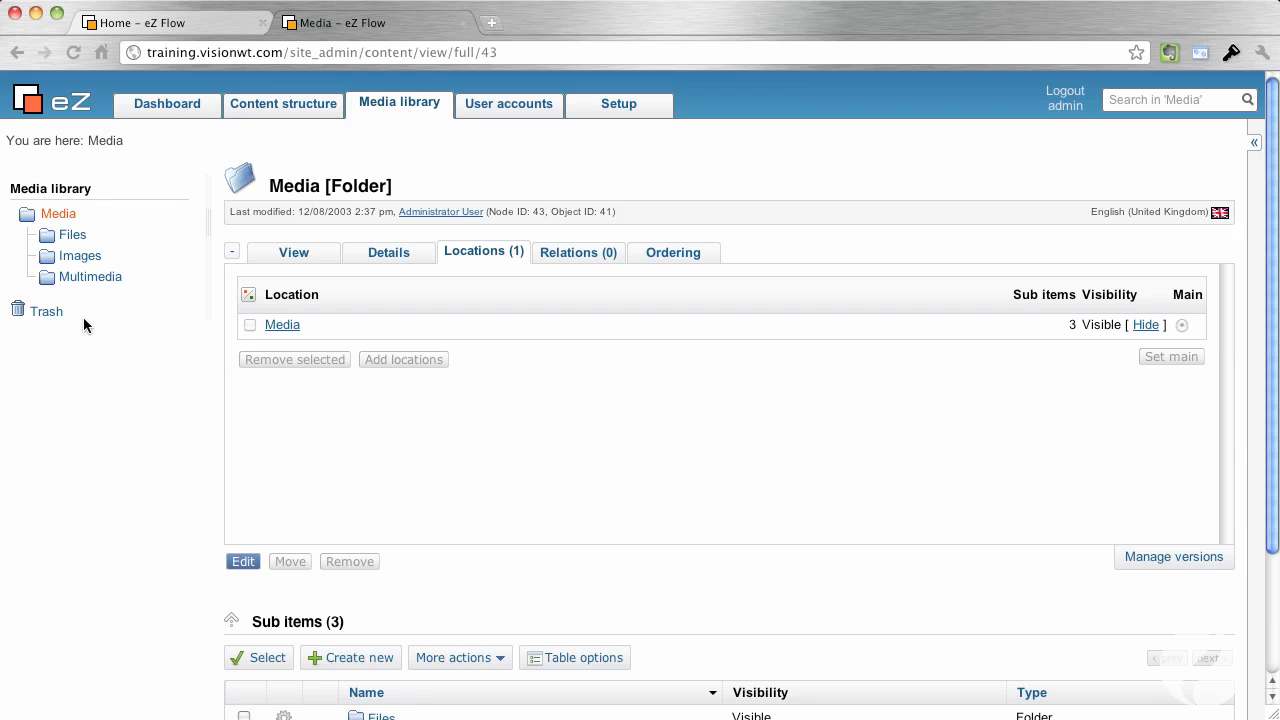
mouse_move(80, 256)
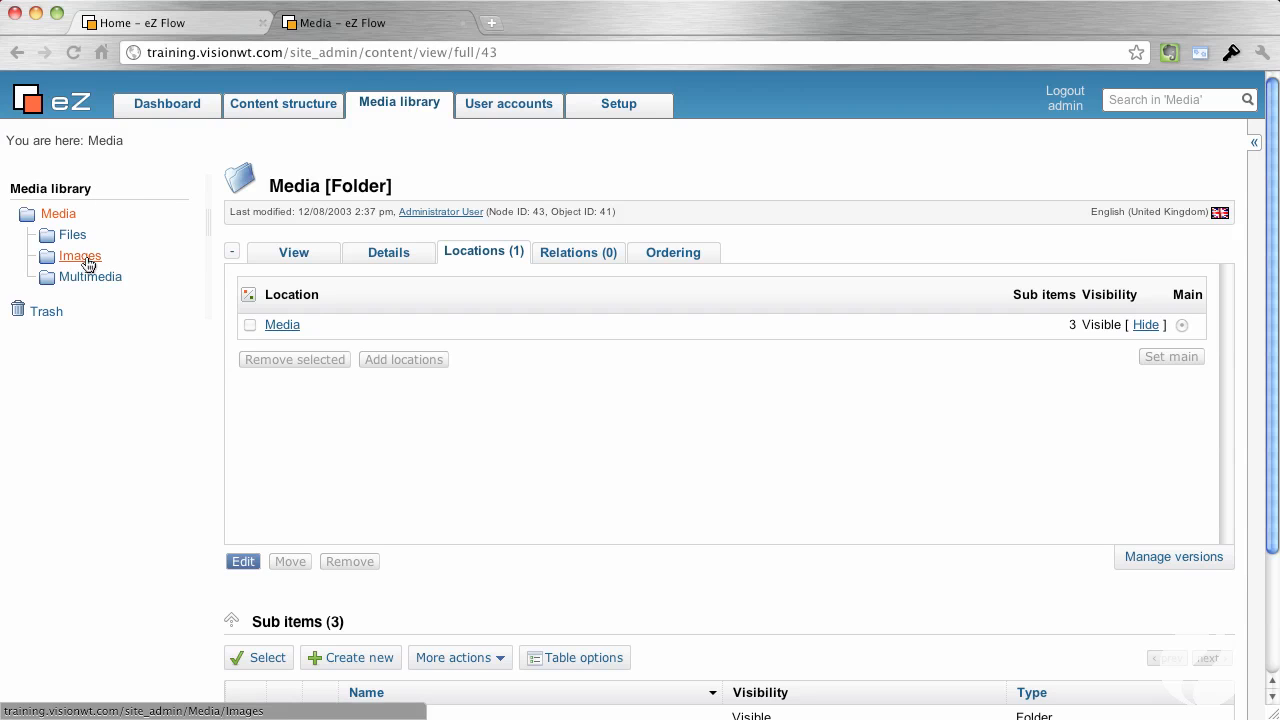
mouse_move(80, 262)
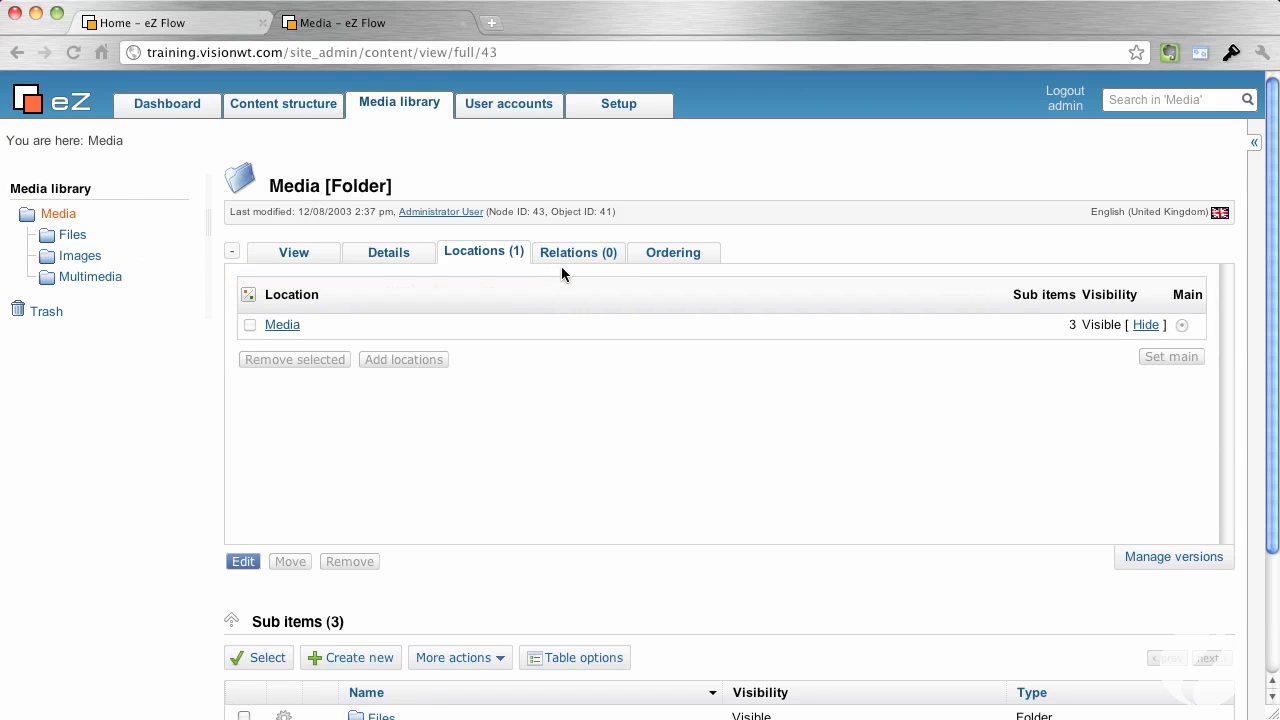
mouse_move(80, 256)
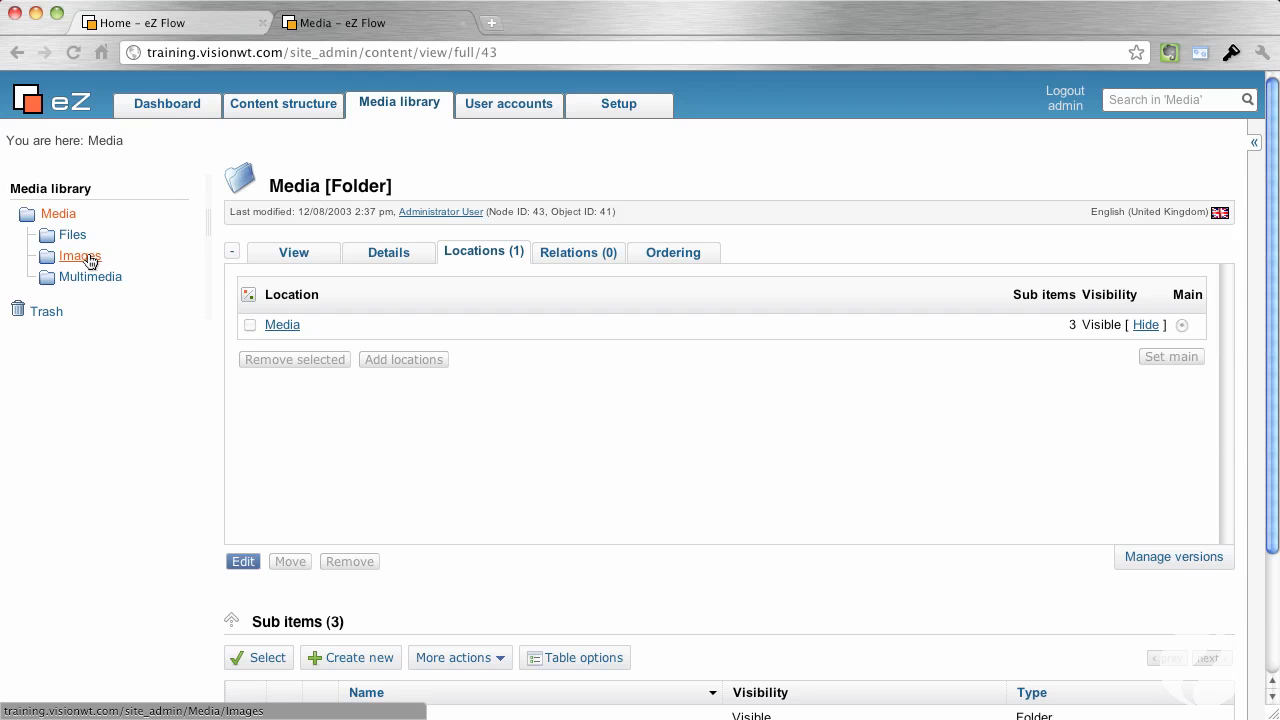
- View the Community and Enterprise codebases image preview from the Images folder
left_click(80, 256)
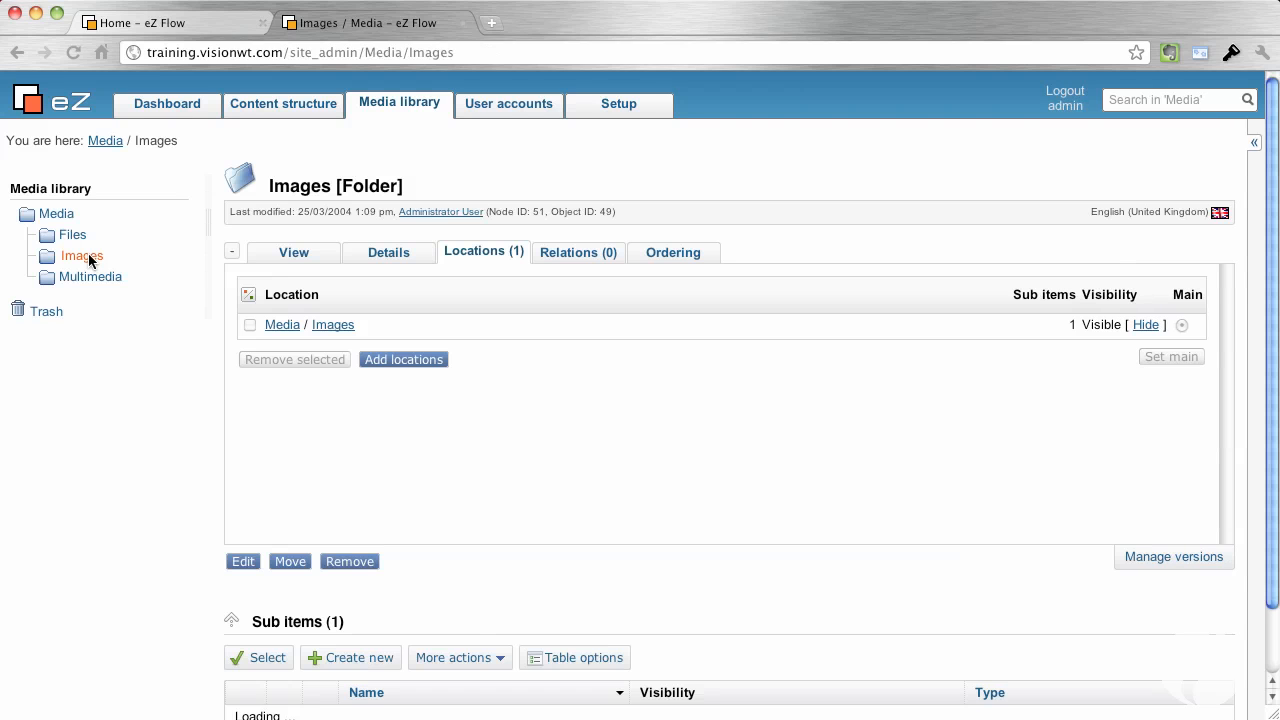
scroll("down", 3)
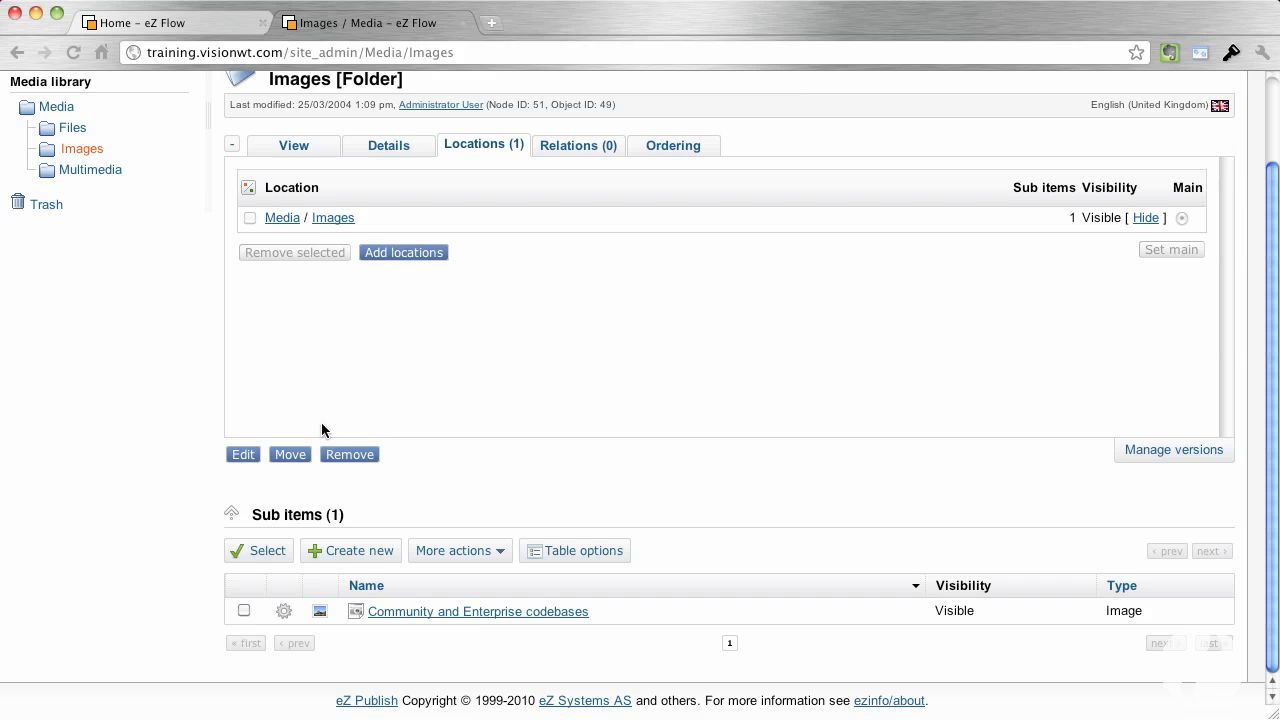
mouse_move(288, 146)
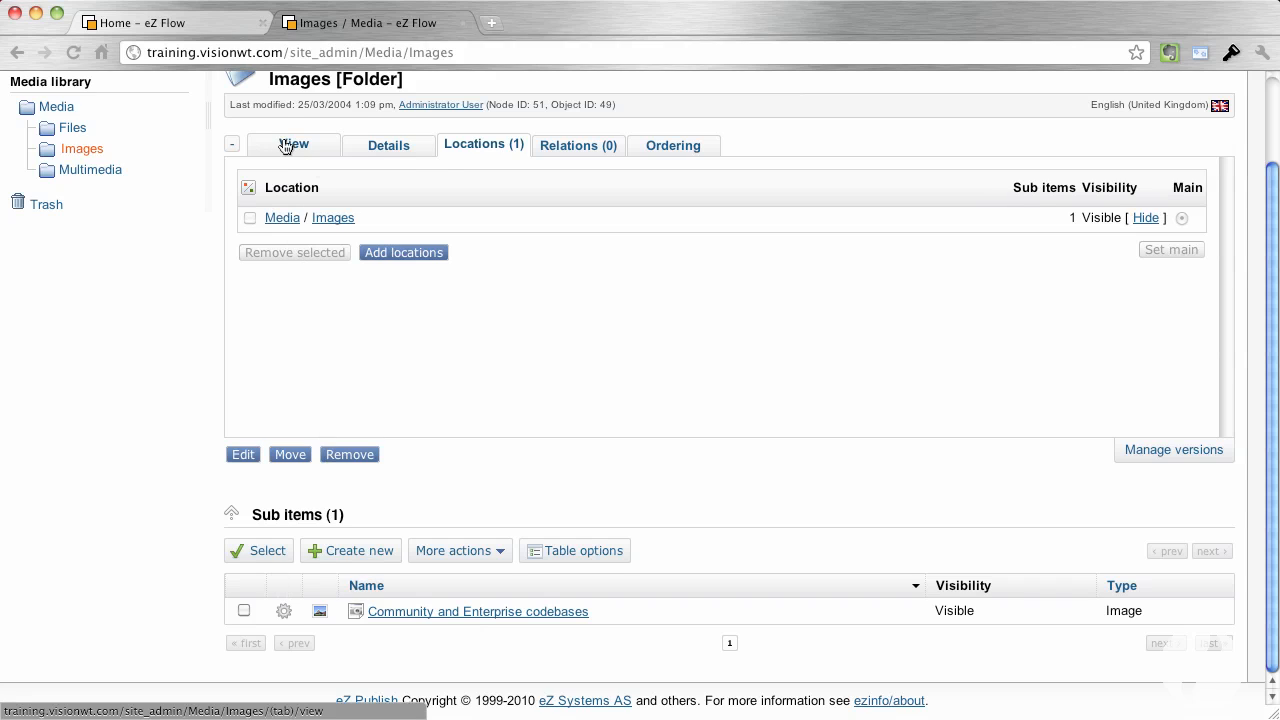
mouse_move(456, 620)
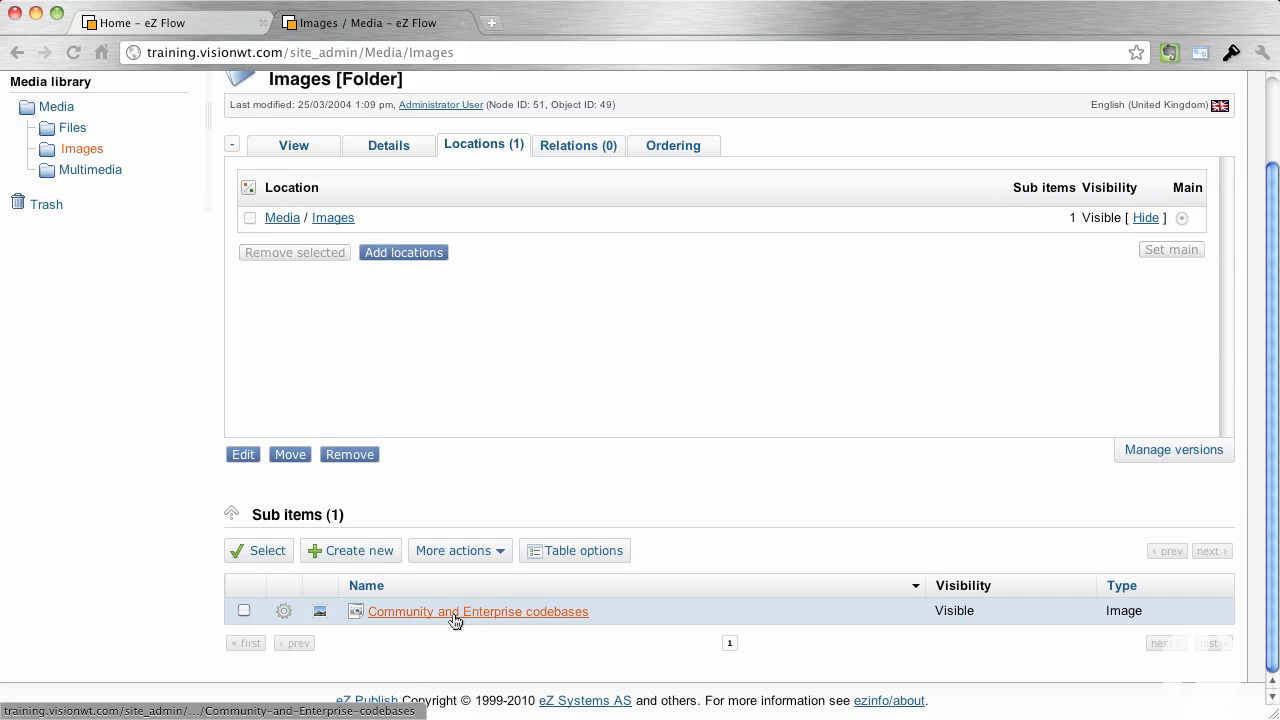
mouse_move(478, 620)
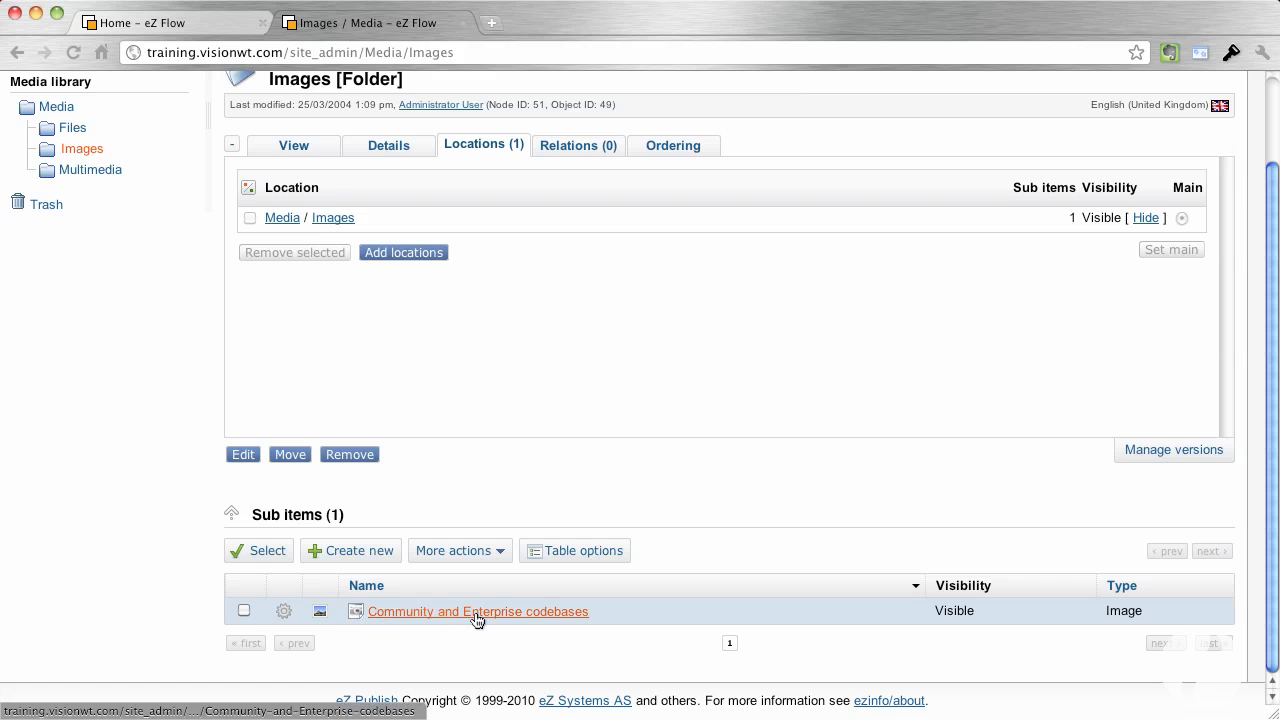
mouse_move(200, 230)
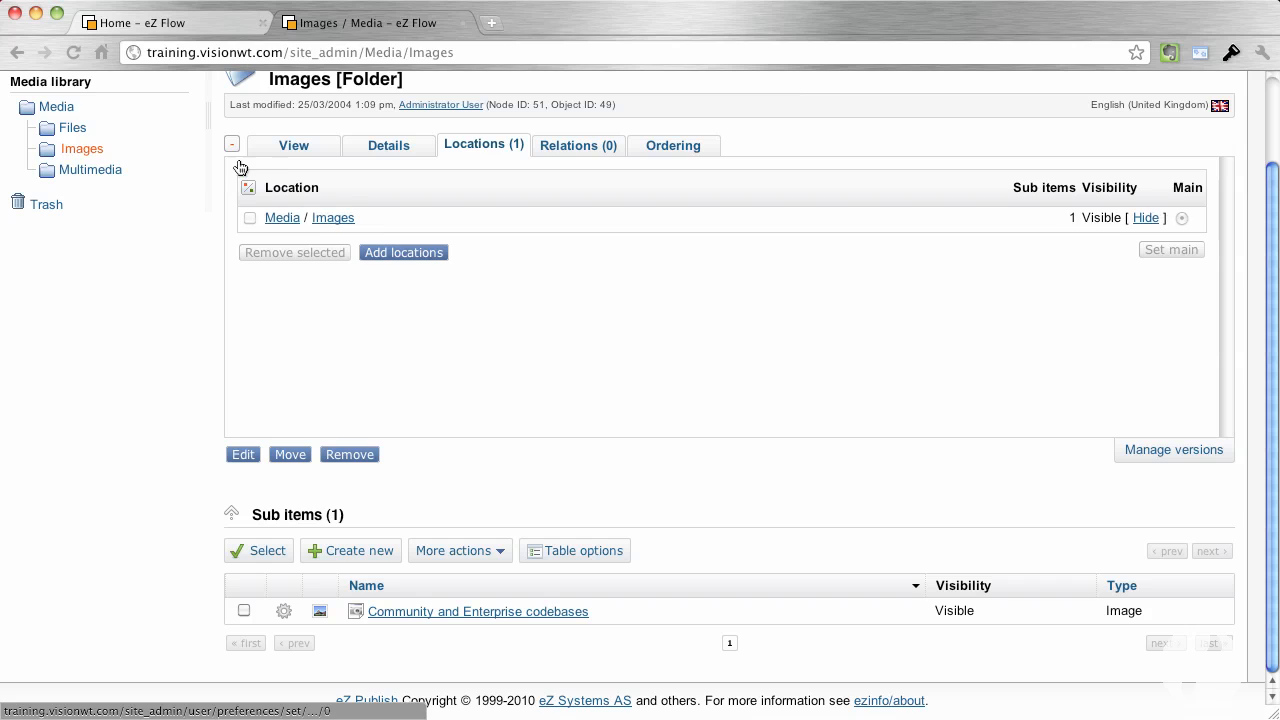
left_click(232, 144)
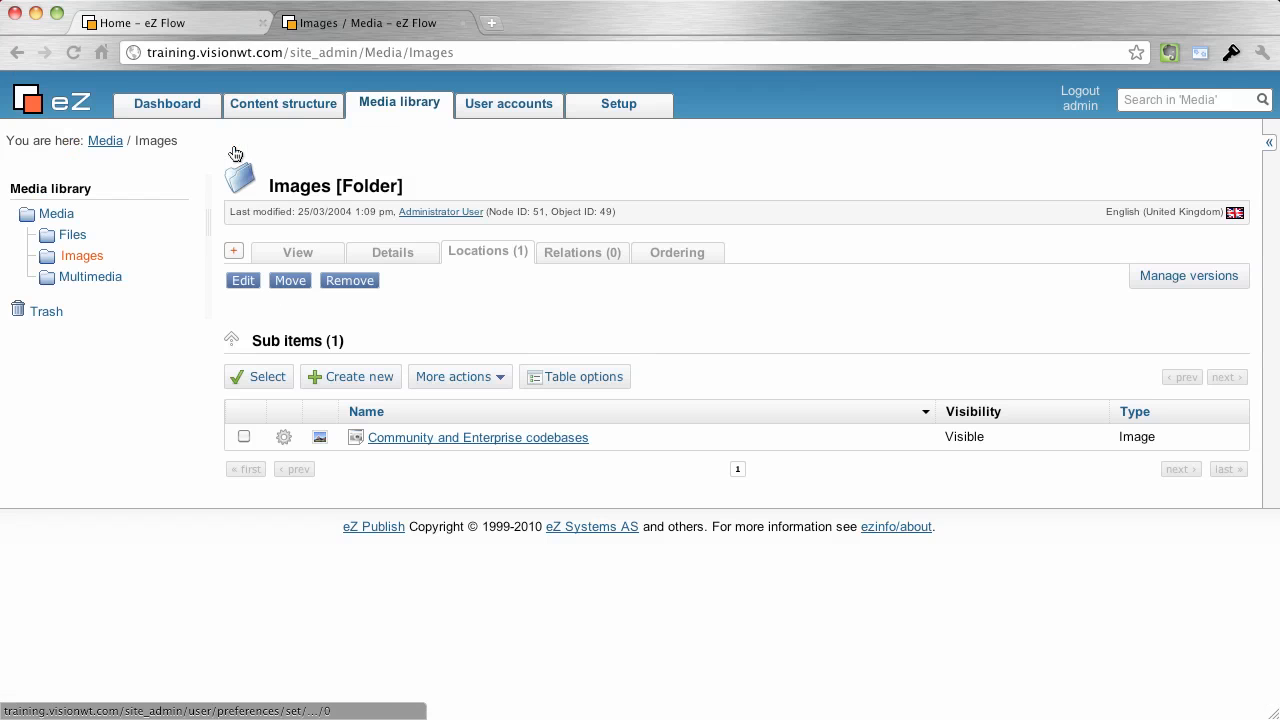
mouse_move(264, 304)
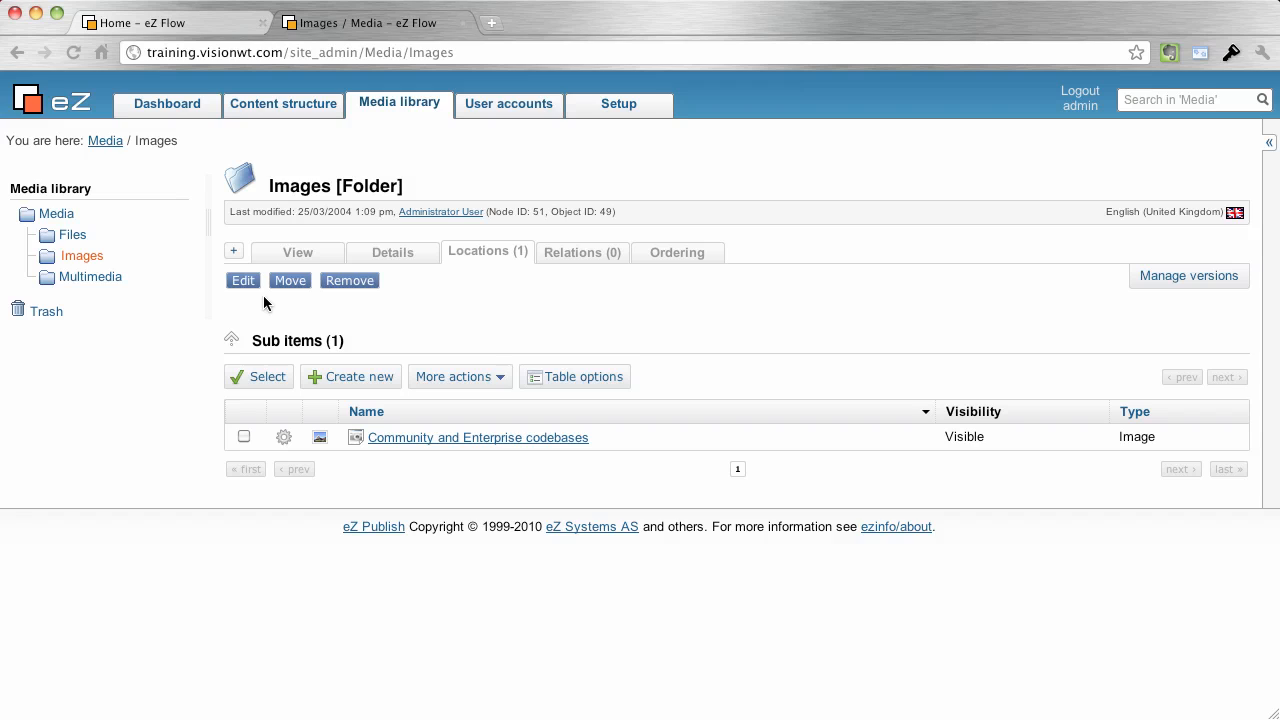
mouse_move(252, 278)
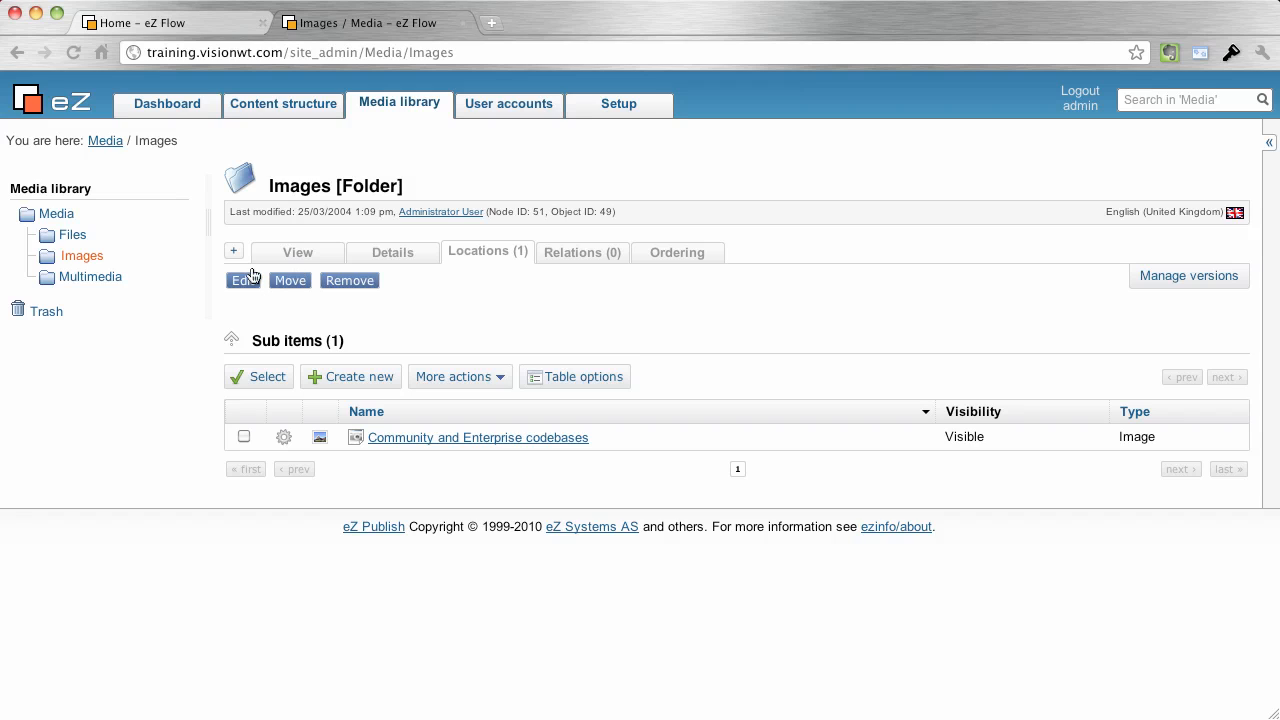
mouse_move(410, 442)
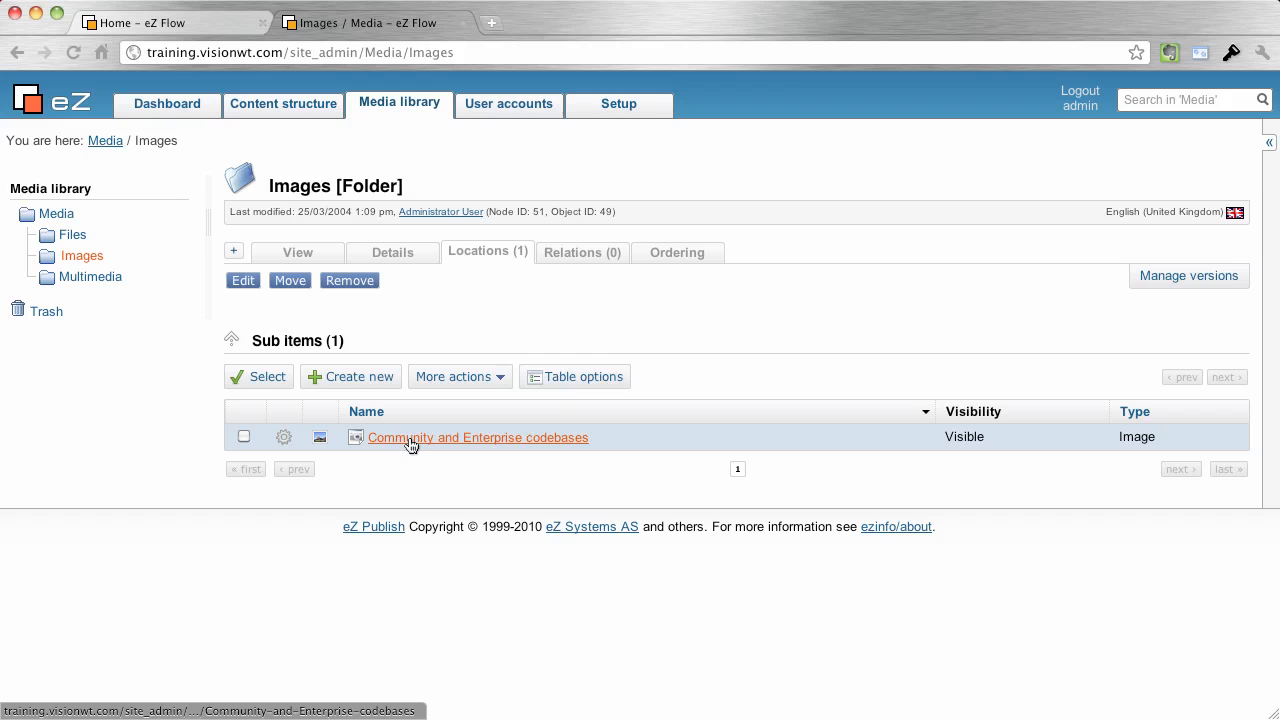
left_click(478, 436)
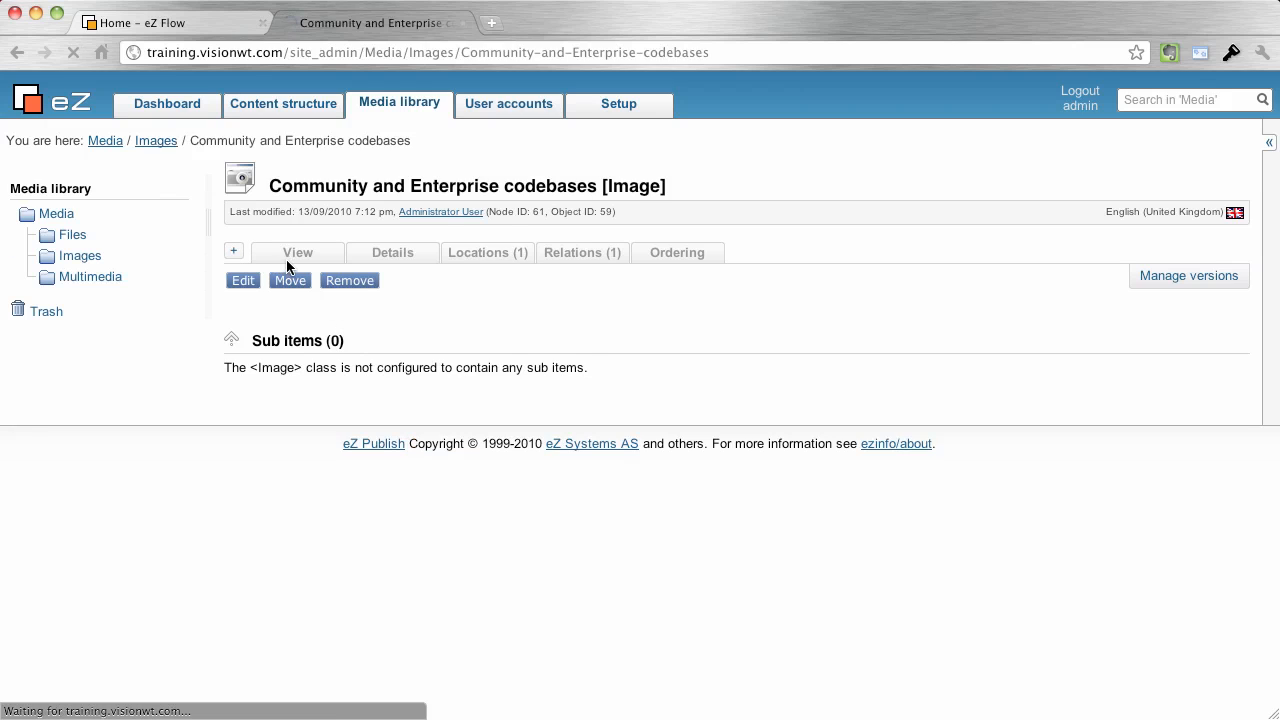
left_click(296, 252)
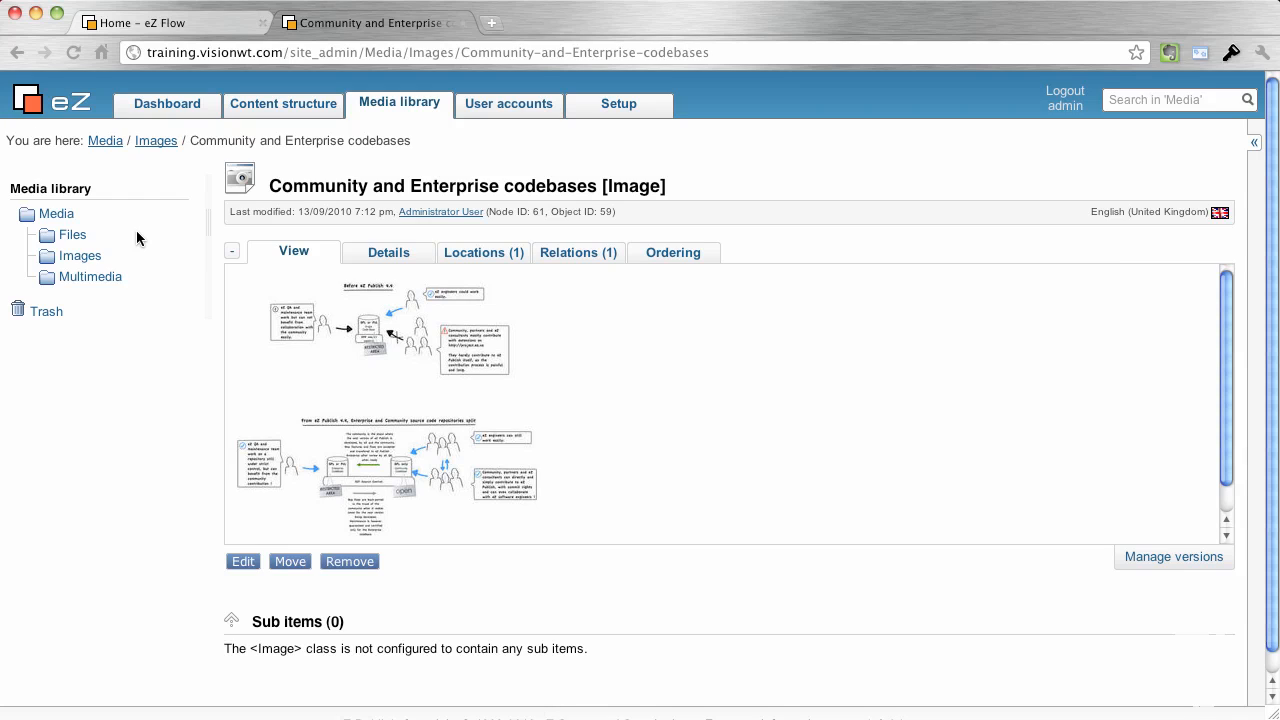
mouse_move(118, 258)
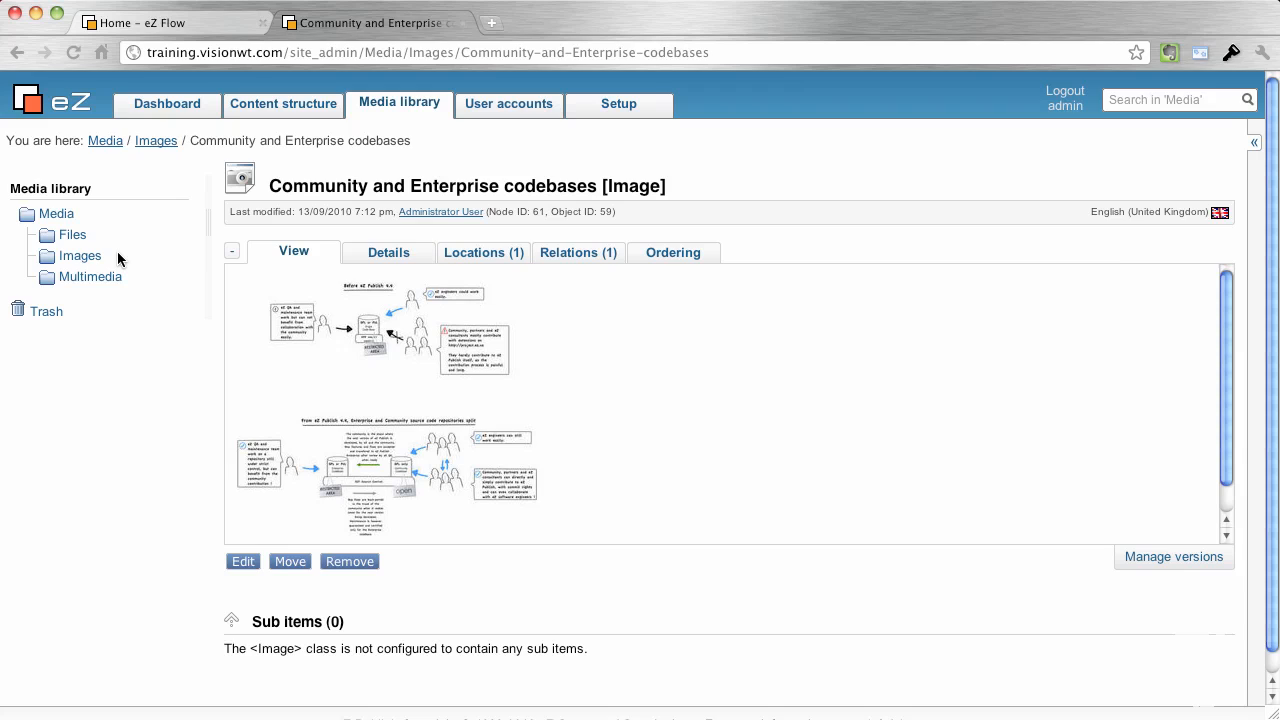
mouse_move(112, 264)
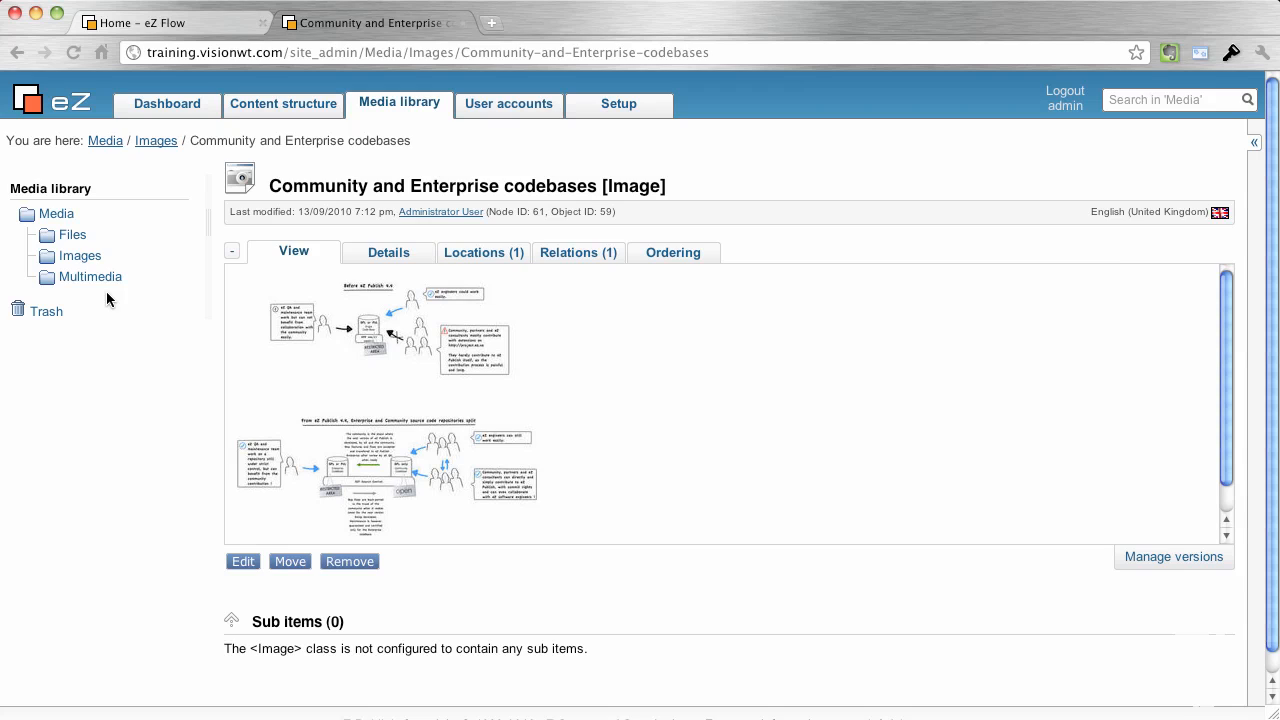
mouse_move(80, 256)
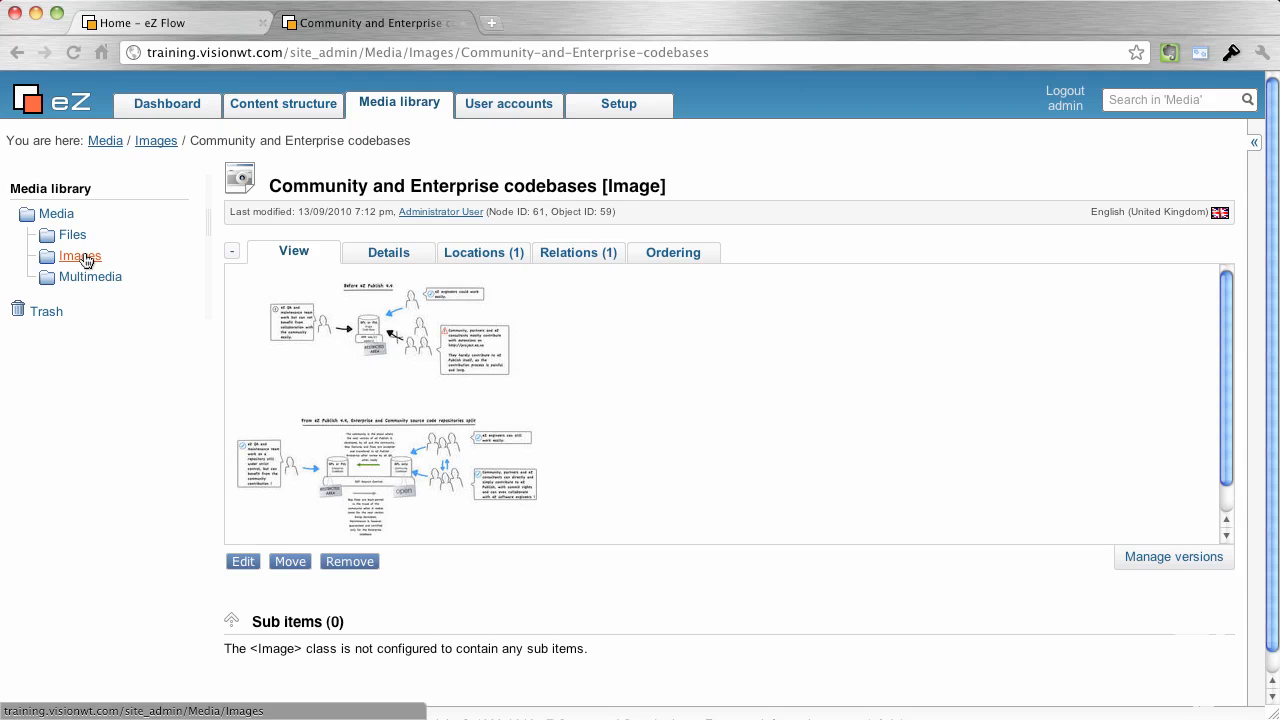
mouse_move(80, 256)
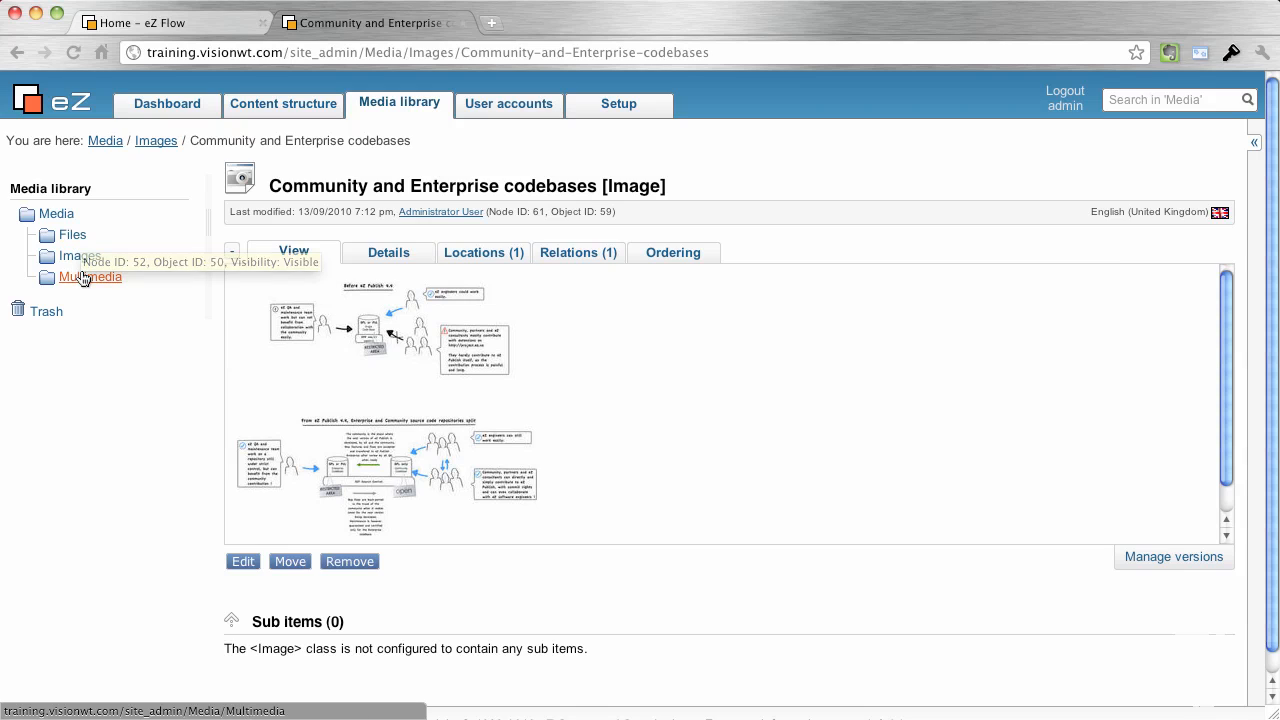
mouse_move(96, 276)
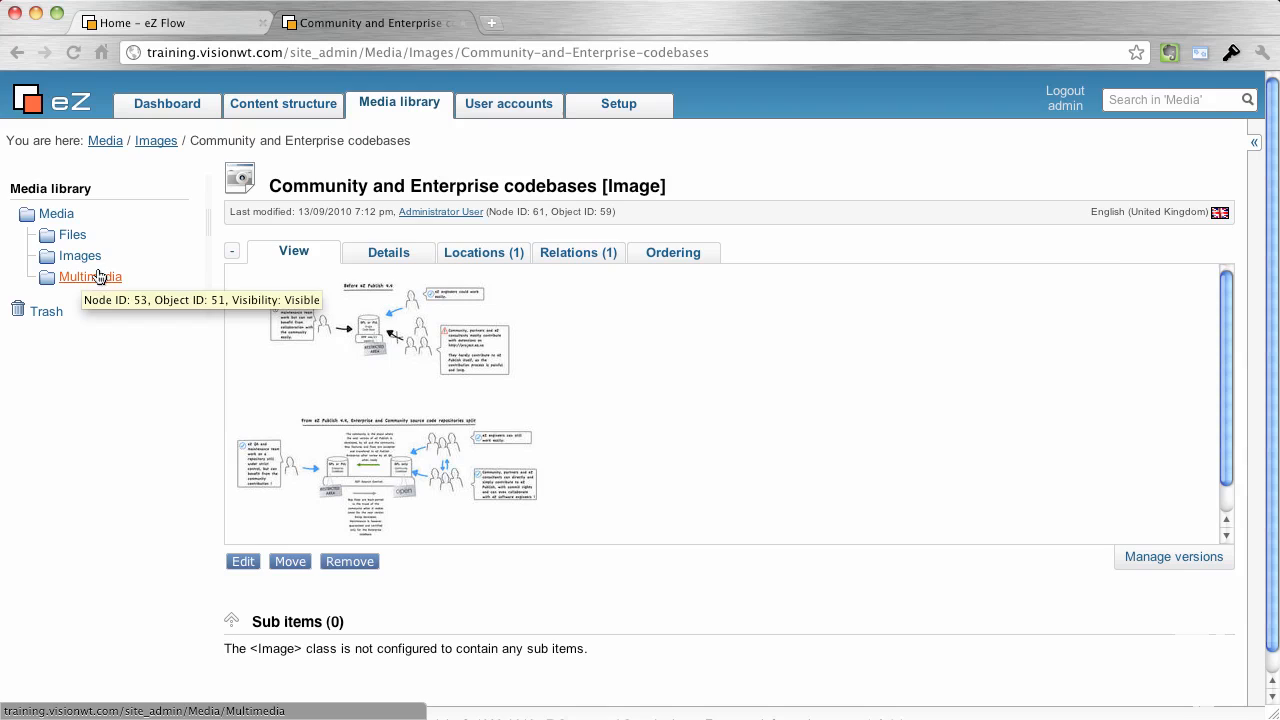
mouse_move(104, 270)
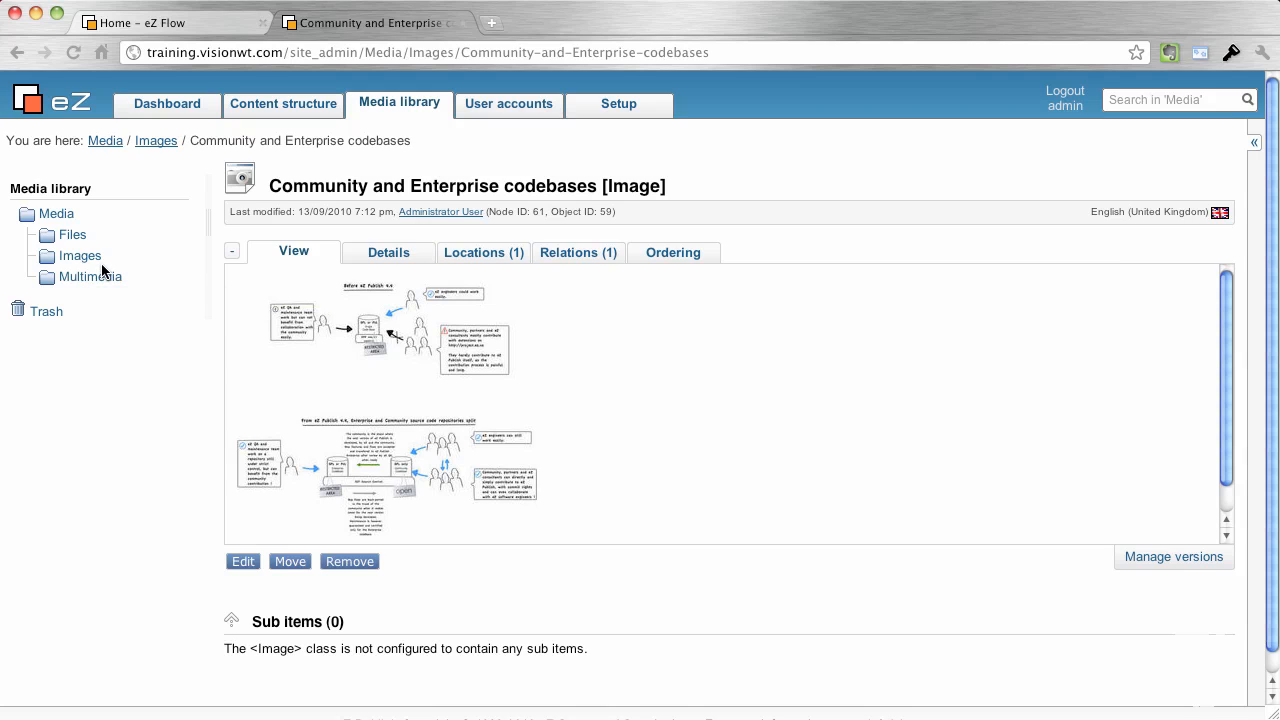
mouse_move(178, 248)
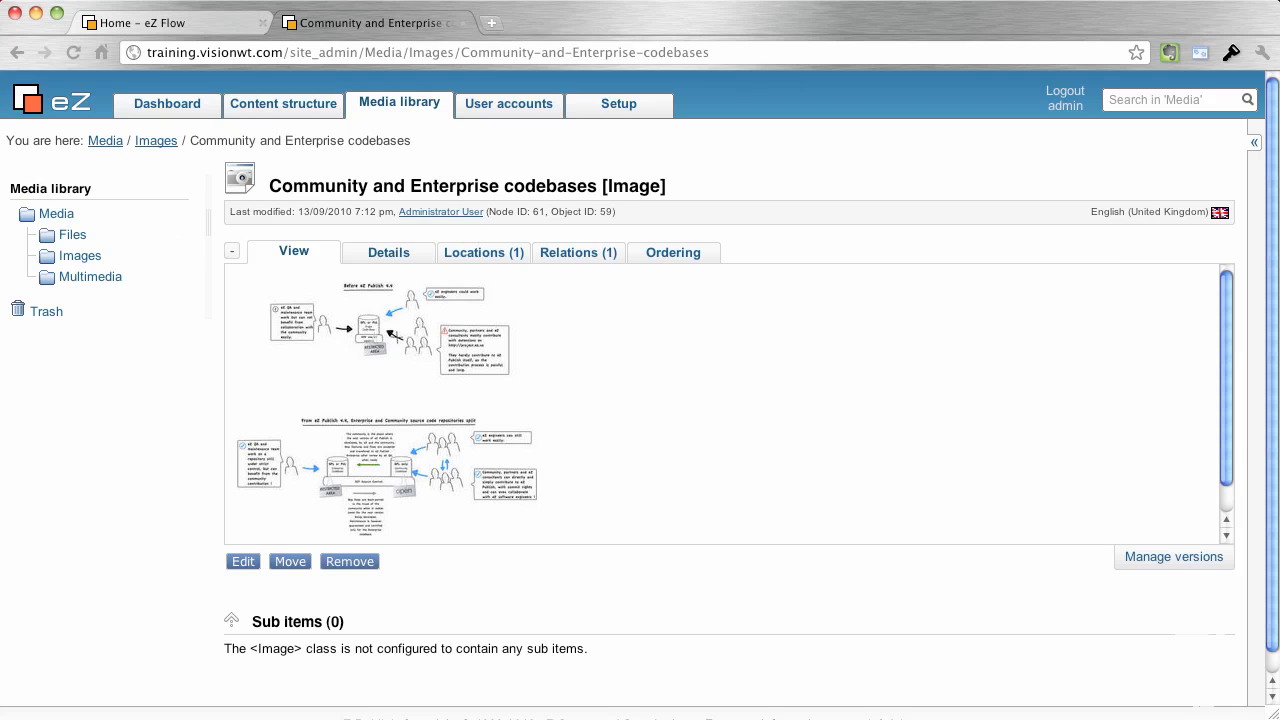
- Go to User accounts and view the Administrator users group
left_click(508, 104)
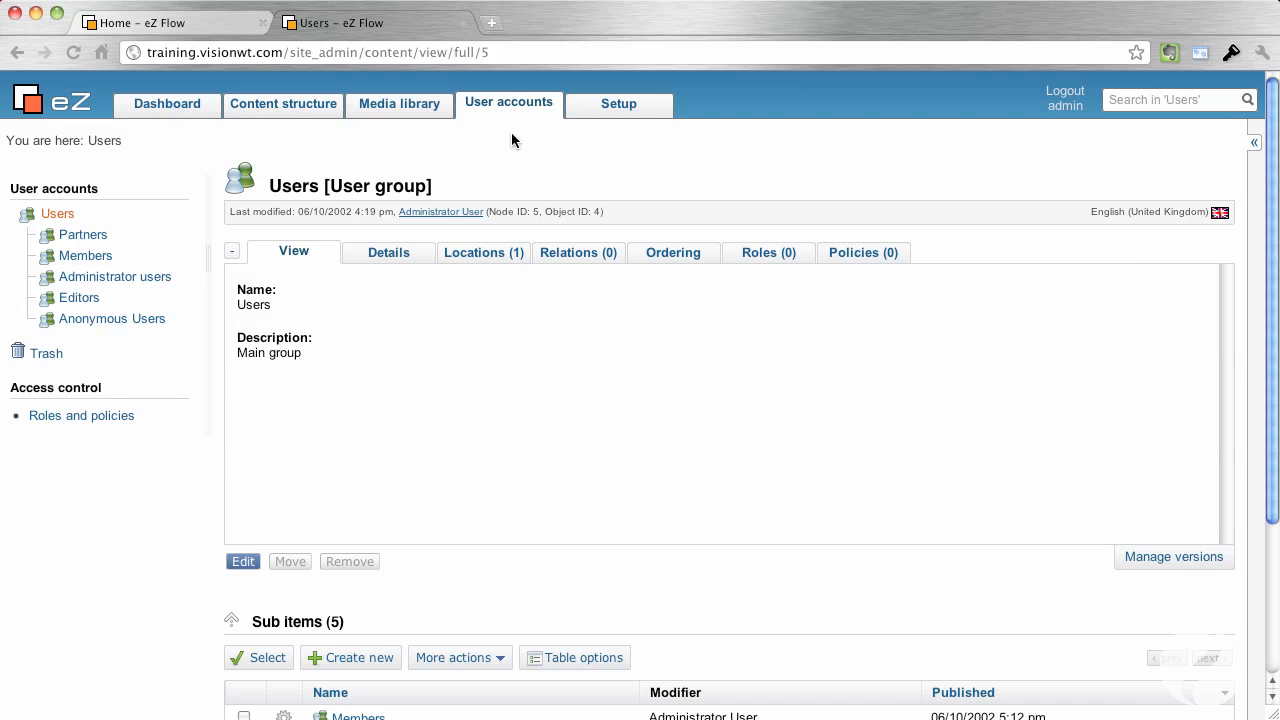
mouse_move(150, 224)
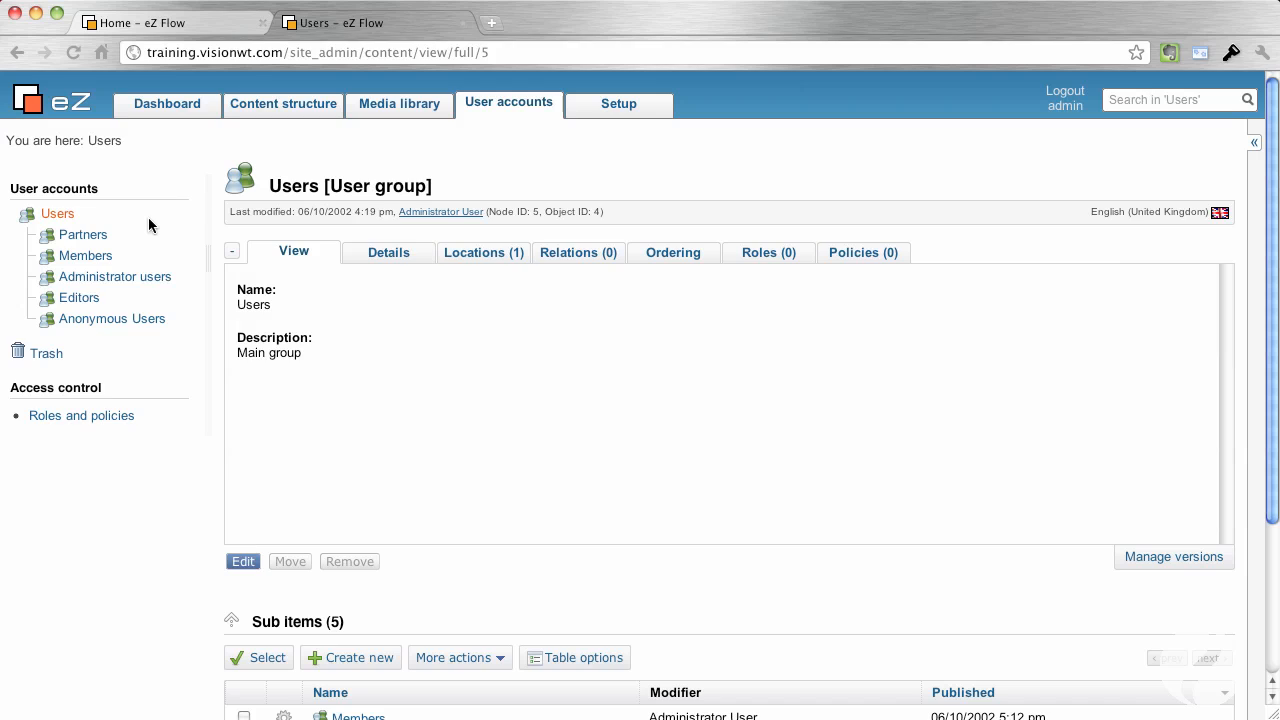
mouse_move(140, 230)
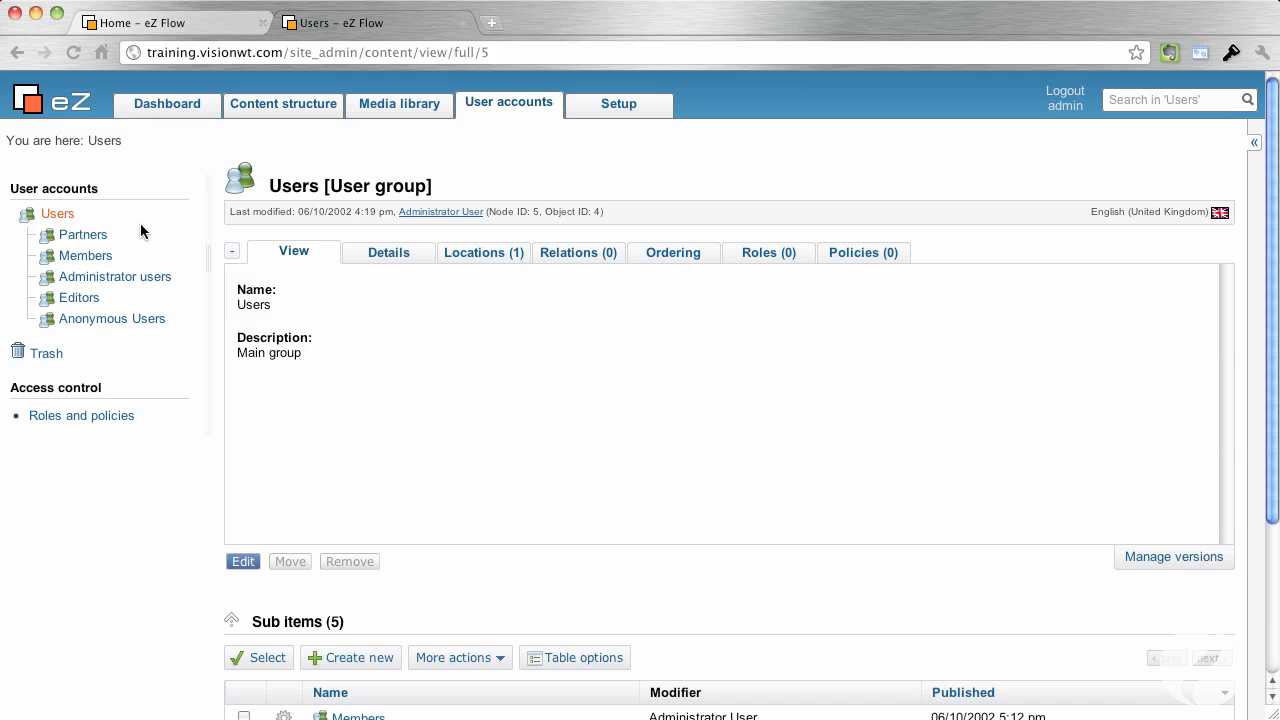
mouse_move(84, 256)
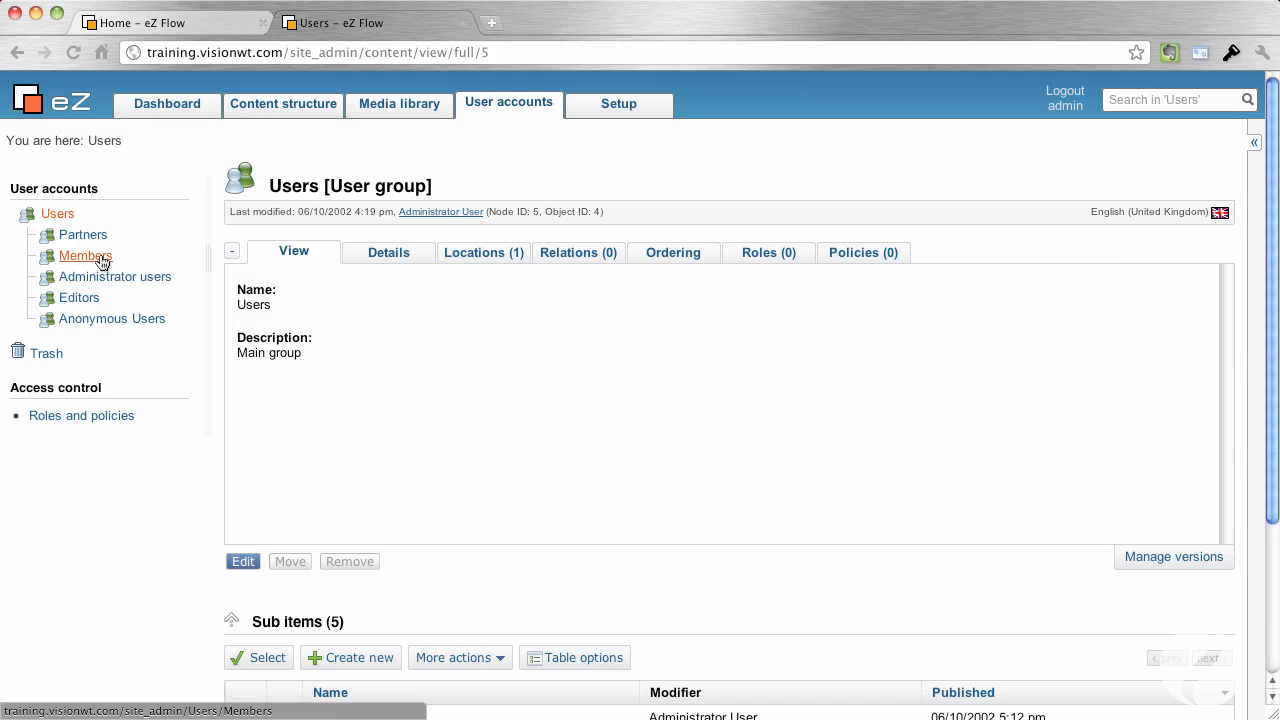
mouse_move(84, 256)
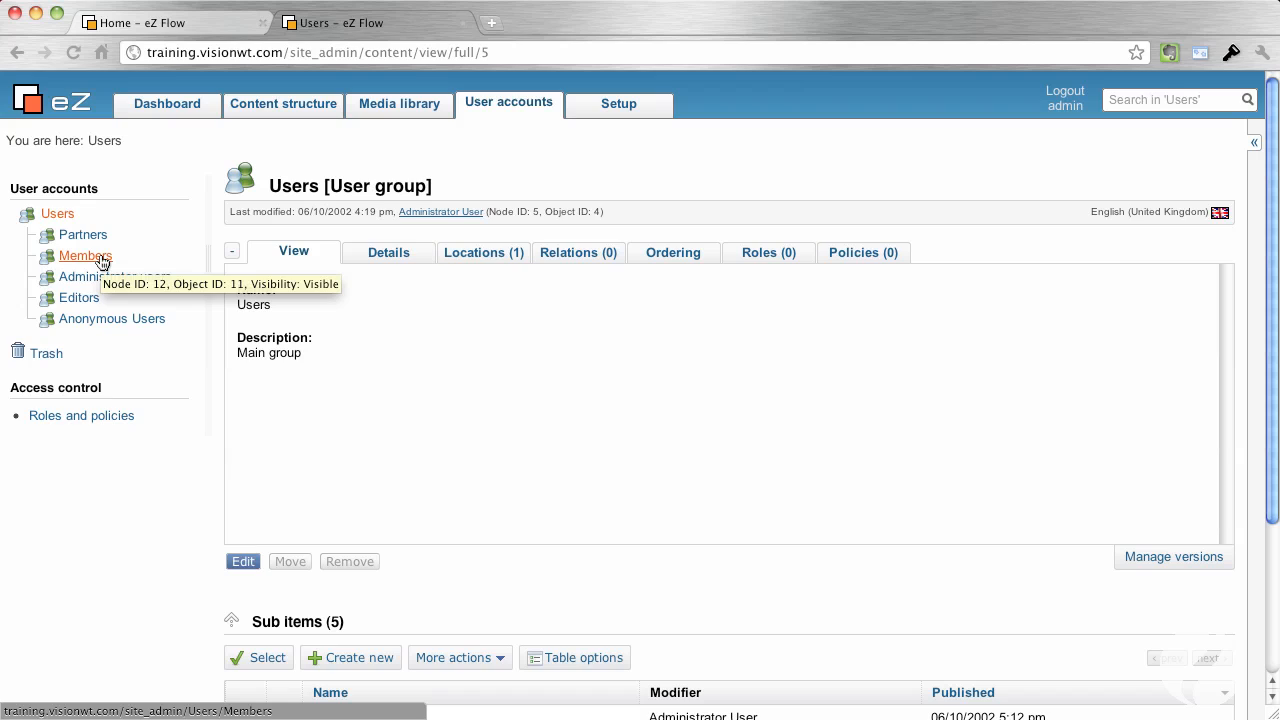
mouse_move(106, 280)
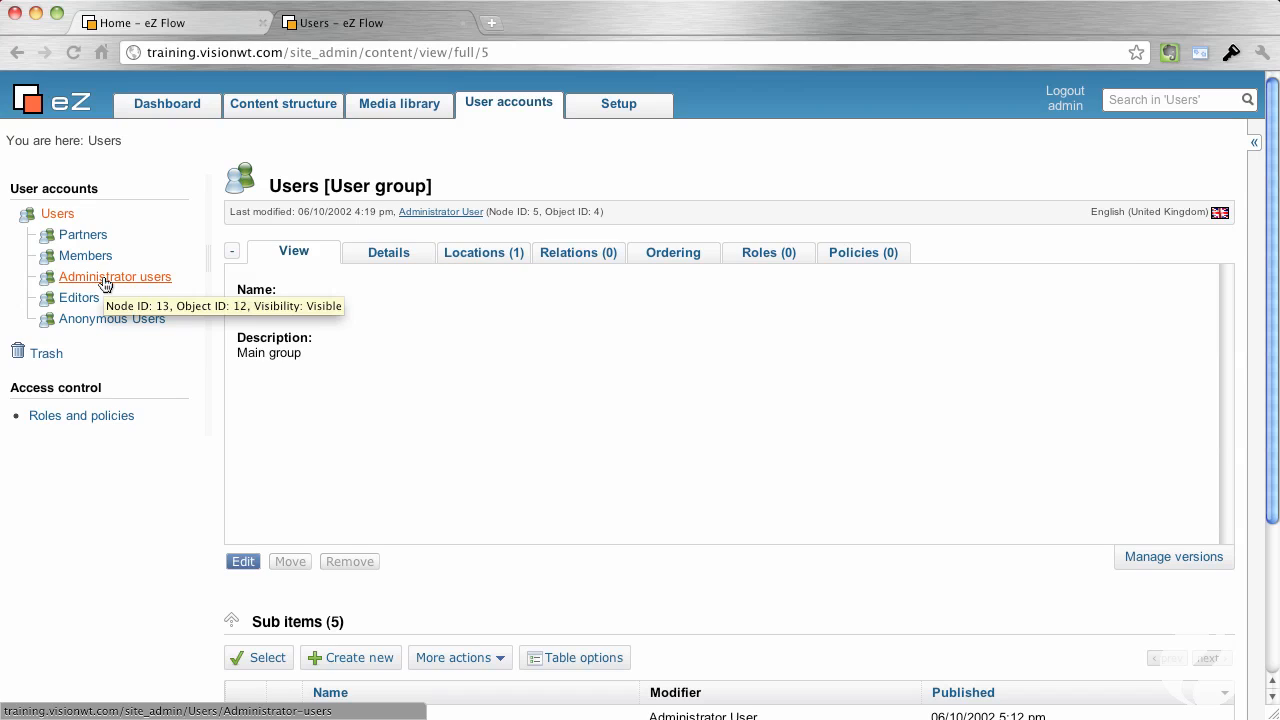
left_click(116, 276)
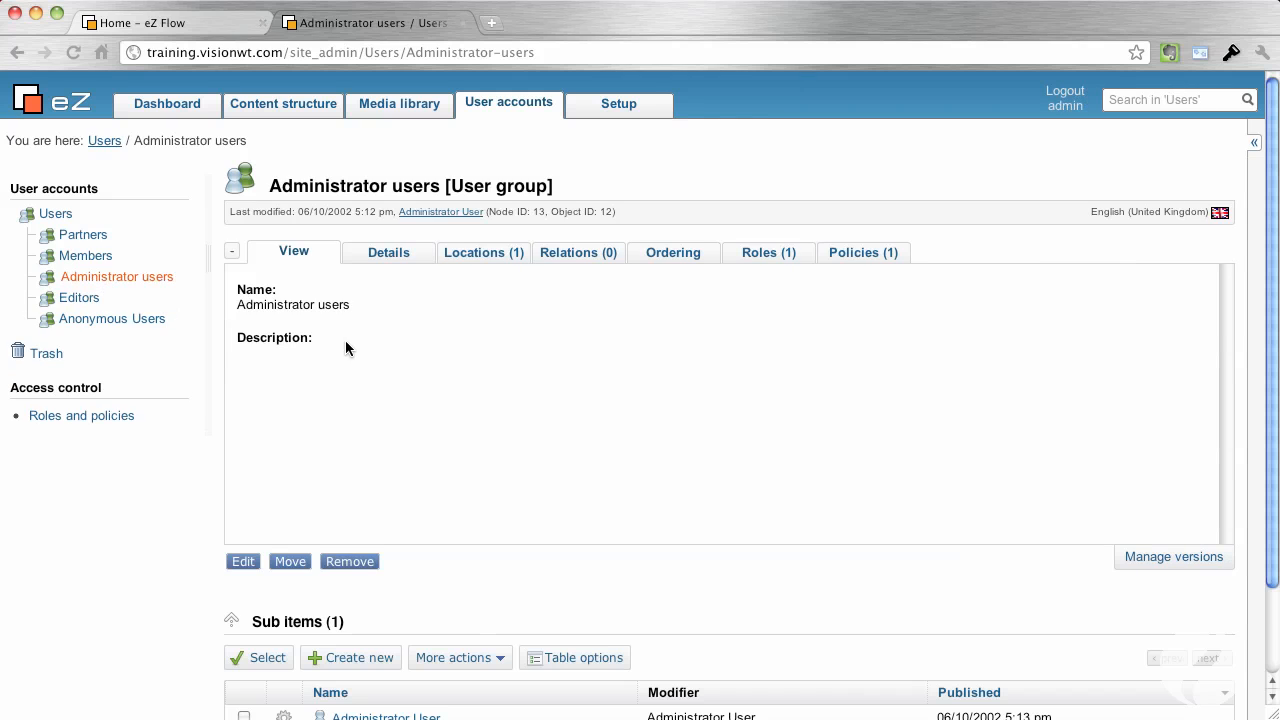
mouse_move(874, 252)
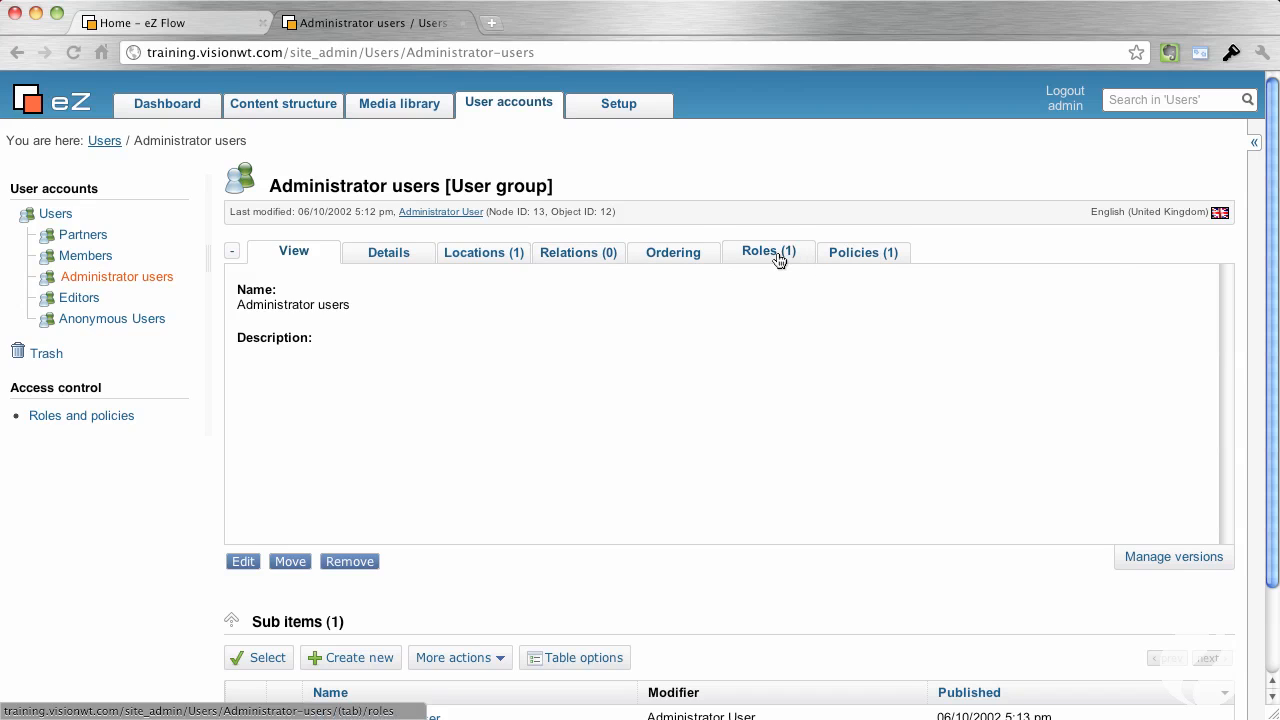
- Review Administrator users' roles and policies, then view the Editors group
left_click(768, 252)
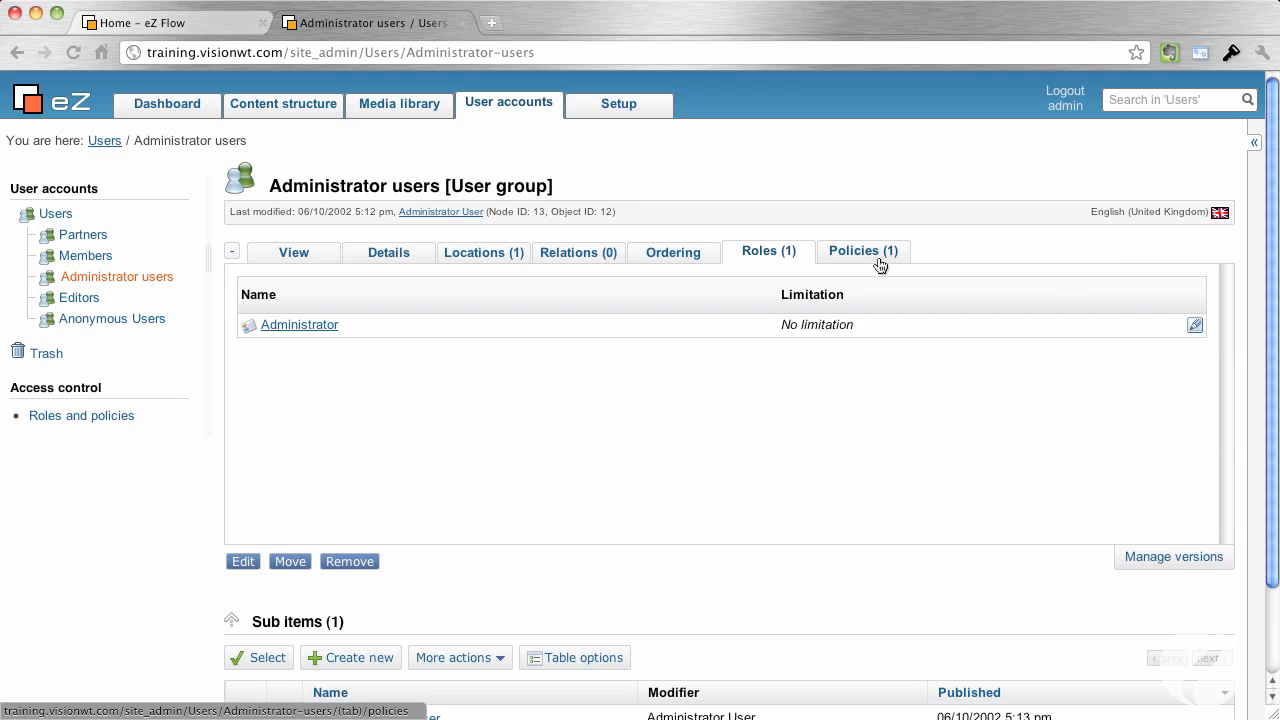
left_click(864, 252)
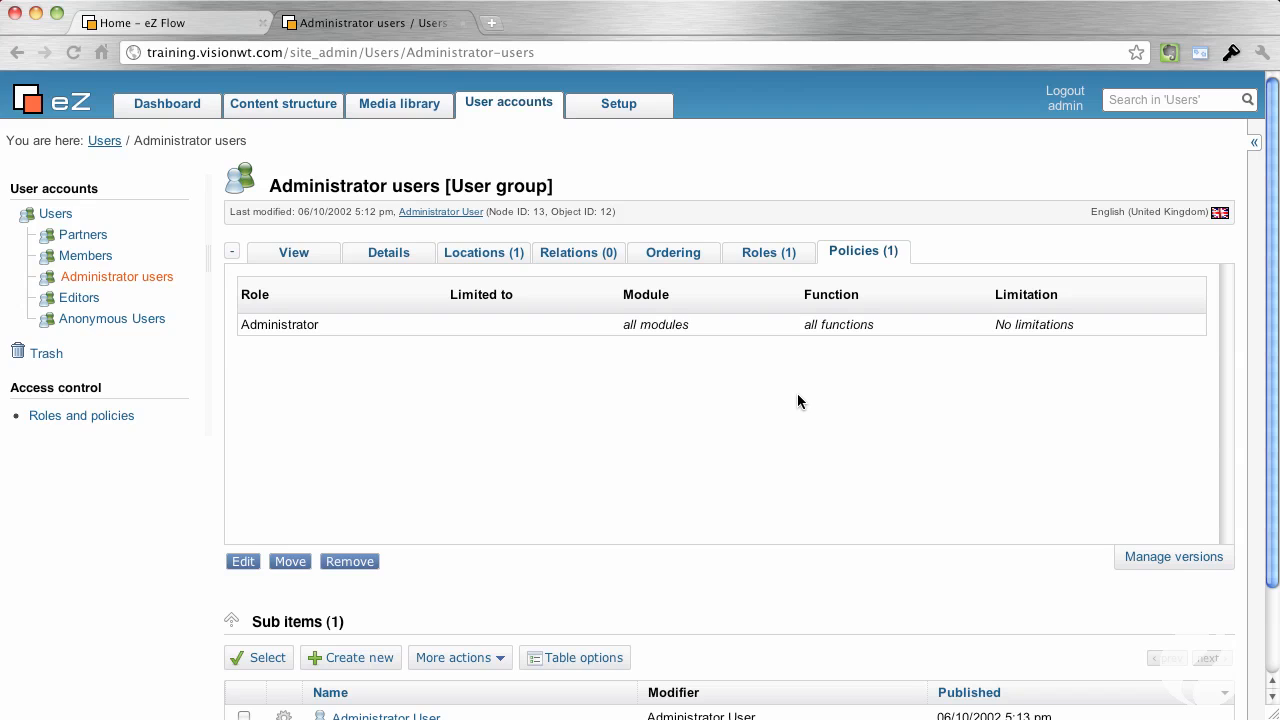
mouse_move(174, 316)
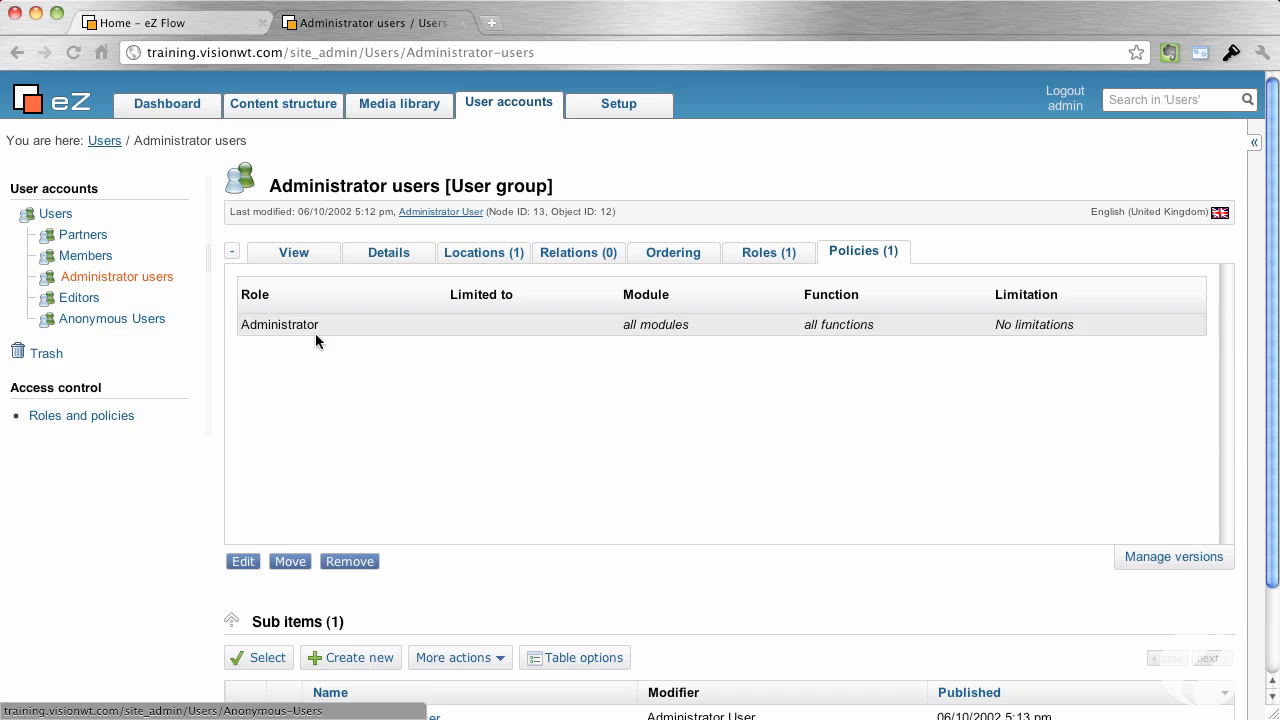
mouse_move(80, 298)
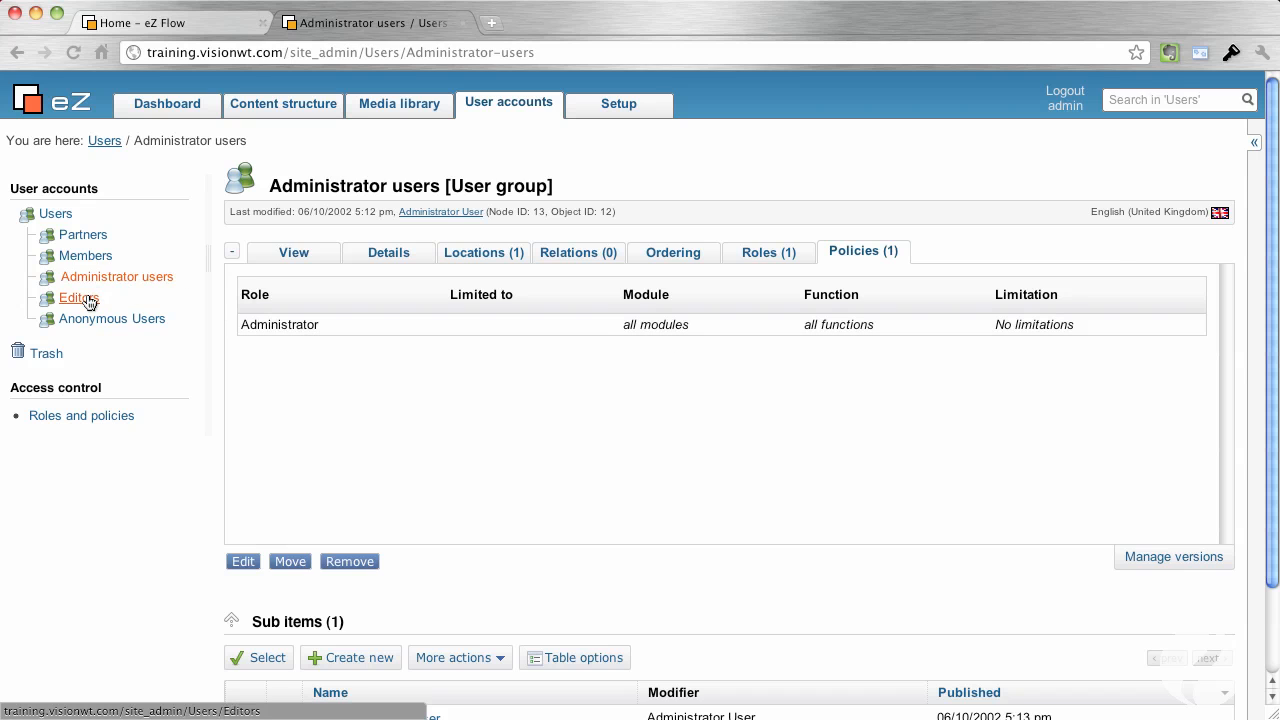
left_click(76, 298)
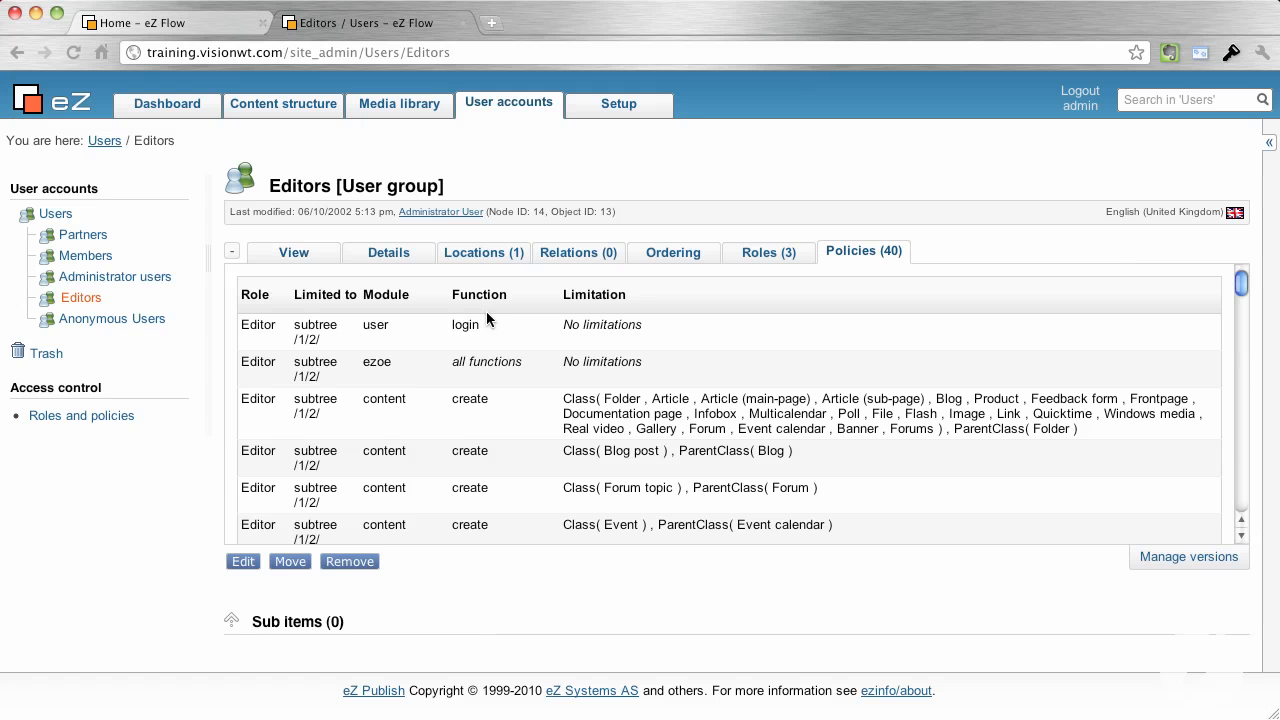
- Scroll through the Editors group's policies and view its three assigned roles
scroll("down", 3)
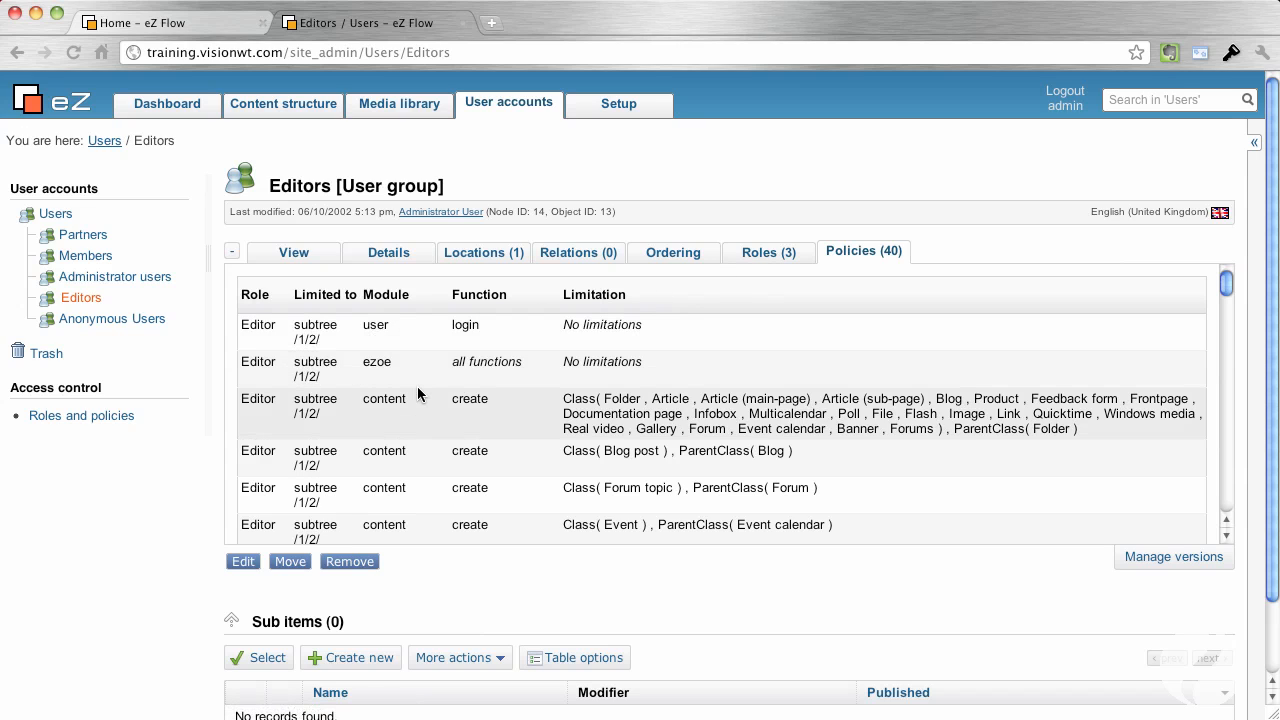
scroll("down", 3)
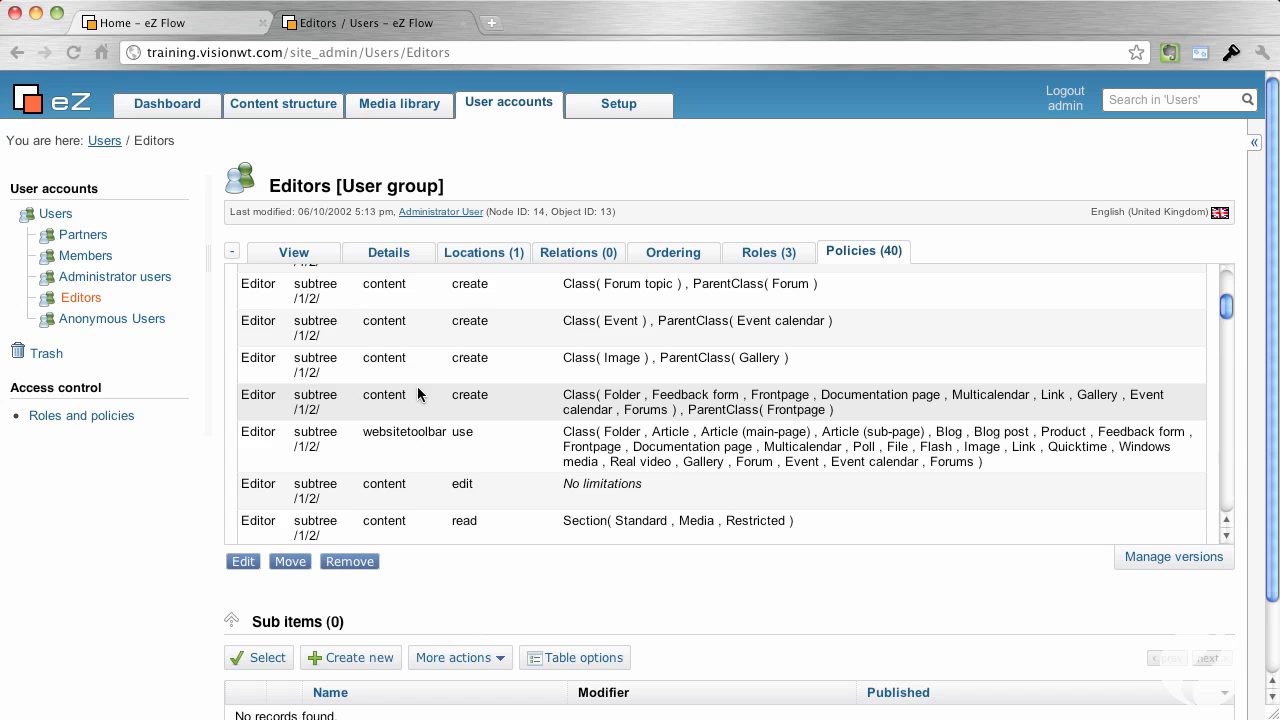
scroll("down", 3)
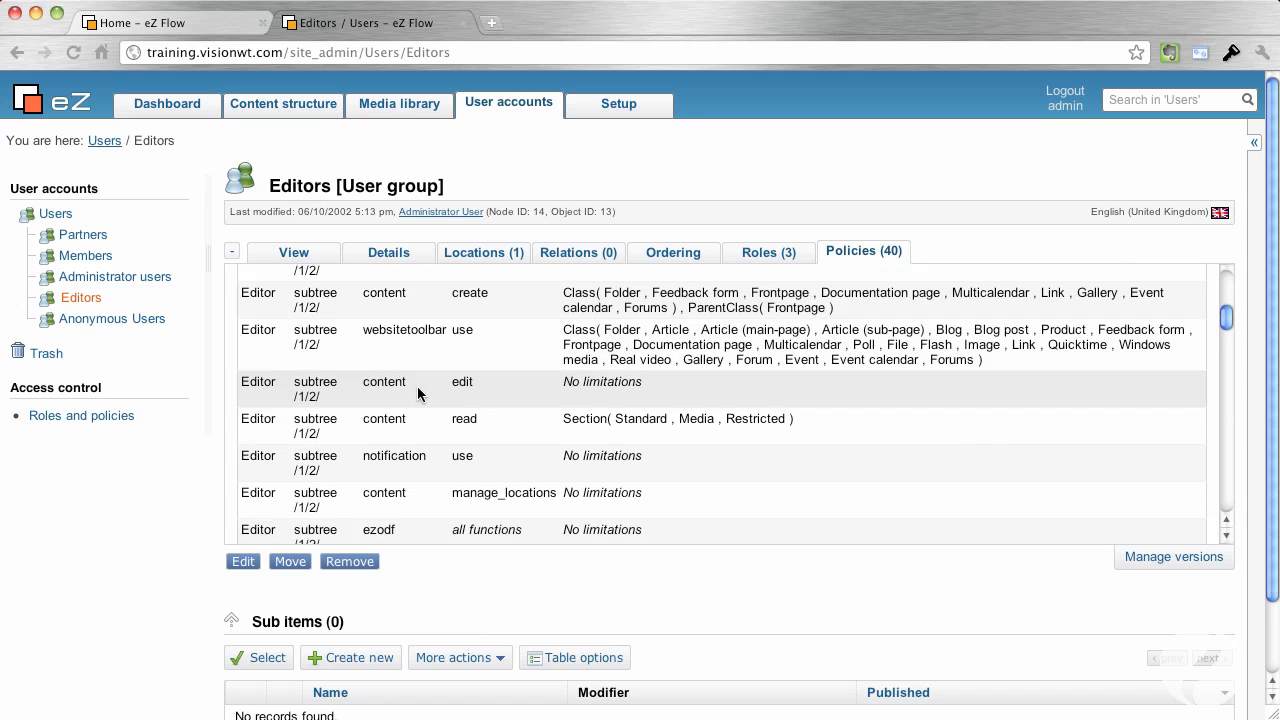
mouse_move(424, 470)
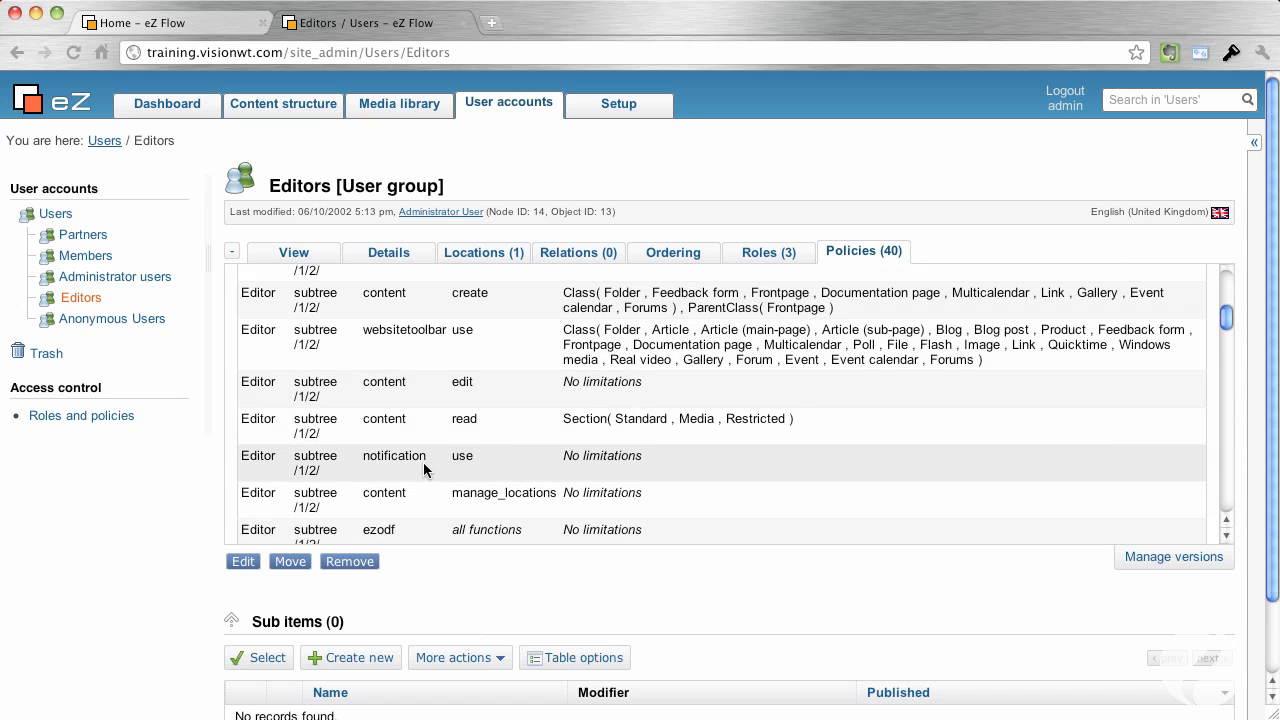
scroll("down", 3)
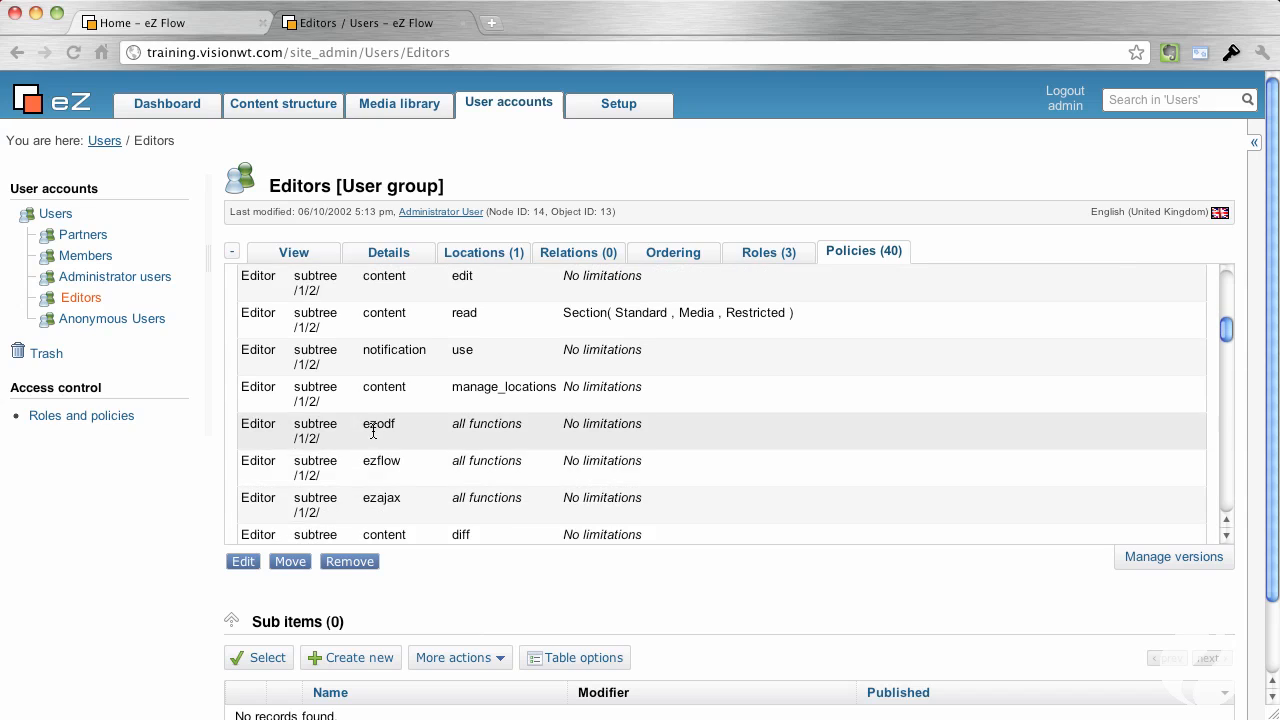
mouse_move(404, 460)
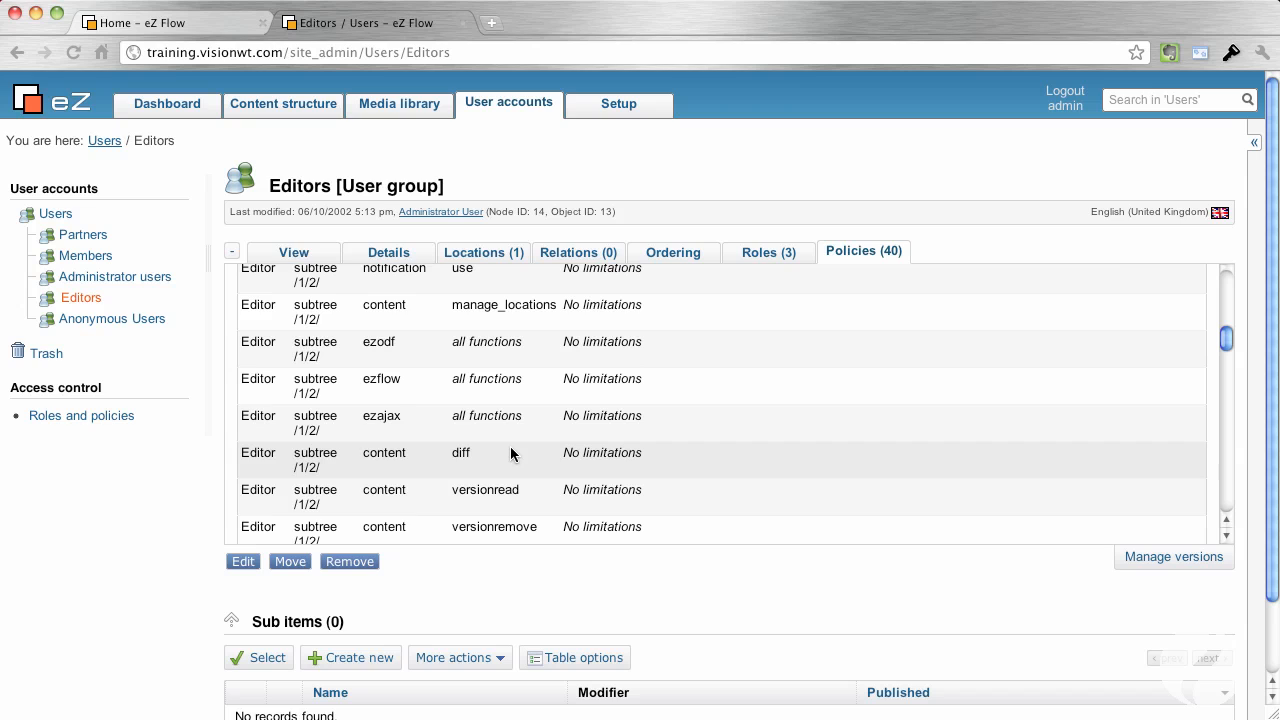
mouse_move(524, 456)
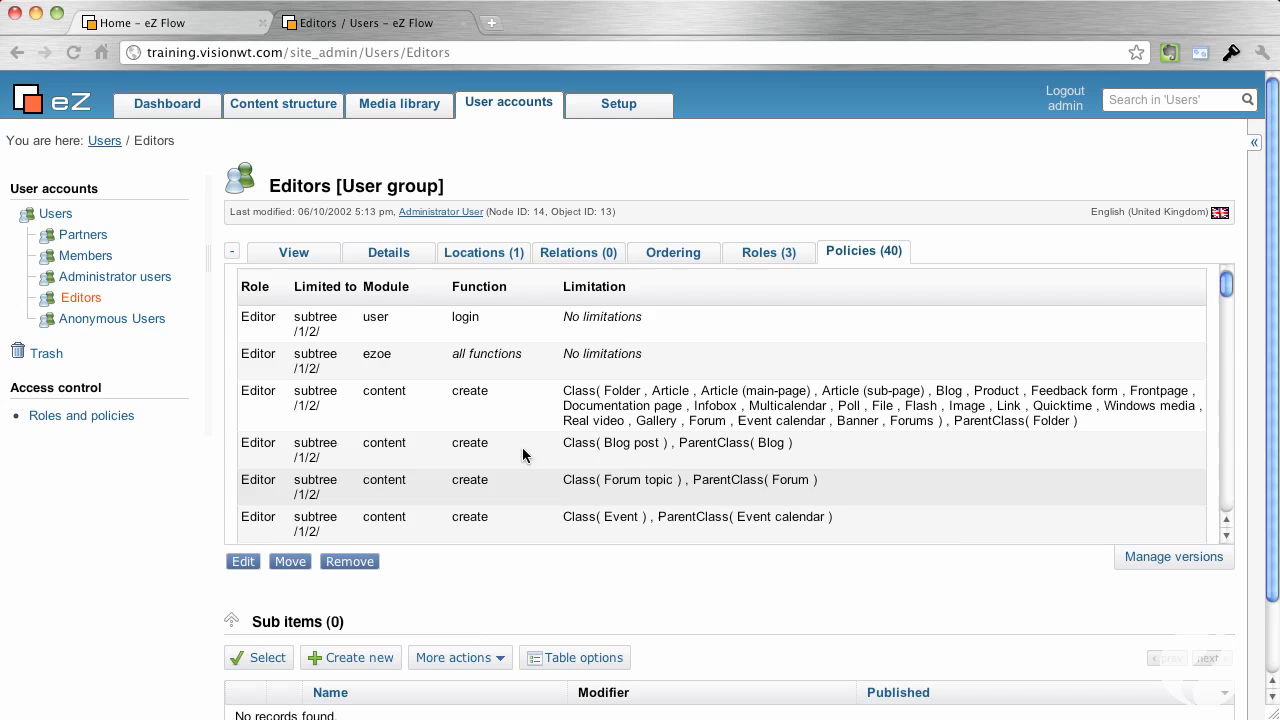
left_click(768, 252)
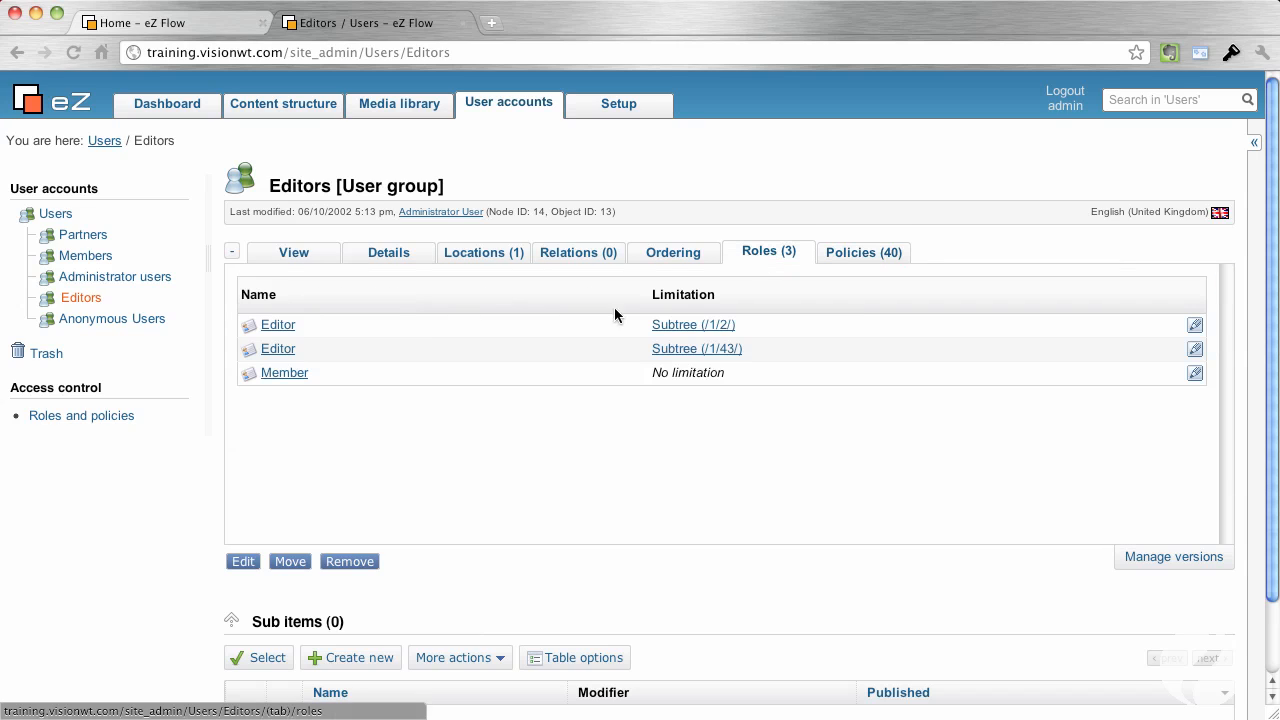
mouse_move(268, 374)
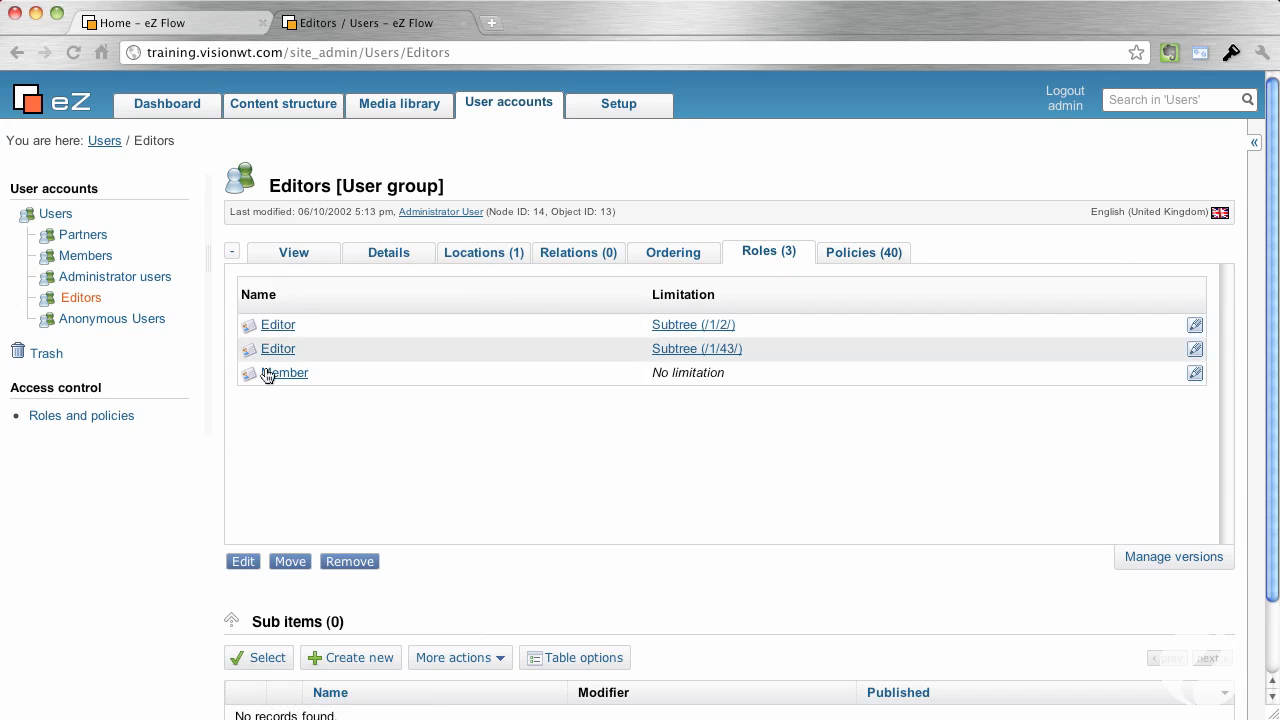
mouse_move(284, 380)
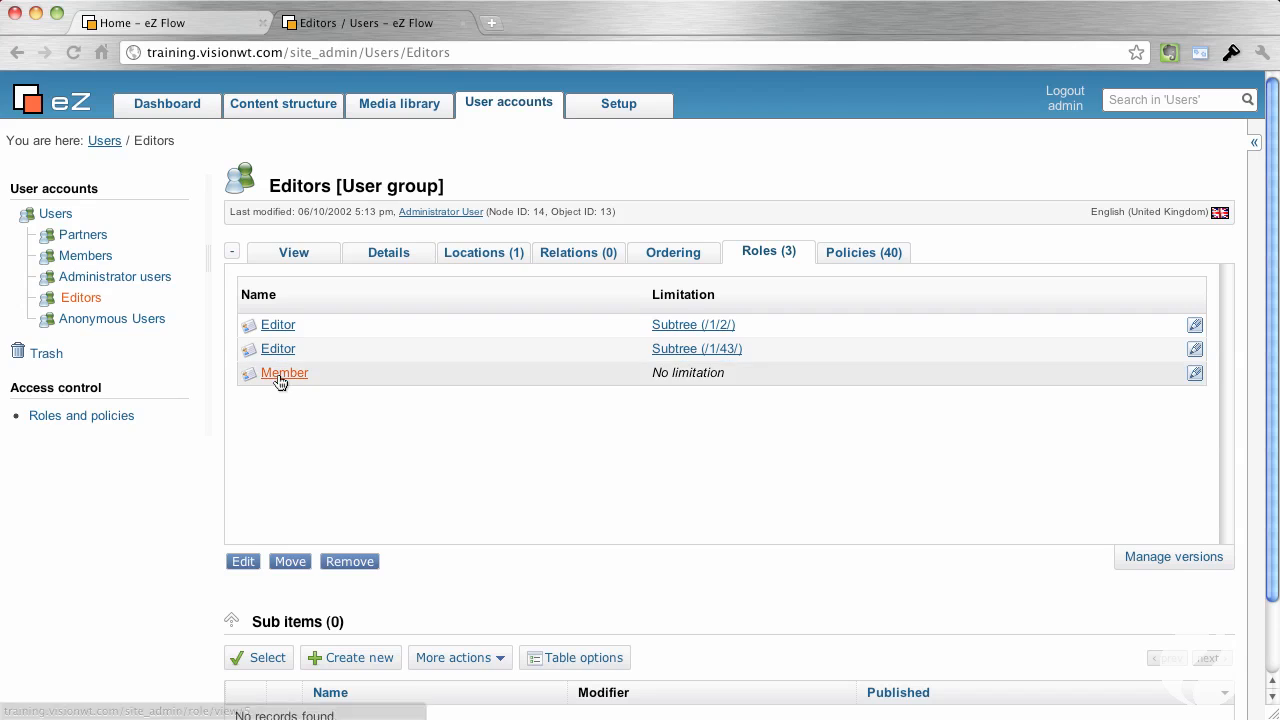
mouse_move(278, 336)
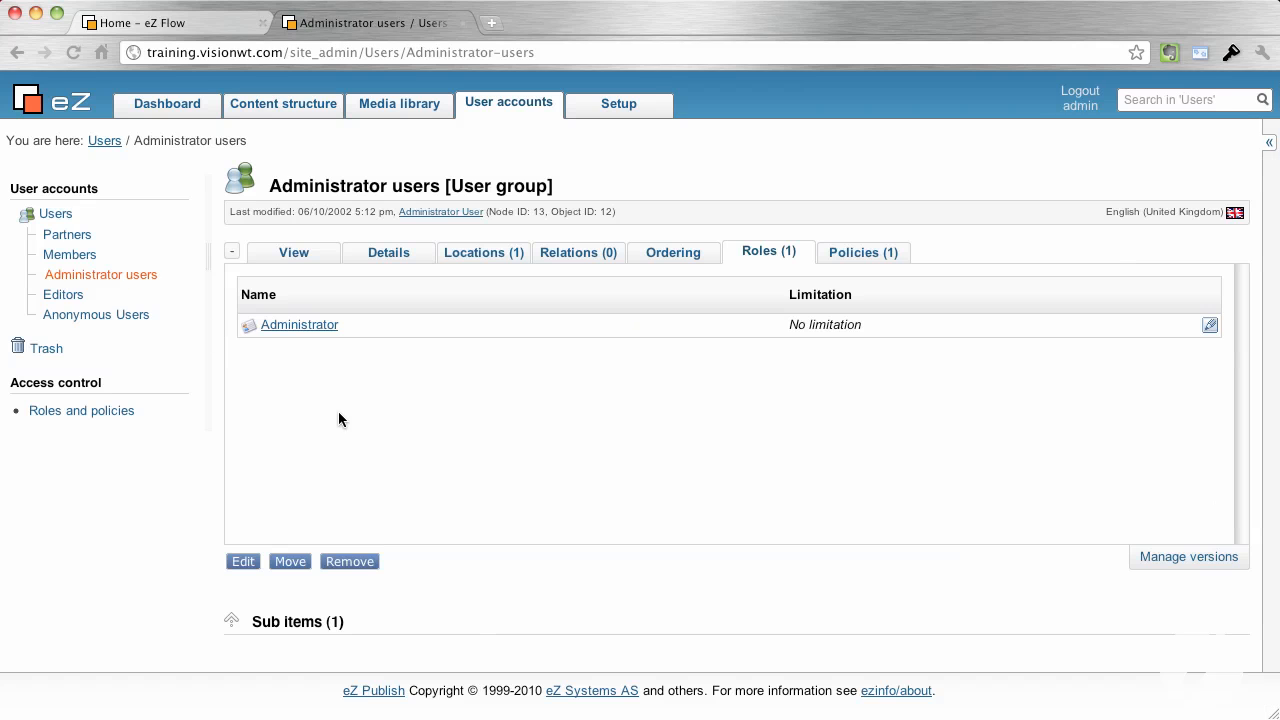
- Start editing the Administrator User account from the group's sub items
scroll("down", 3)
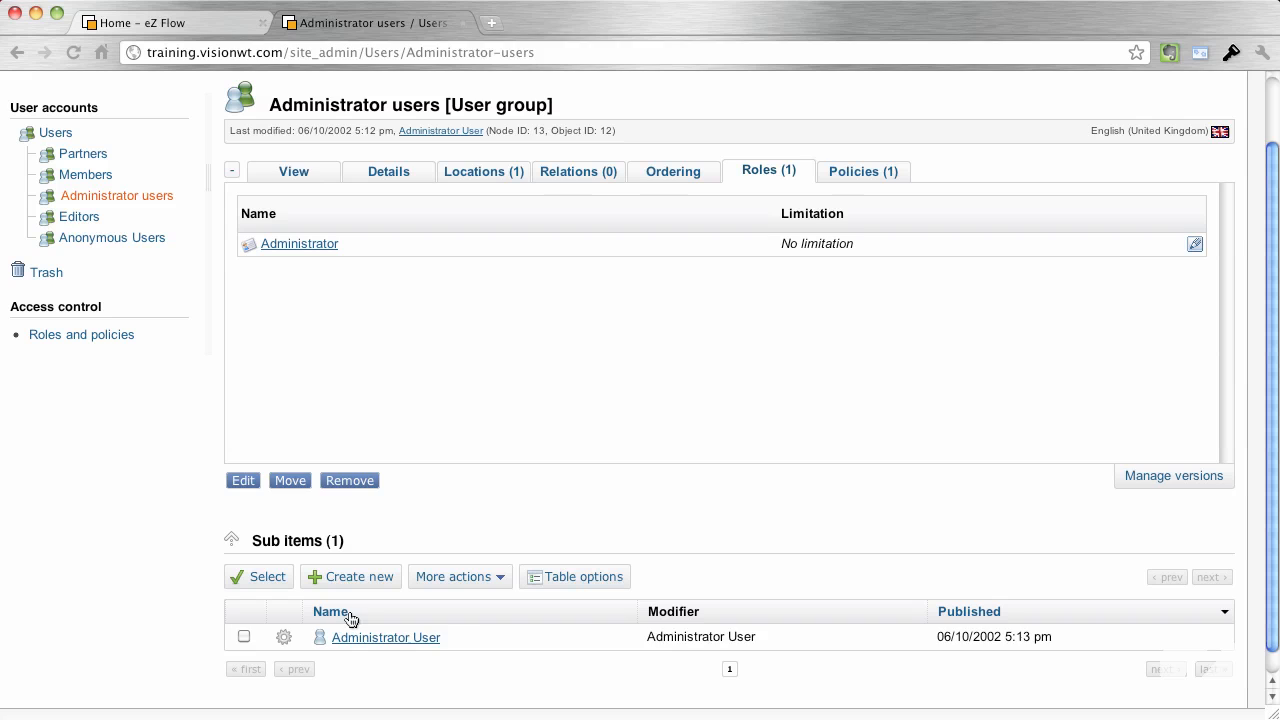
mouse_move(394, 650)
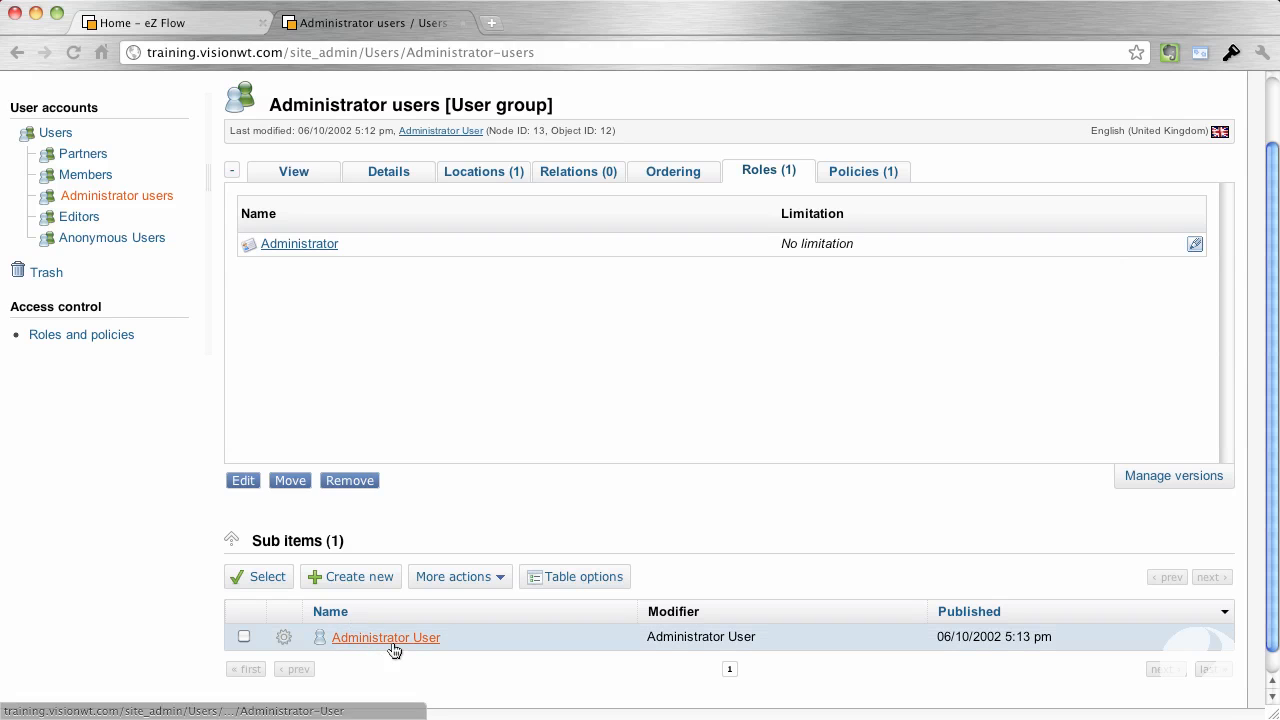
left_click(384, 636)
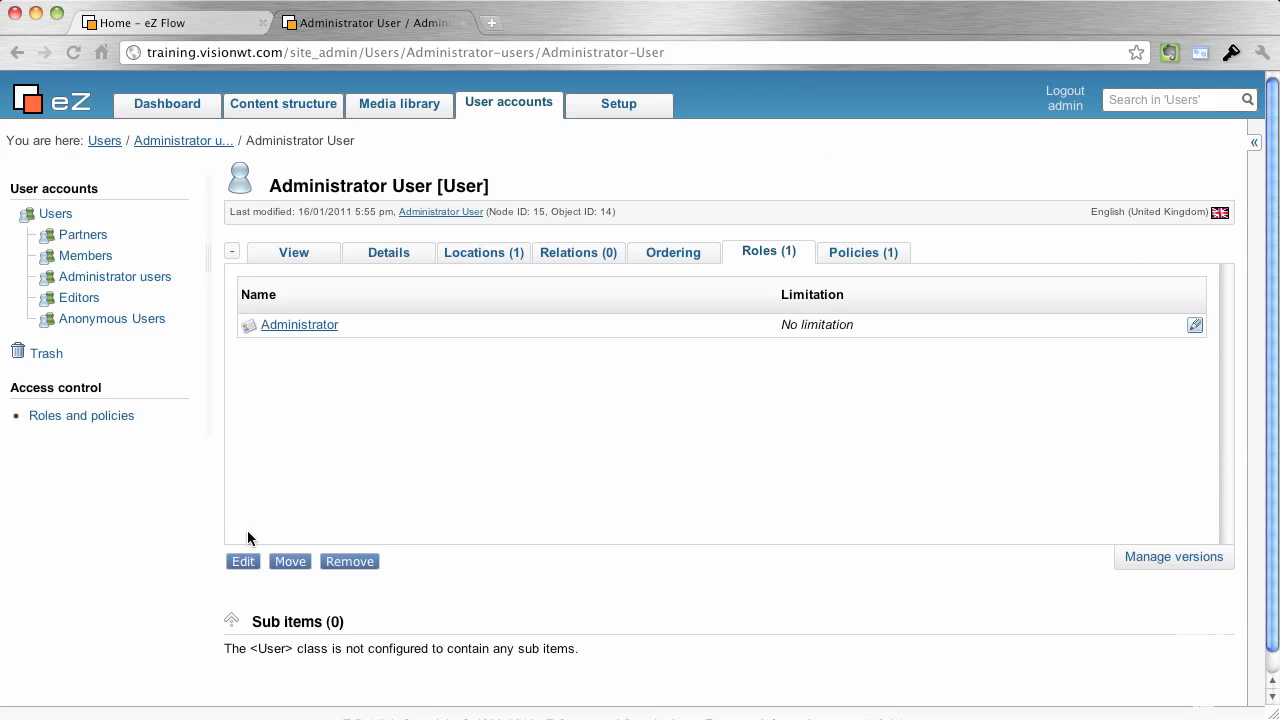
left_click(242, 562)
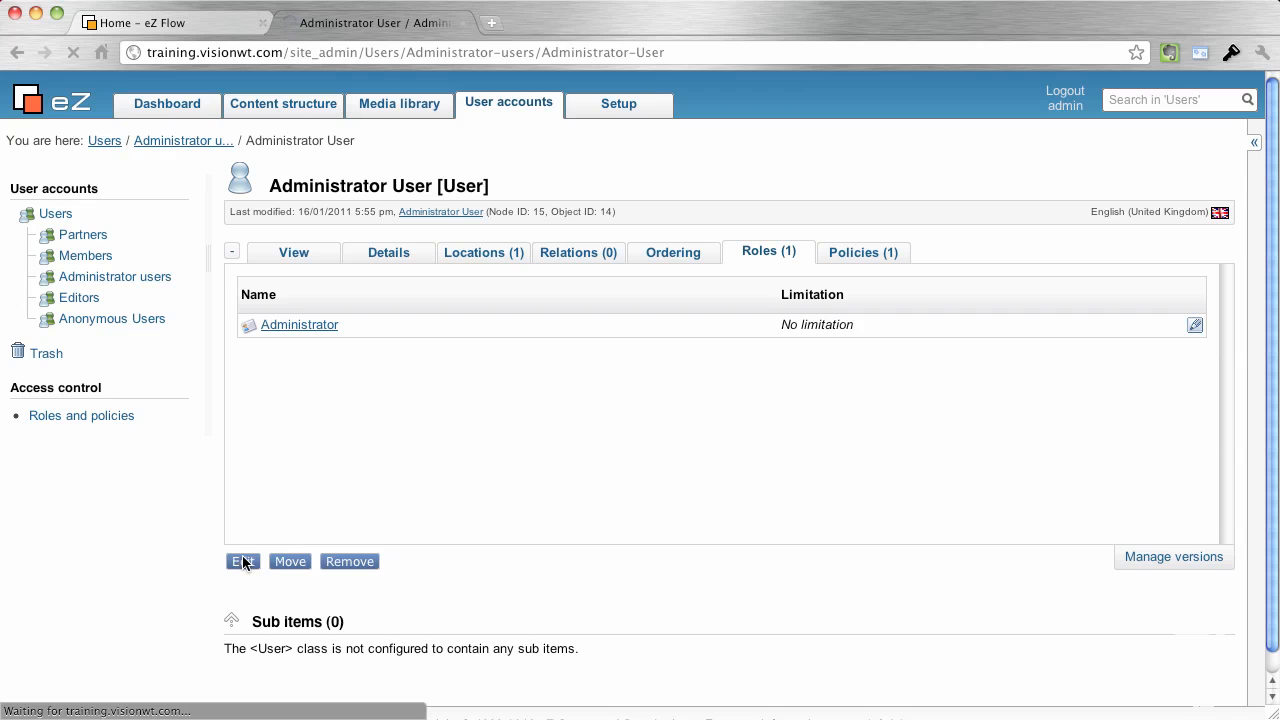
left_click(242, 560)
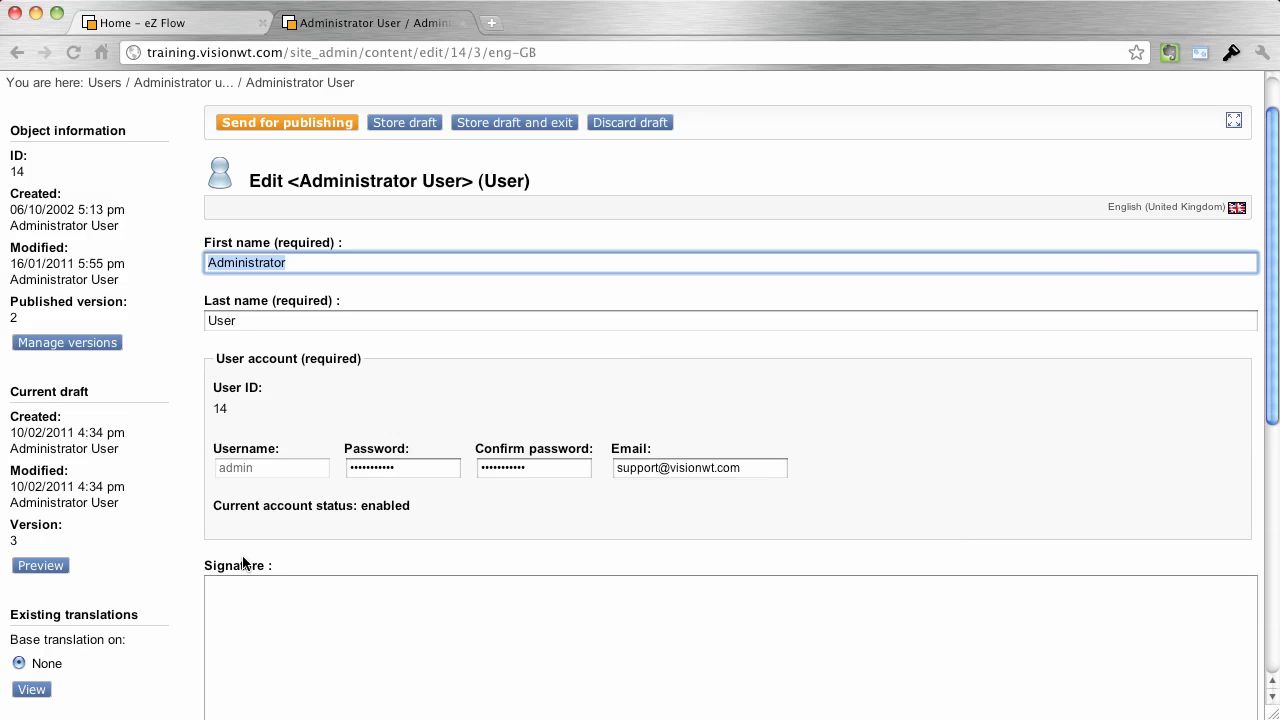
mouse_move(540, 492)
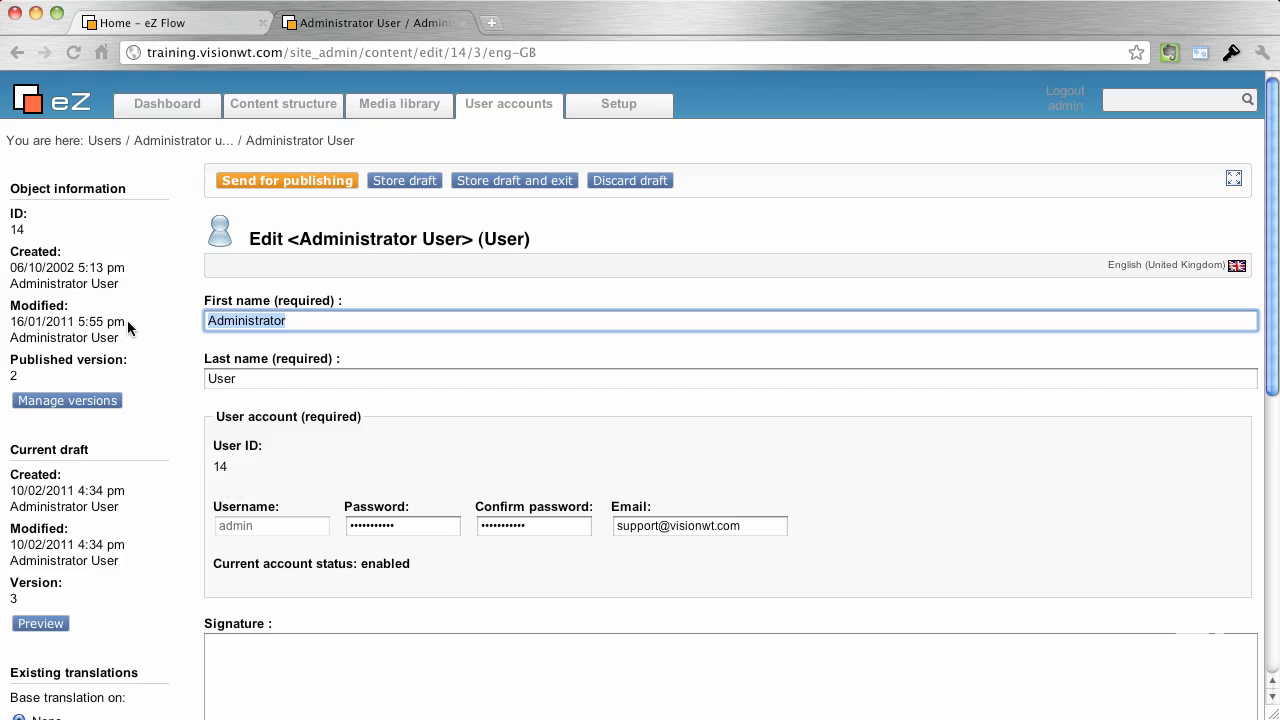
mouse_move(118, 294)
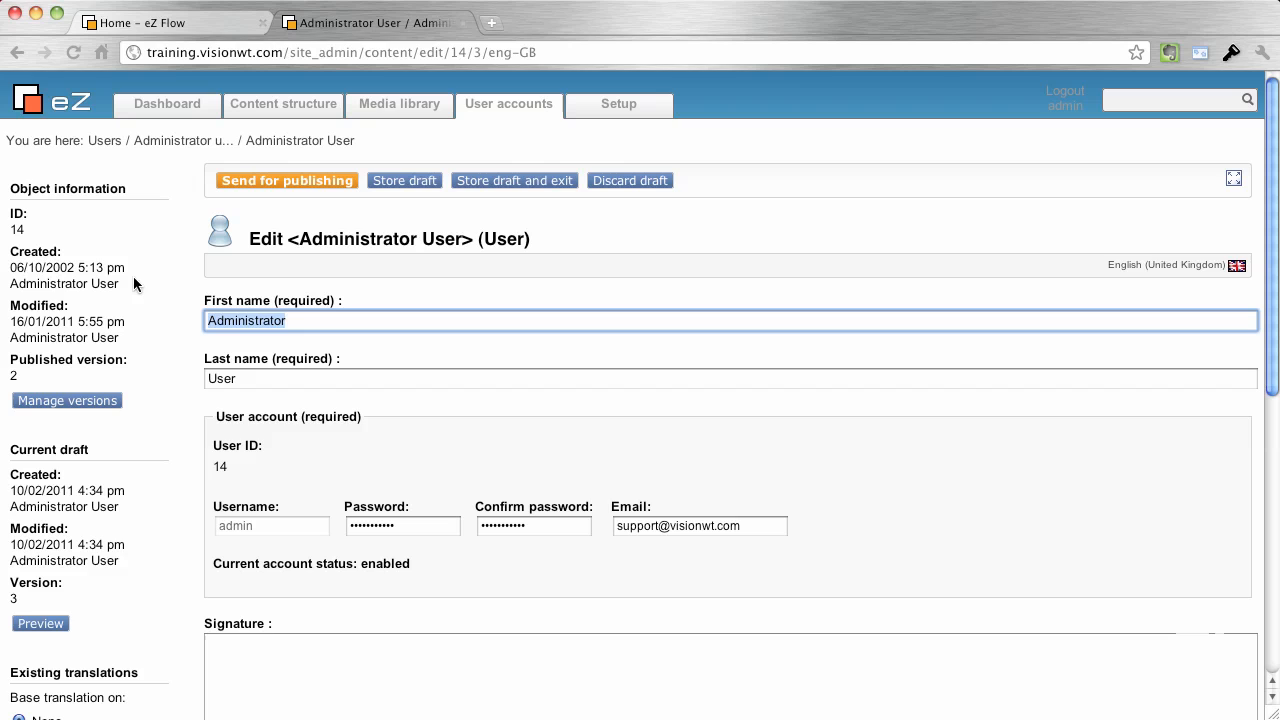
mouse_move(128, 360)
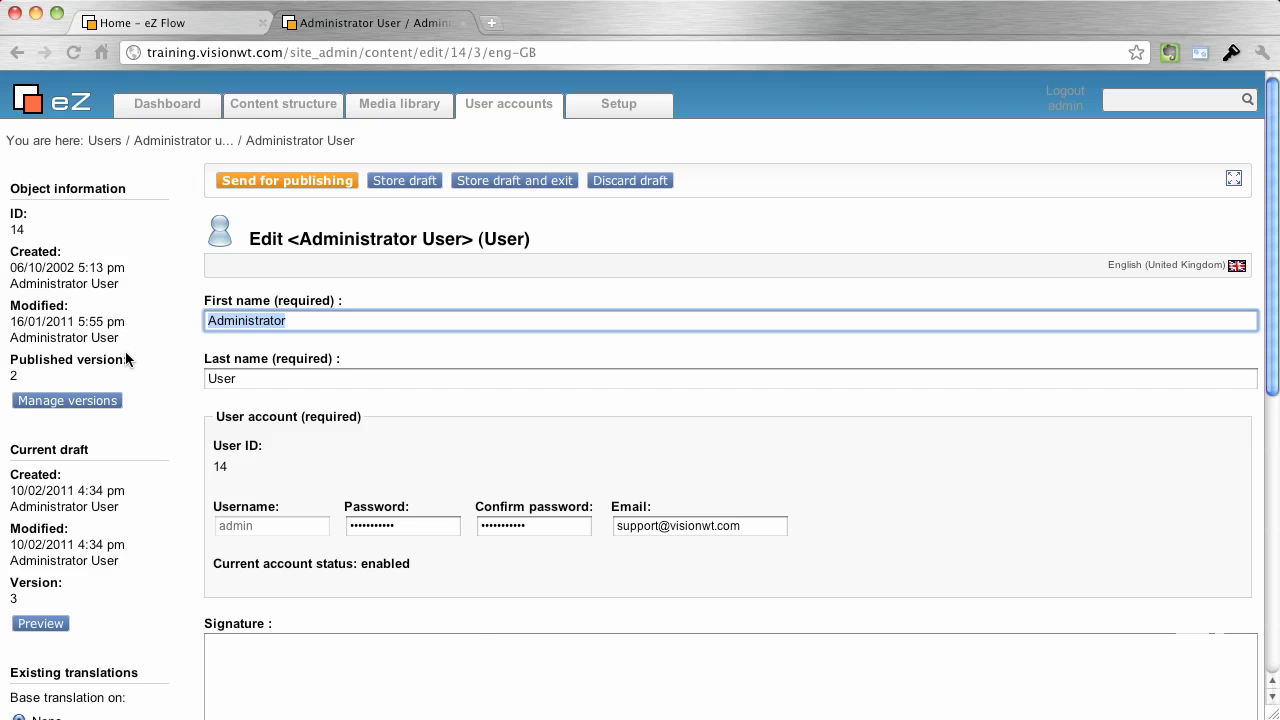
- Review the object information and discard the Administrator User draft
scroll("down", 3)
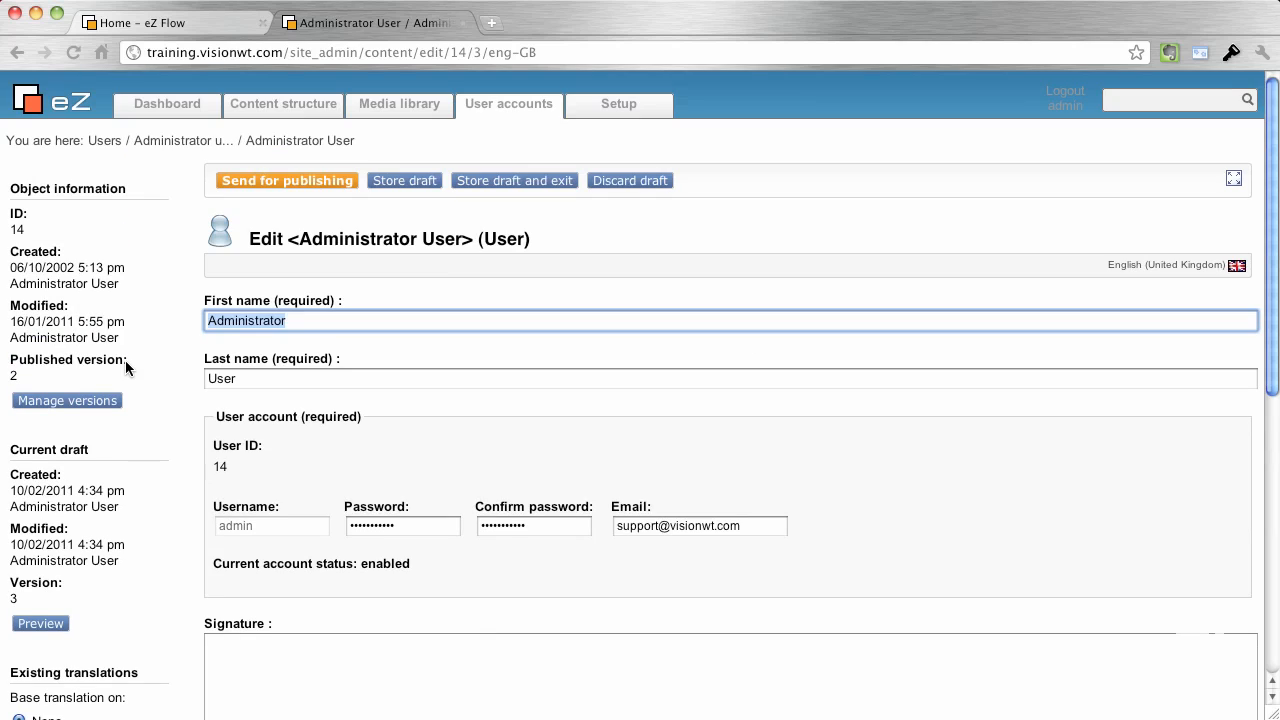
left_click(628, 180)
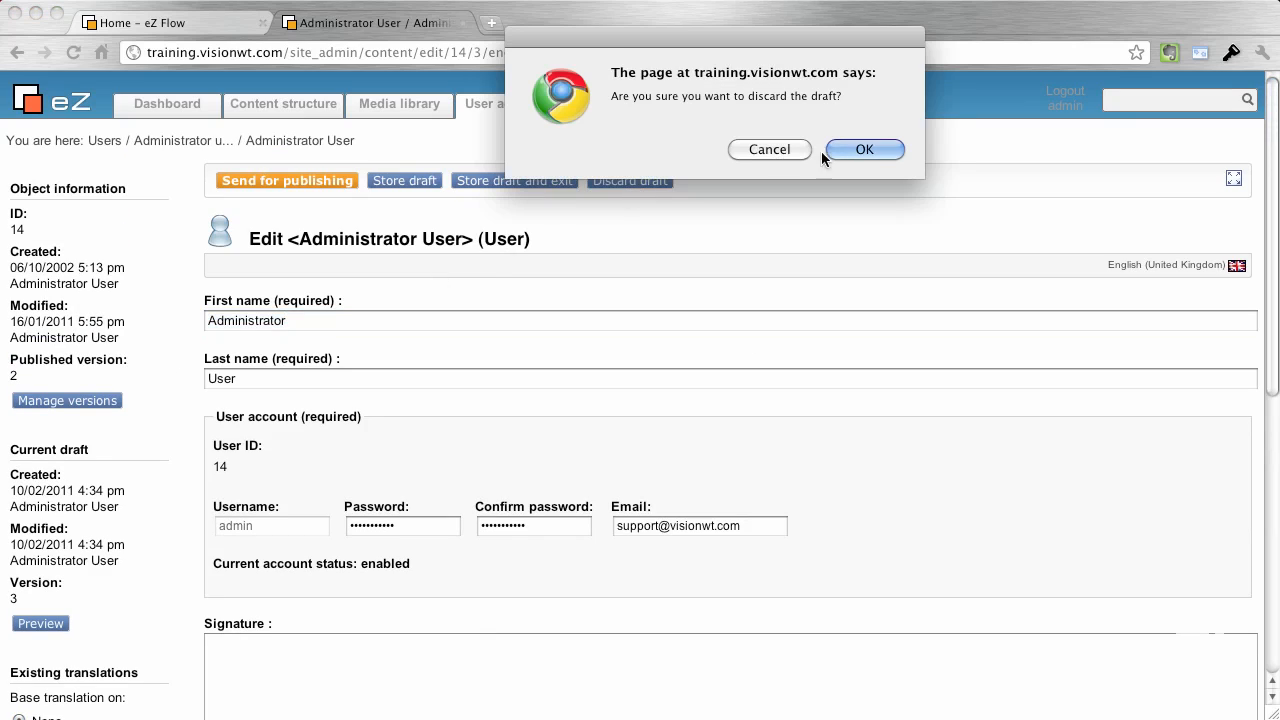
- Confirm discarding the draft and return to the dashboard
left_click(864, 148)
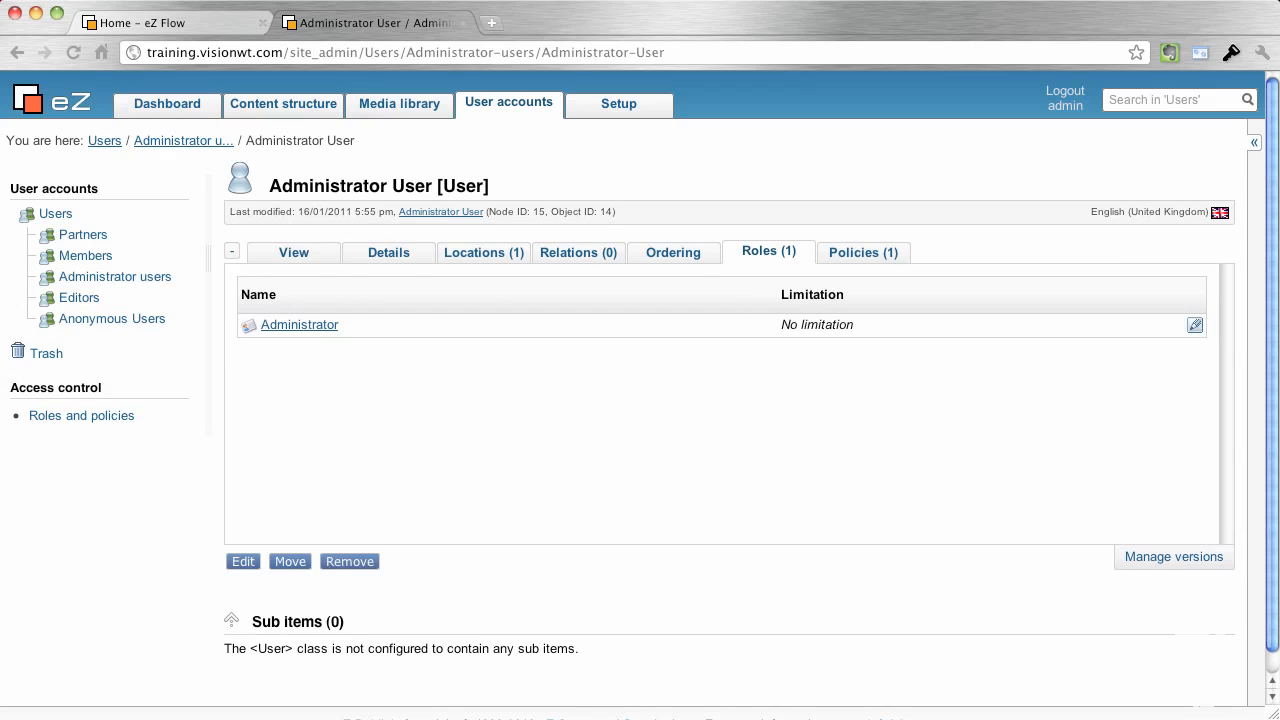
left_click(168, 104)
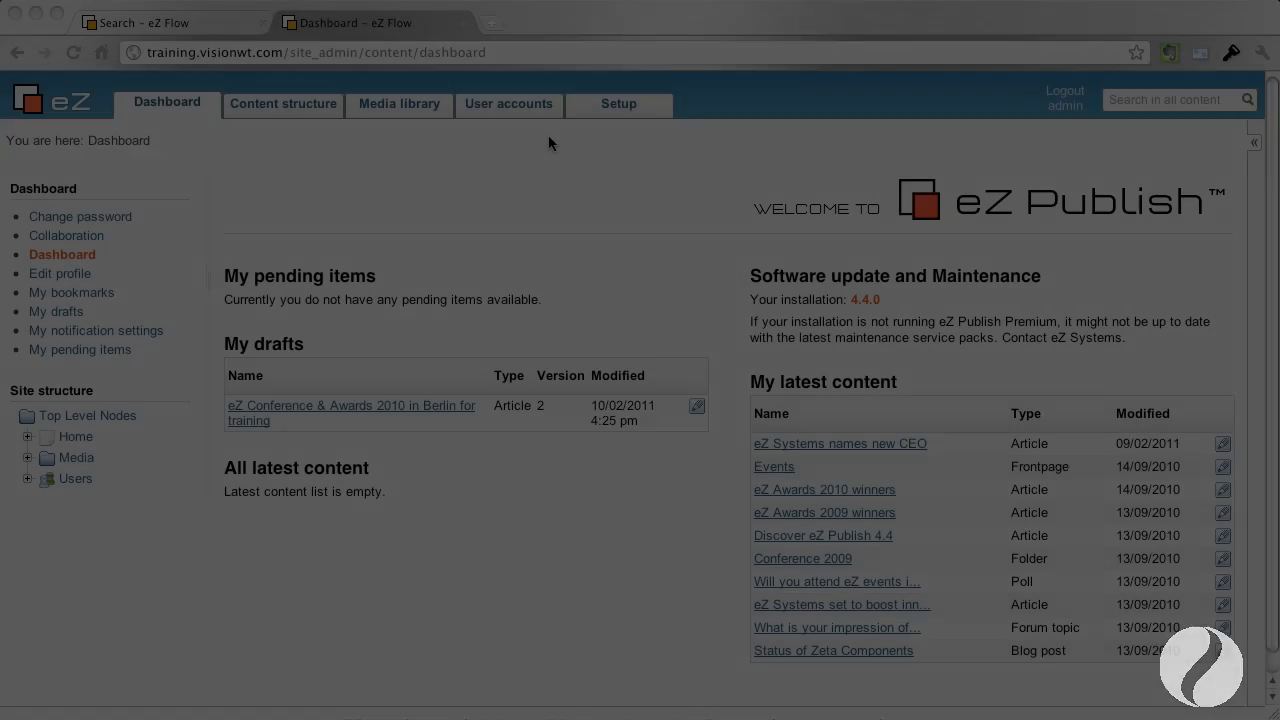